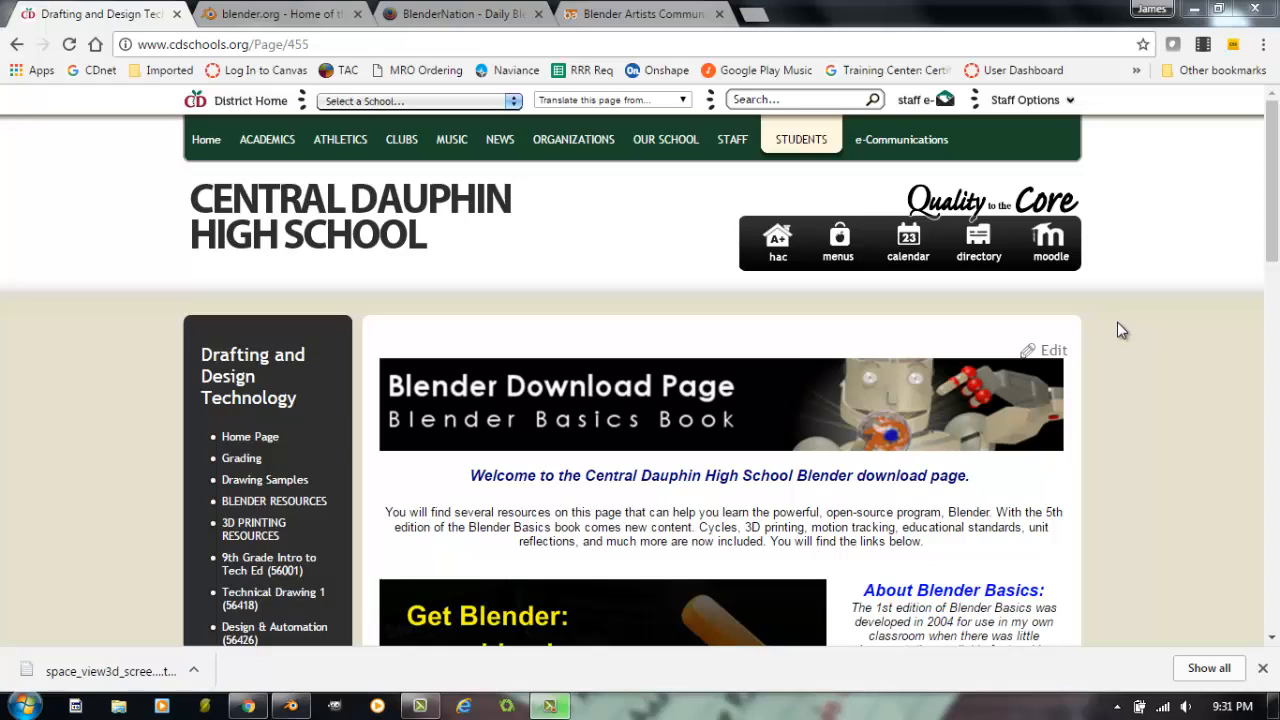
mouse_move(916, 302)
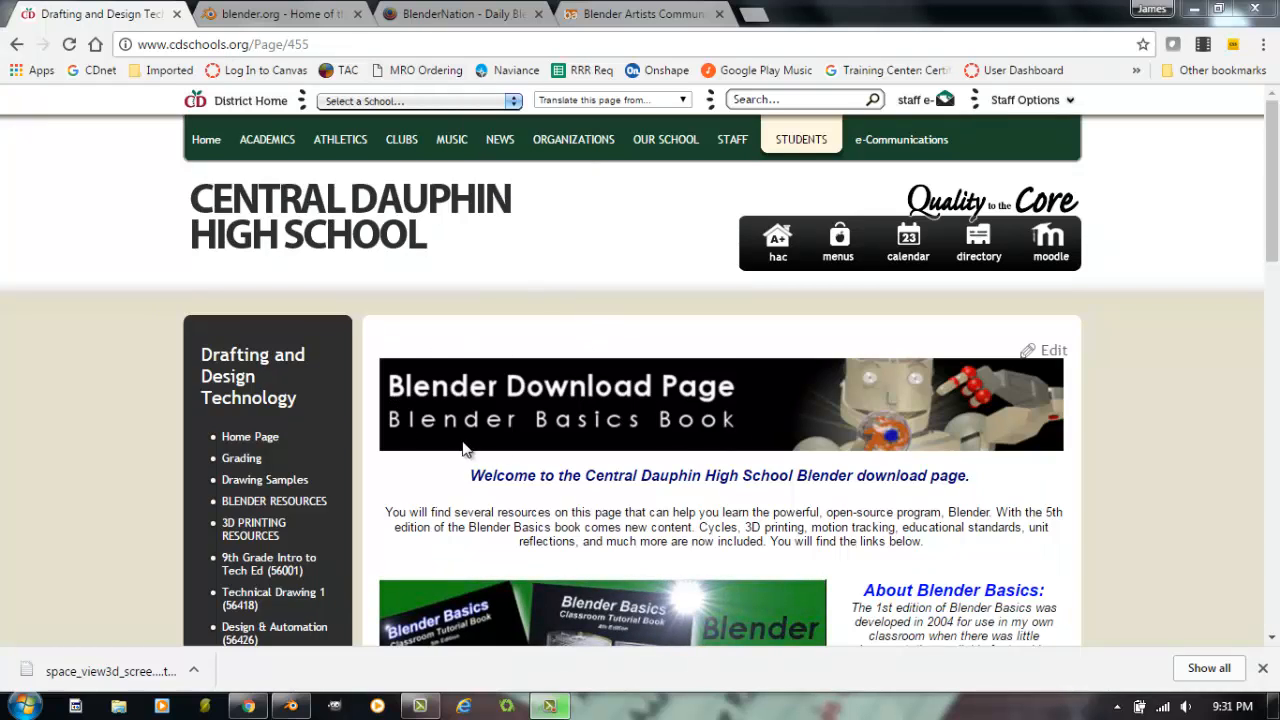
mouse_move(644, 464)
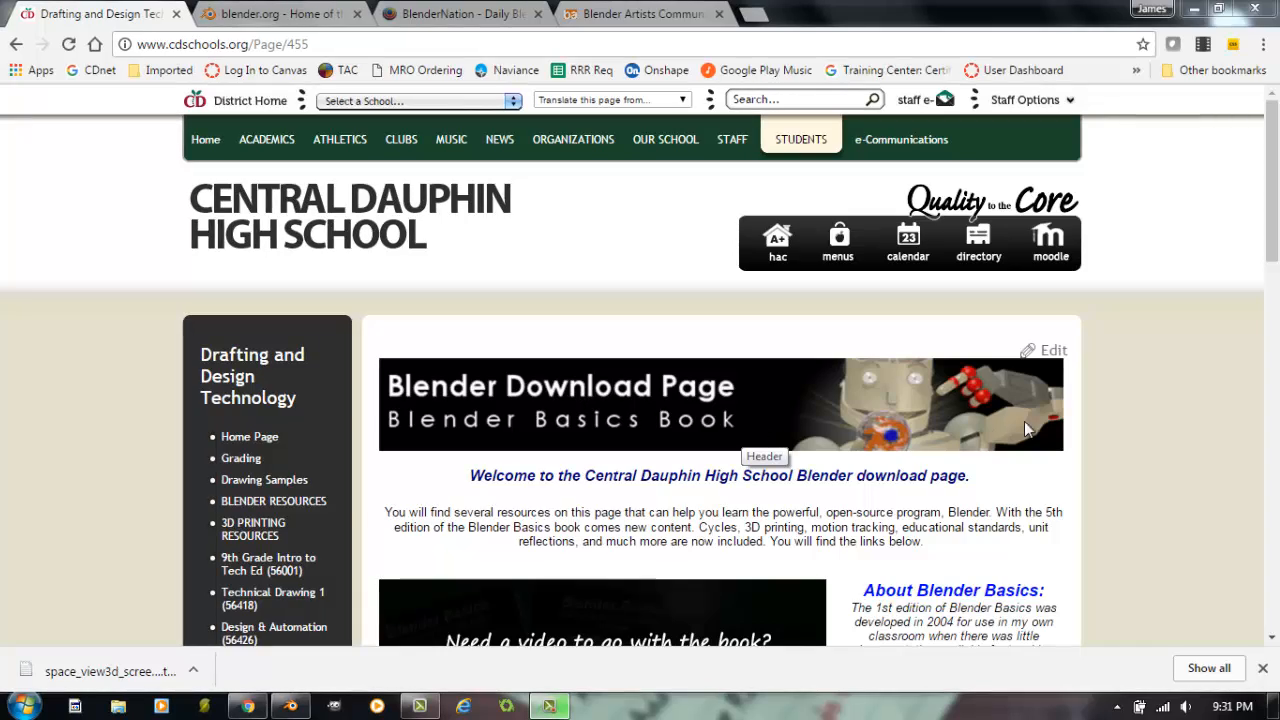
Step: Scroll the Central Dauphin Blender page down to the Blender Basics 4th and 5th Edition downloads and chapter lists
scroll("down", 3)
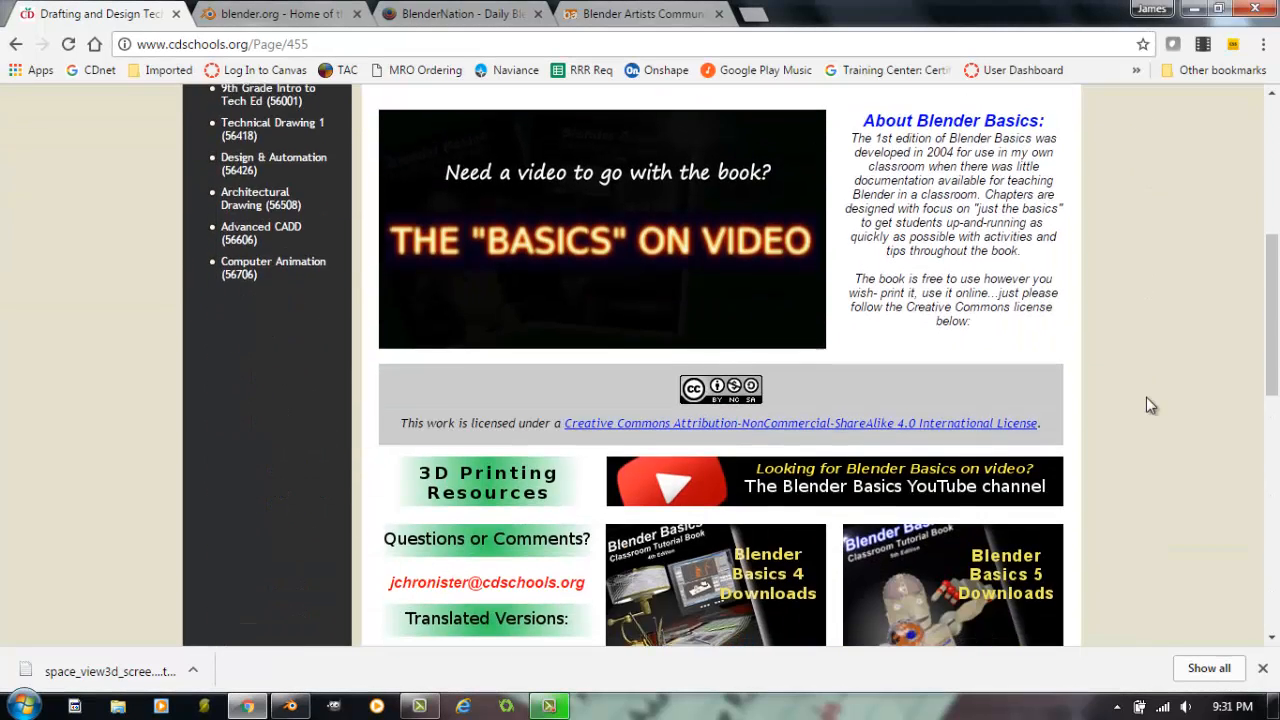
scroll("down", 3)
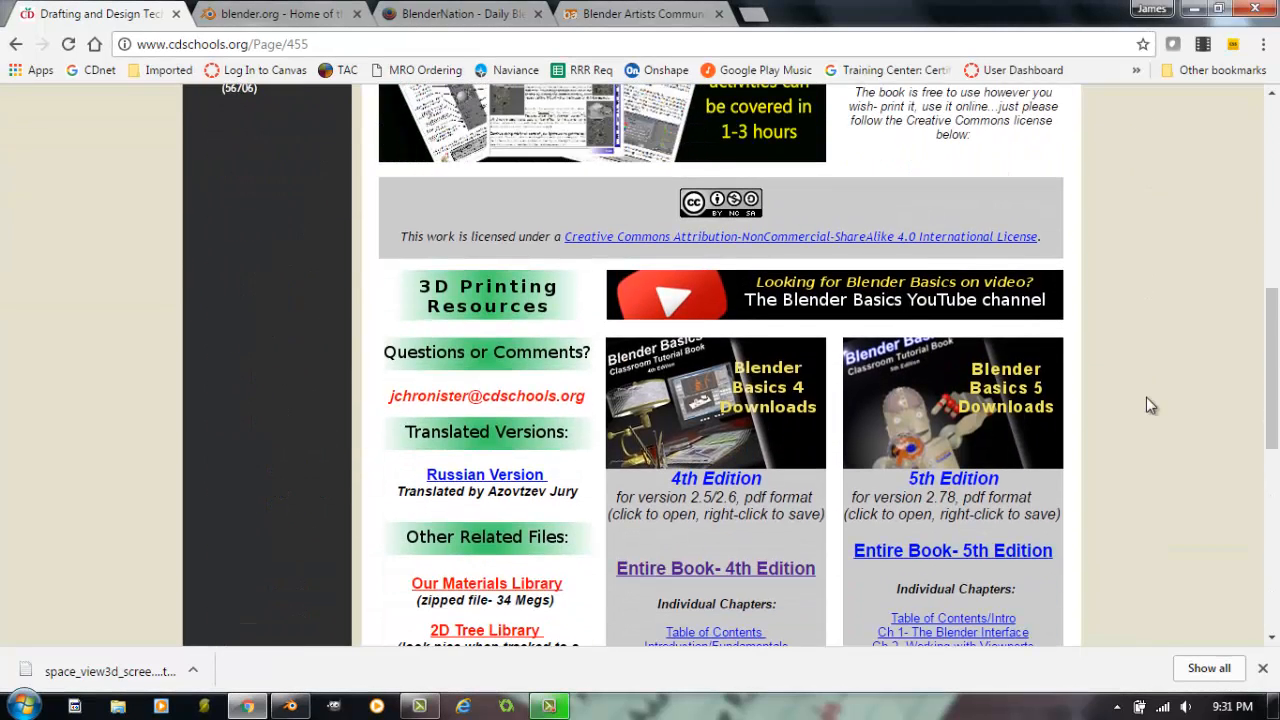
scroll("down", 3)
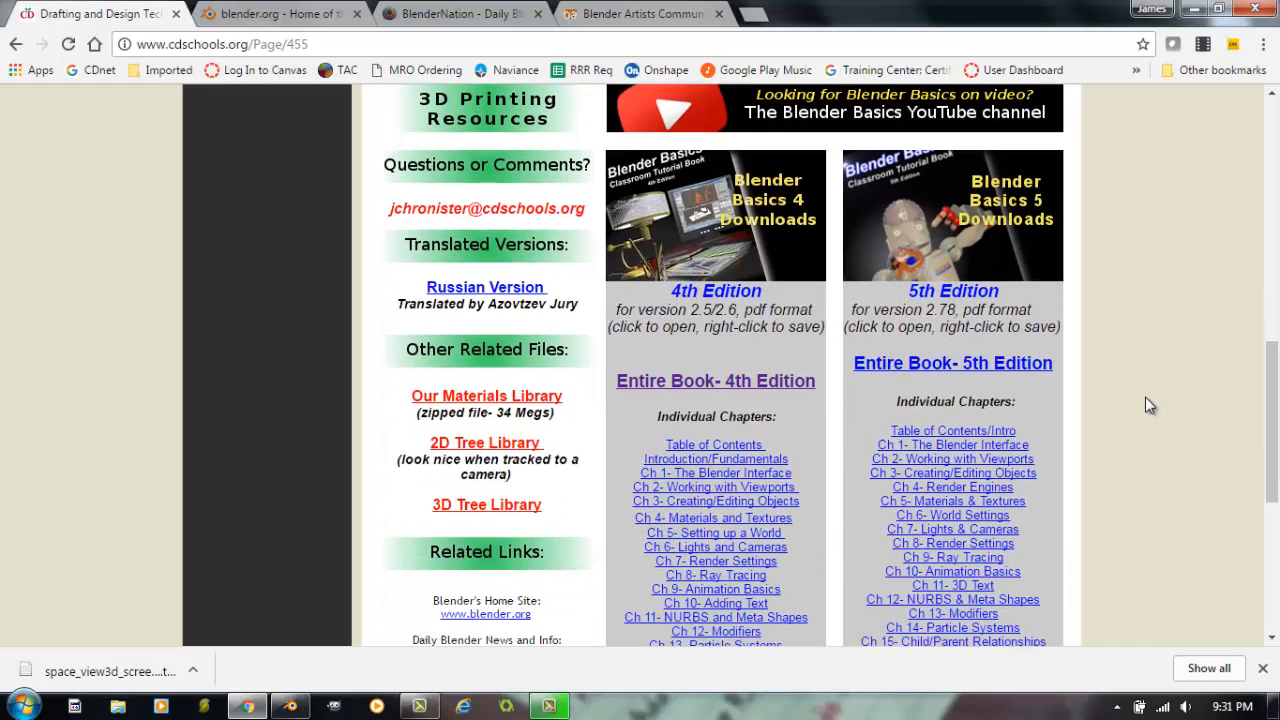
scroll("down", 3)
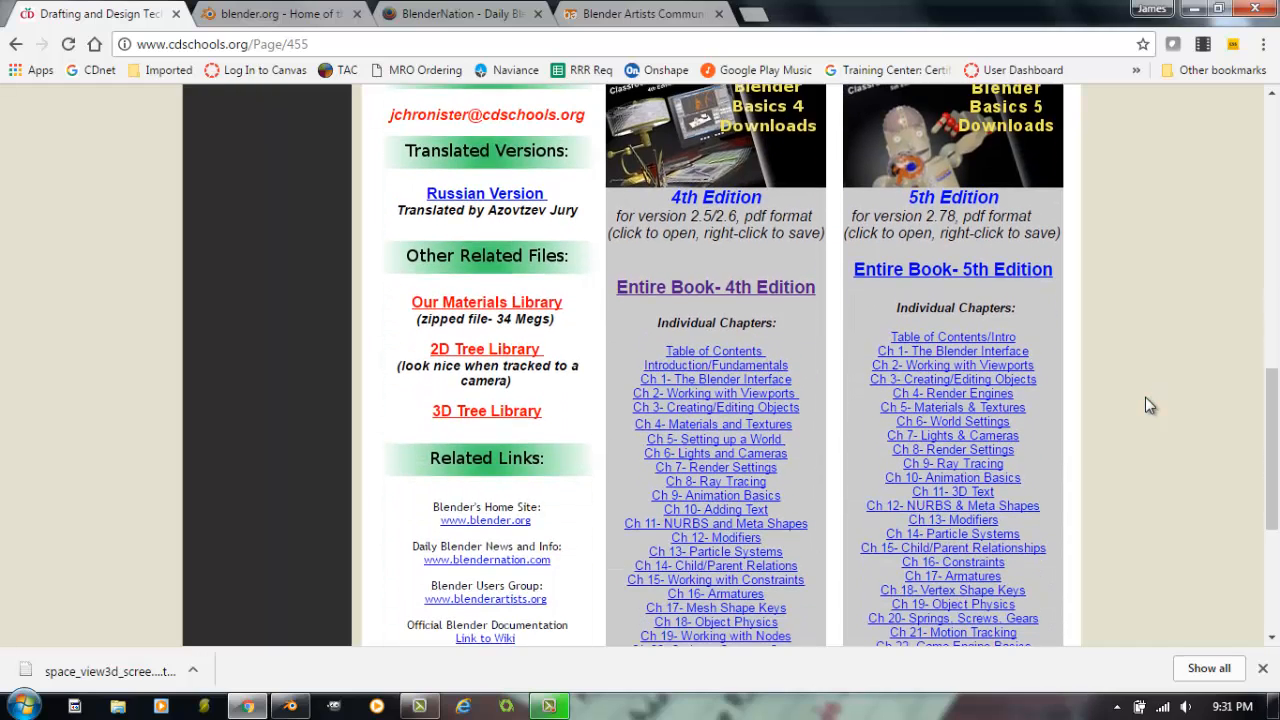
scroll("down", 3)
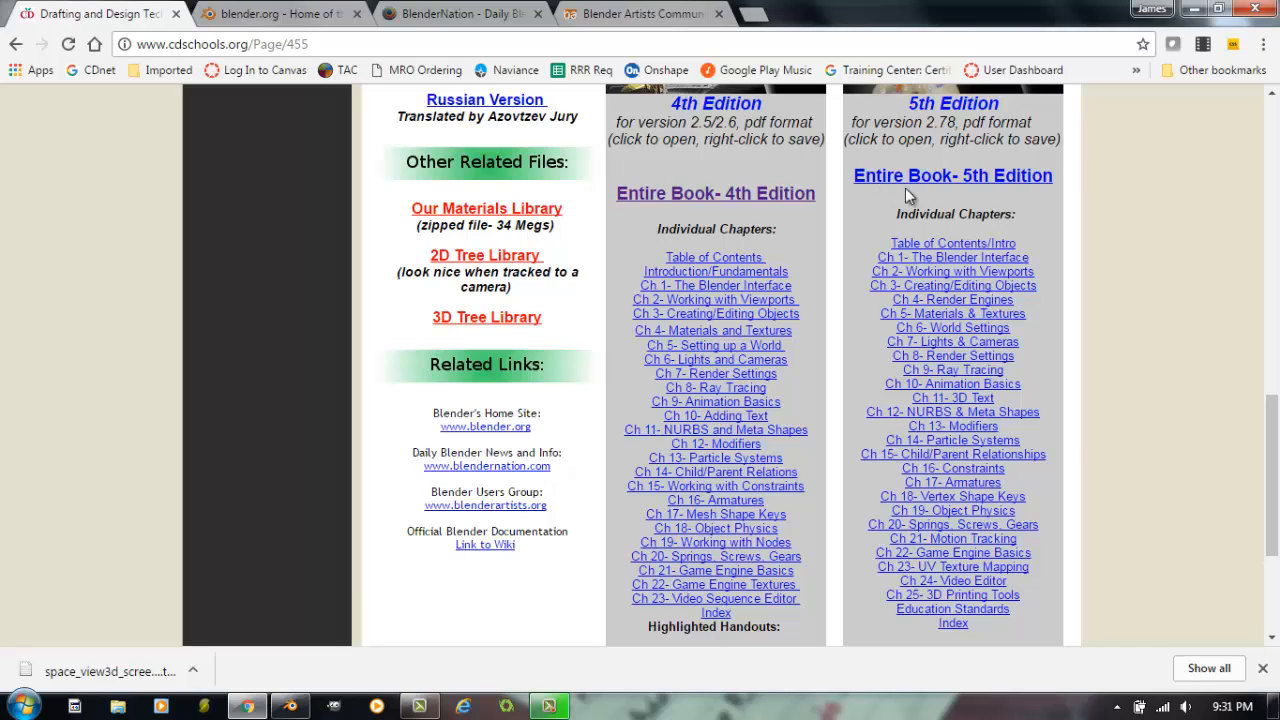
mouse_move(938, 192)
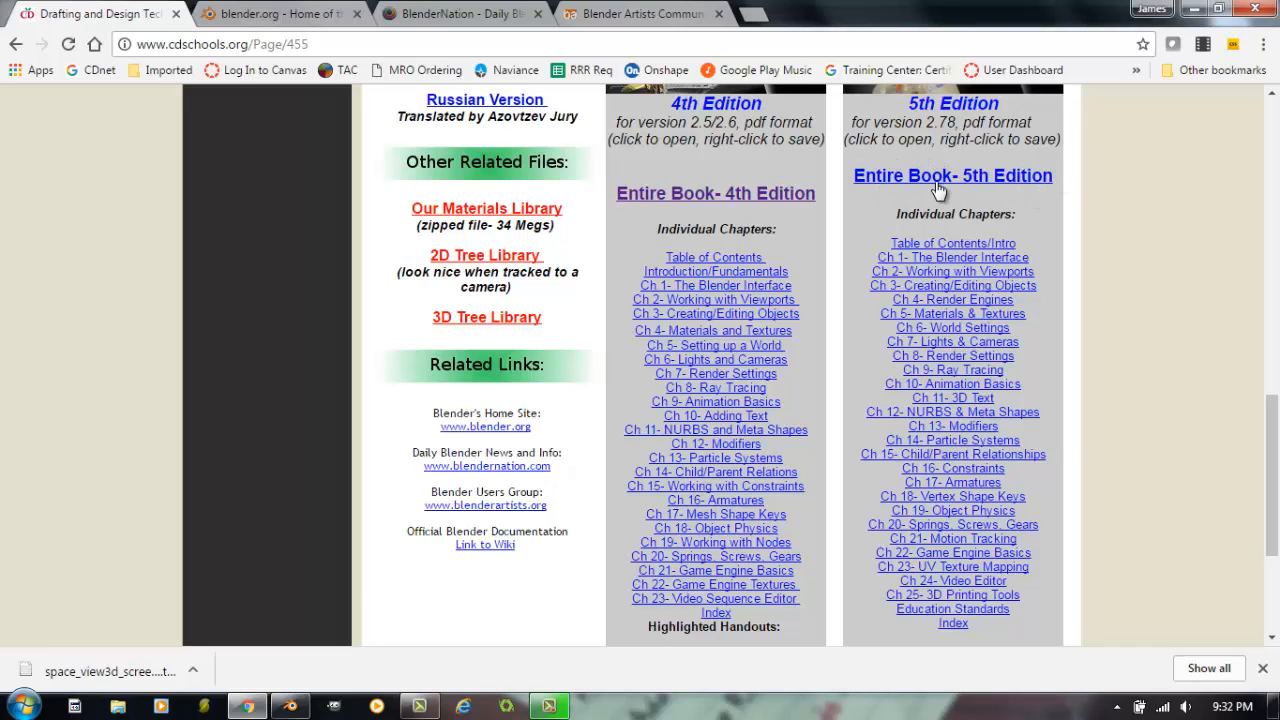
mouse_move(1058, 244)
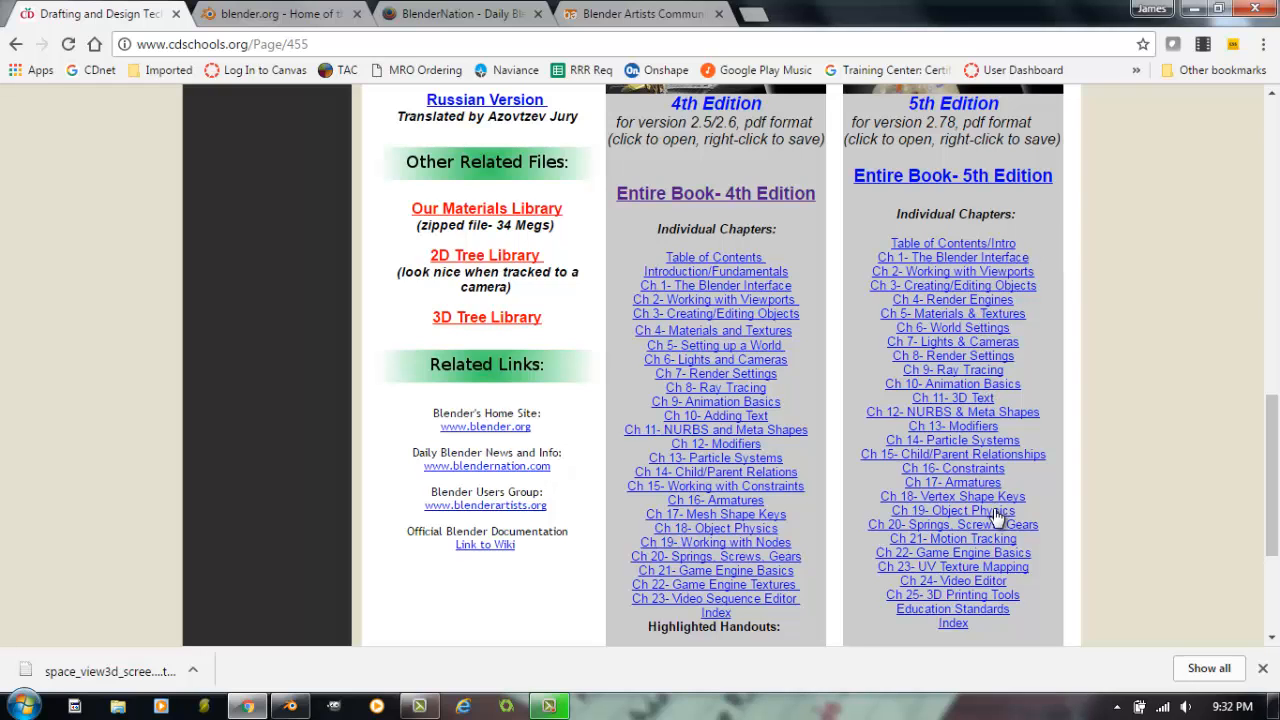
scroll("down", 3)
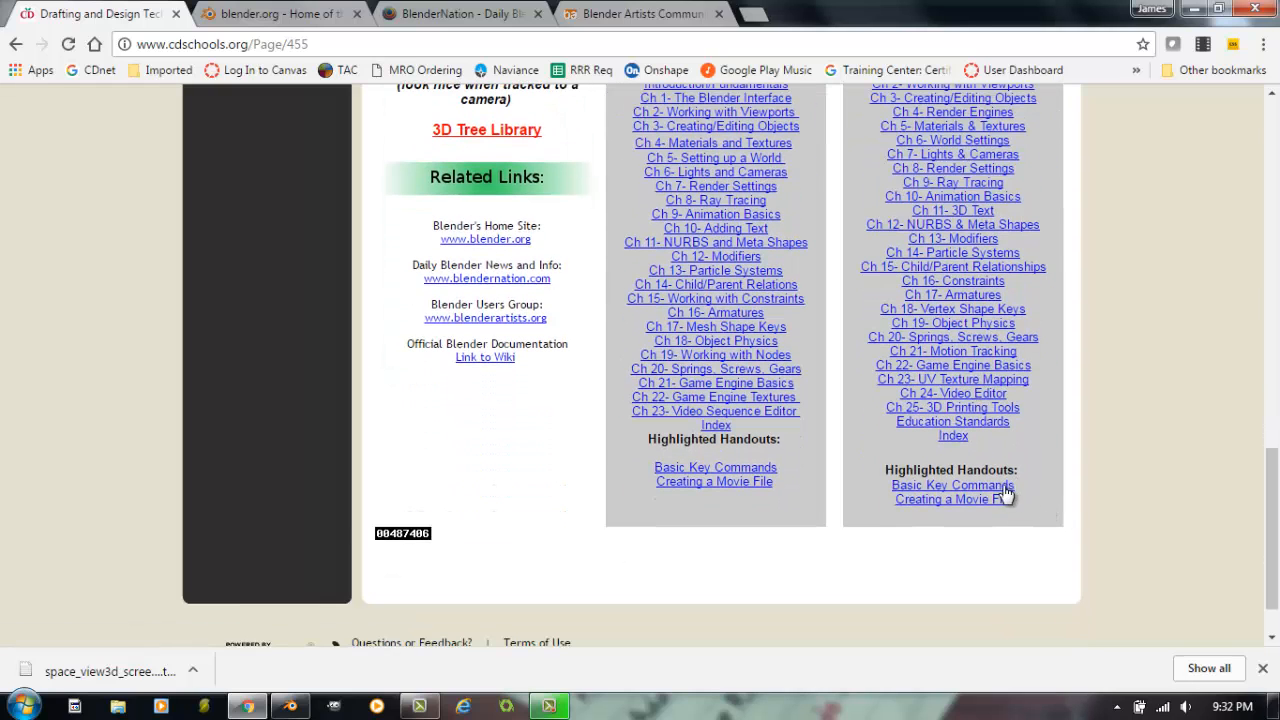
mouse_move(1060, 392)
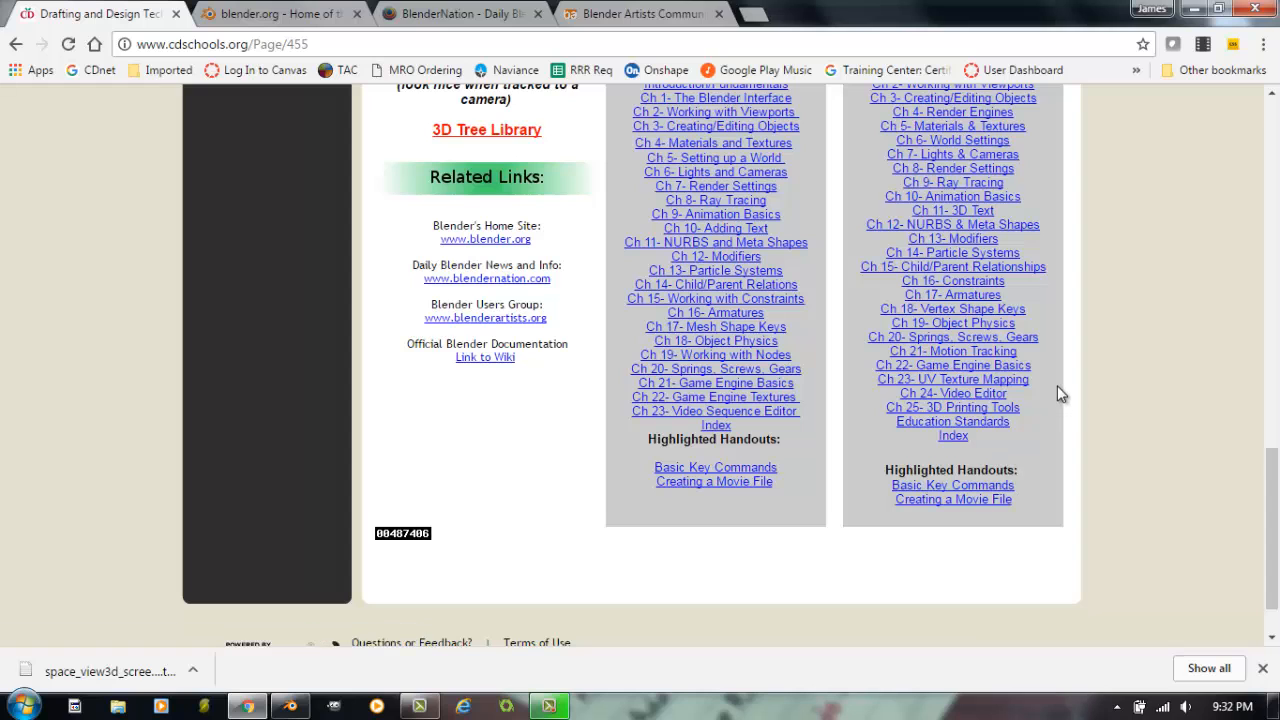
scroll("up", 3)
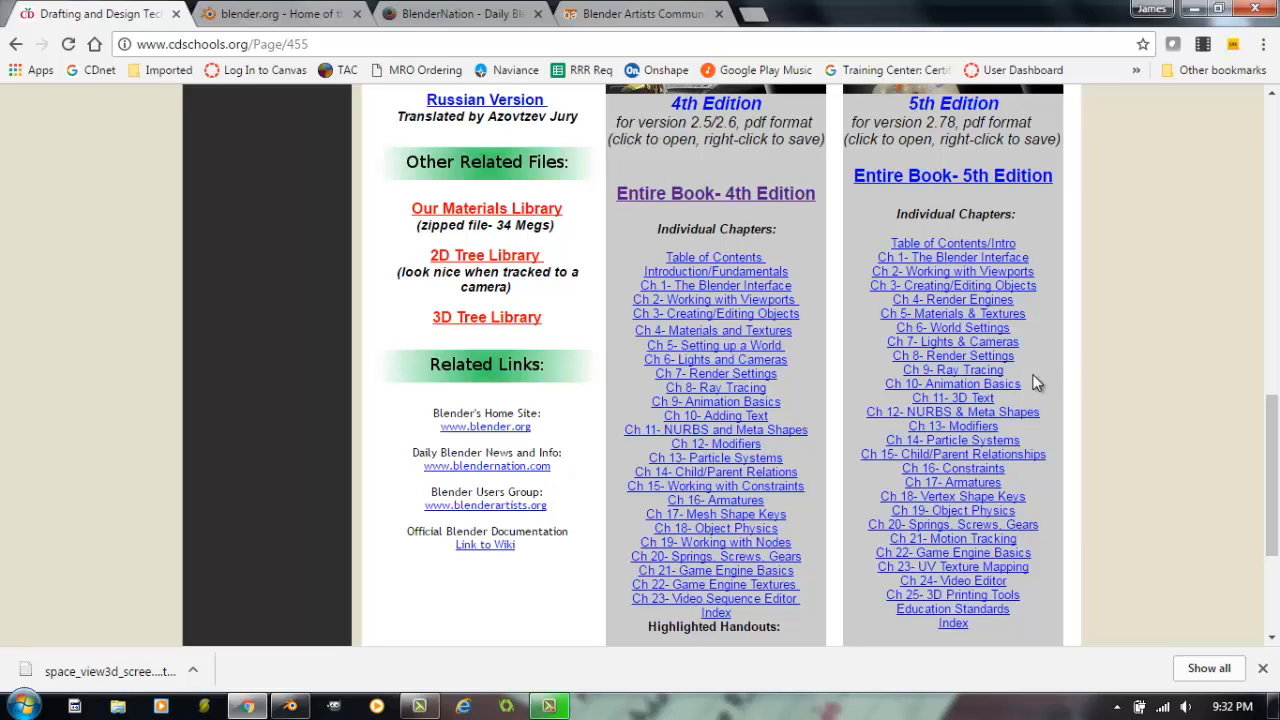
mouse_move(1028, 384)
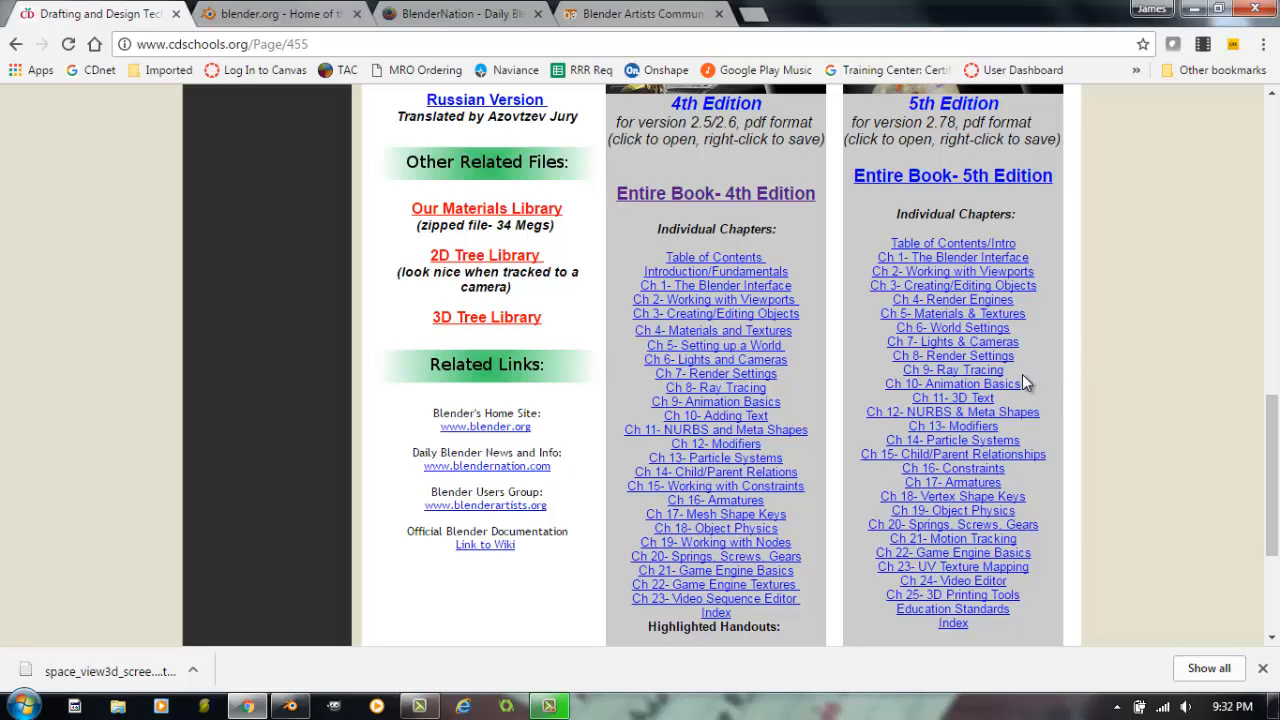
mouse_move(1040, 562)
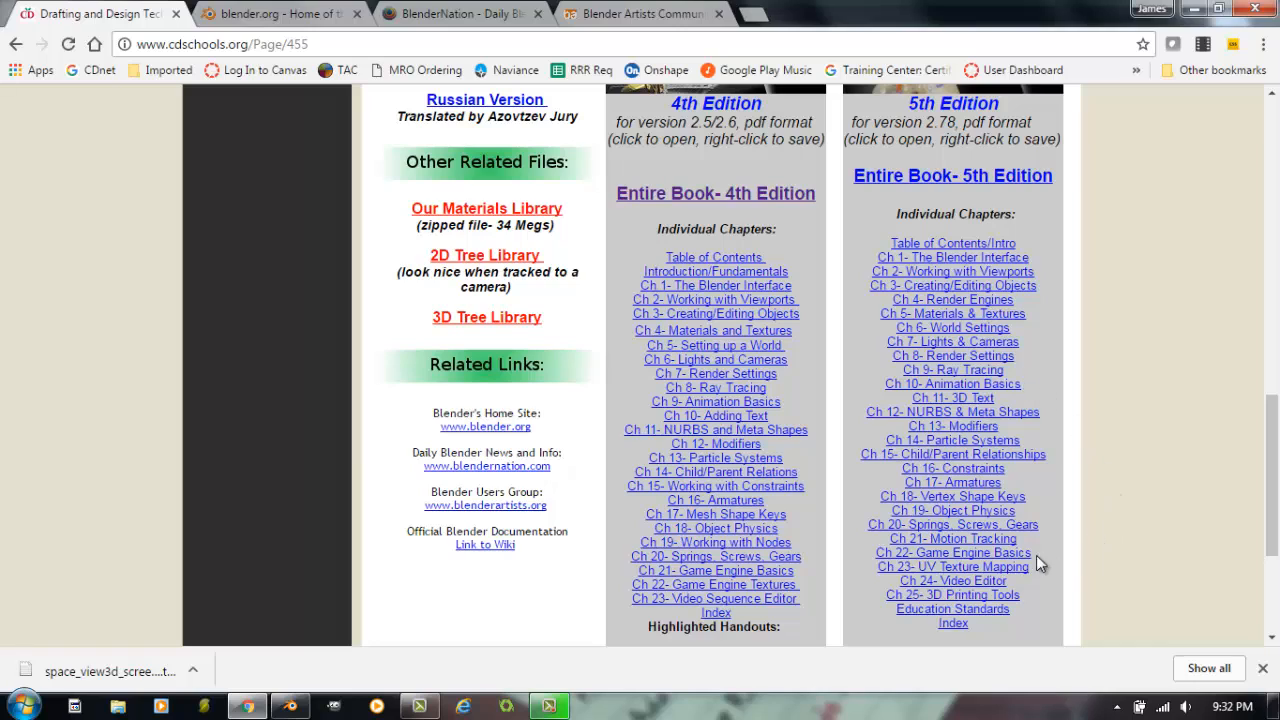
mouse_move(1028, 612)
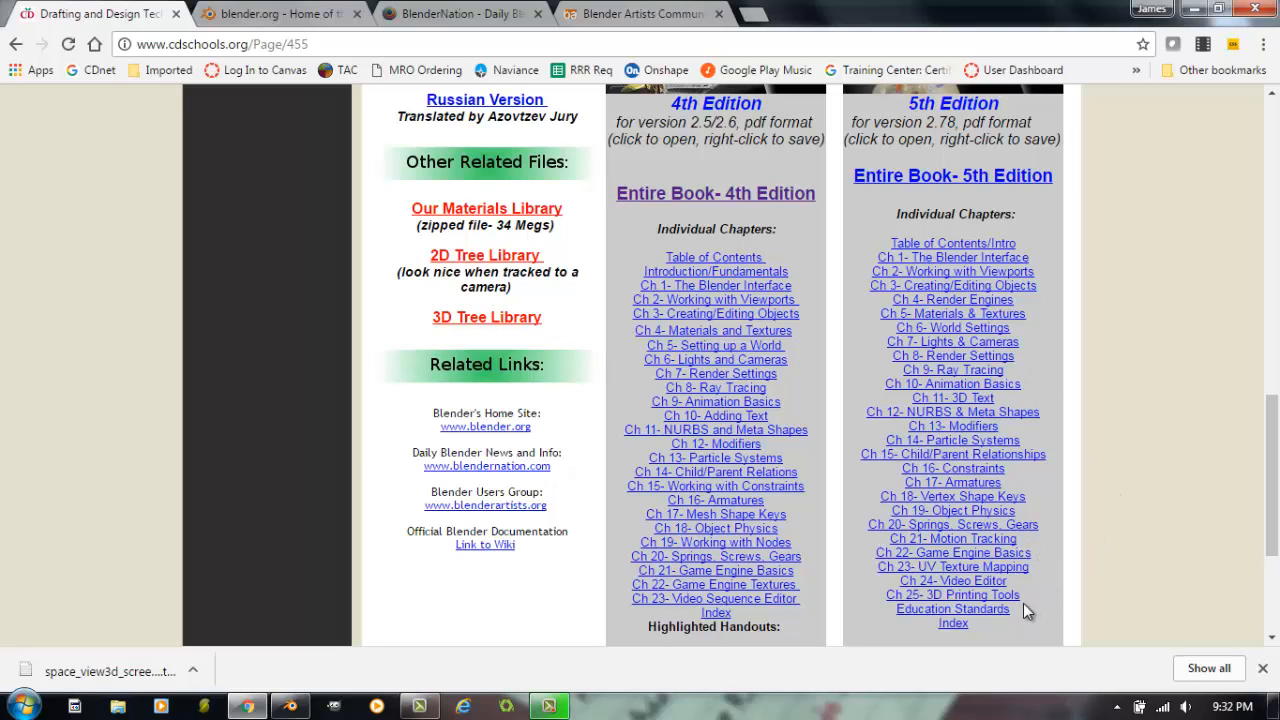
mouse_move(1112, 436)
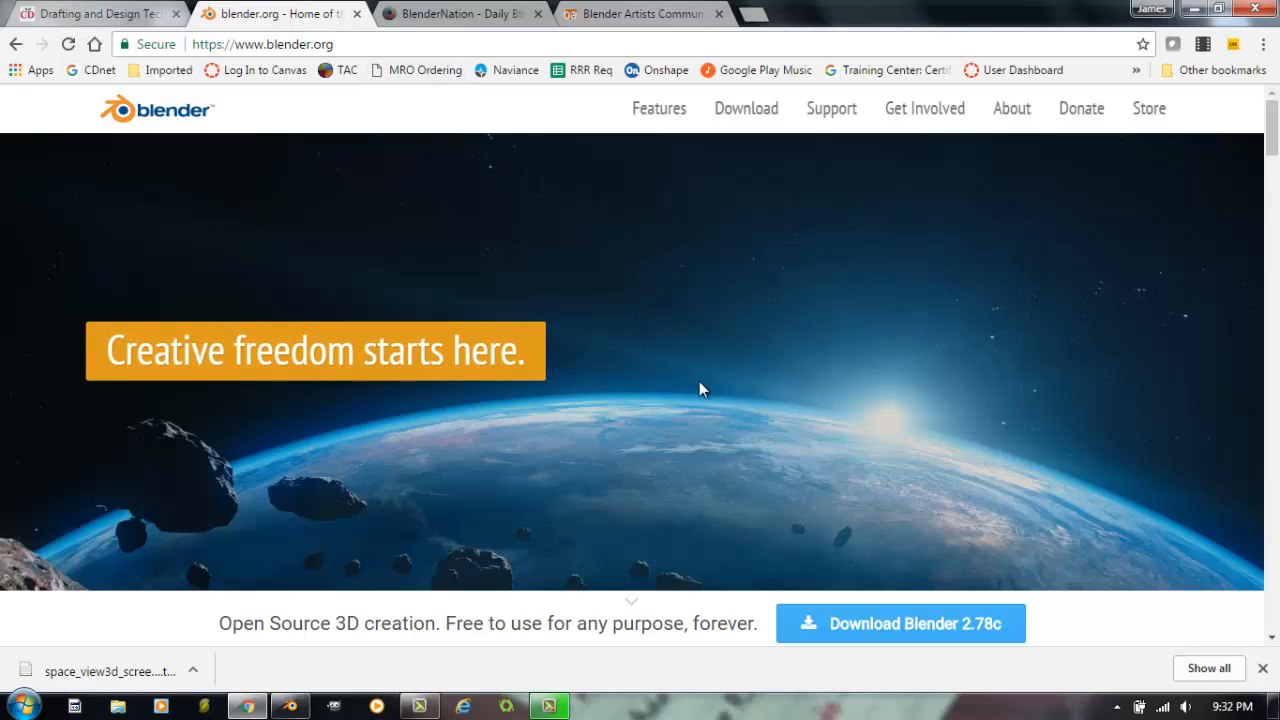
Step: Scroll blender.org's home page to the About and Get Involved sections, then switch to the BlenderNation tab
scroll("down", 3)
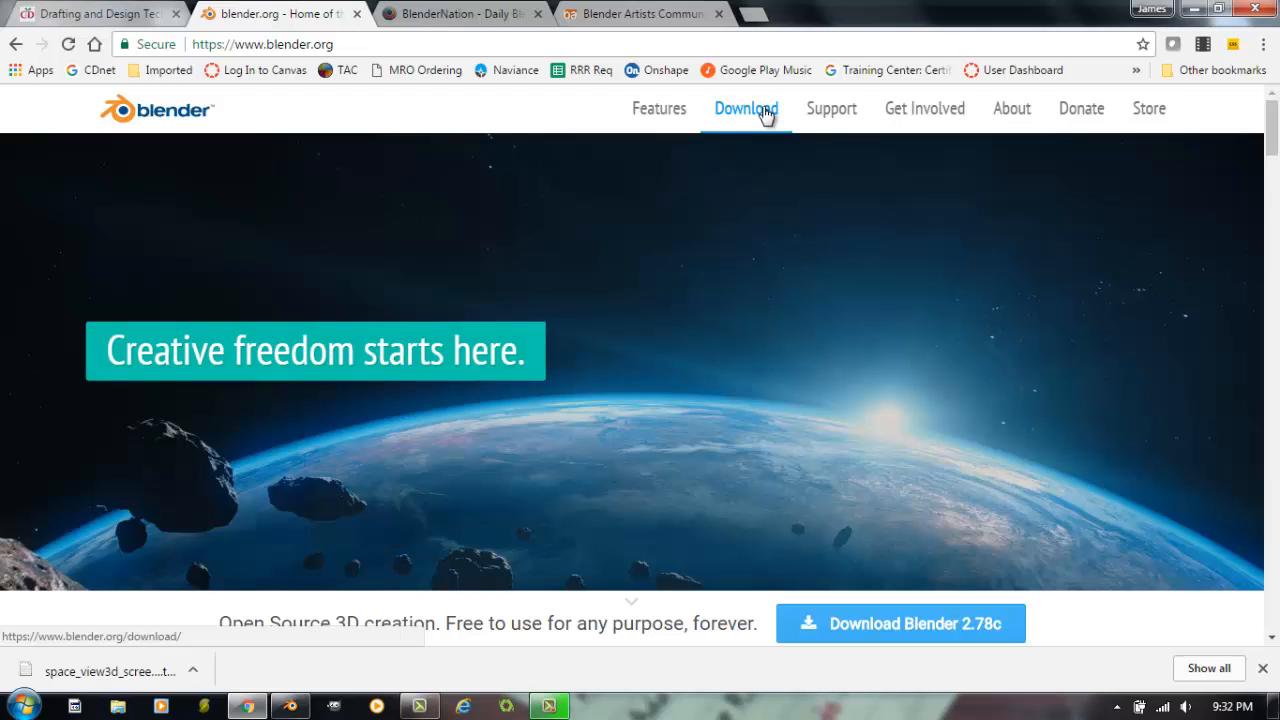
scroll("down", 3)
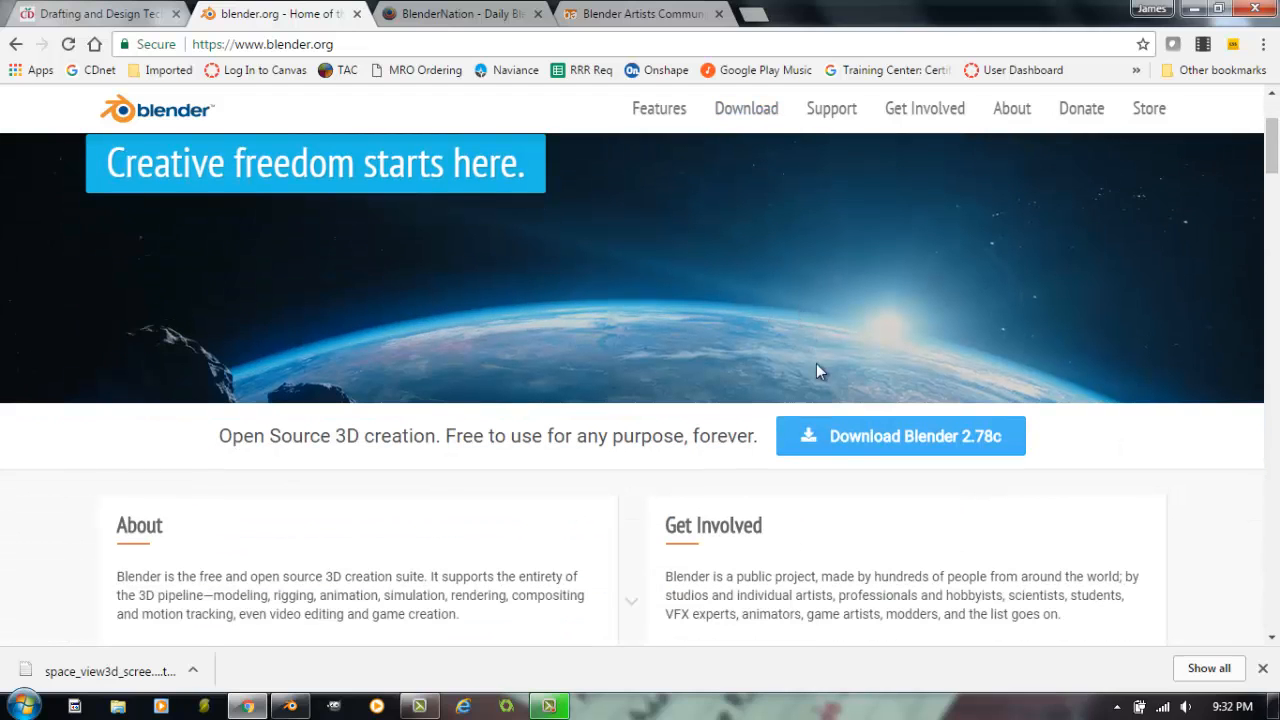
mouse_move(964, 460)
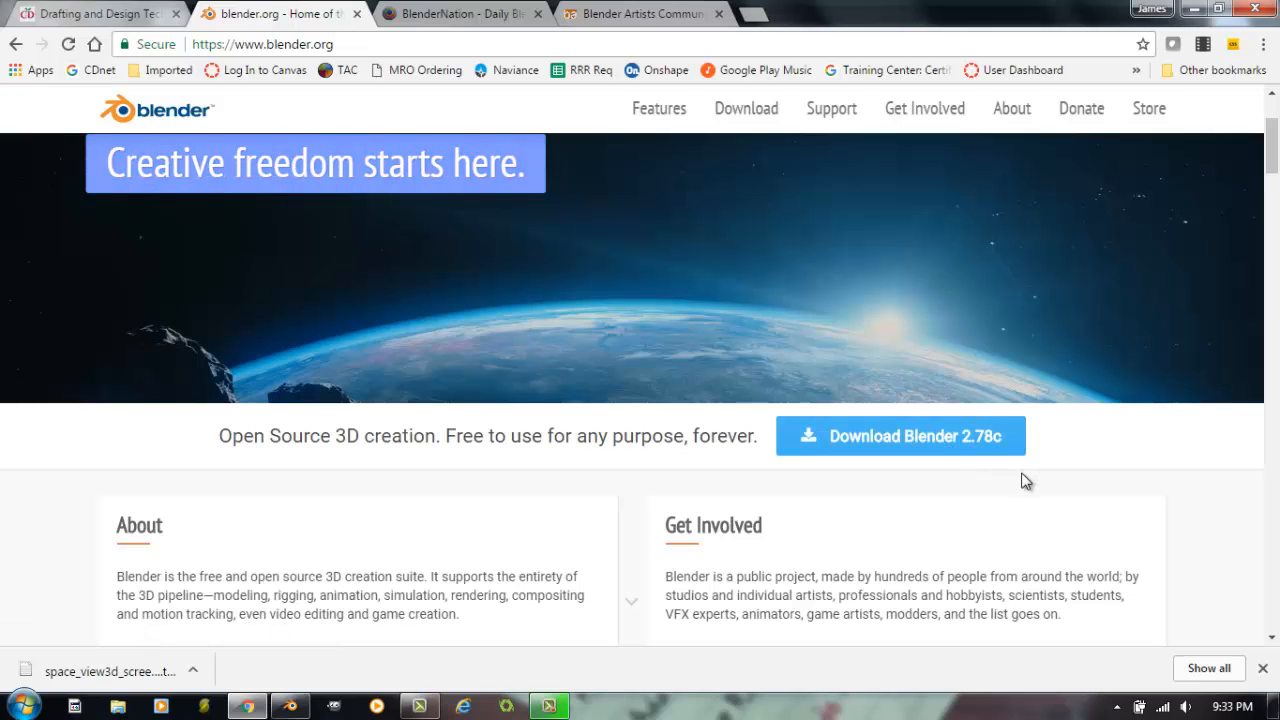
scroll("down", 3)
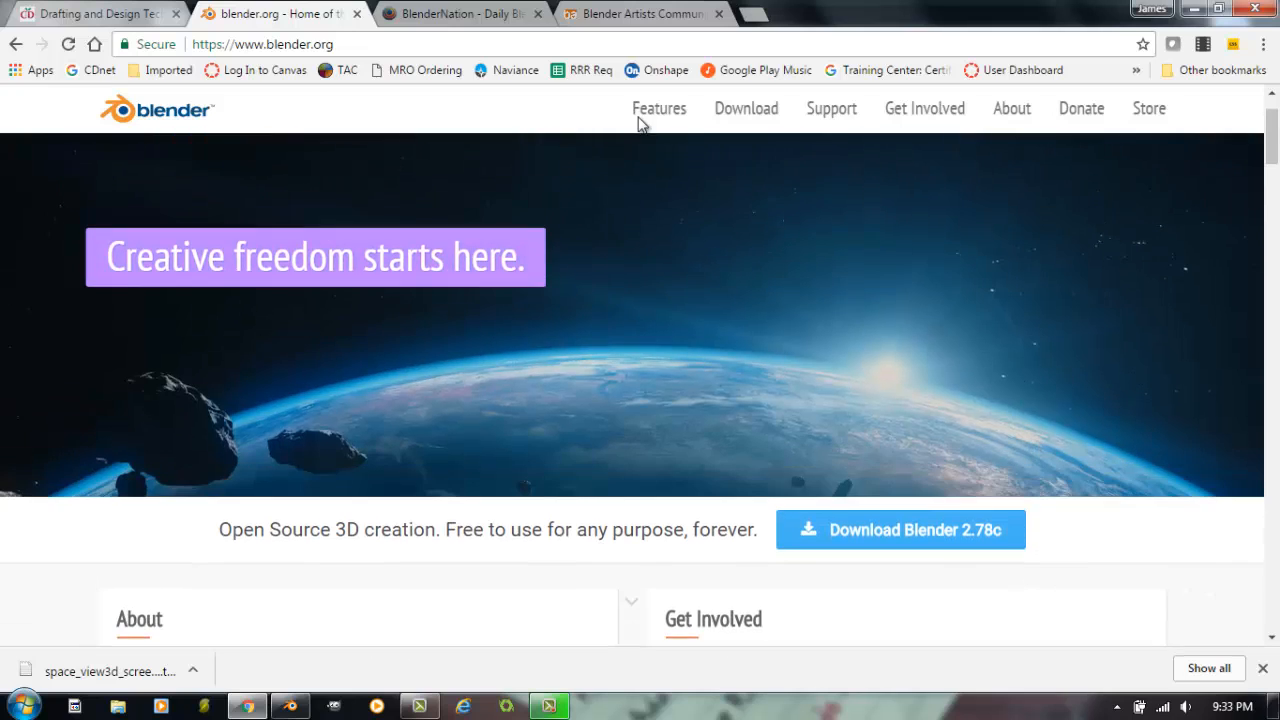
left_click(460, 12)
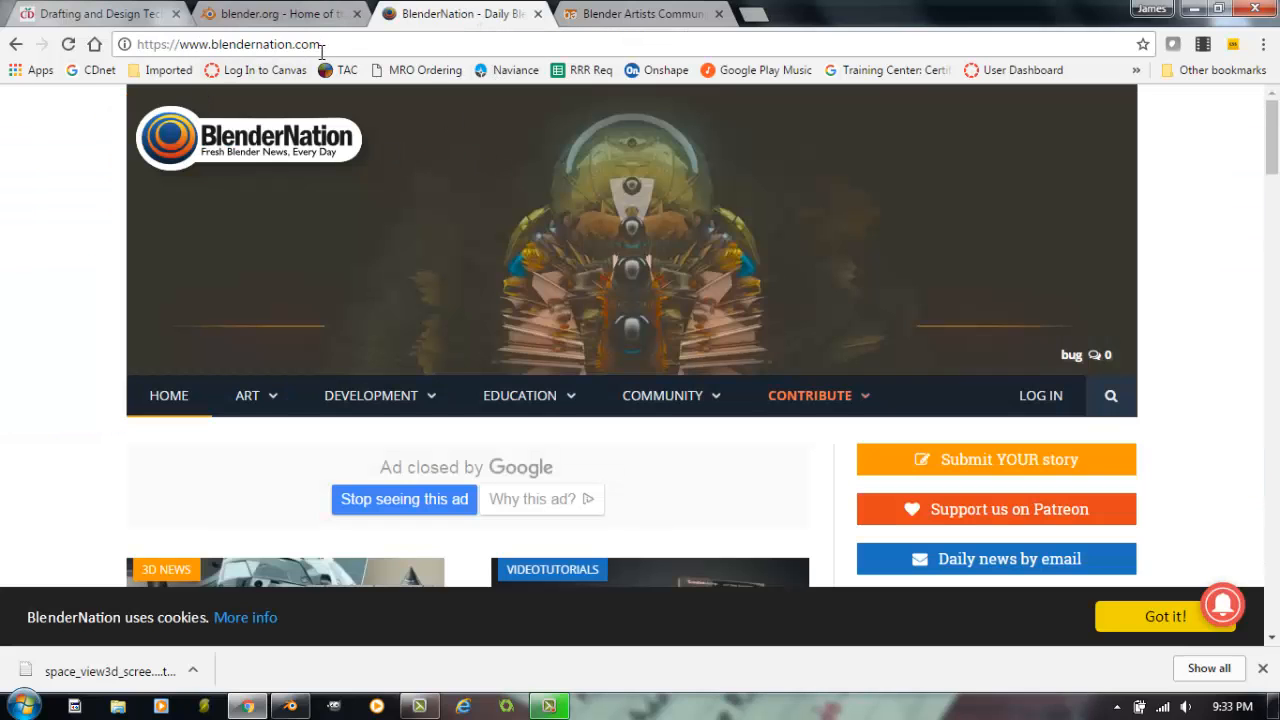
mouse_move(1088, 352)
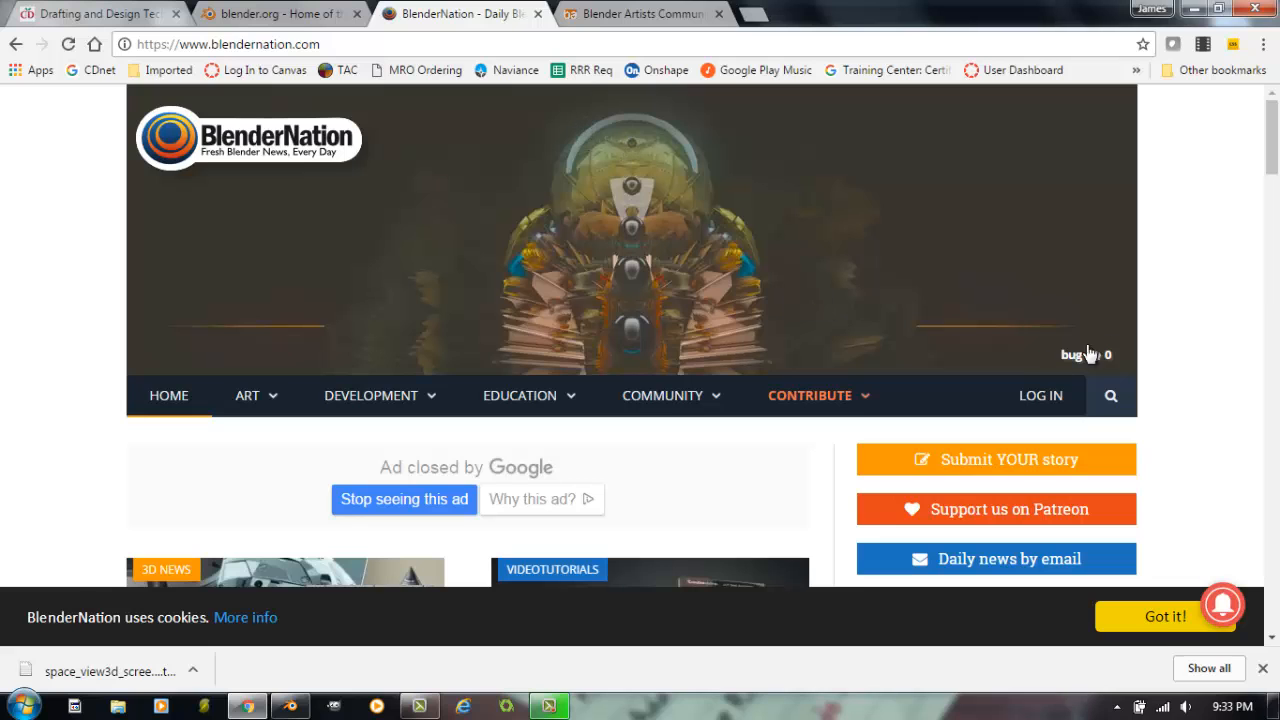
mouse_move(1196, 308)
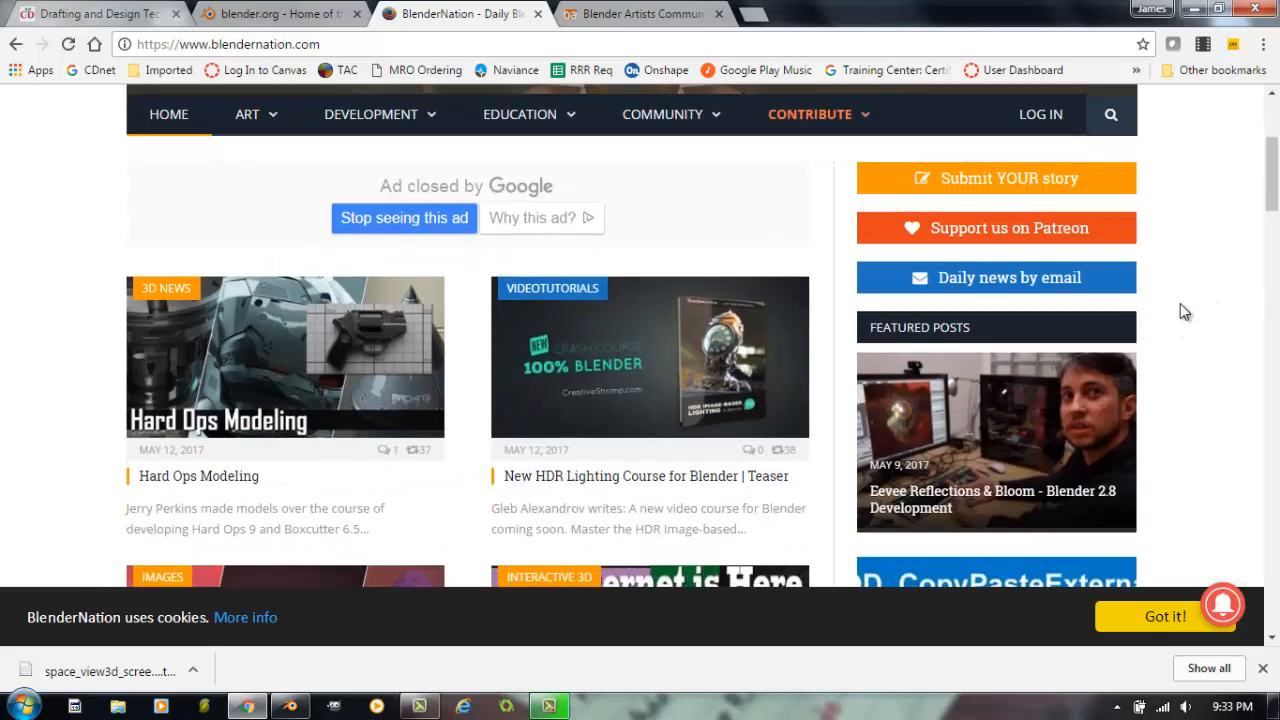
Step: Scroll through BlenderNation's latest news posts and show, then close, the Education menu categories
scroll("down", 3)
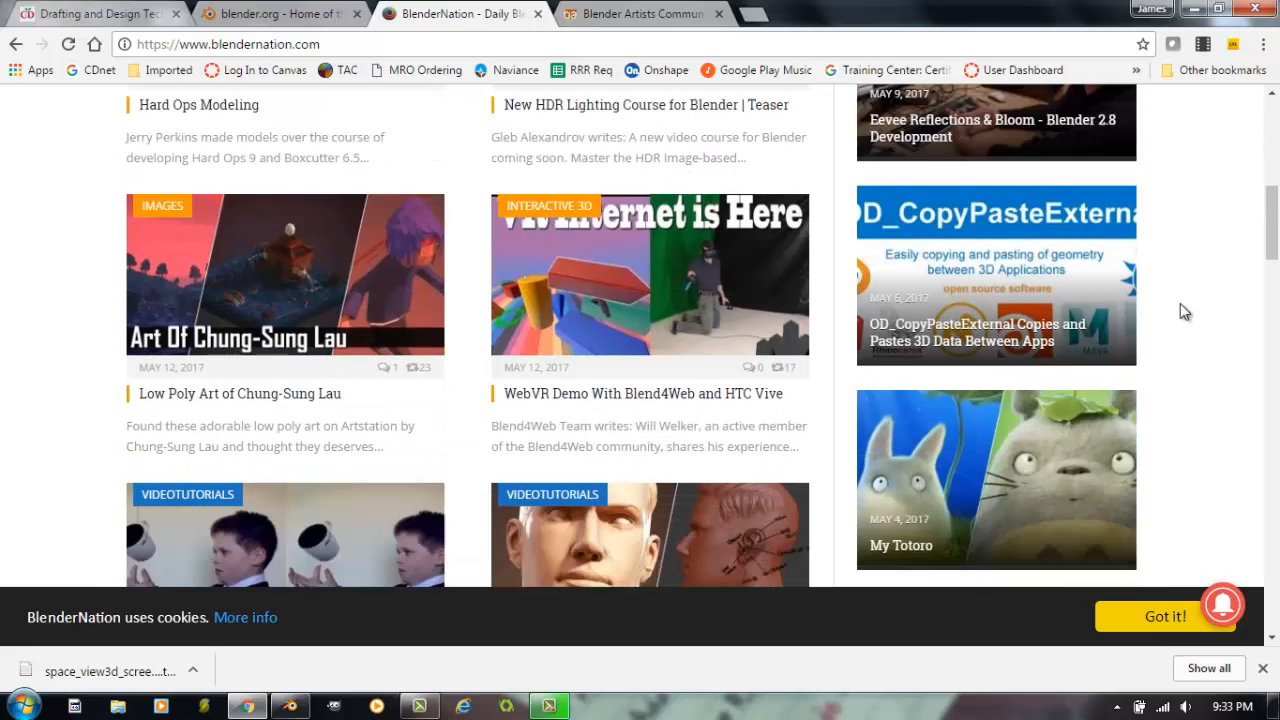
scroll("down", 3)
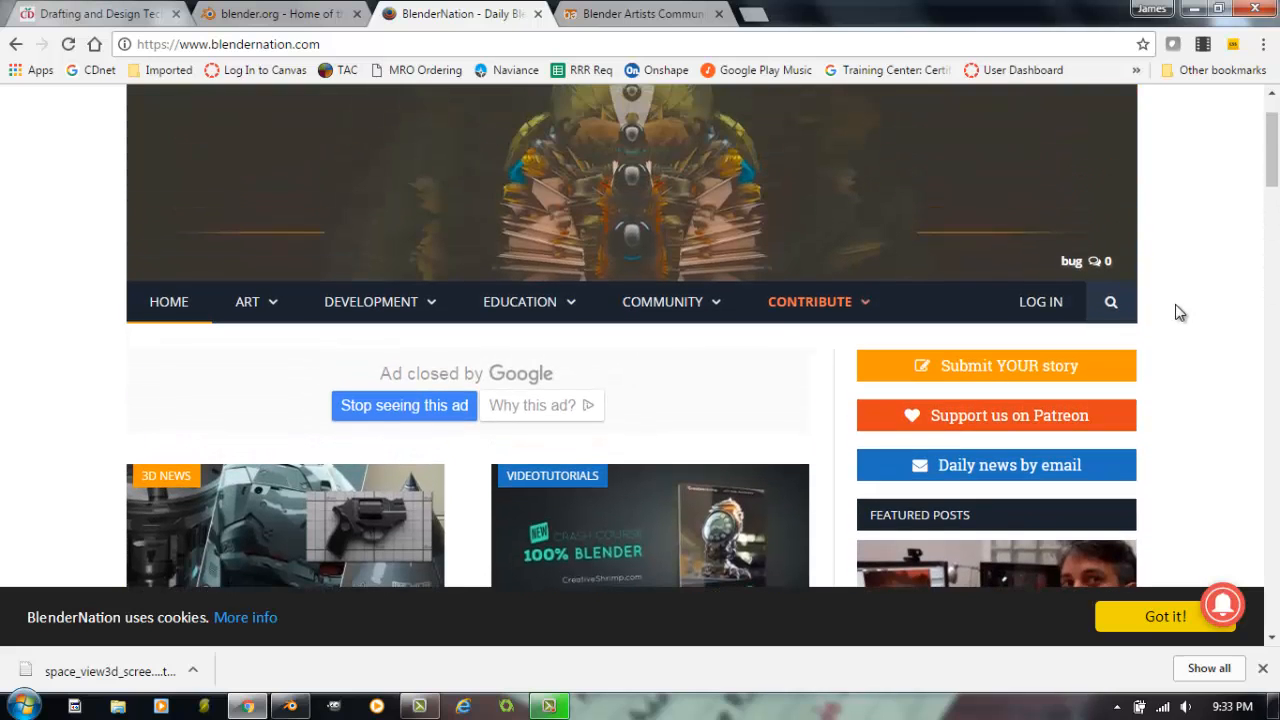
left_click(520, 300)
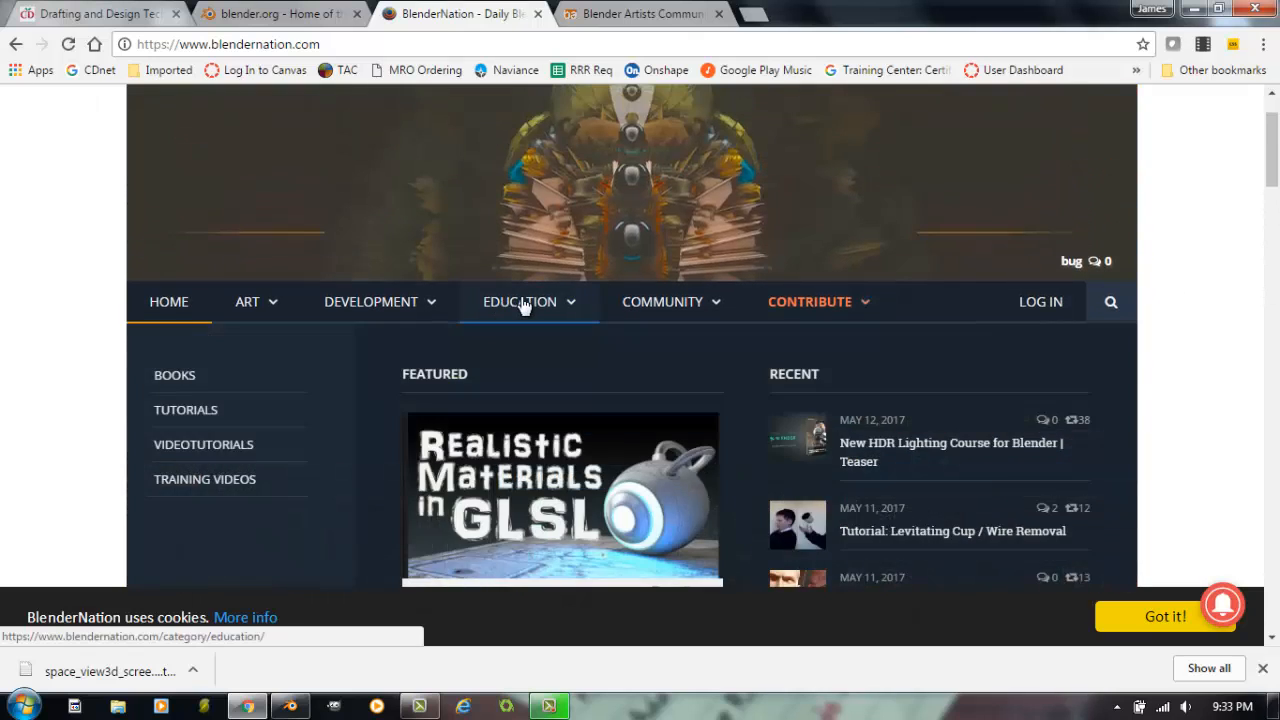
left_click(808, 300)
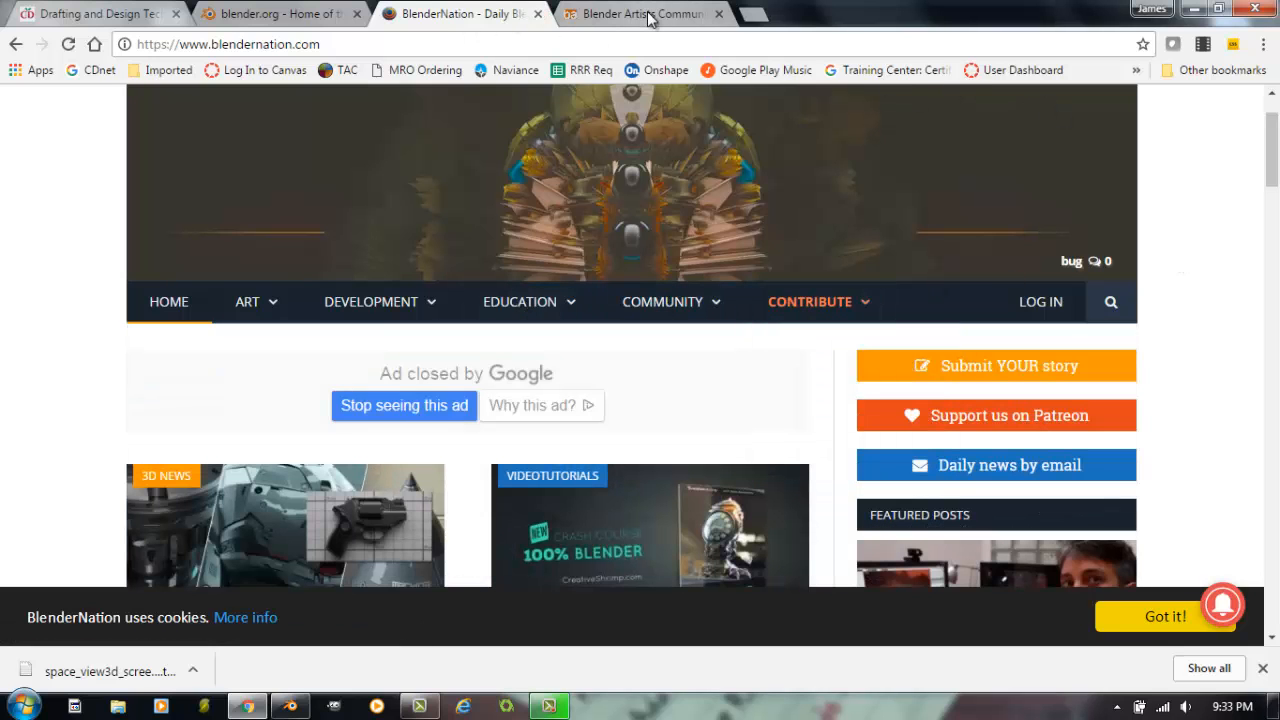
Step: Browse the BlenderArtists.org forum categories, then switch over to the Blender window
left_click(636, 12)
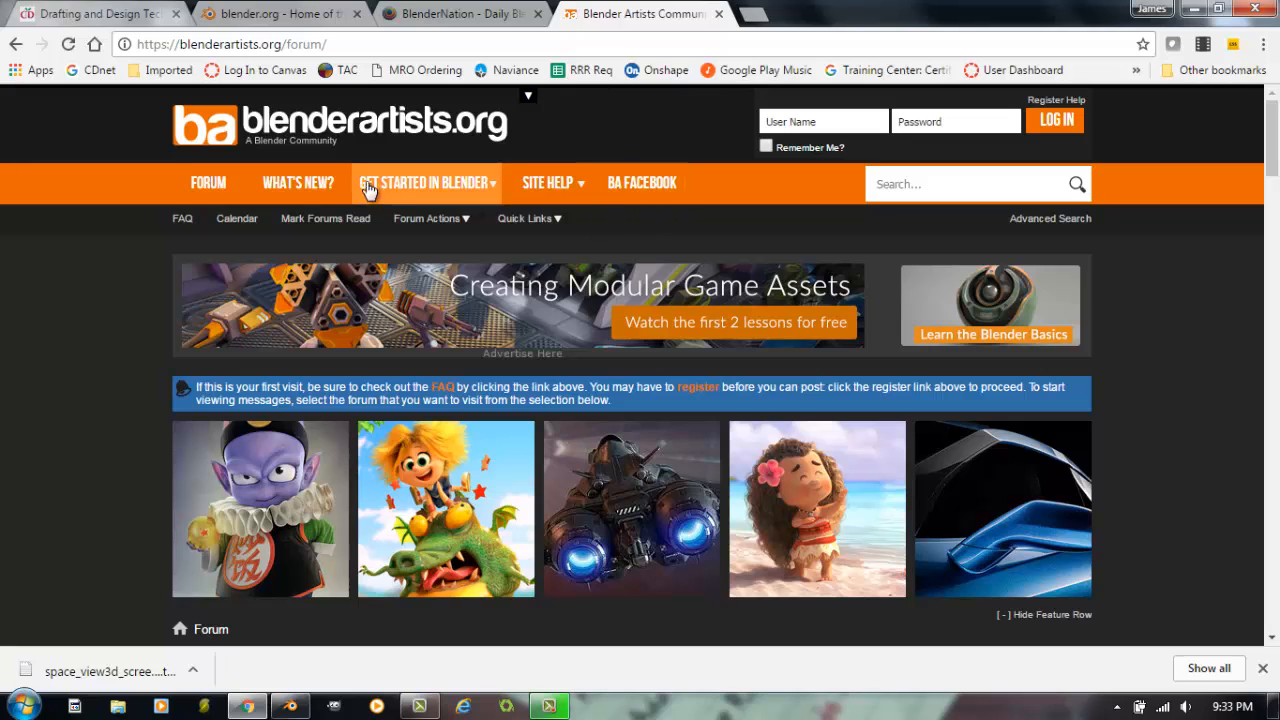
mouse_move(1136, 340)
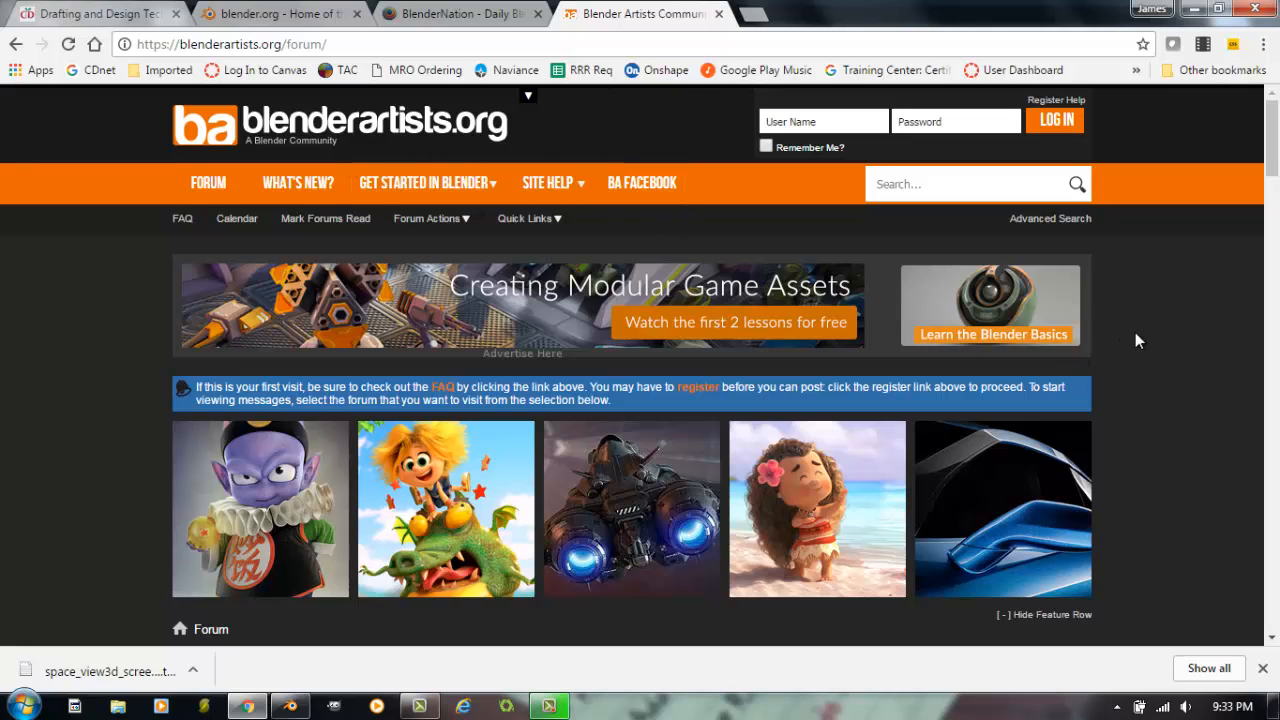
scroll("down", 3)
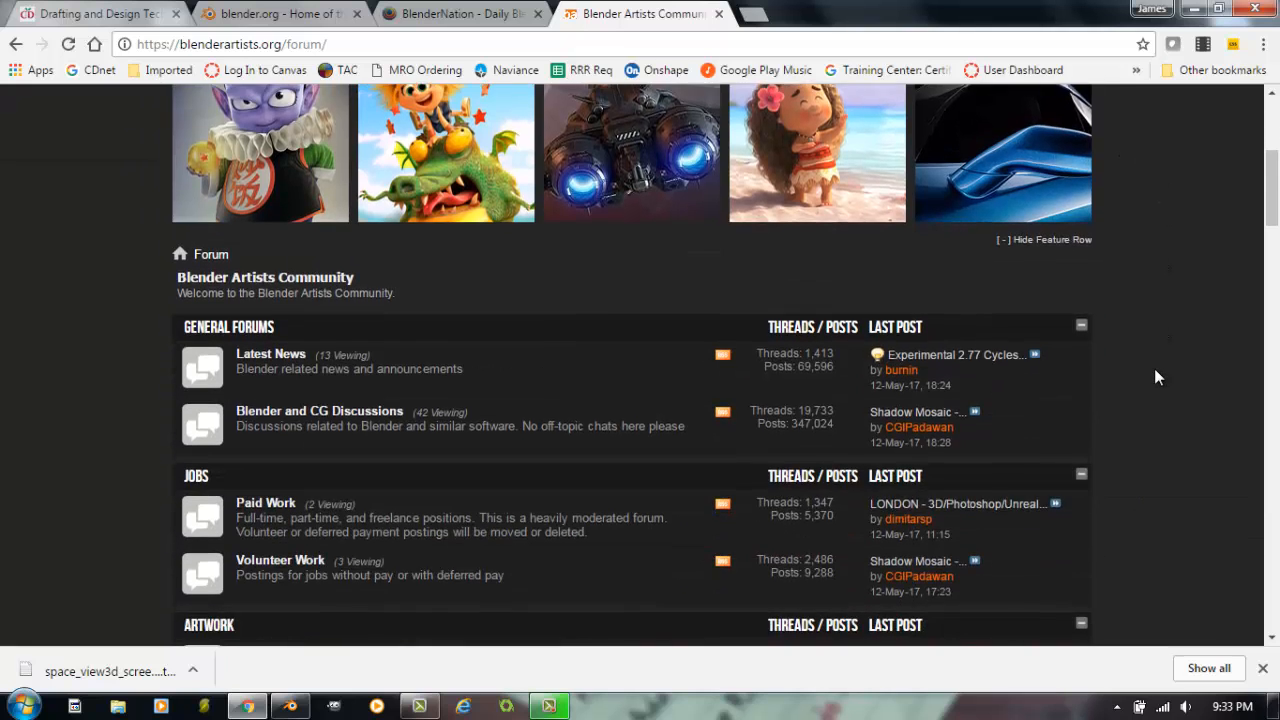
scroll("down", 3)
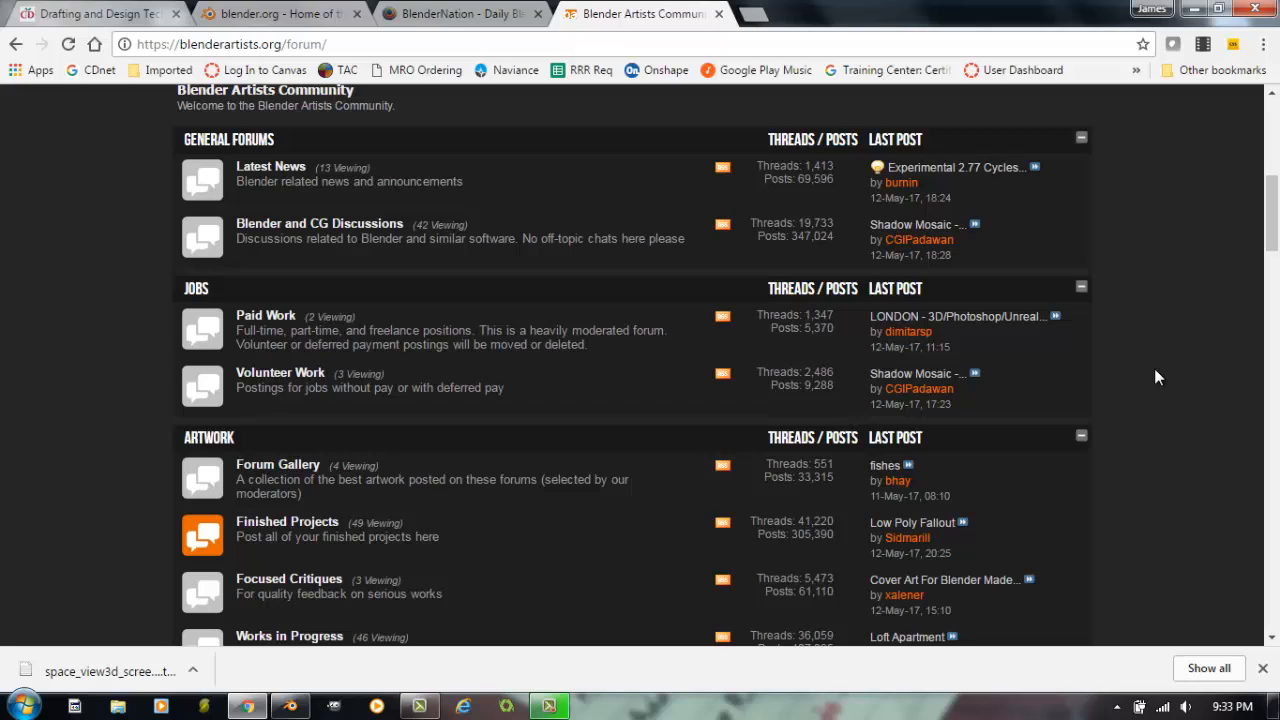
mouse_move(436, 332)
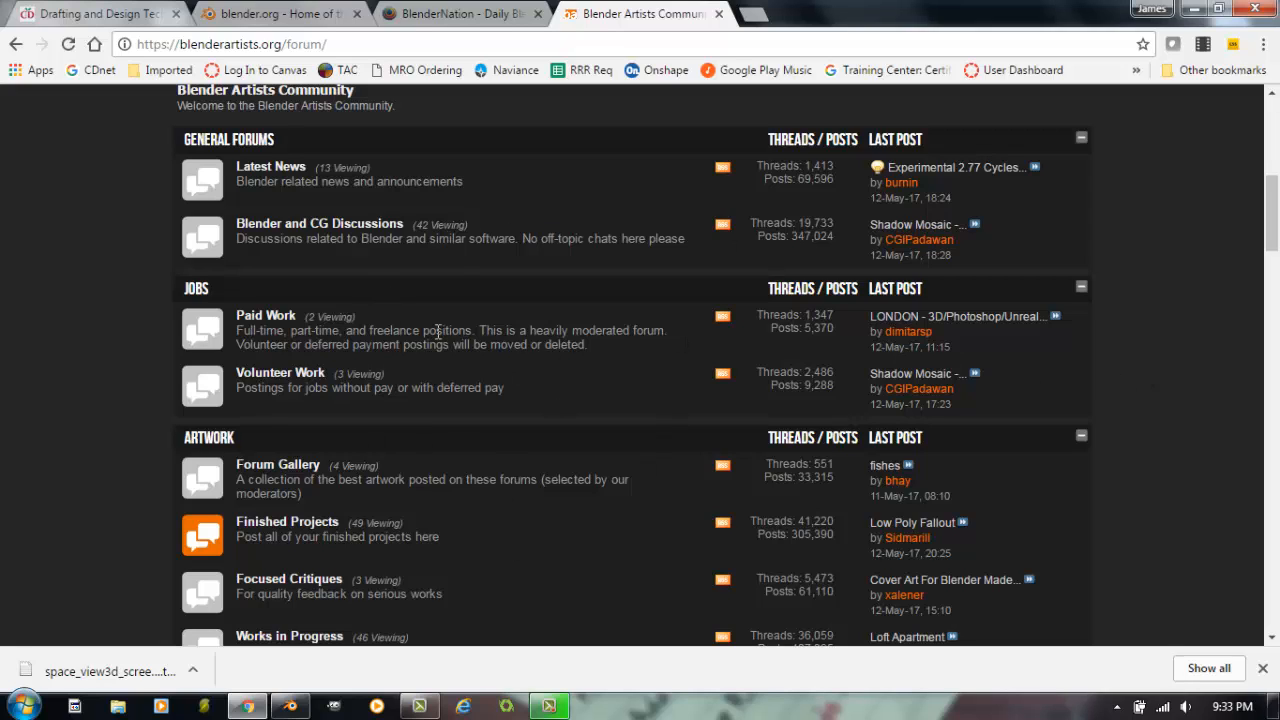
mouse_move(716, 164)
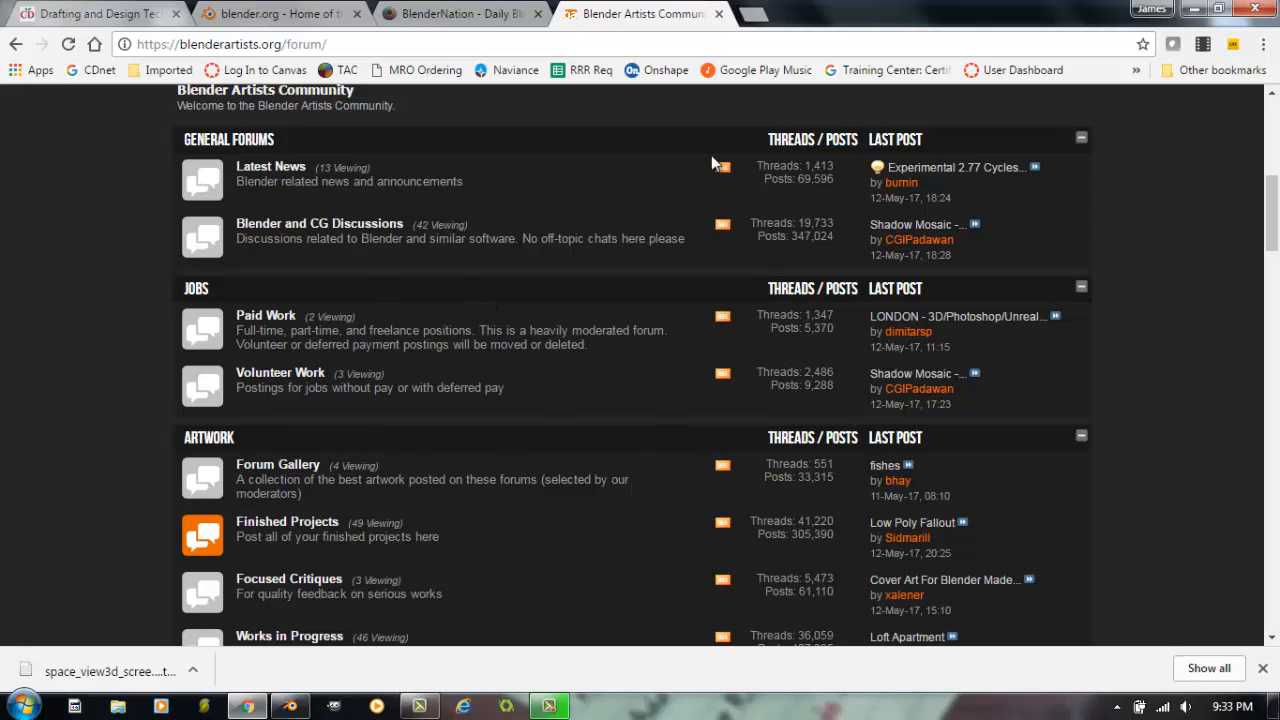
mouse_move(312, 684)
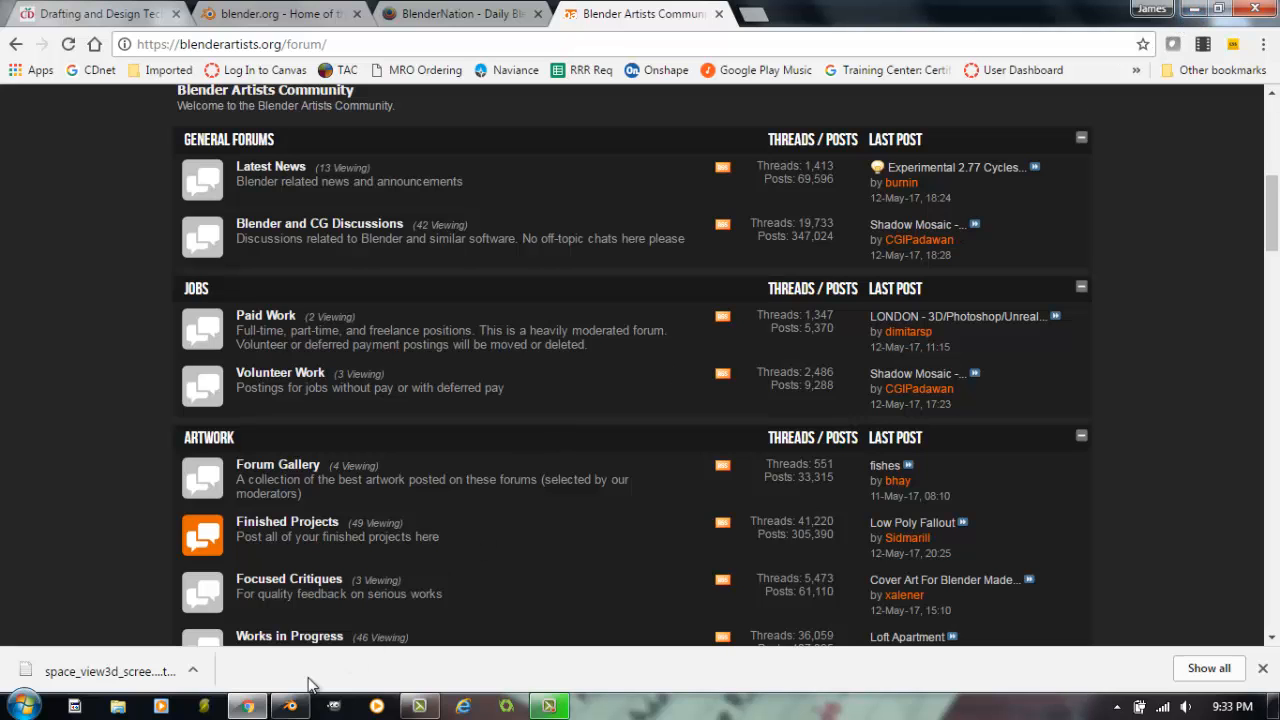
left_click(548, 708)
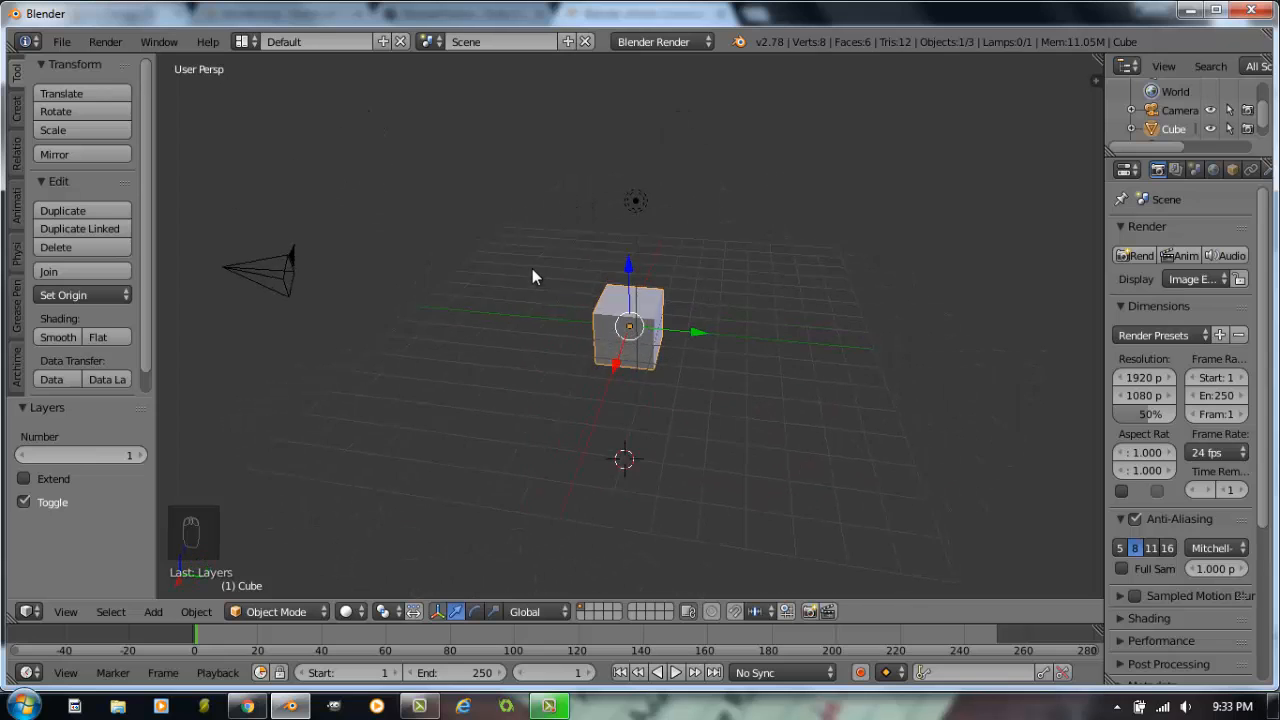
Step: Orbit around the default cube, place the 3D cursor above it, and select the camera and then the lamp
left_click_drag(536, 276, 660, 288)
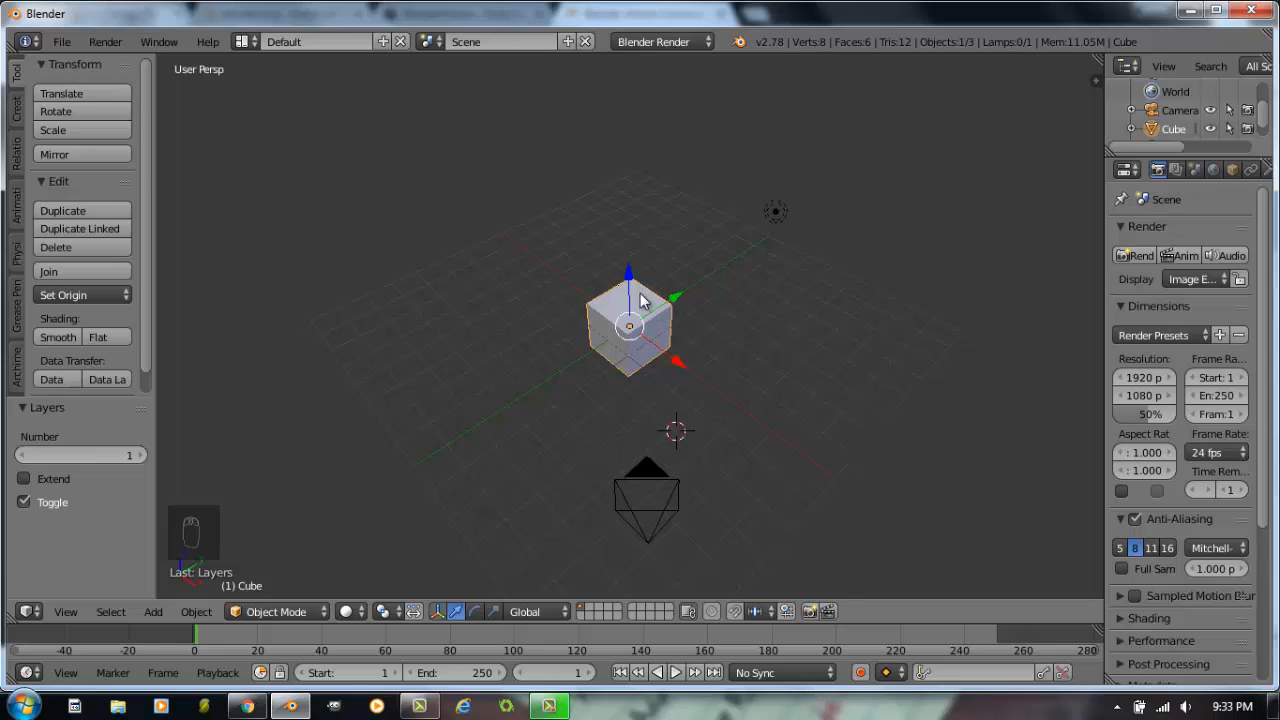
mouse_move(780, 218)
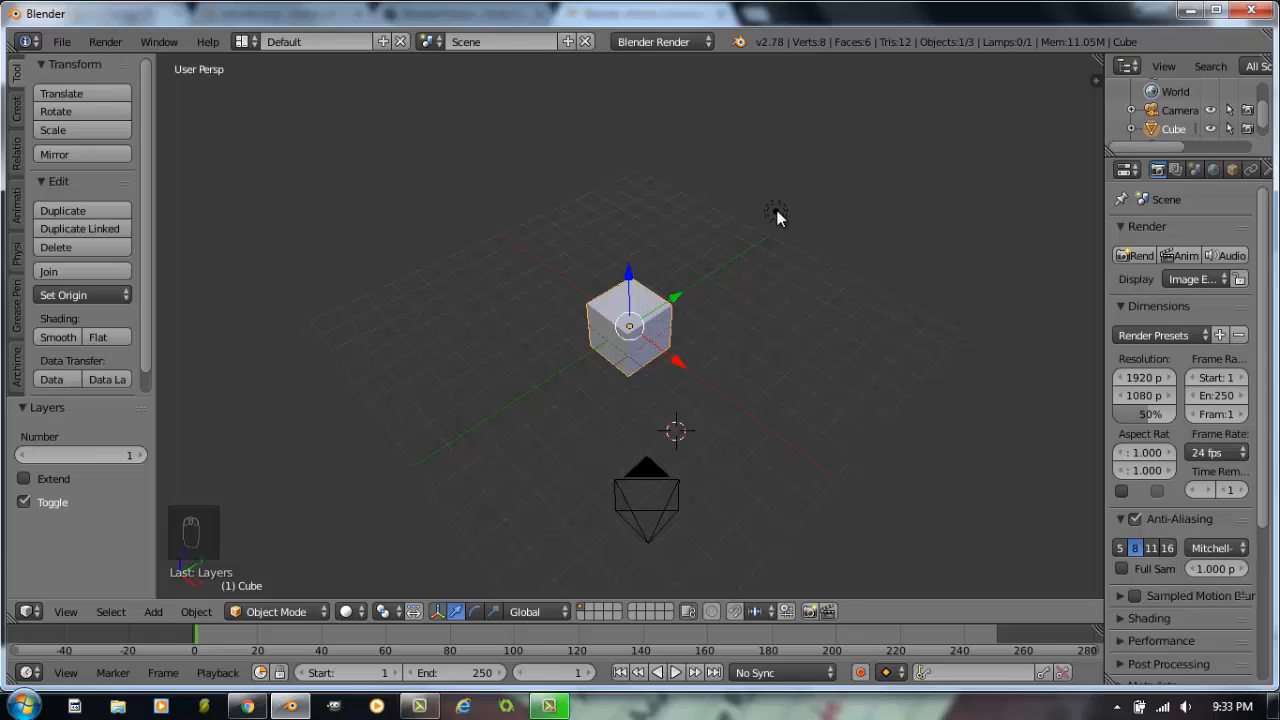
mouse_move(648, 472)
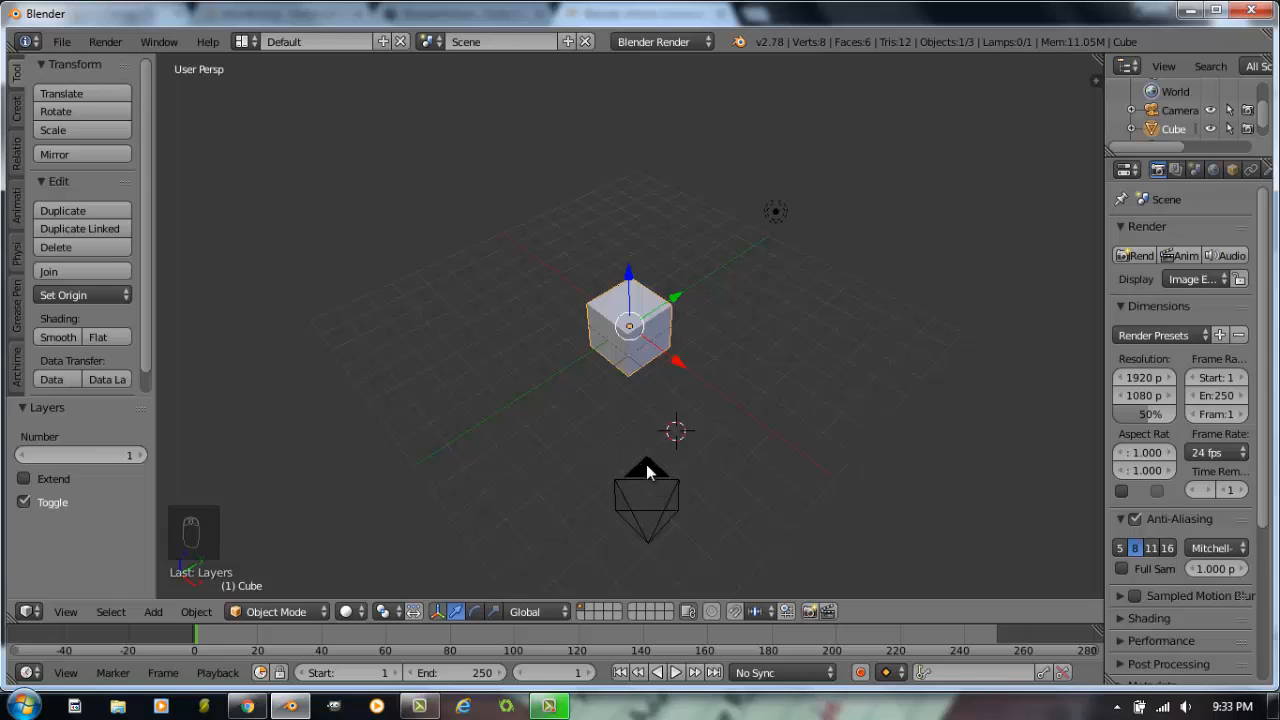
mouse_move(768, 428)
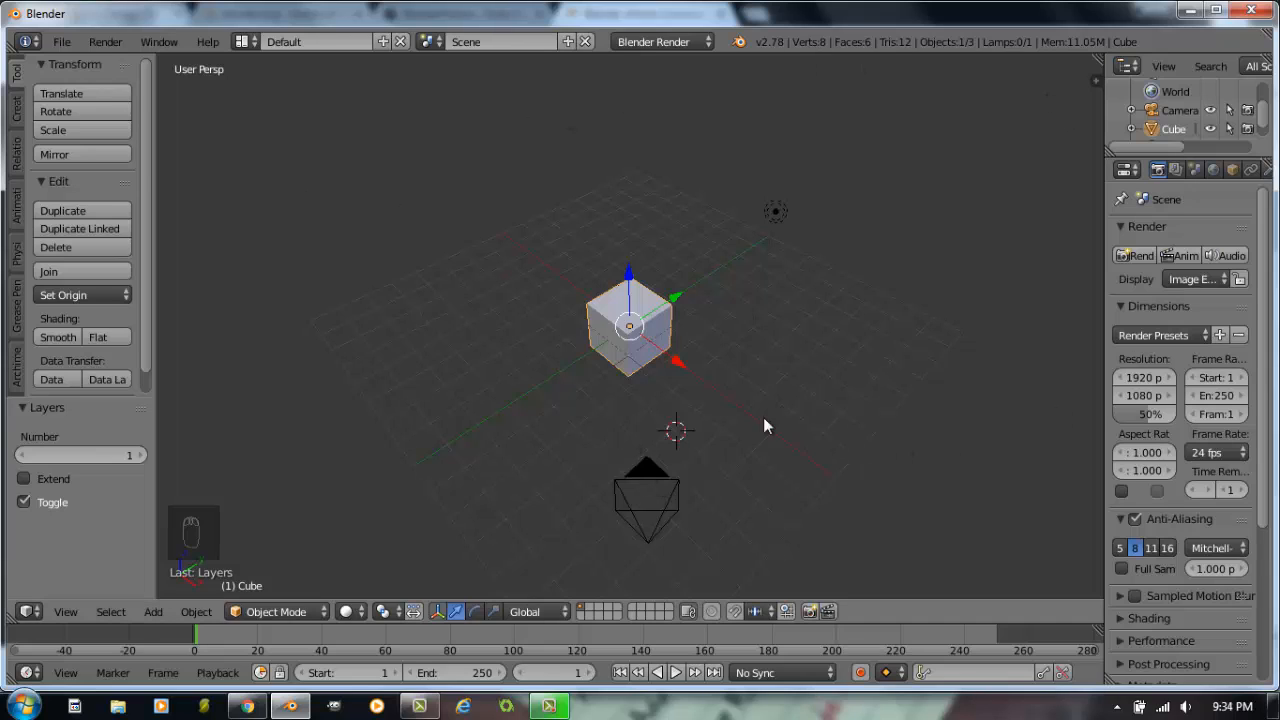
mouse_move(490, 300)
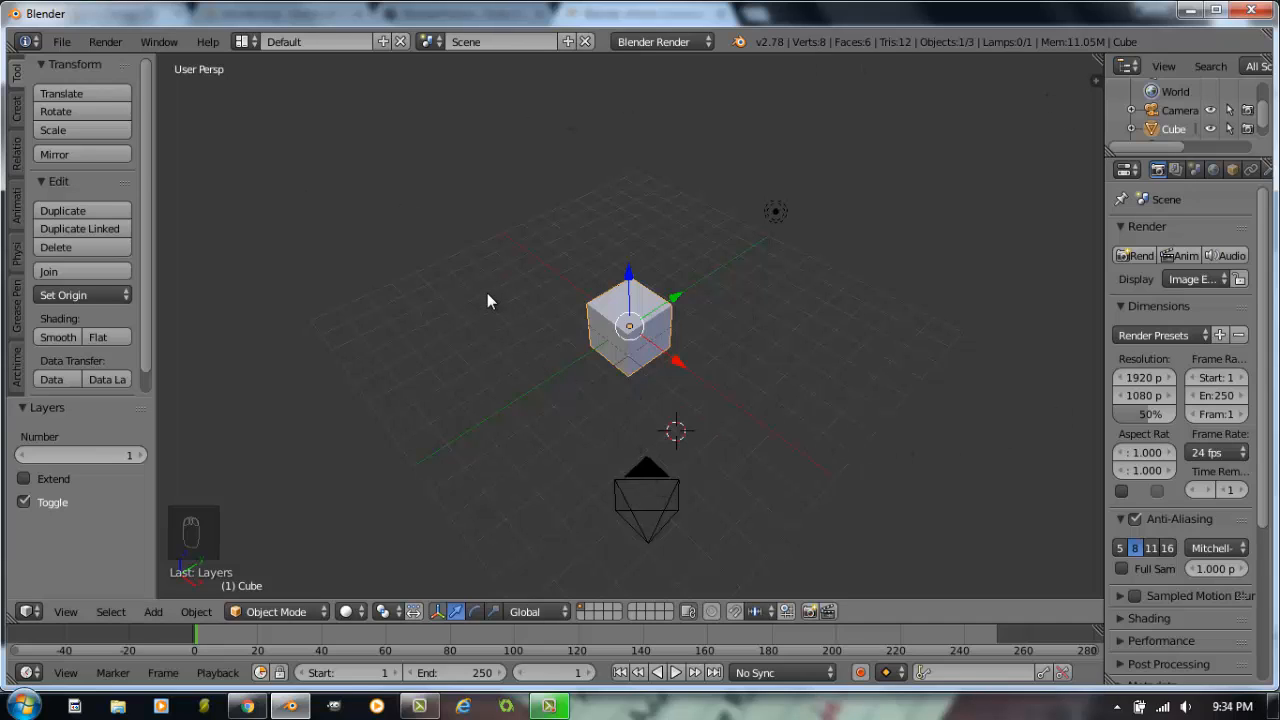
mouse_move(604, 252)
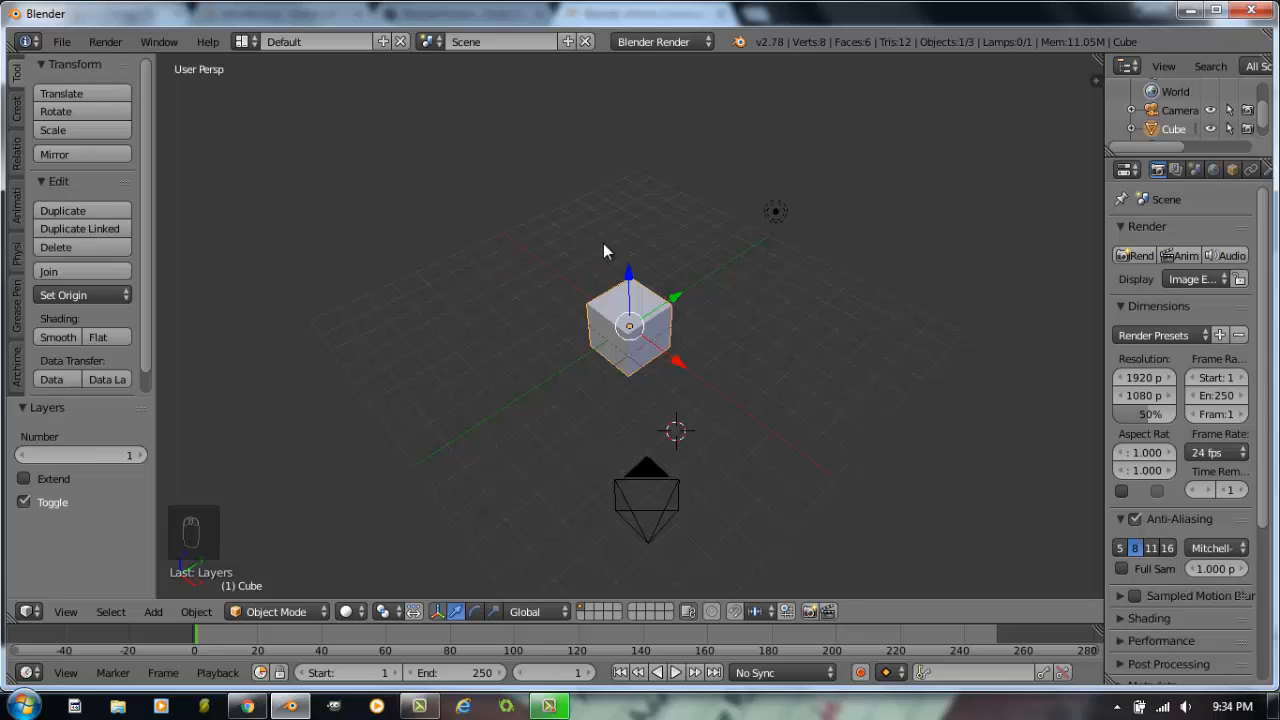
mouse_move(844, 296)
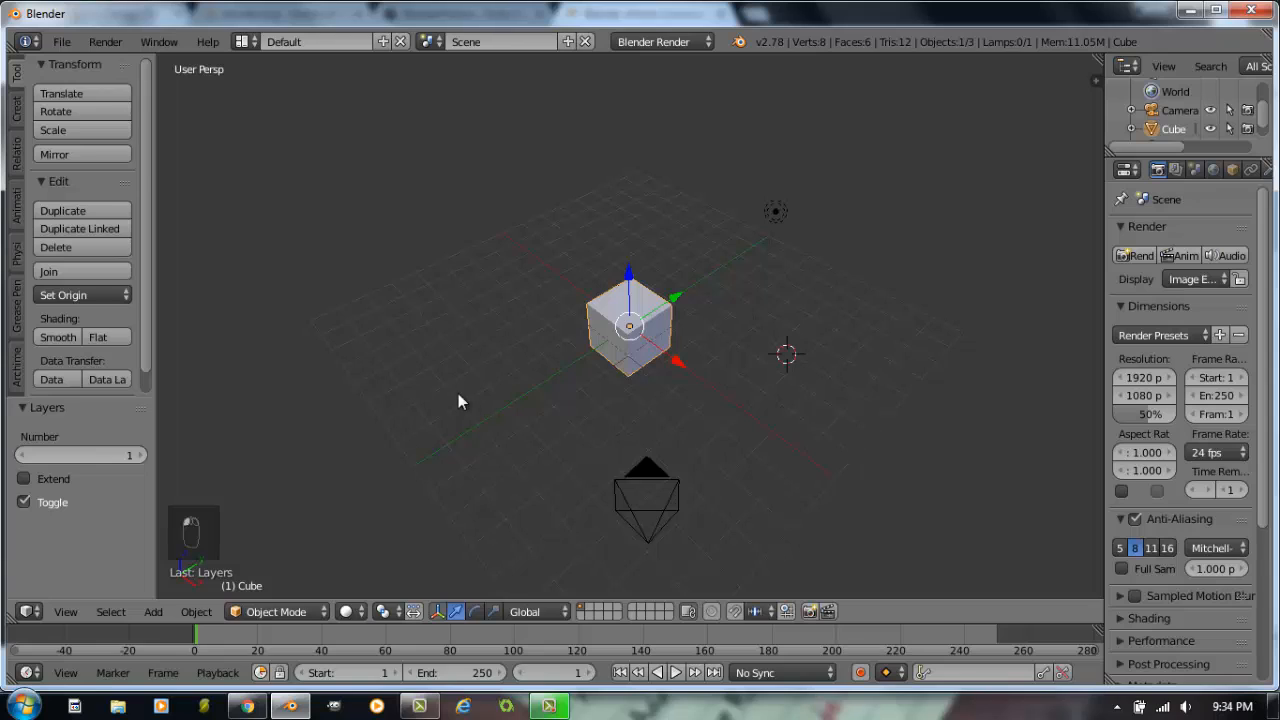
left_click(500, 242)
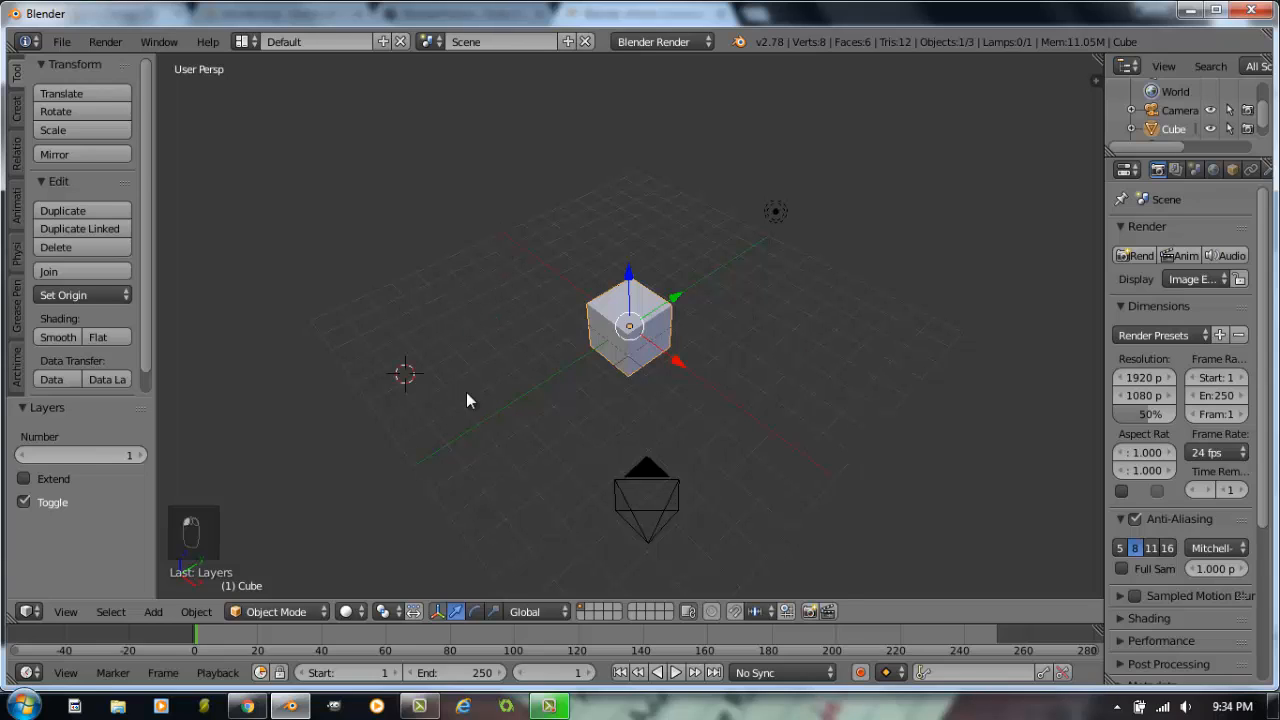
left_click(610, 210)
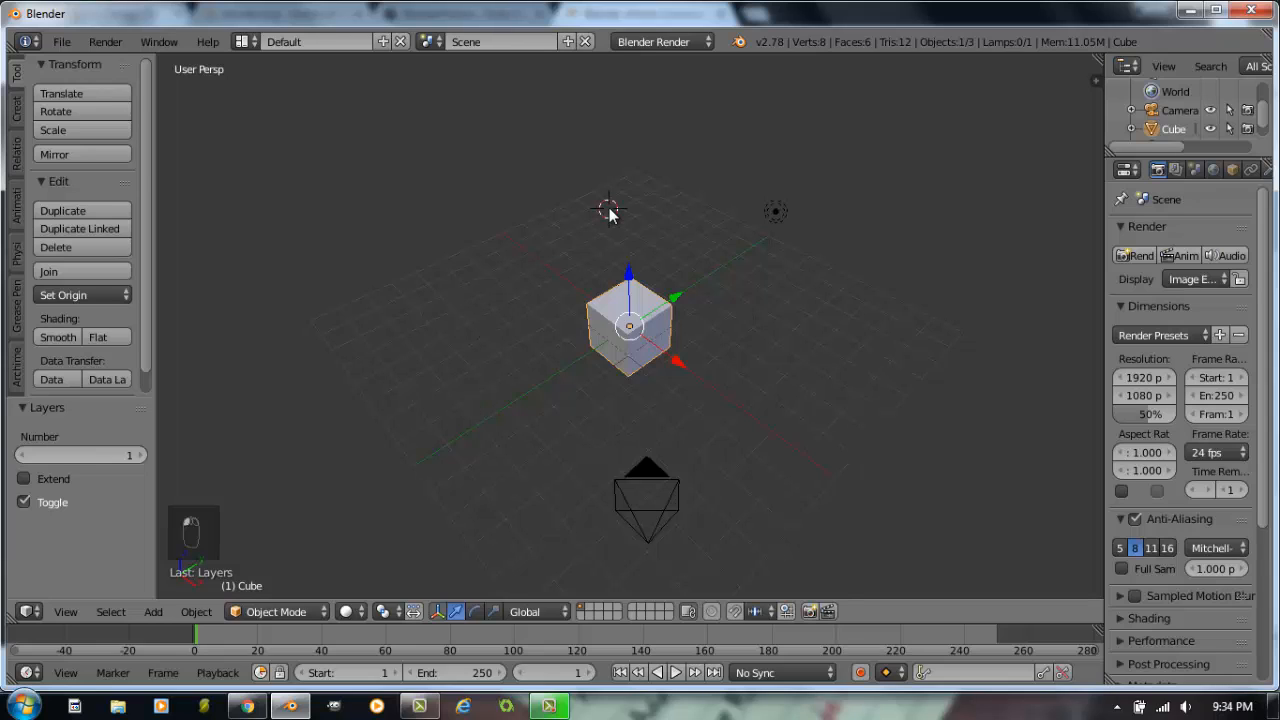
mouse_move(784, 220)
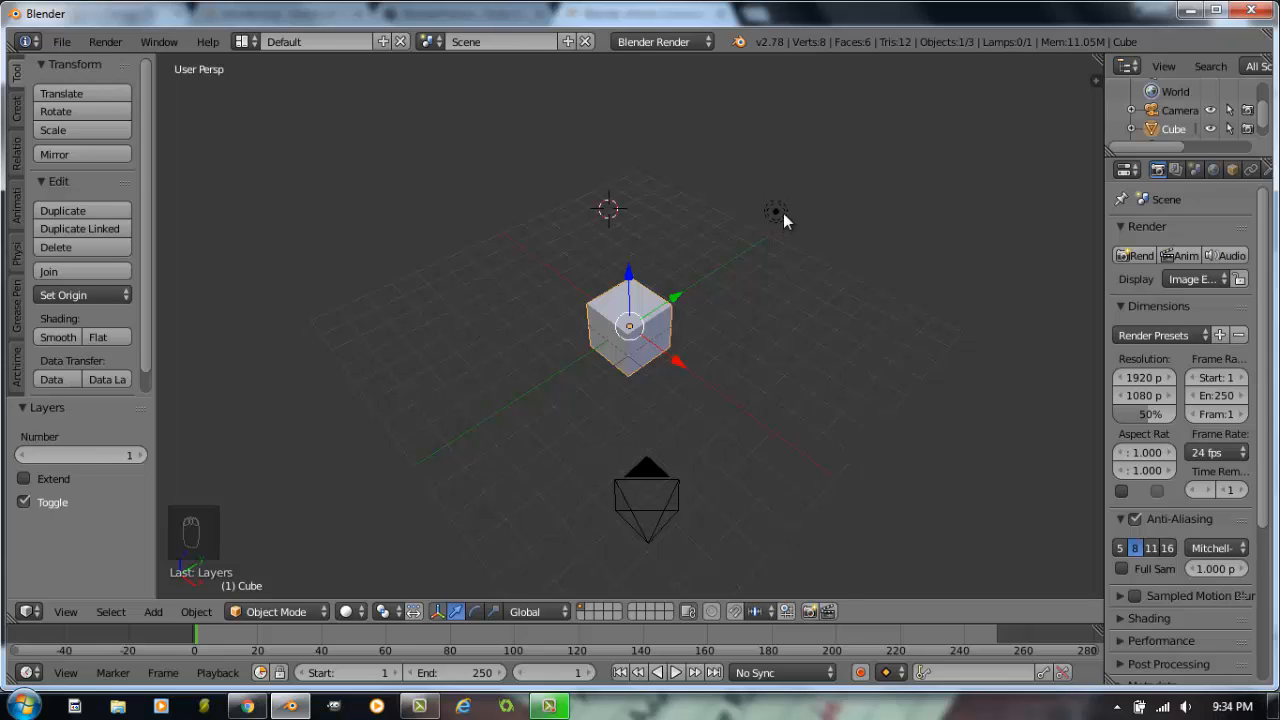
left_click(776, 210)
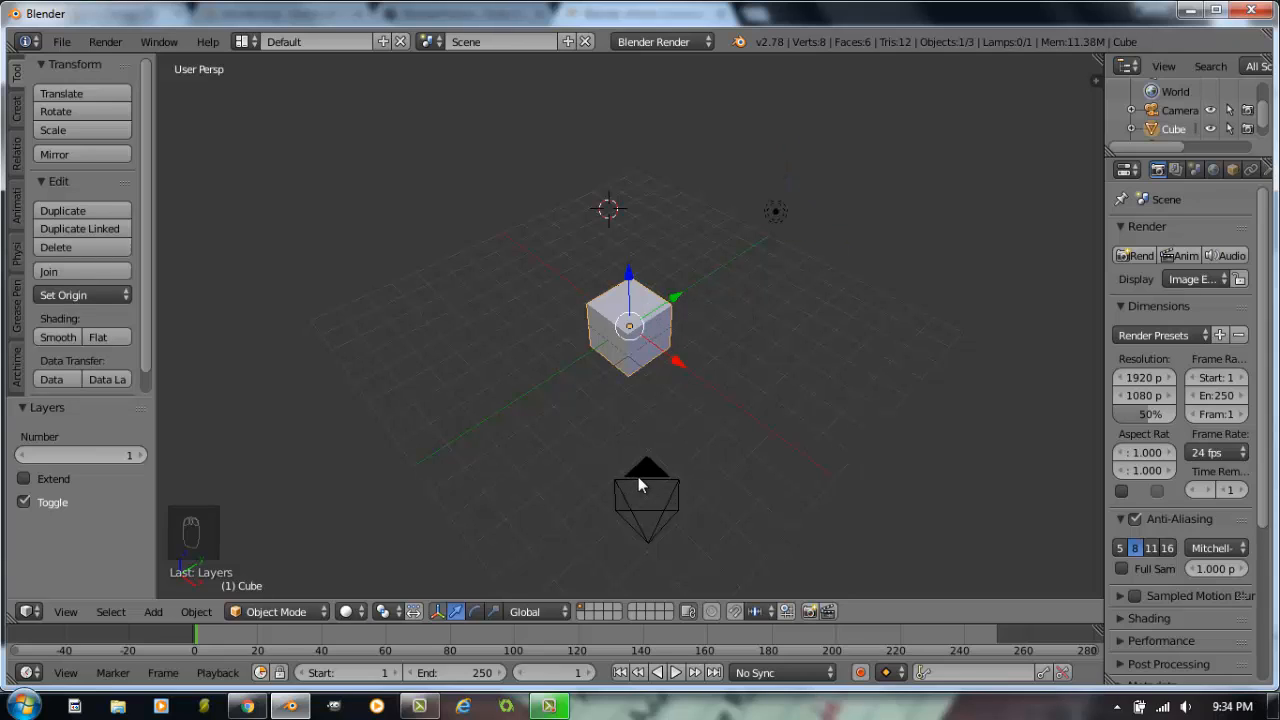
left_click(648, 496)
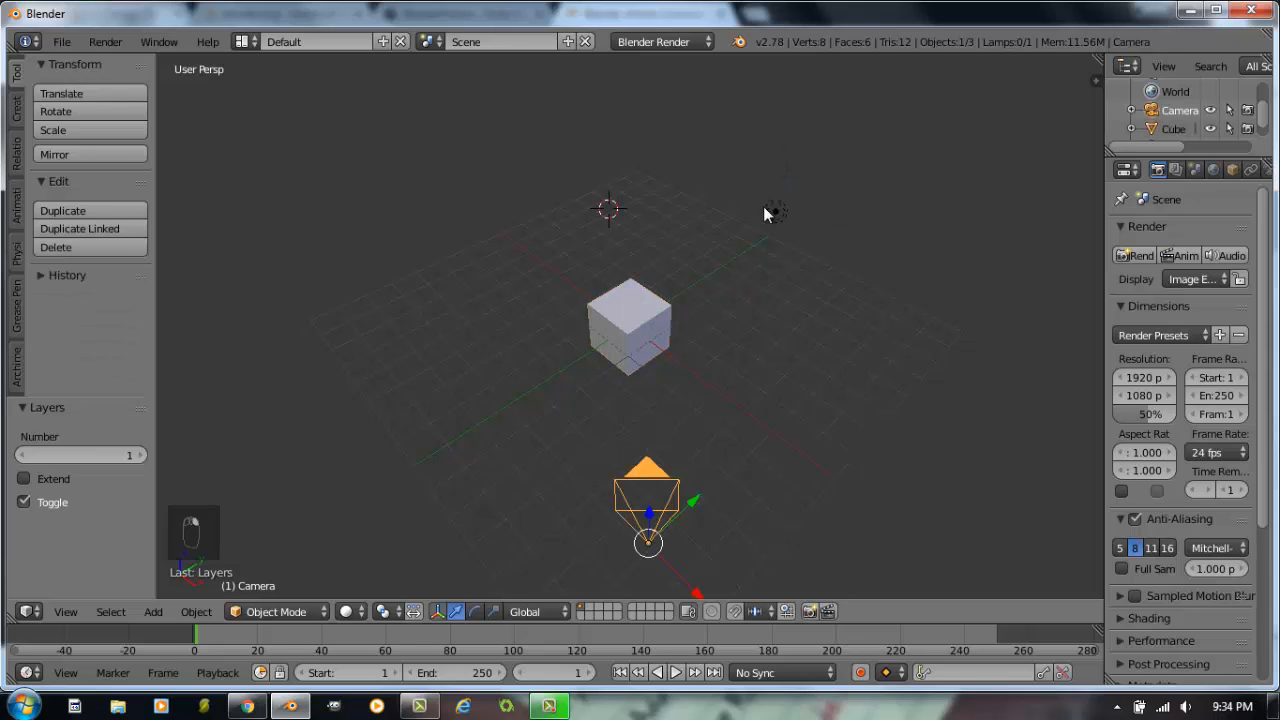
left_click(776, 212)
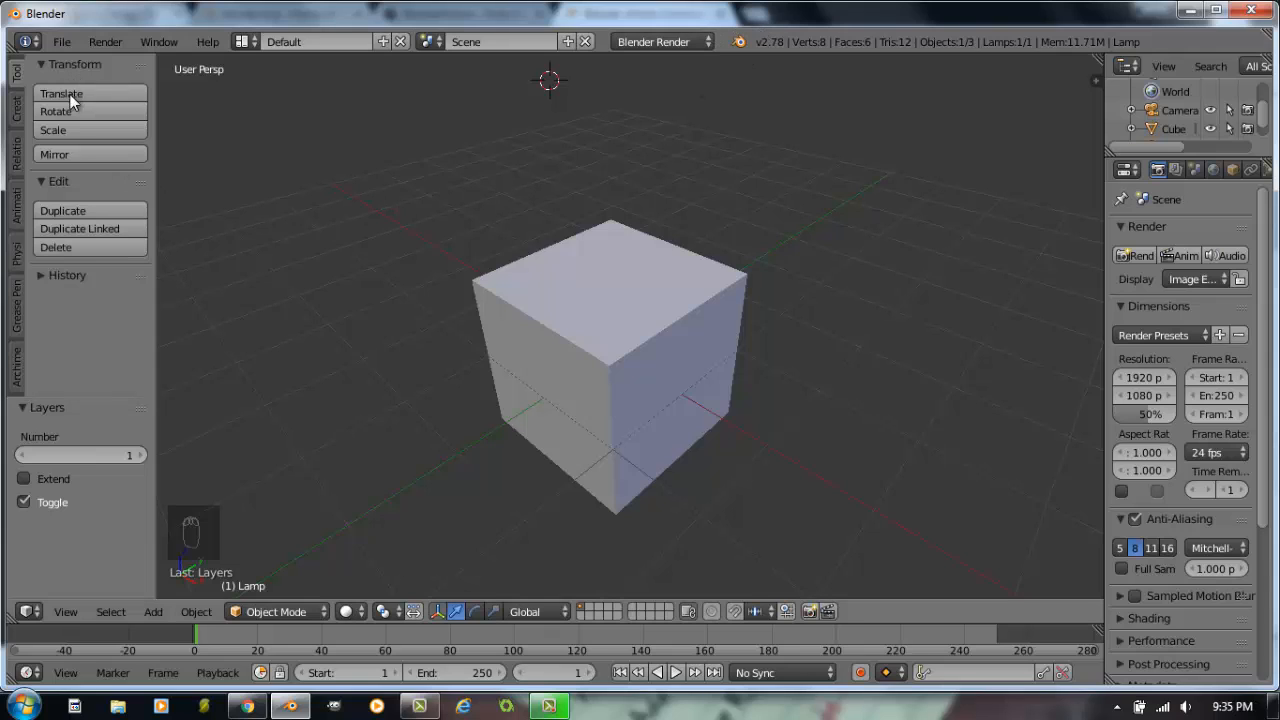
mouse_move(156, 296)
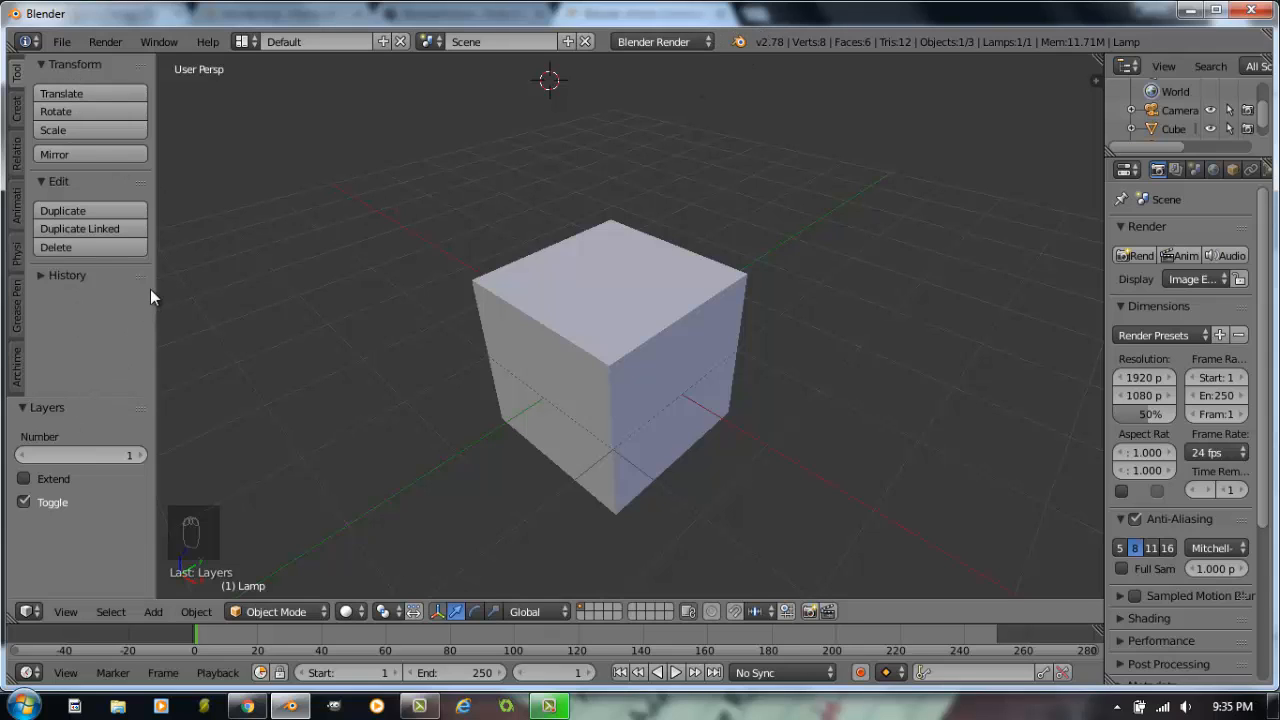
mouse_move(656, 190)
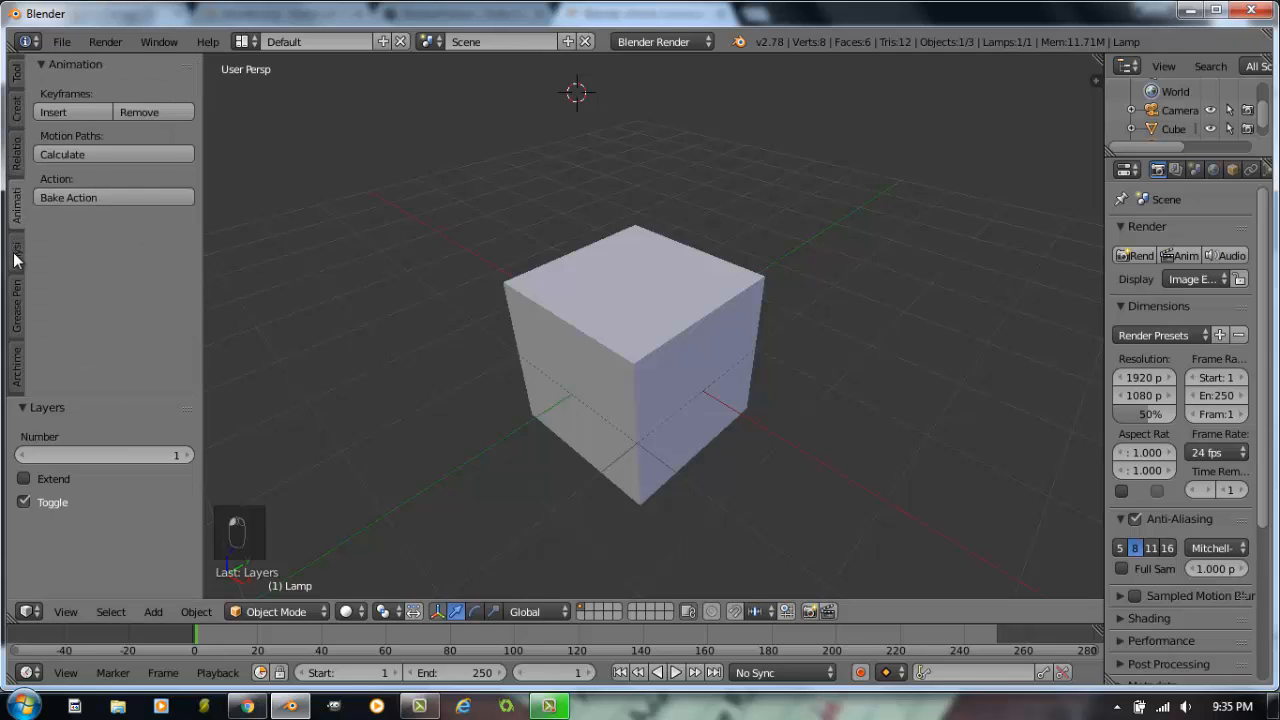
left_click(16, 104)
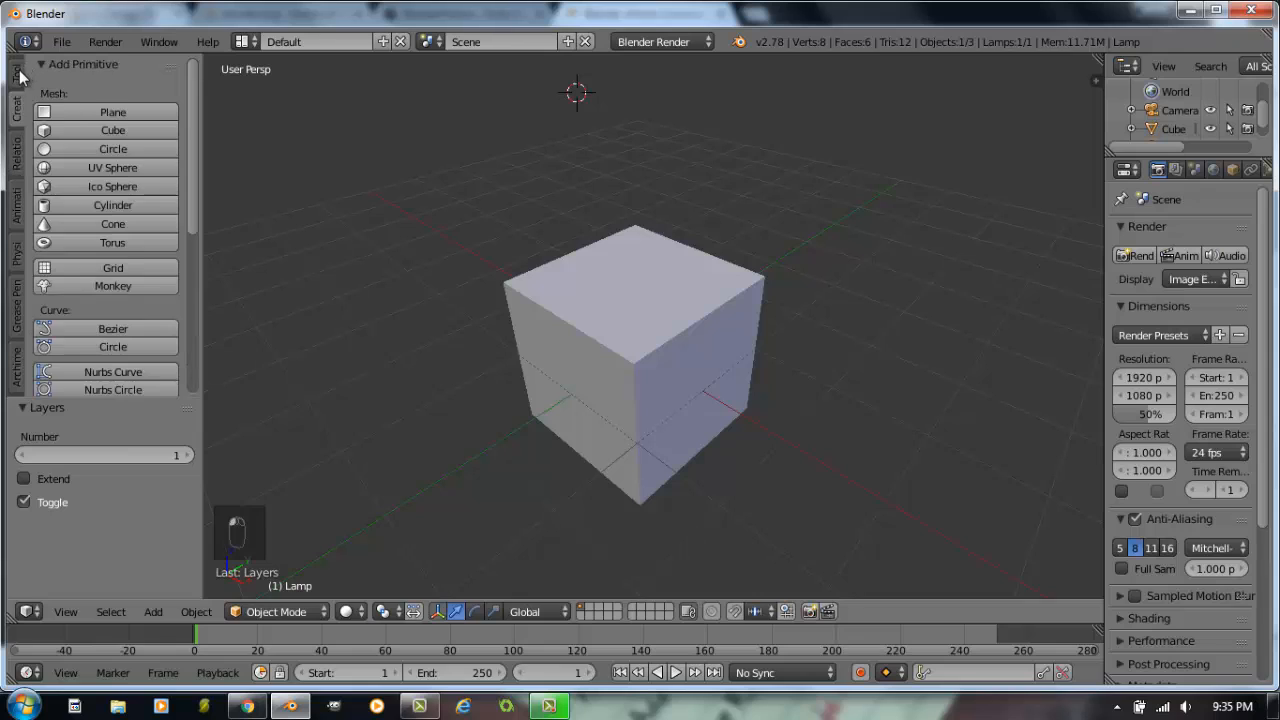
left_click(16, 96)
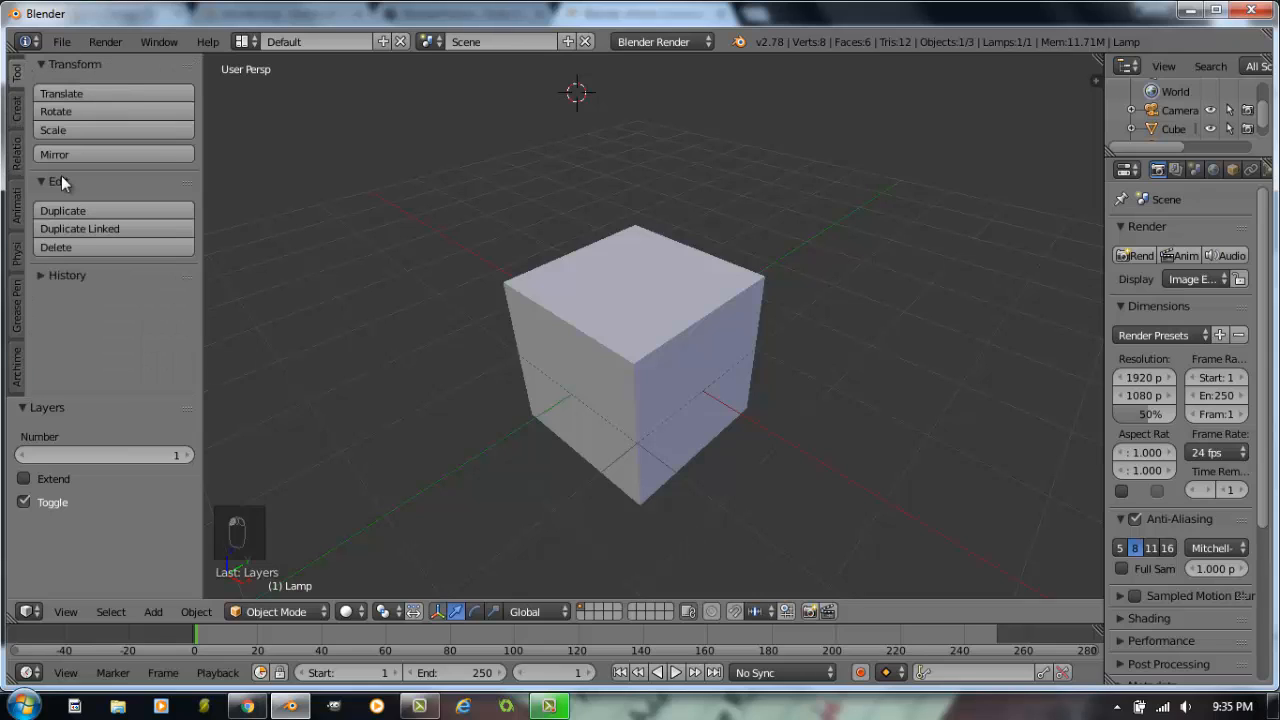
mouse_move(1100, 208)
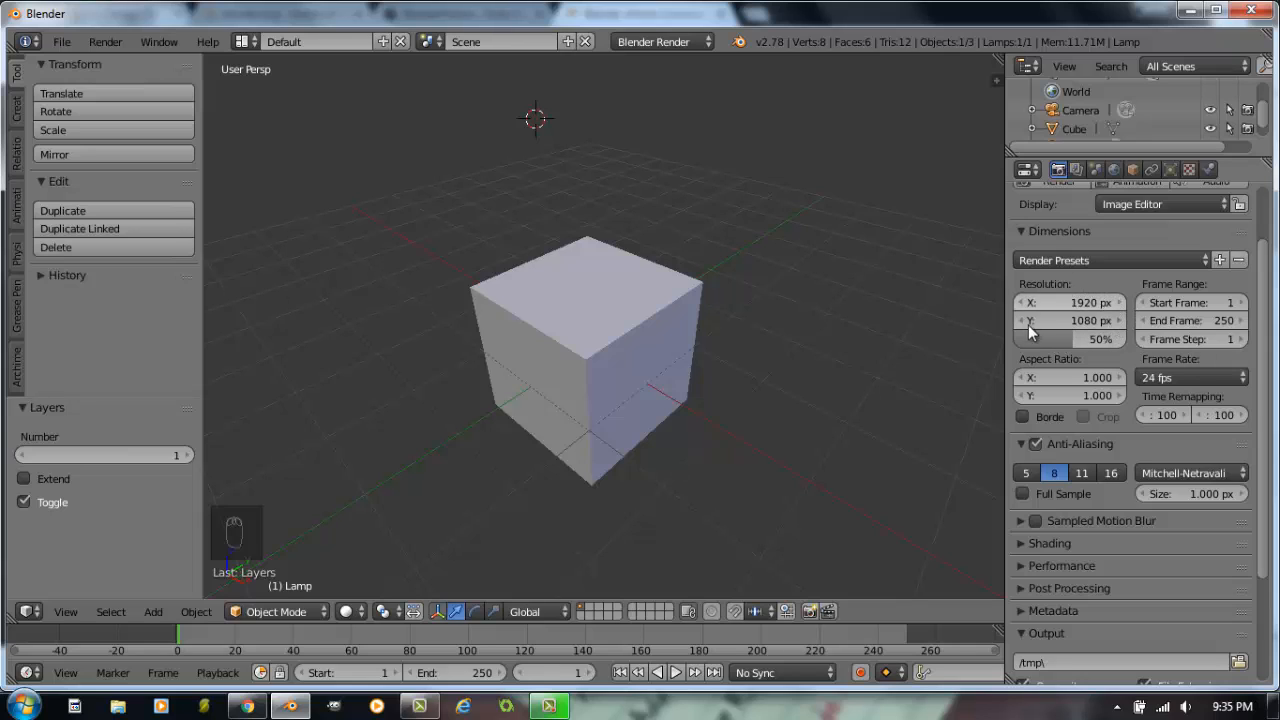
mouse_move(1136, 332)
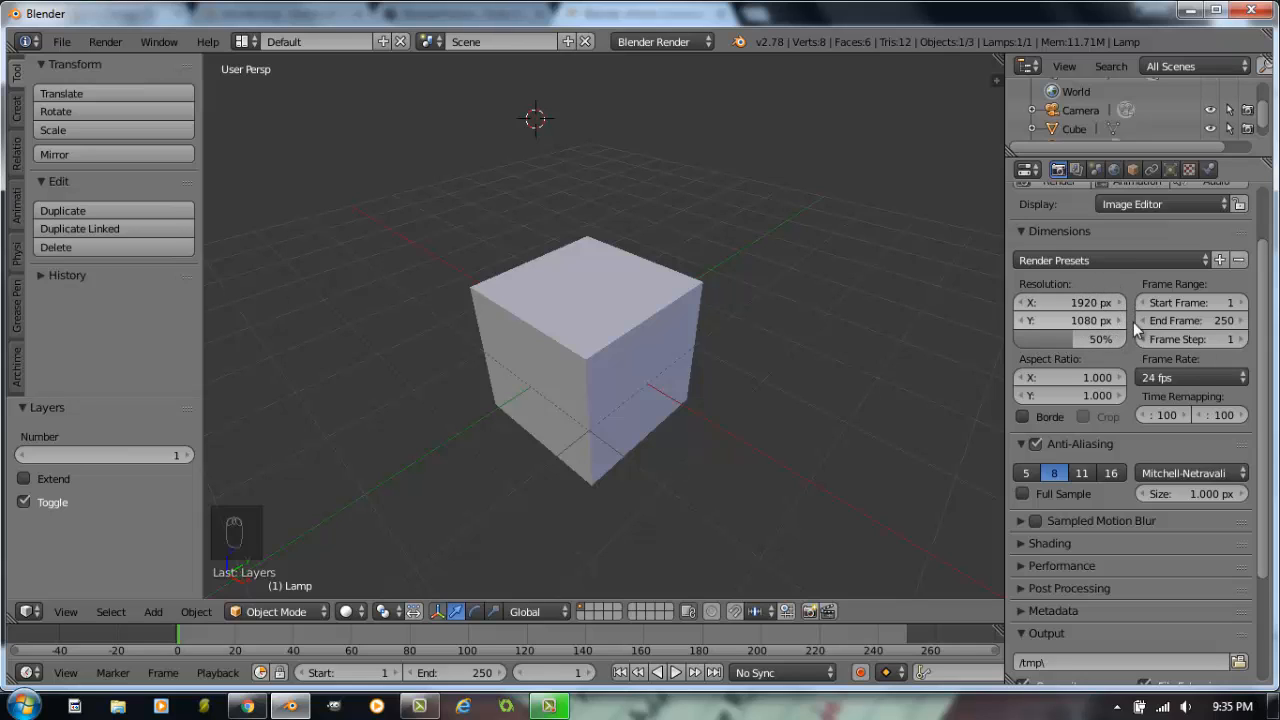
mouse_move(1210, 338)
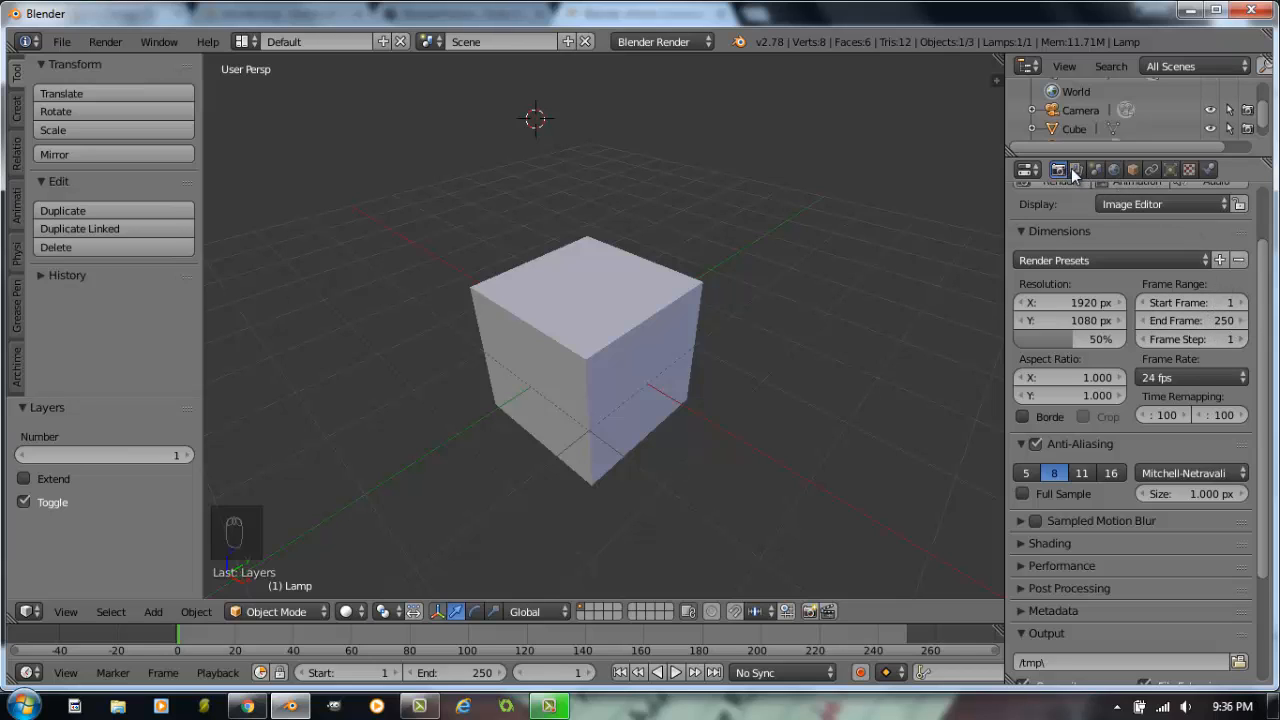
Step: Browse the Scene, Object and Physics settings for the lamp, then return to the Render settings
left_click(1096, 168)
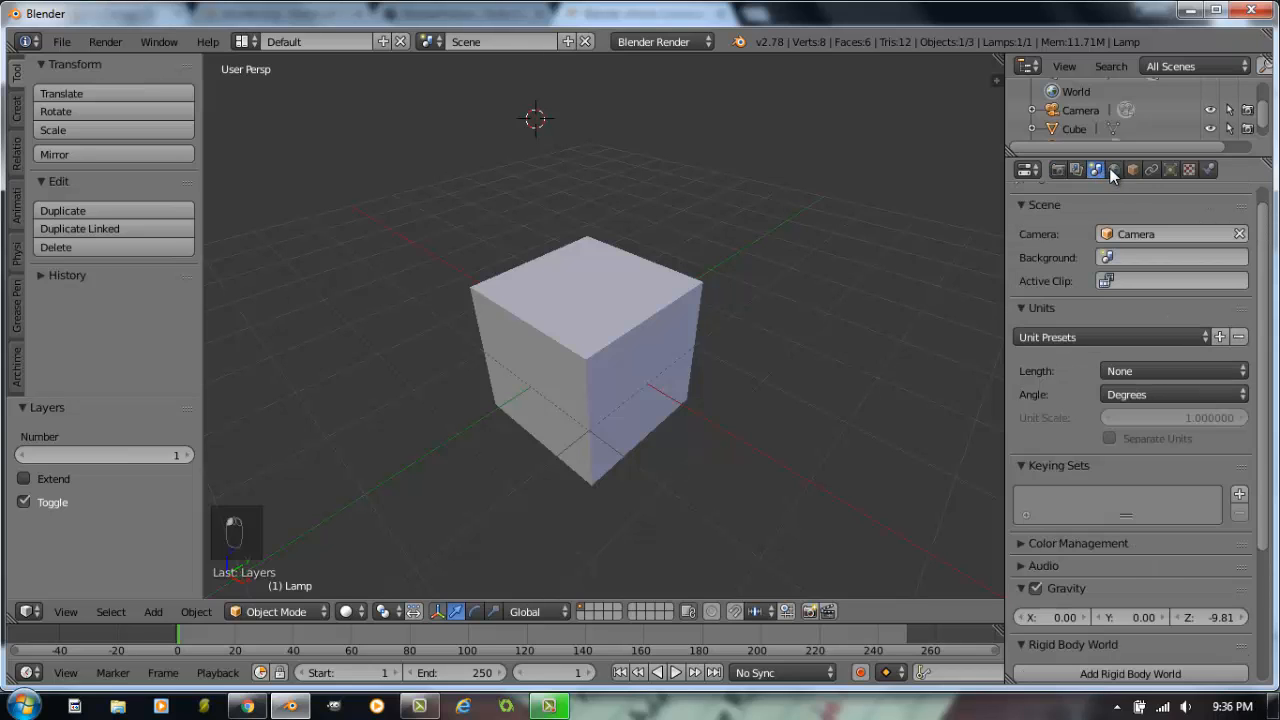
left_click(1132, 168)
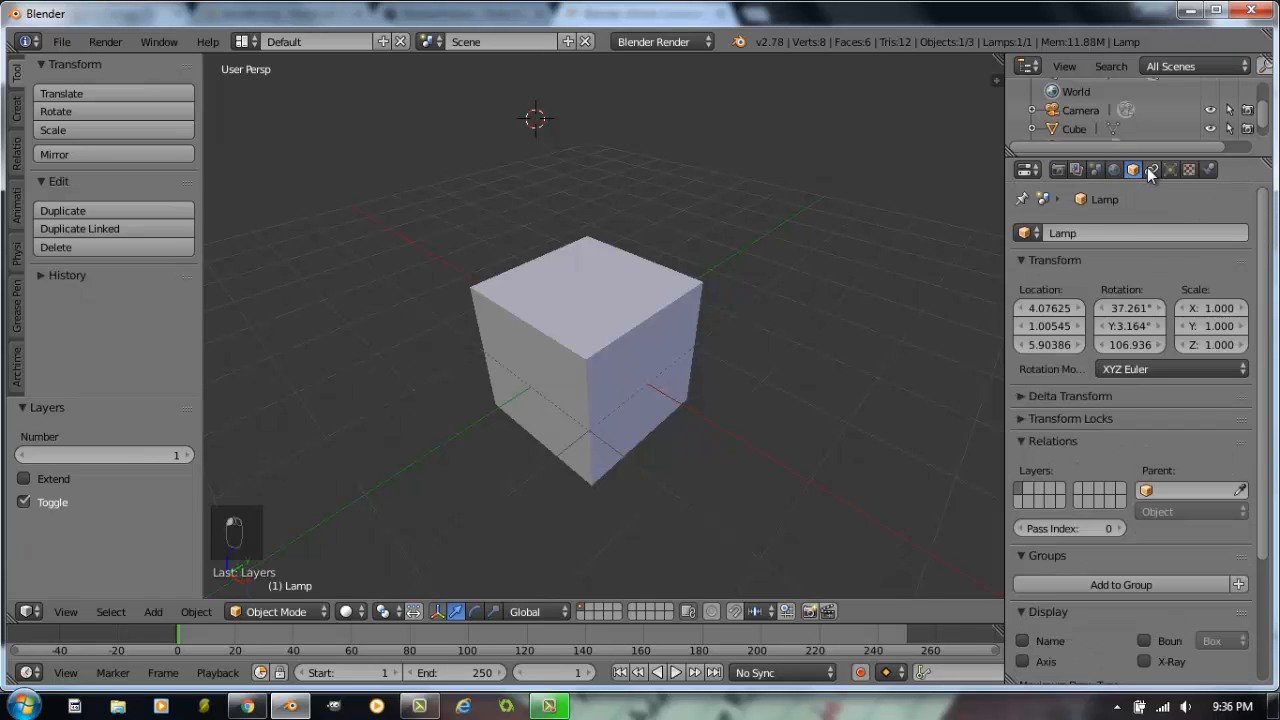
left_click(1208, 168)
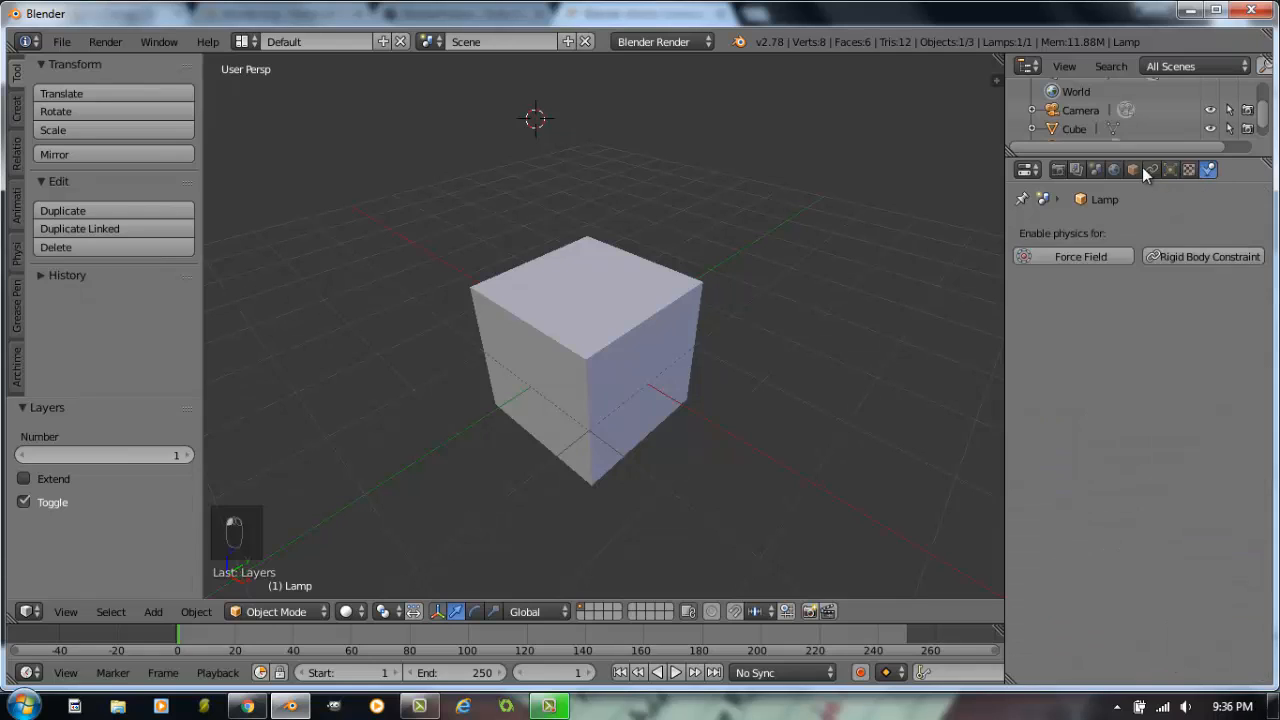
left_click(1058, 168)
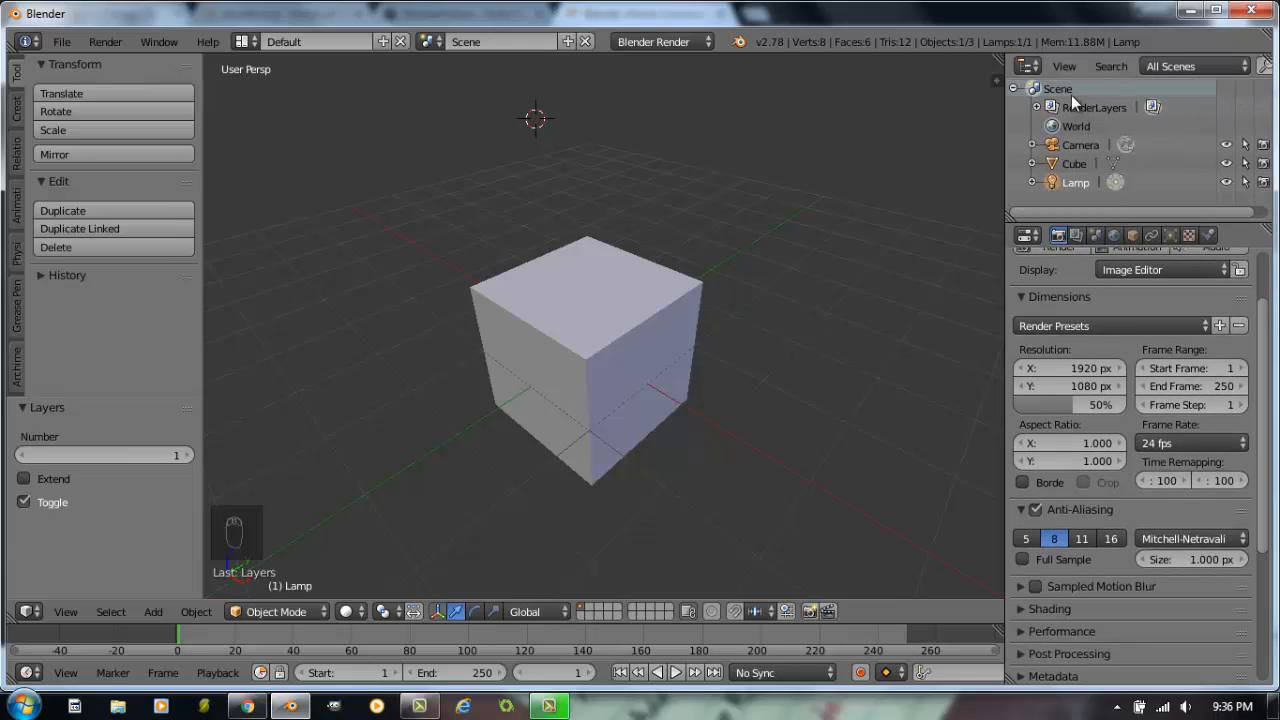
mouse_move(1104, 112)
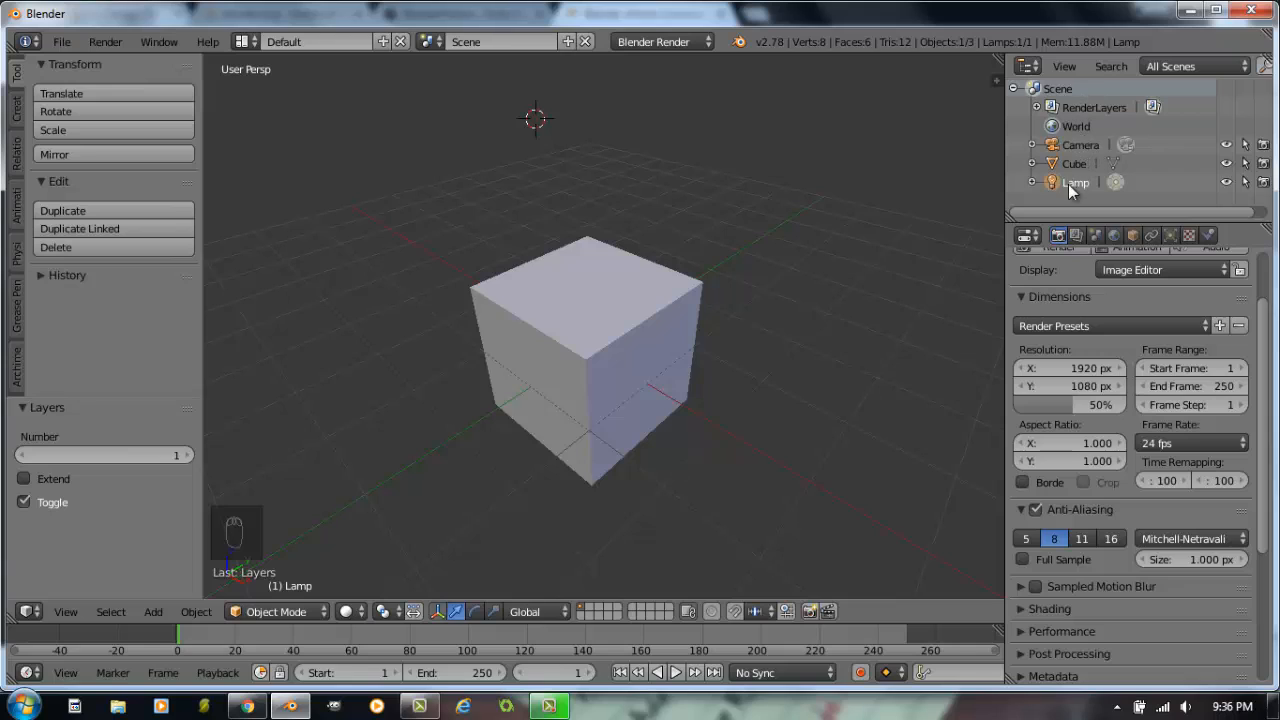
mouse_move(1078, 190)
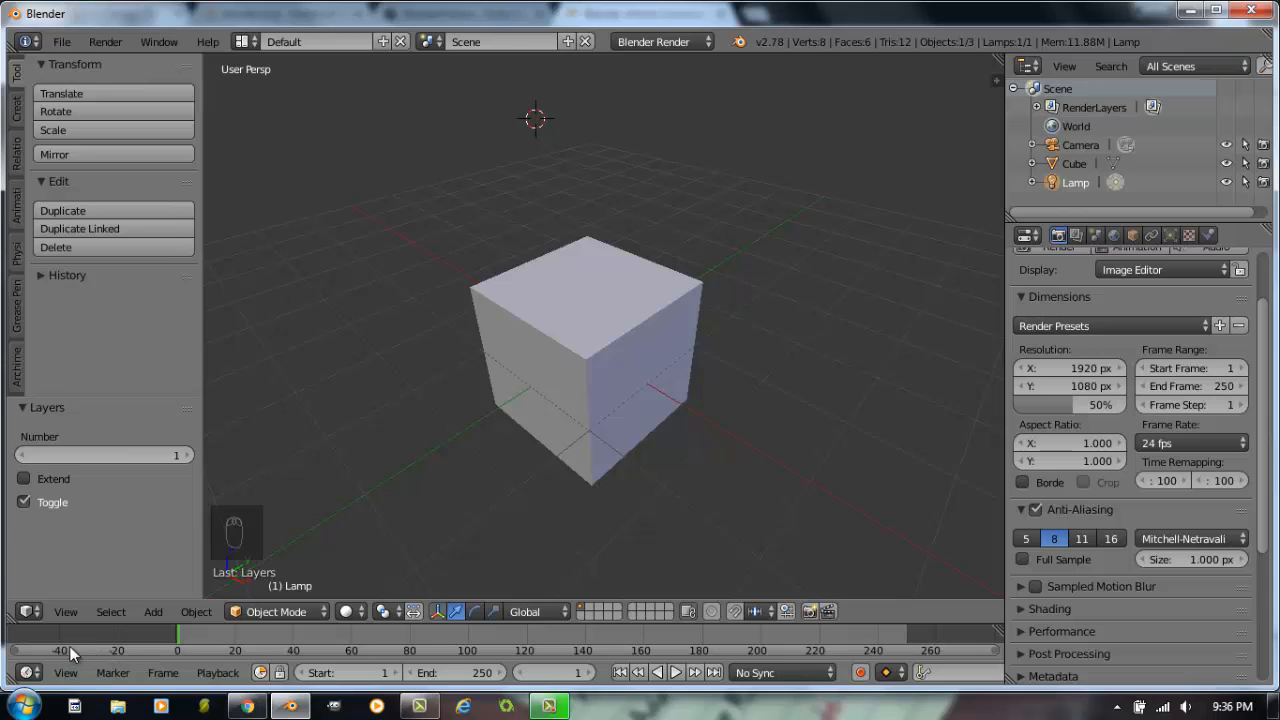
mouse_move(596, 656)
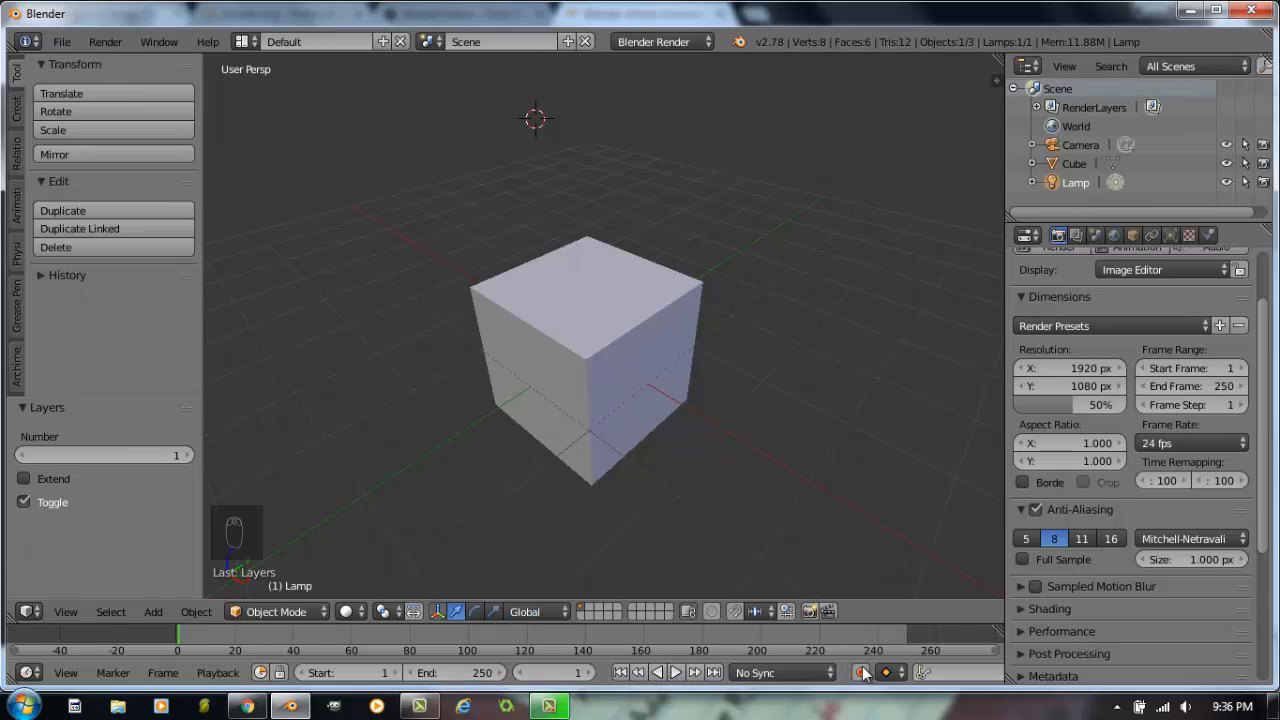
mouse_move(824, 672)
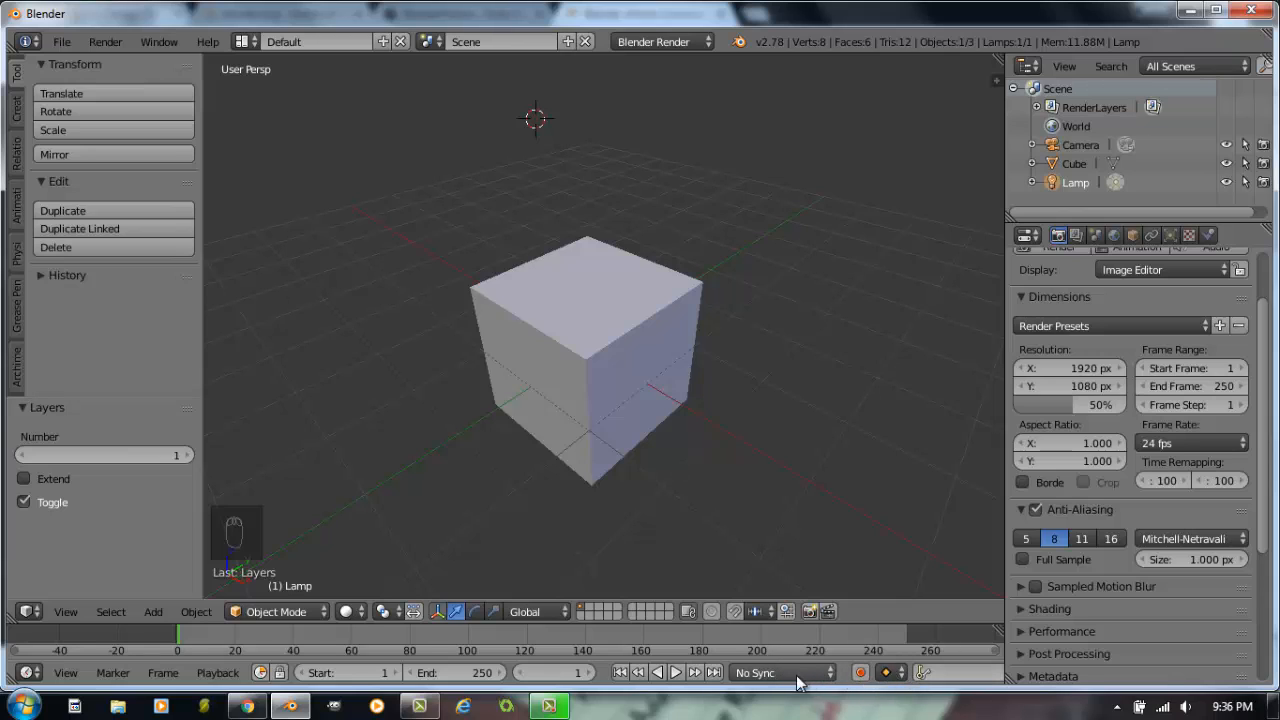
left_click(676, 672)
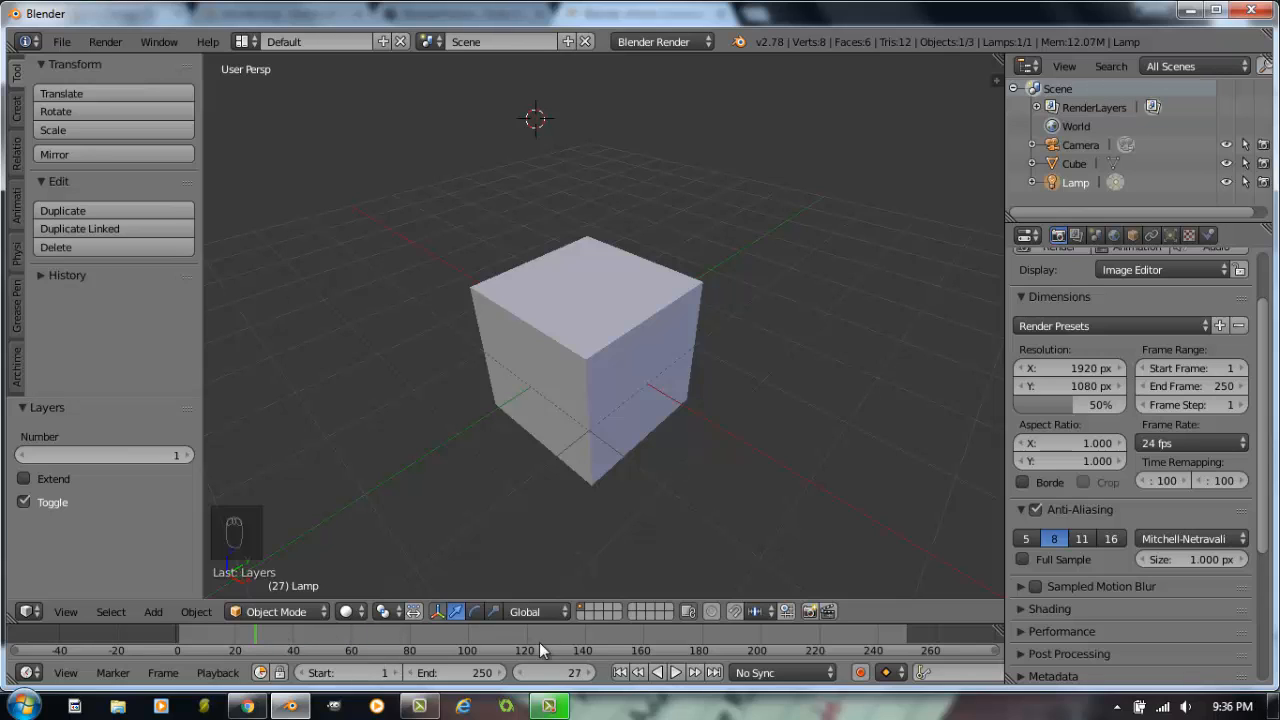
left_click(620, 672)
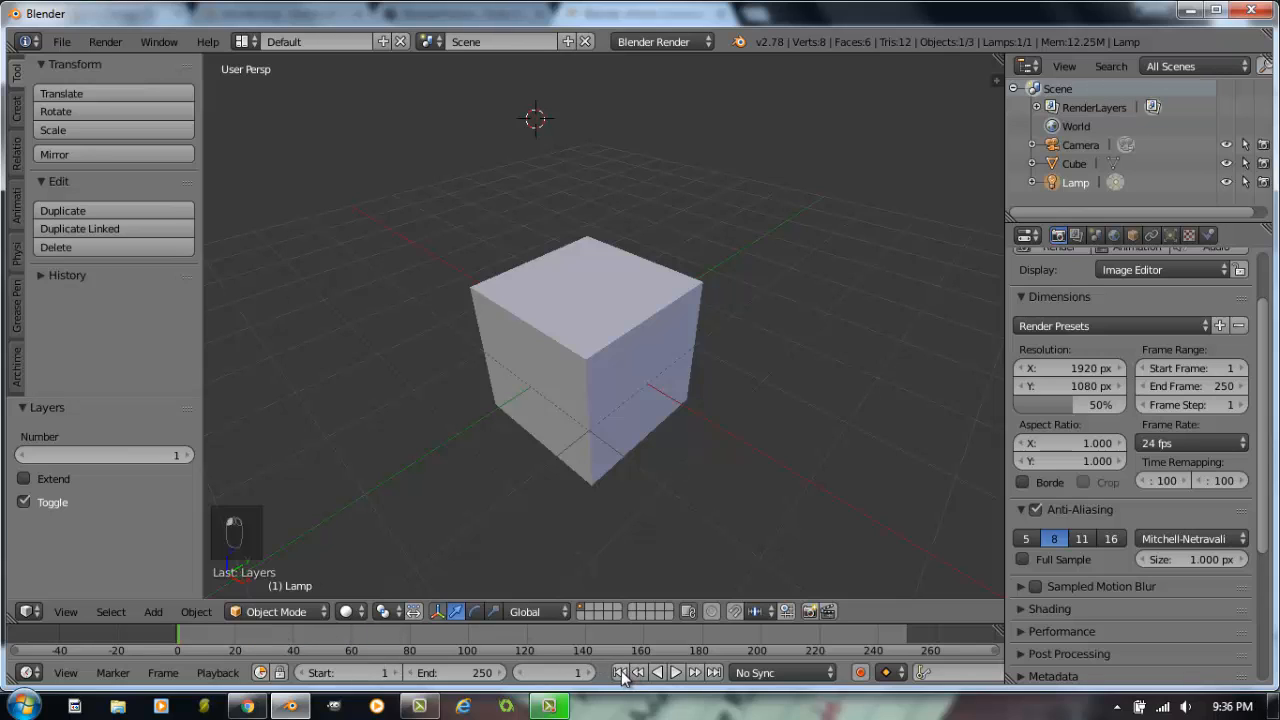
mouse_move(320, 418)
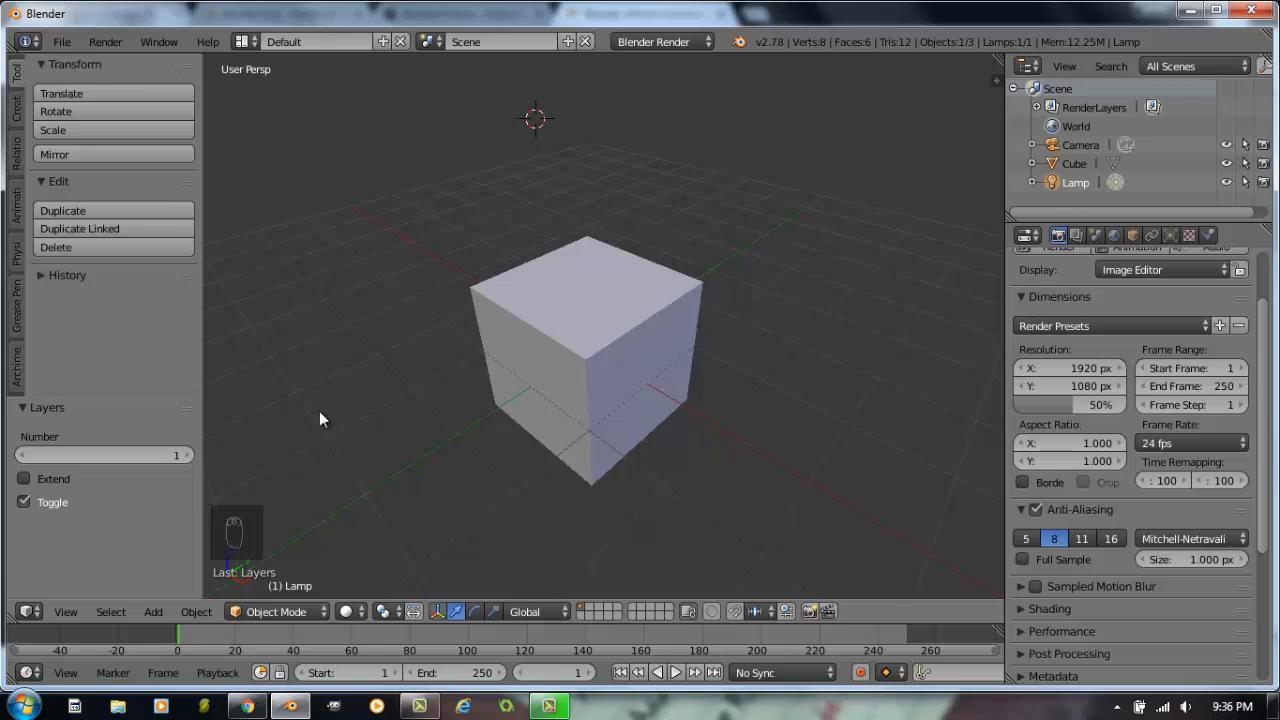
mouse_move(510, 360)
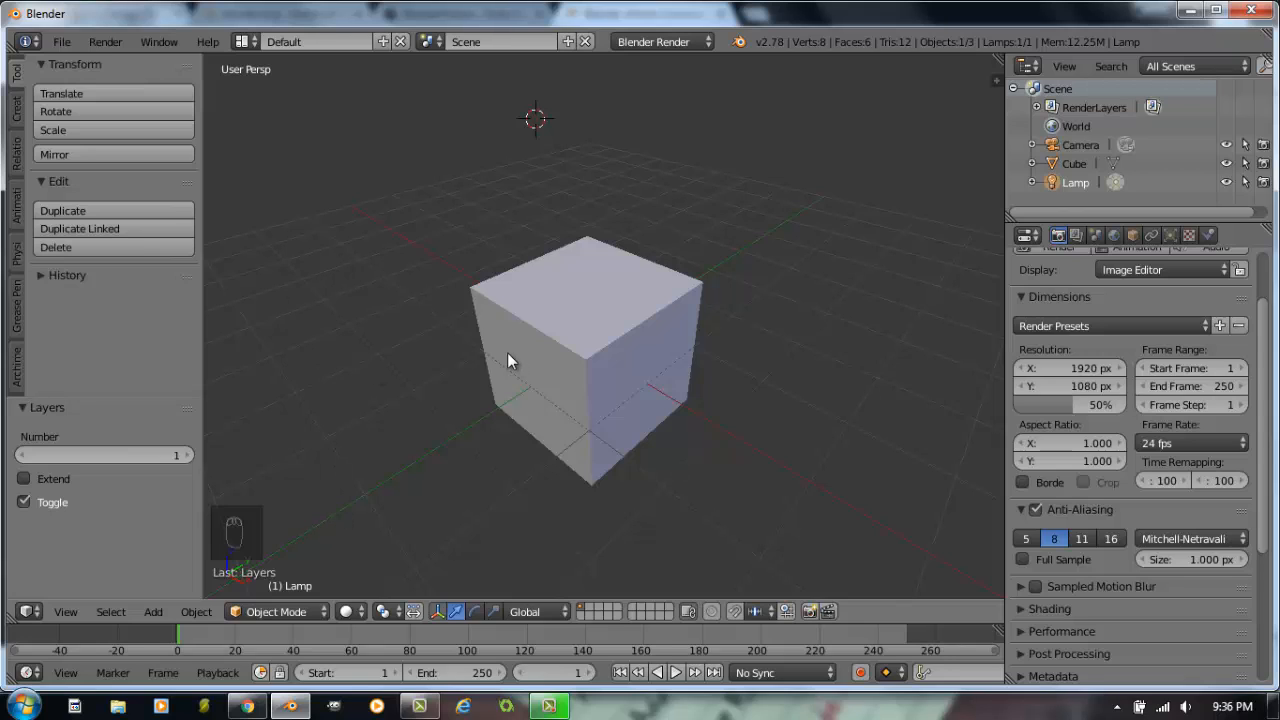
mouse_move(144, 512)
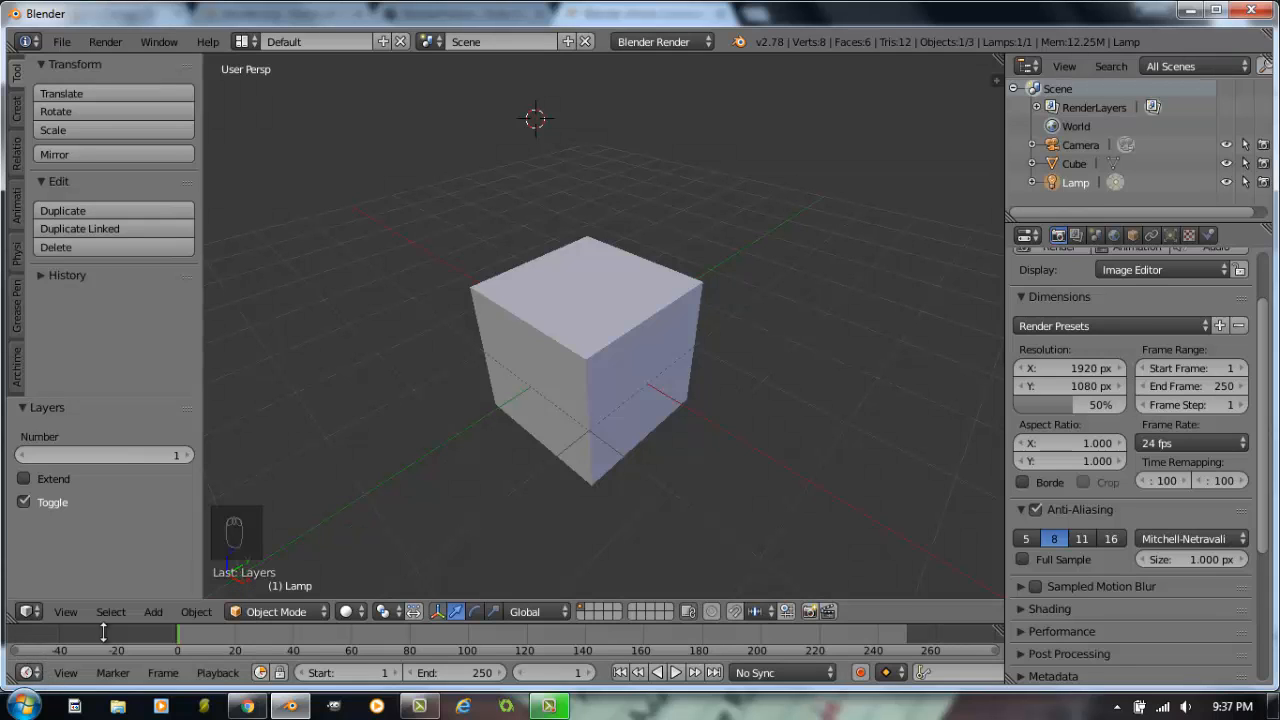
Step: Change the Outliner area's editor type to a second 3D View of the cube scene
left_click(1028, 66)
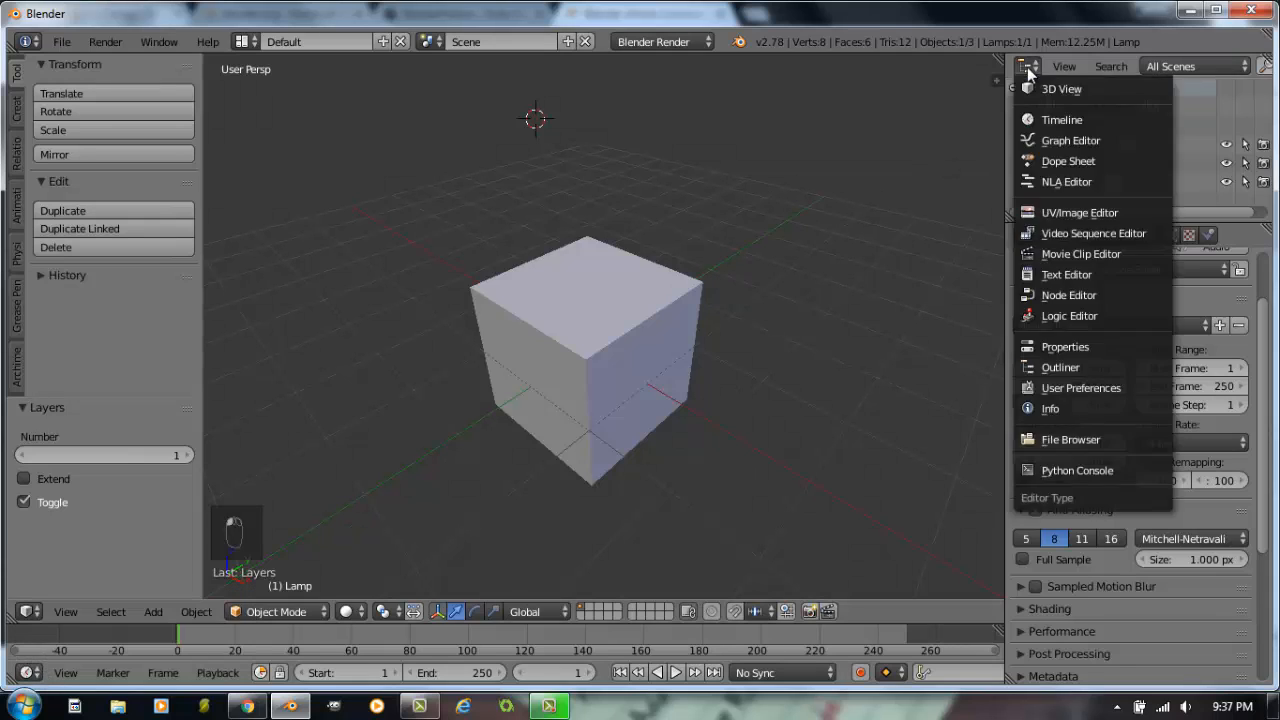
mouse_move(1060, 368)
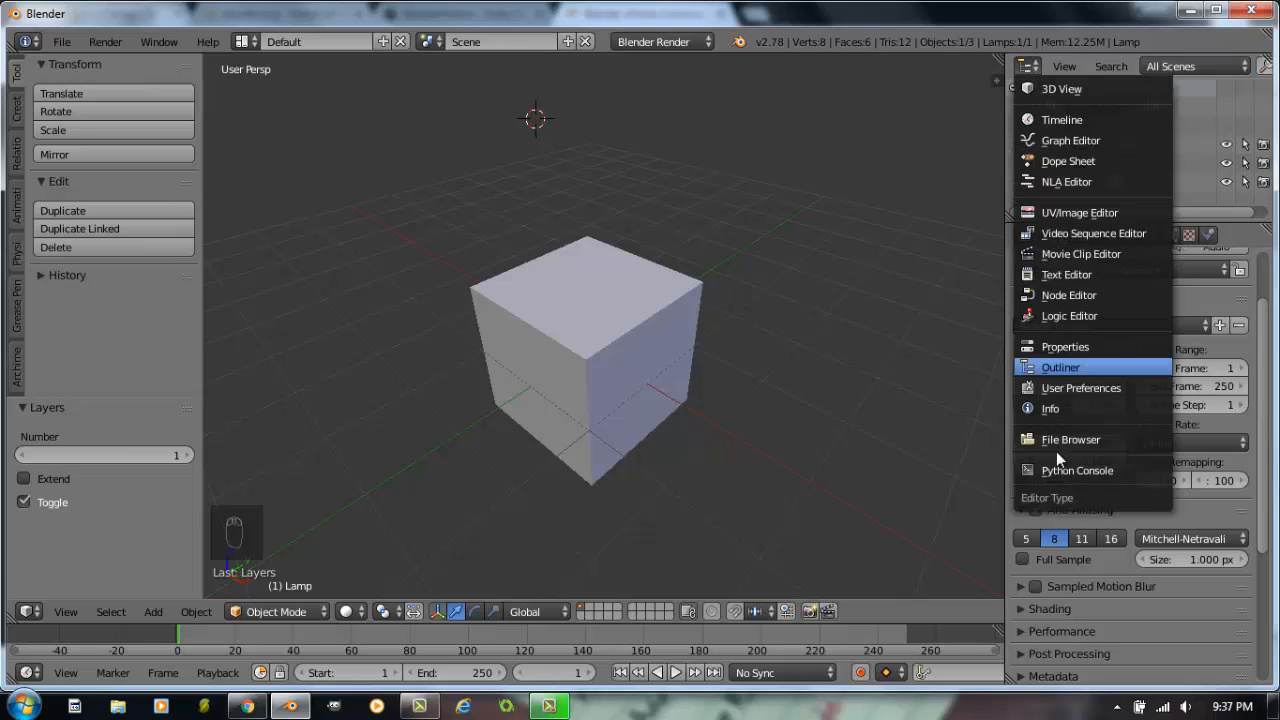
mouse_move(1062, 120)
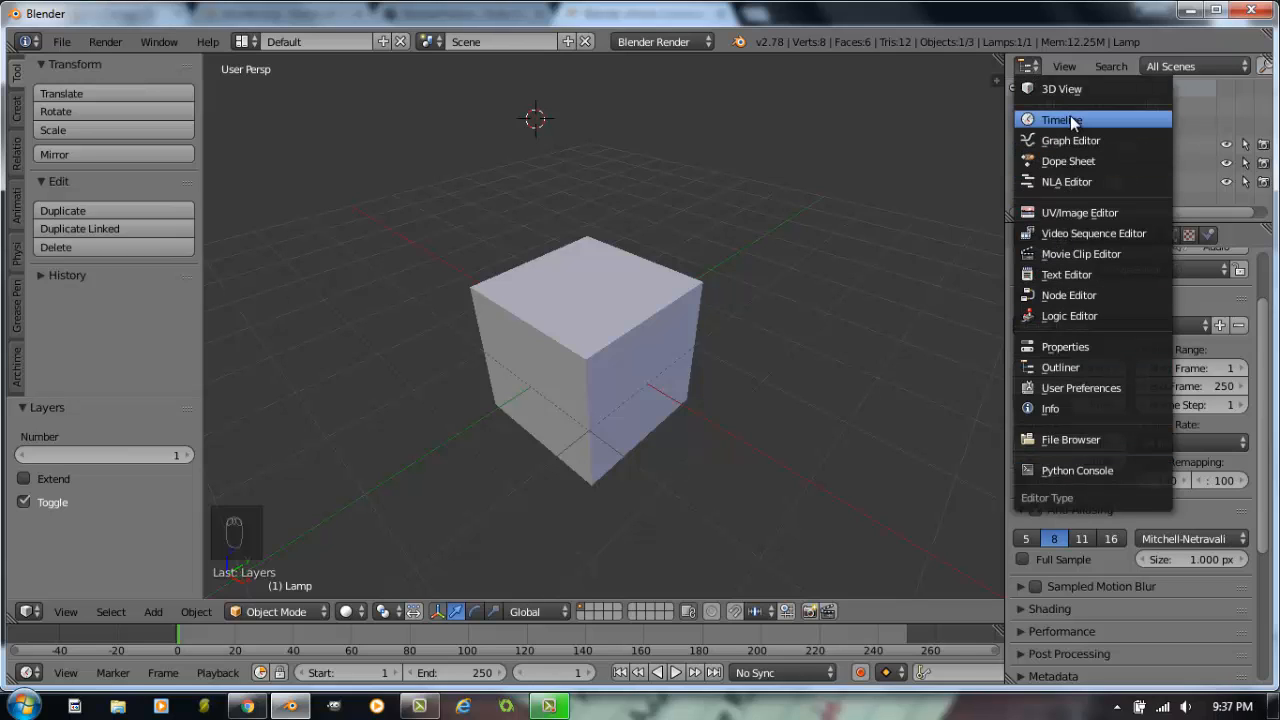
mouse_move(1062, 120)
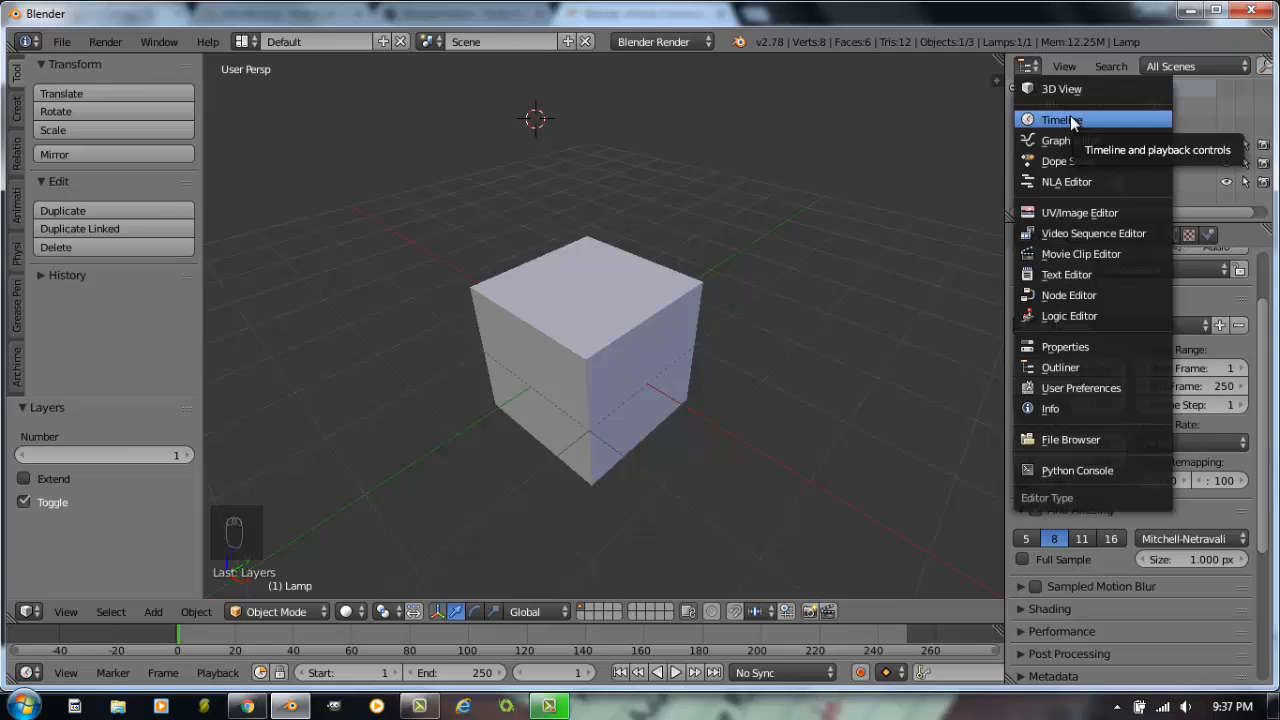
mouse_move(1060, 88)
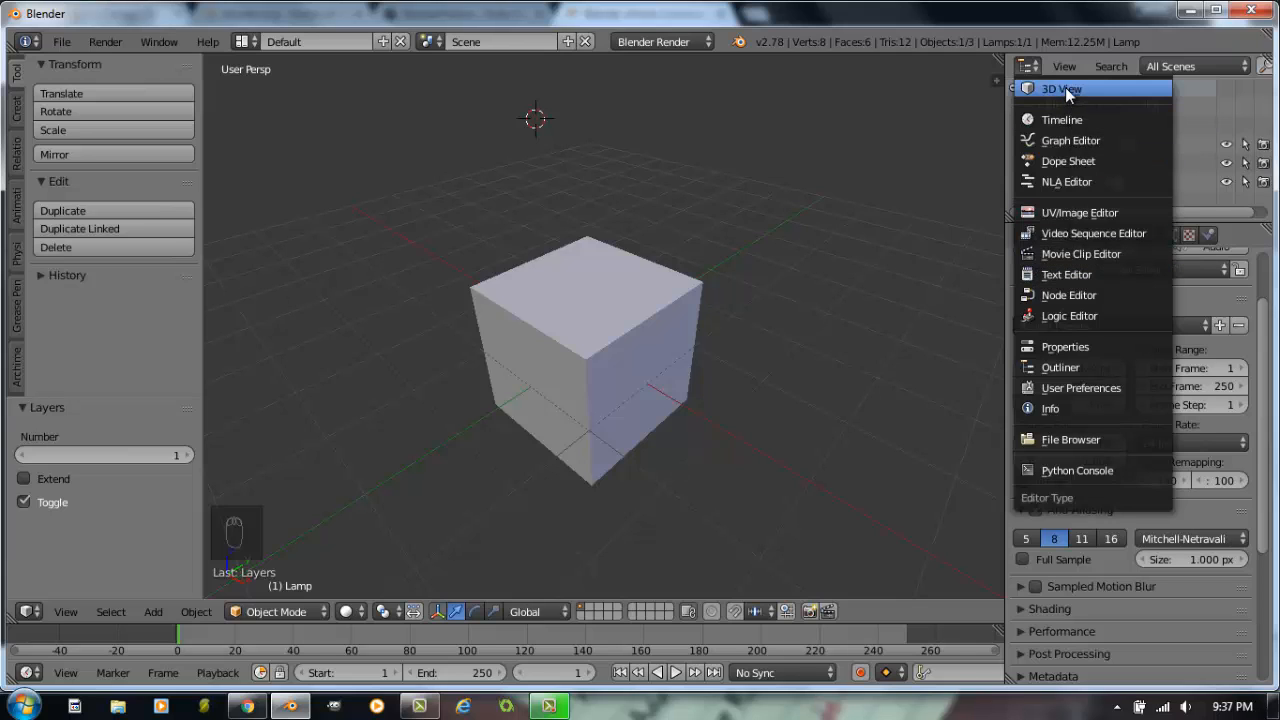
left_click(1060, 88)
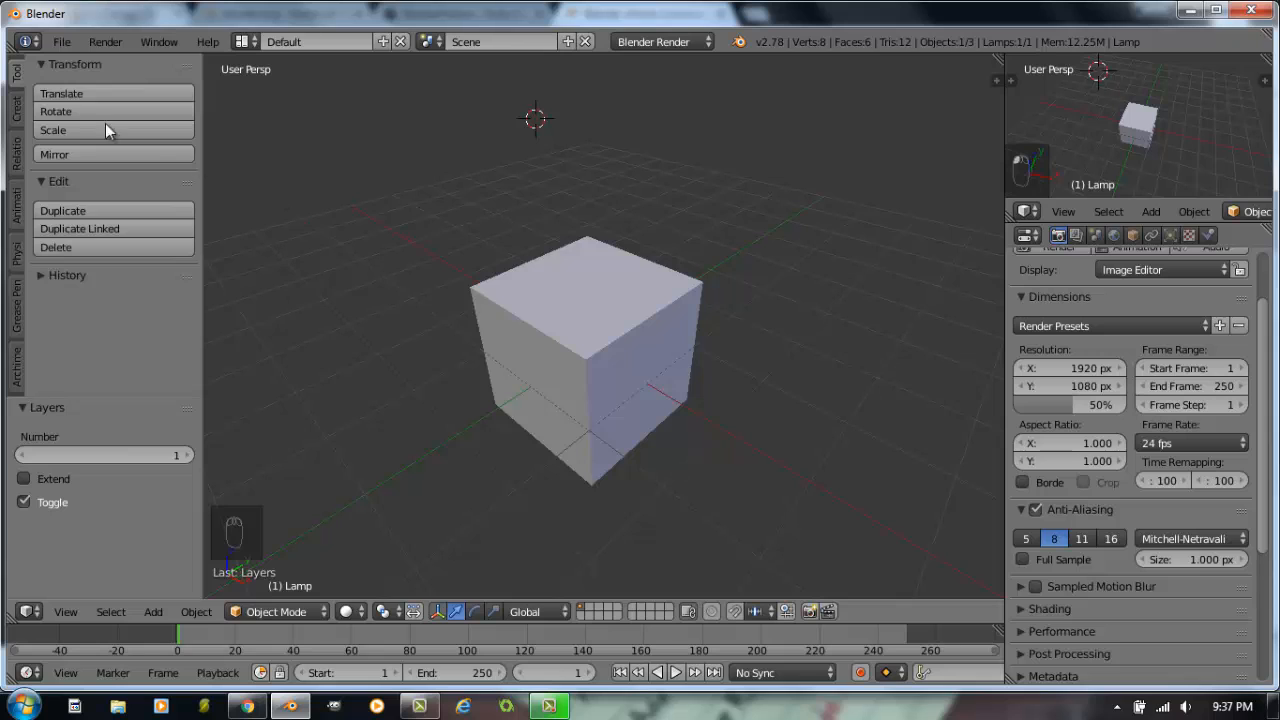
Step: Show the File menu's commands such as New, Open, Save and Load Factory Settings
left_click(60, 40)
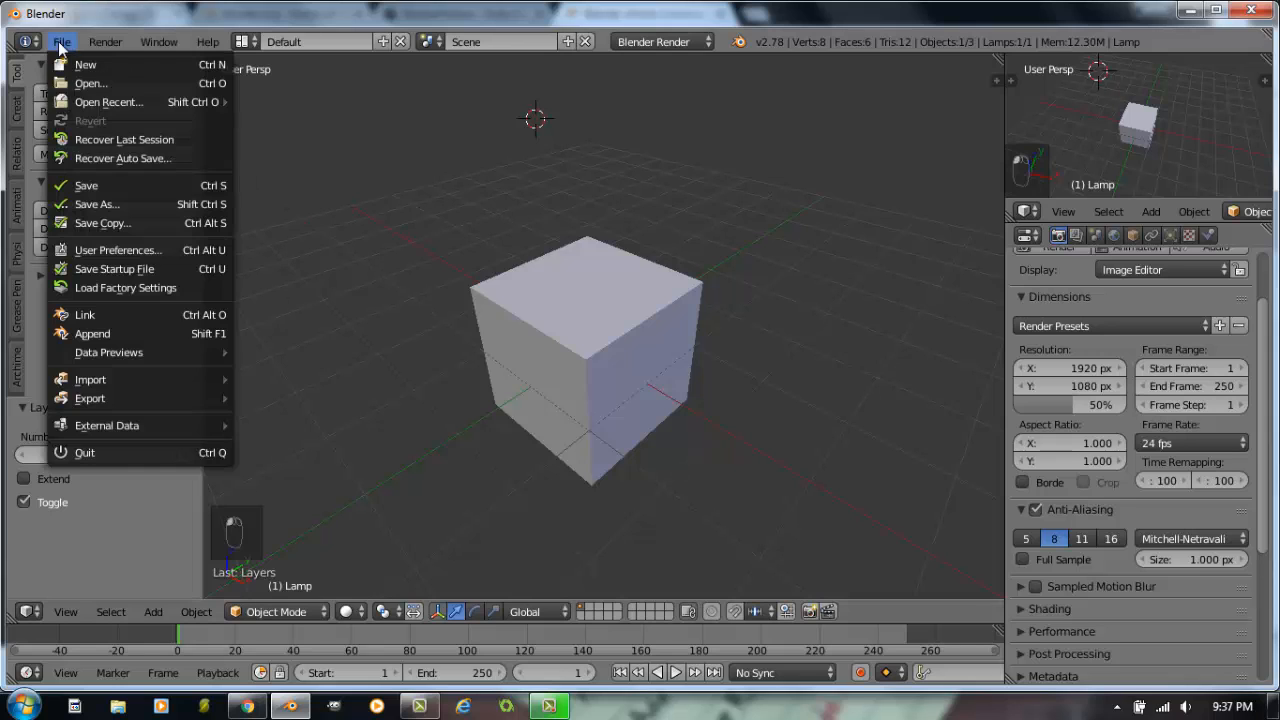
mouse_move(92, 332)
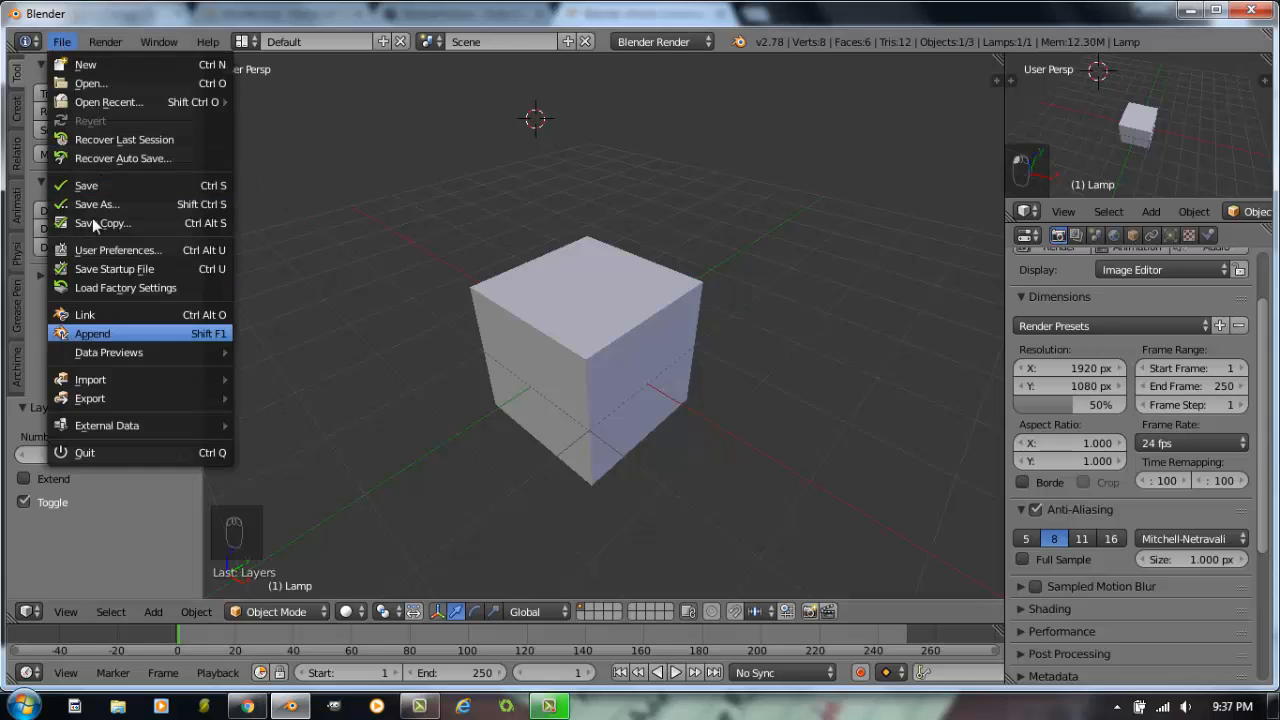
mouse_move(90, 184)
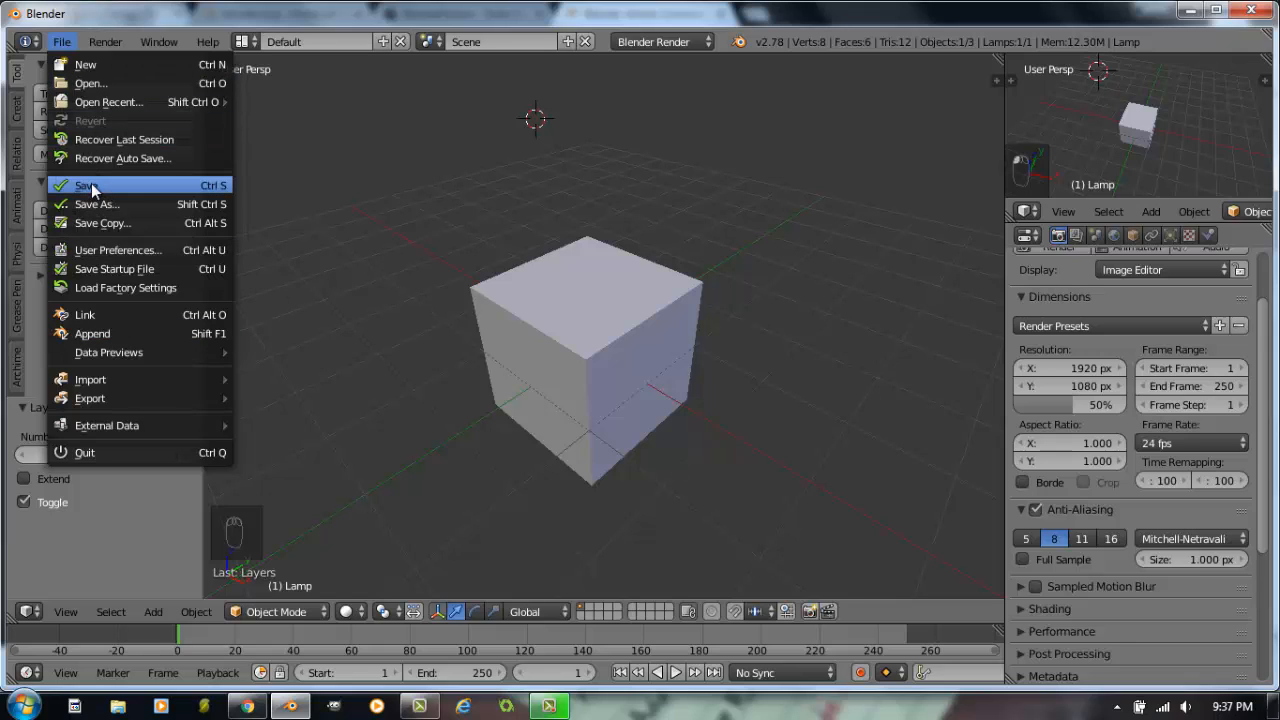
mouse_move(324, 200)
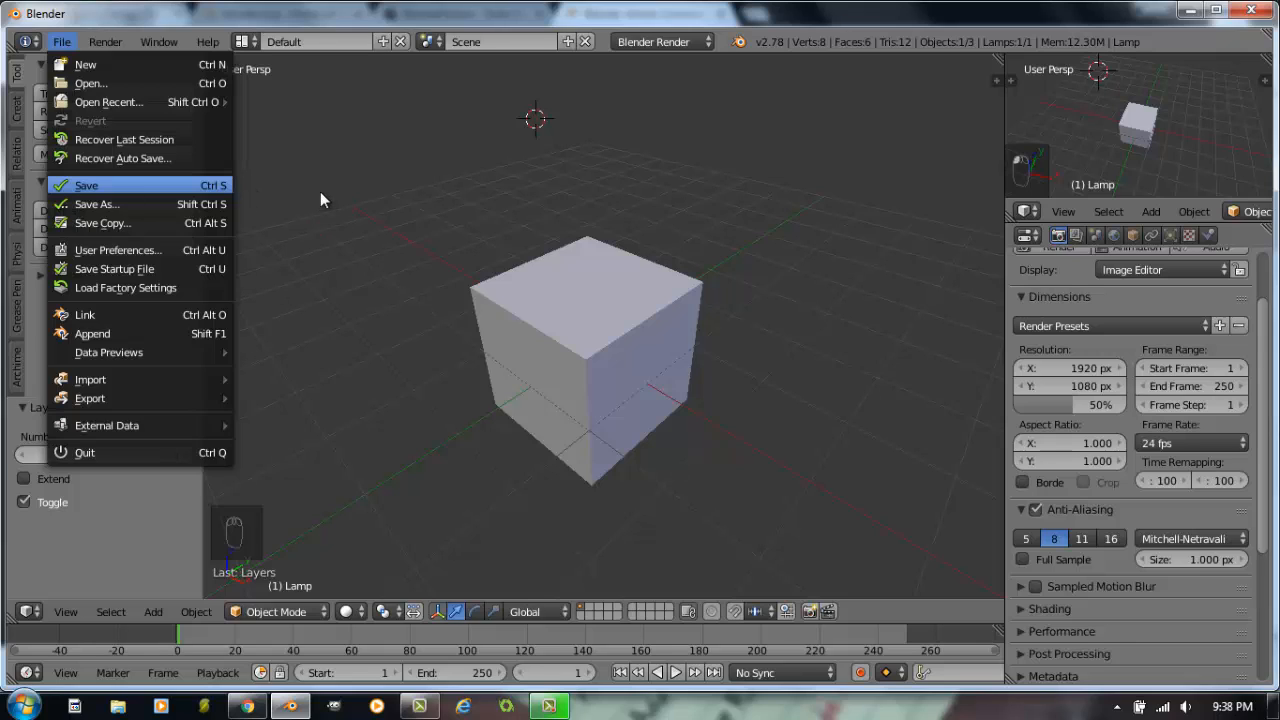
mouse_move(764, 68)
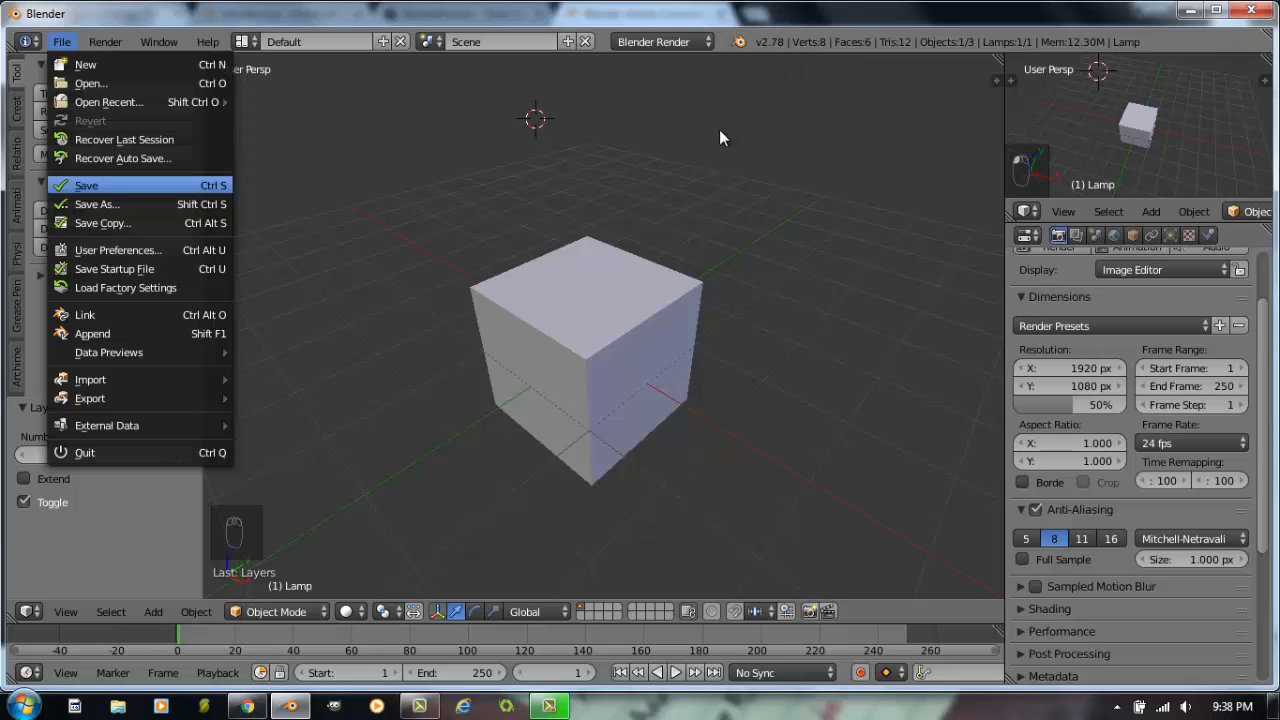
mouse_move(110, 210)
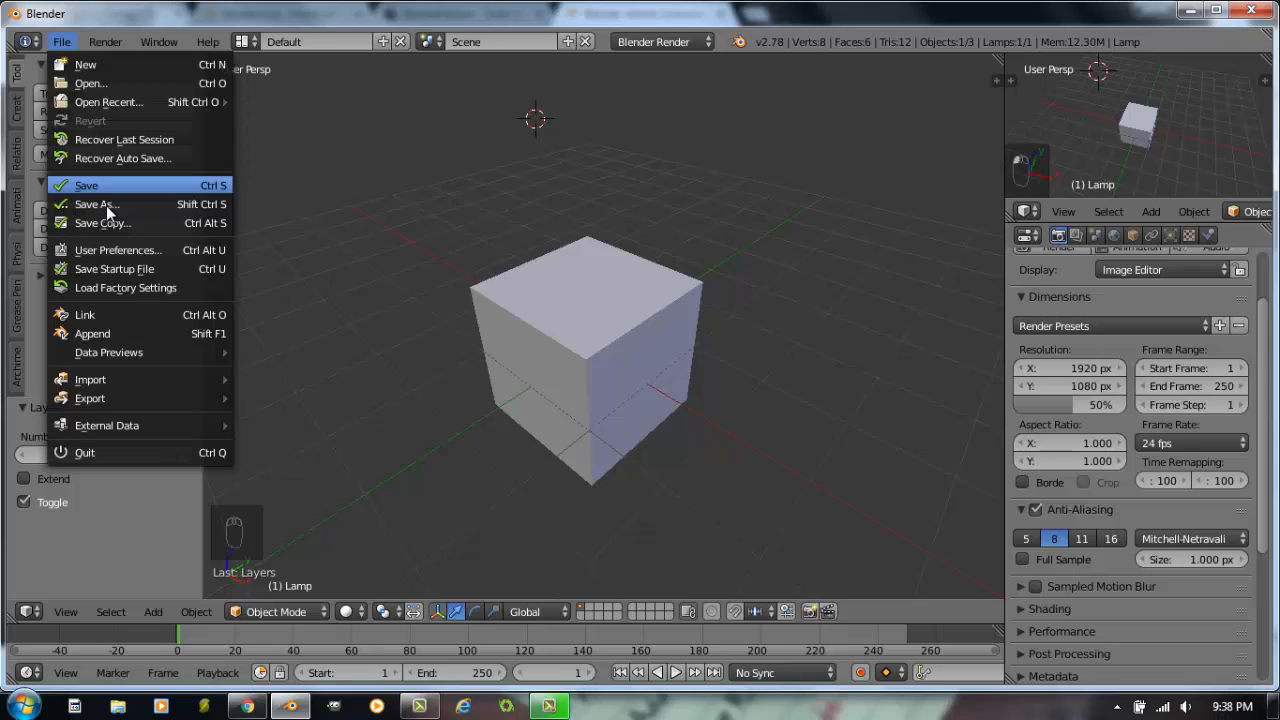
mouse_move(204, 184)
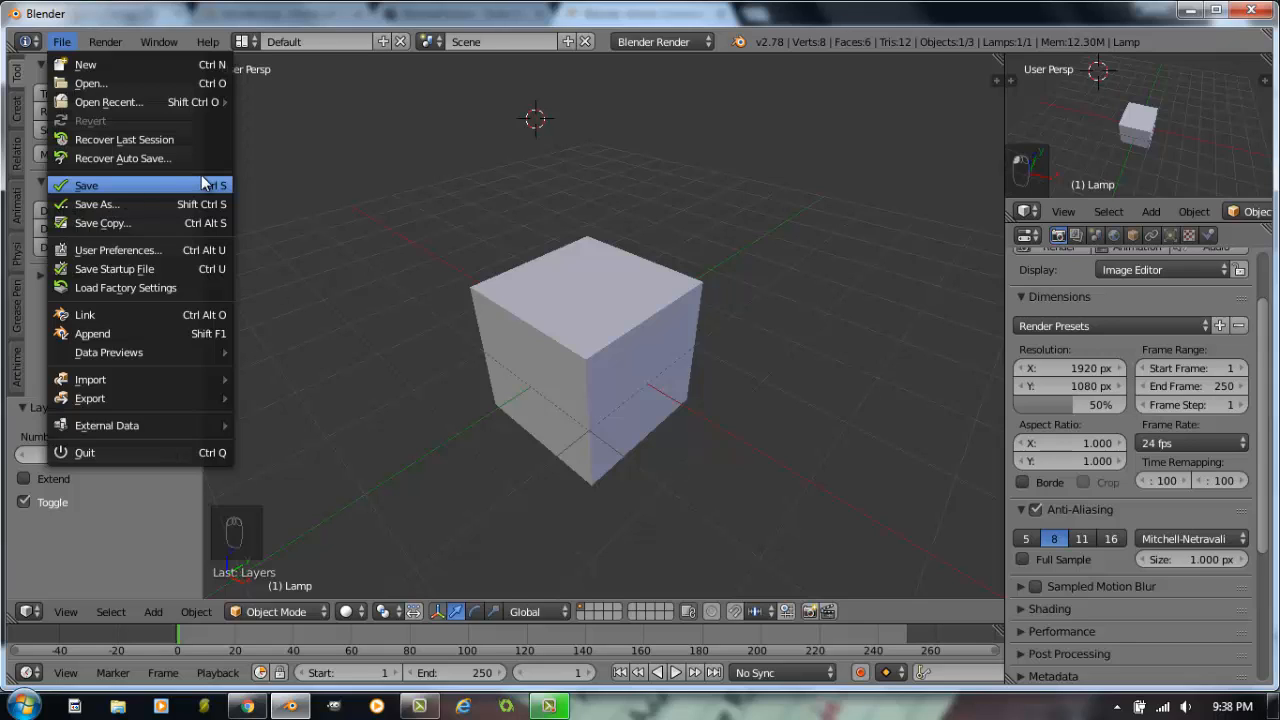
mouse_move(276, 208)
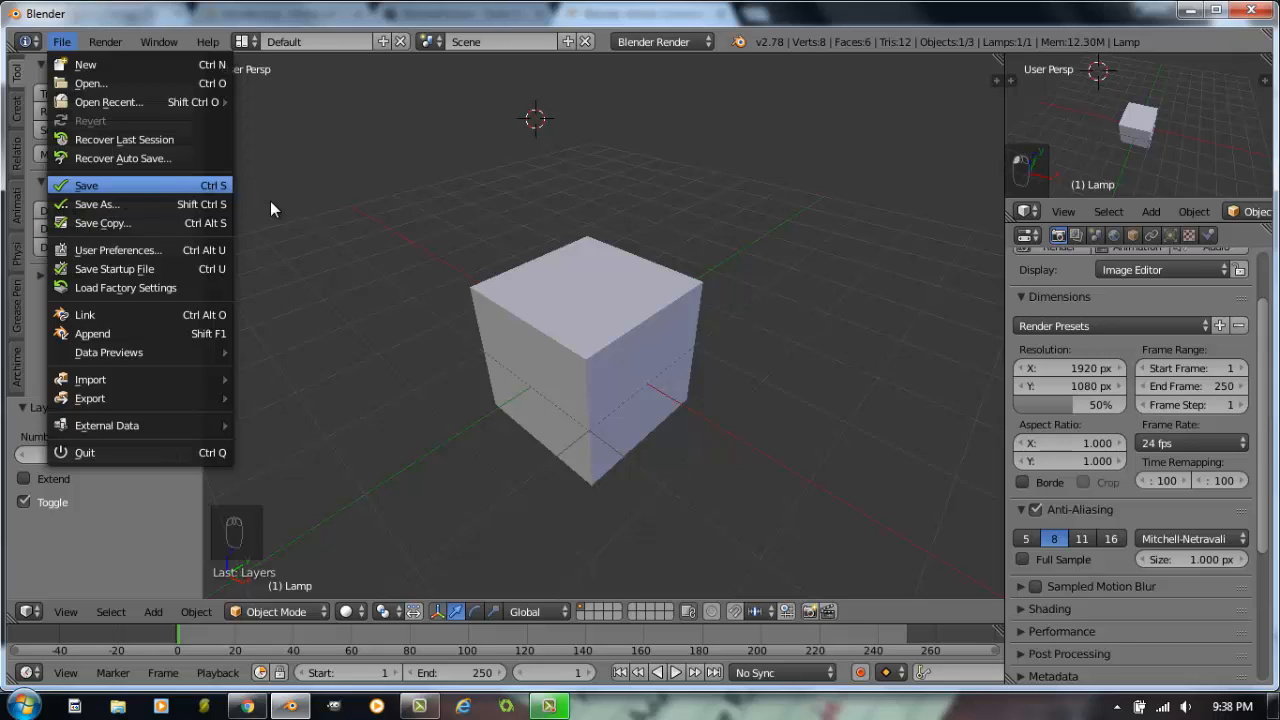
mouse_move(164, 252)
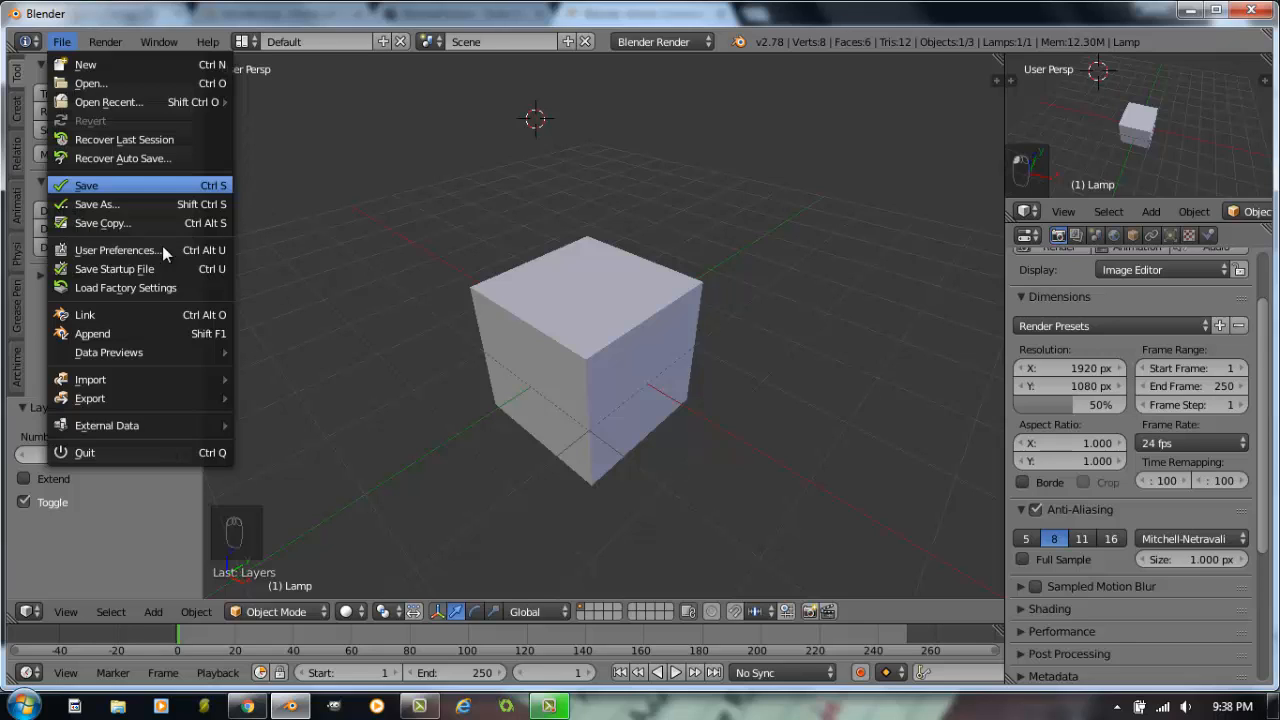
mouse_move(90, 84)
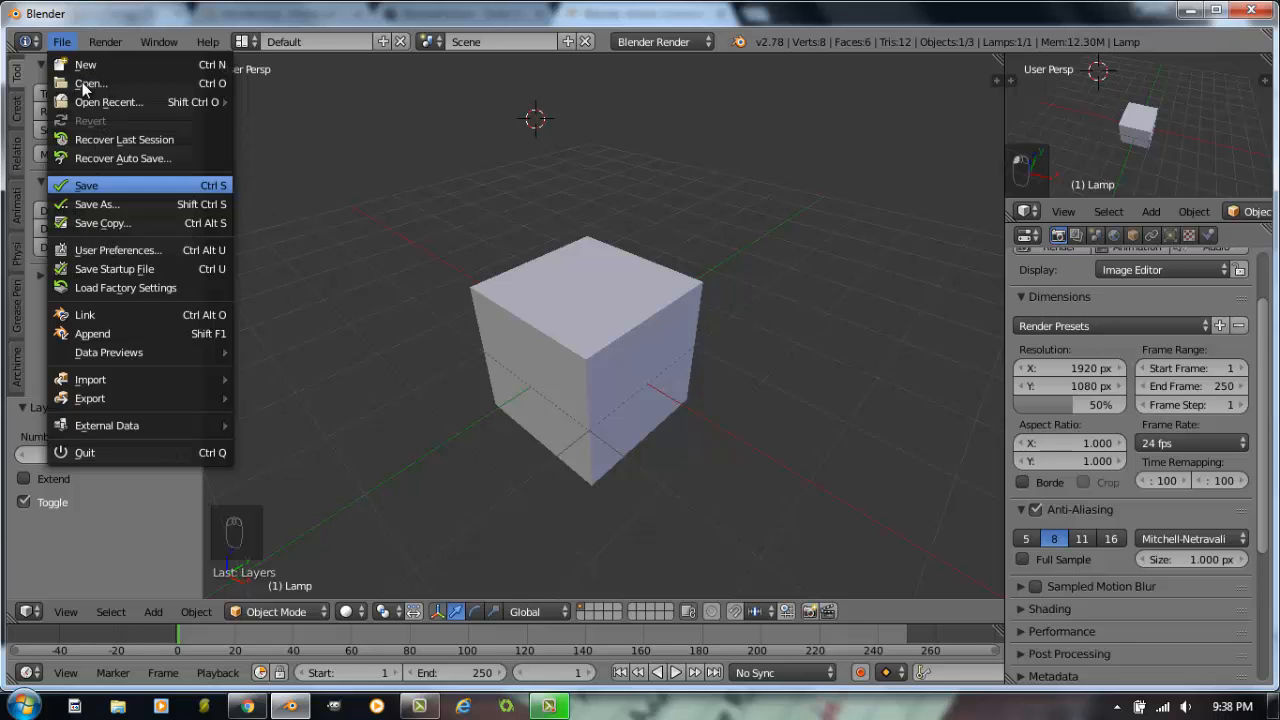
mouse_move(104, 184)
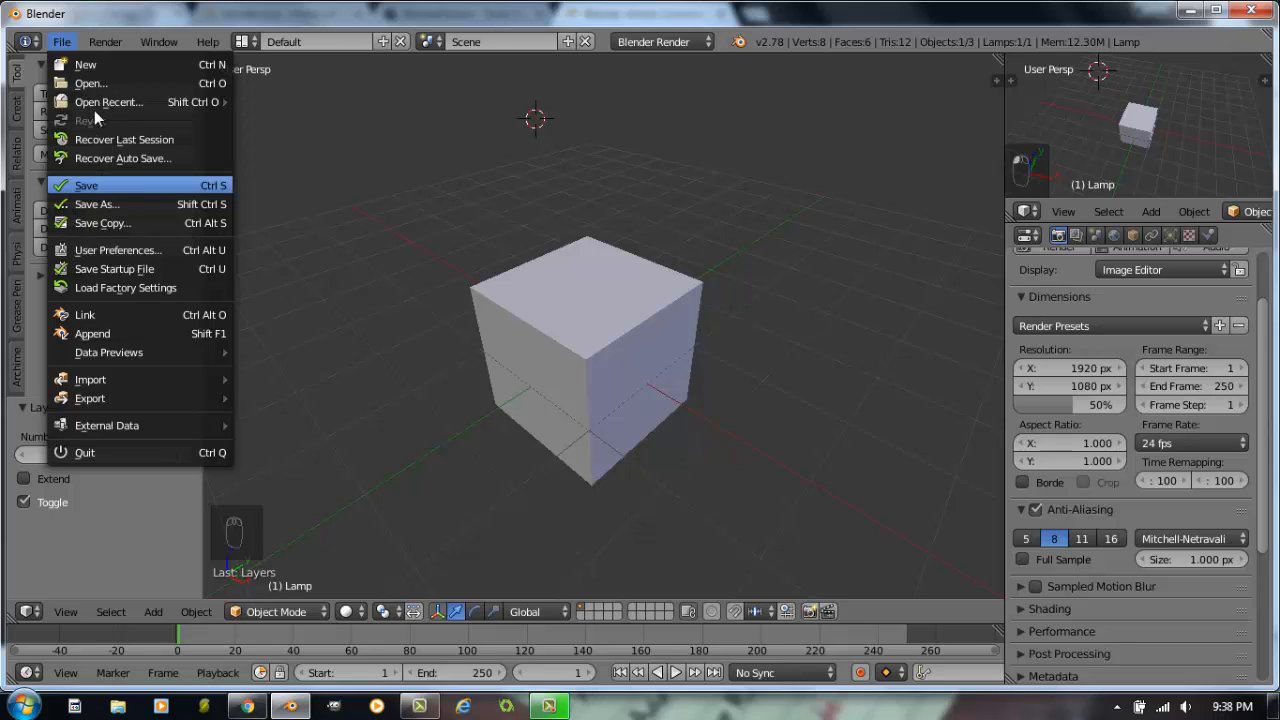
mouse_move(128, 184)
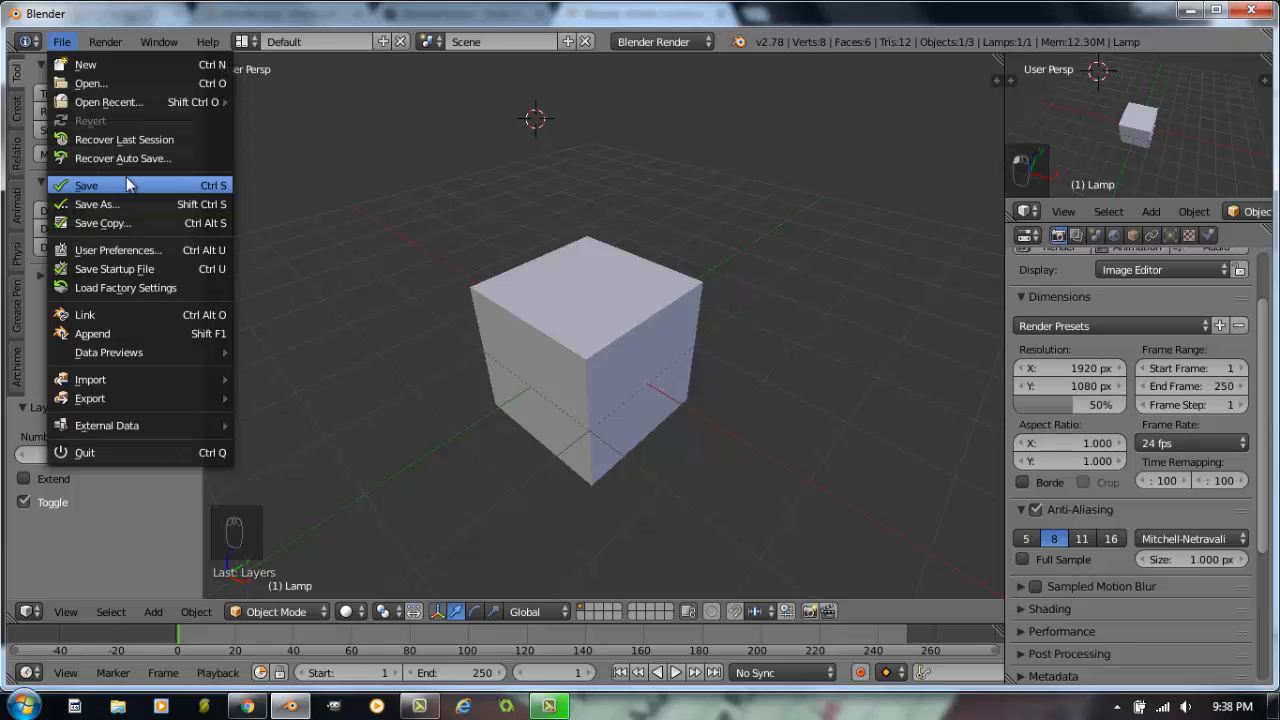
mouse_move(104, 336)
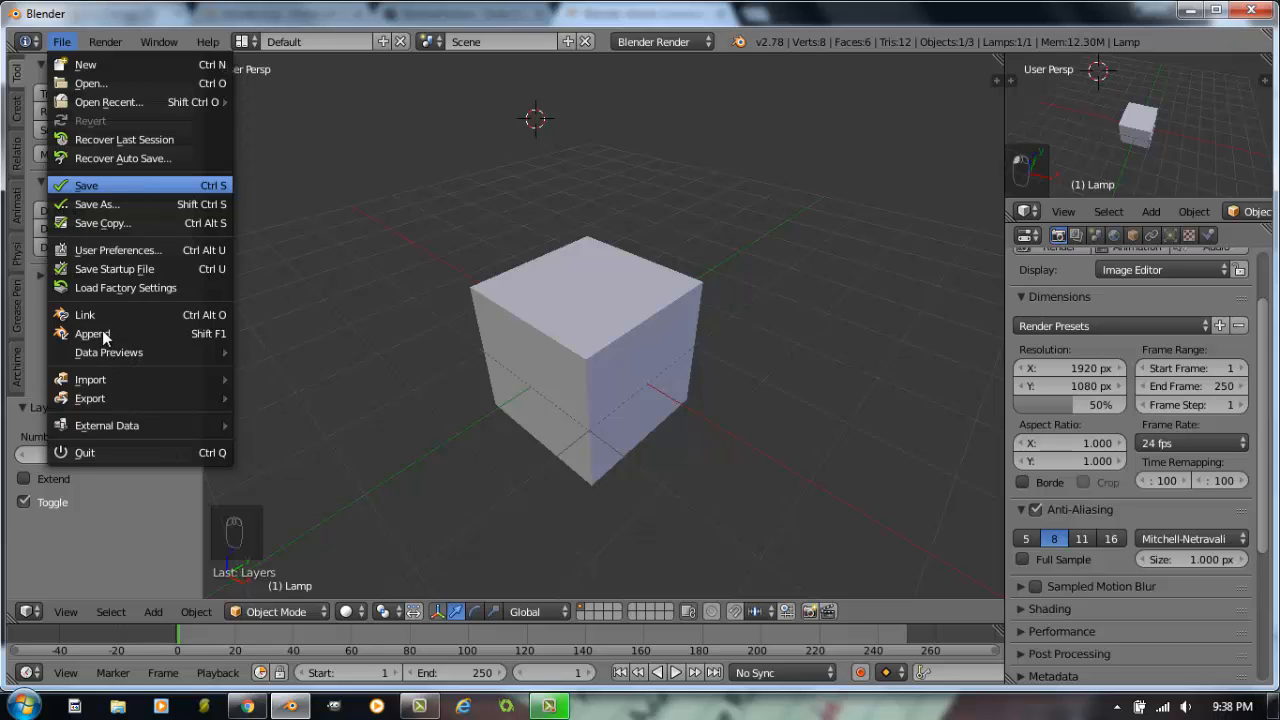
Step: In the Save As browser, go through Documents and the C: drive root into the empty Installer folder
left_click(96, 204)
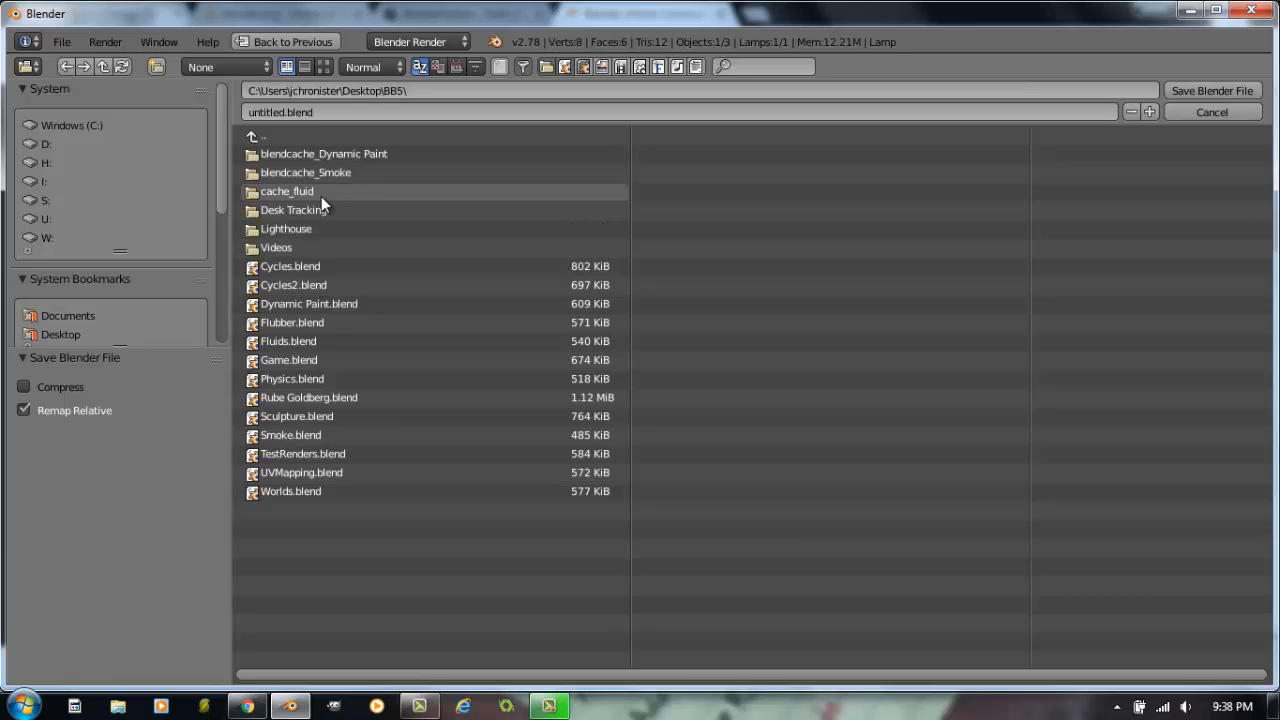
mouse_move(52, 140)
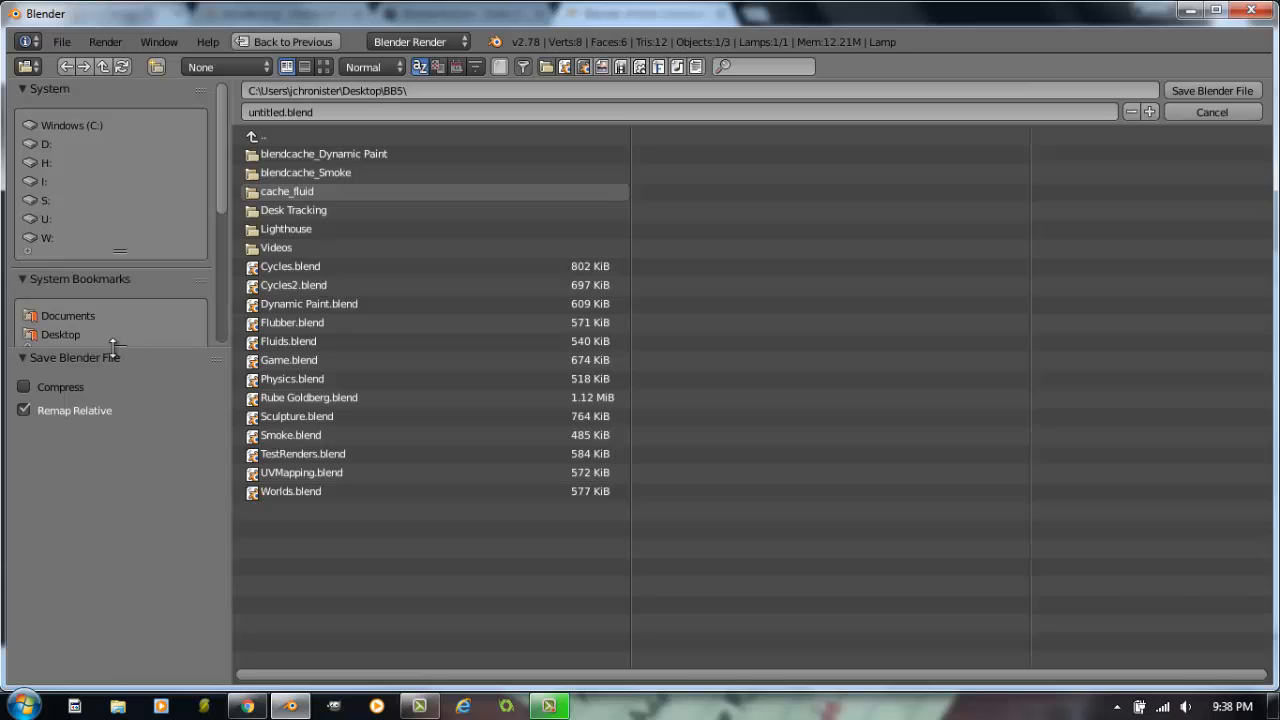
mouse_move(108, 460)
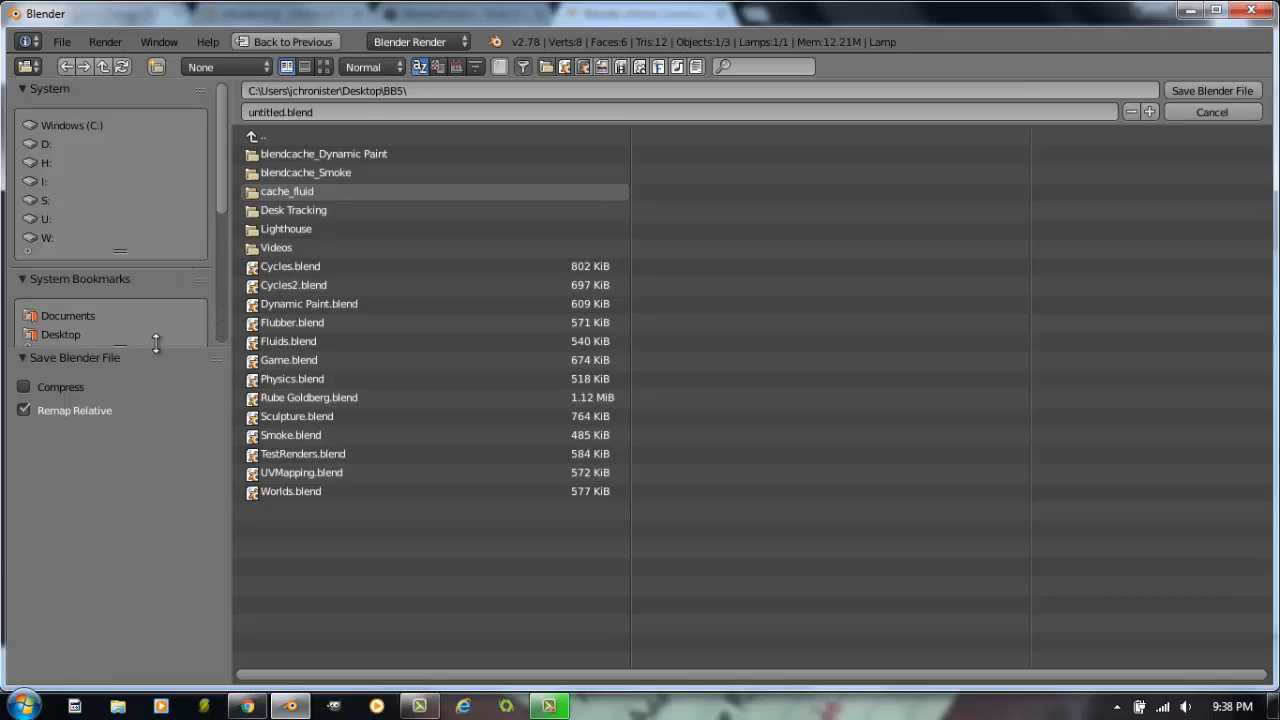
left_click(68, 316)
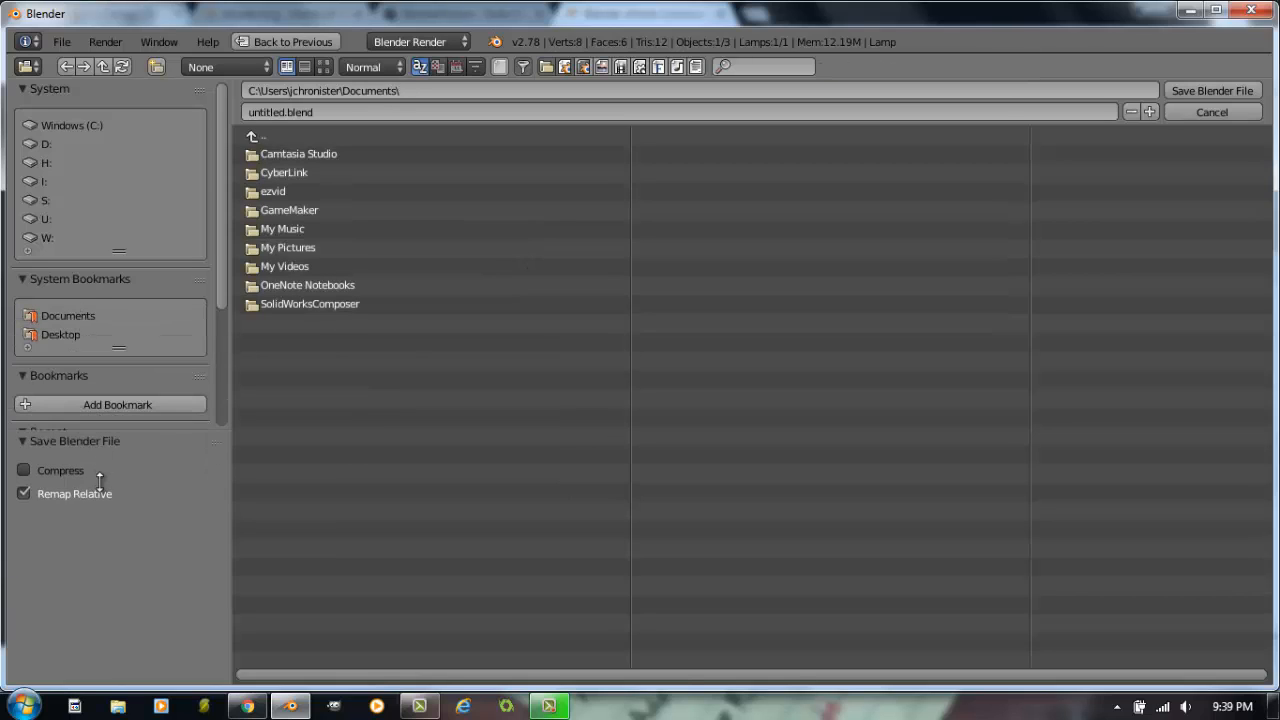
left_click(48, 432)
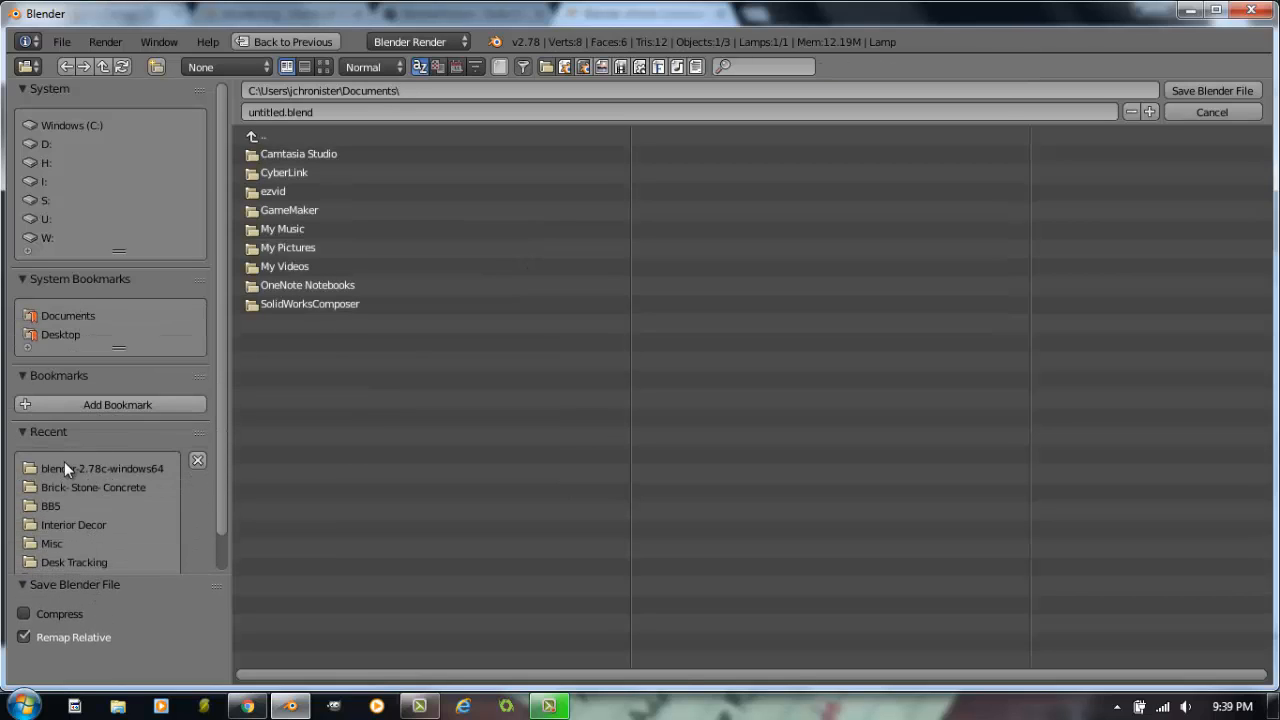
mouse_move(252, 138)
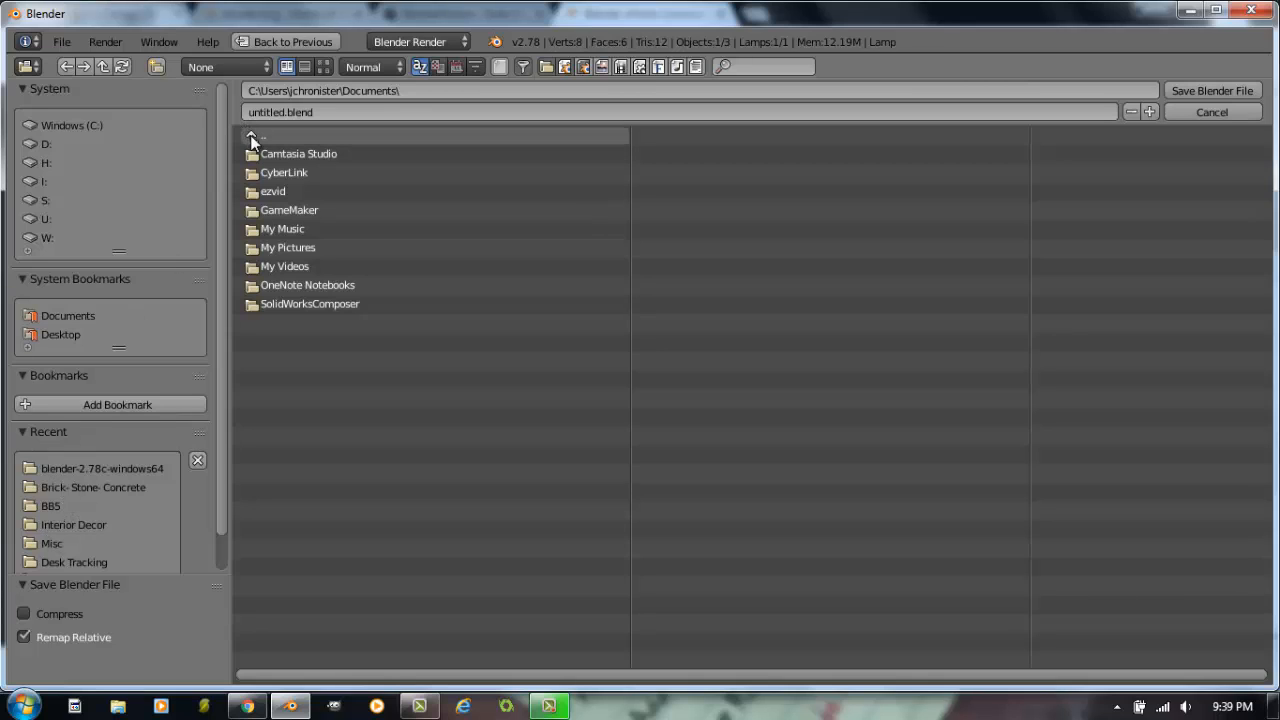
left_click(262, 136)
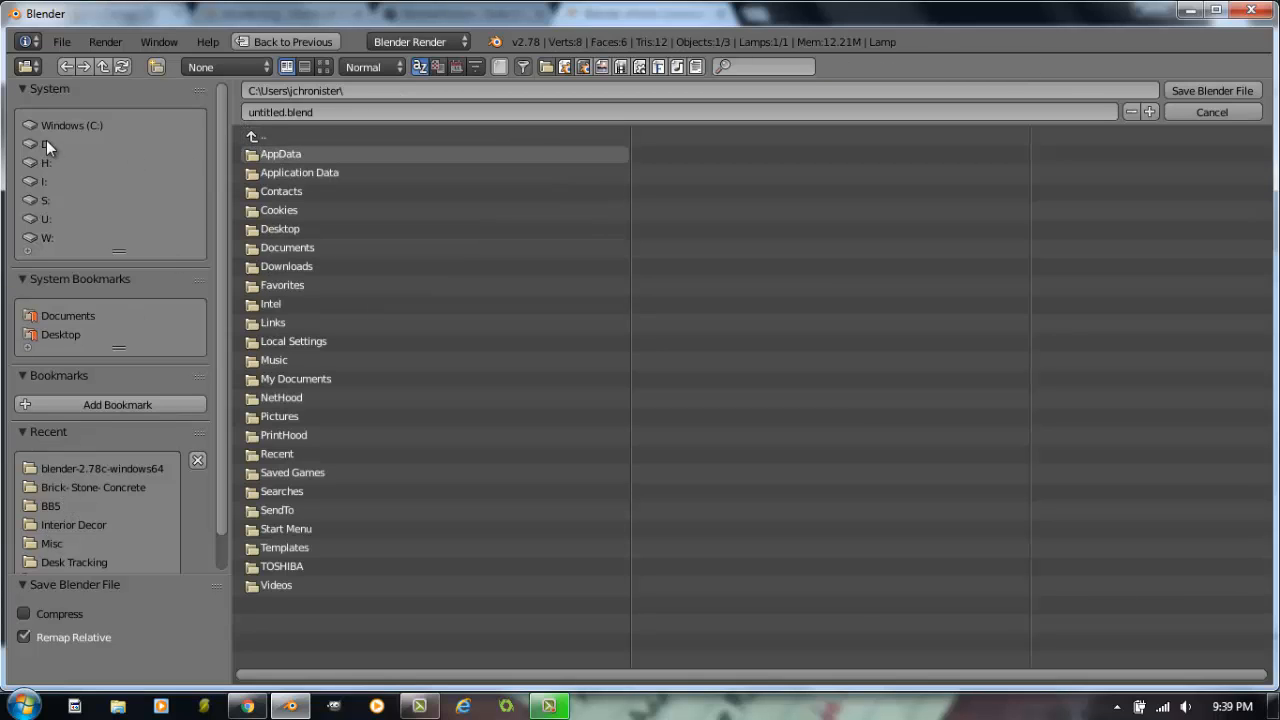
left_click(72, 124)
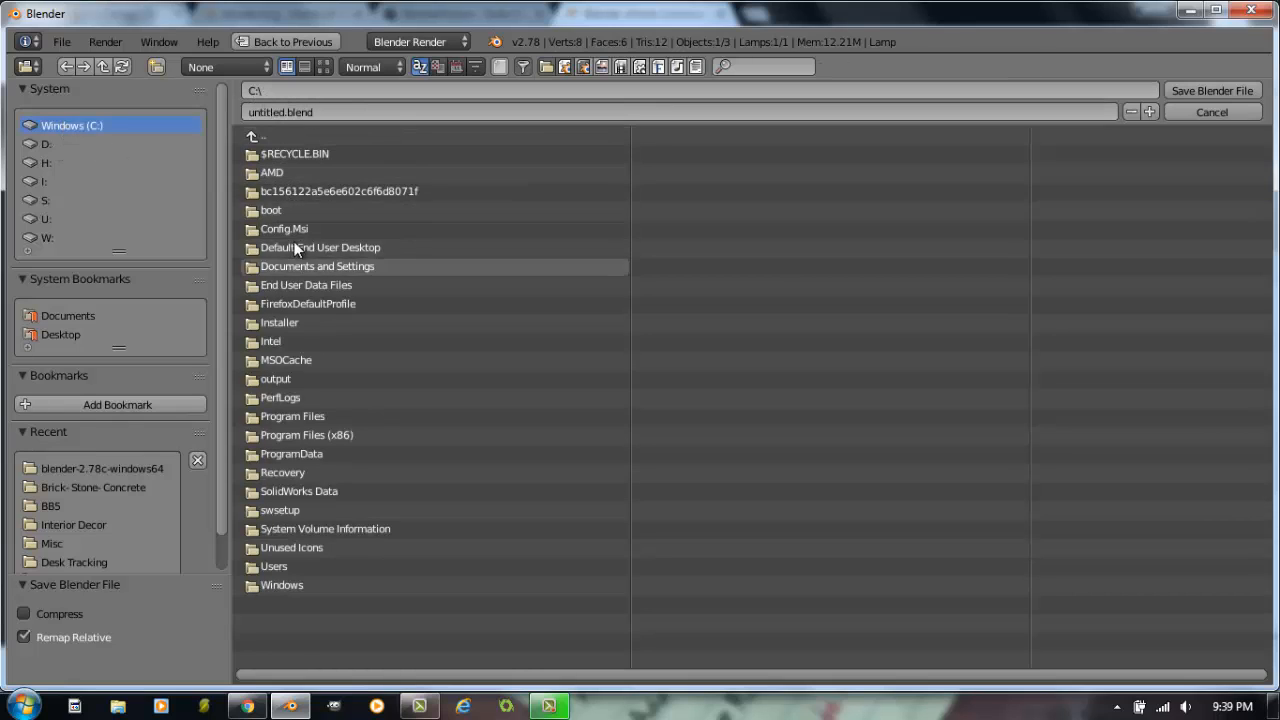
double_click(280, 322)
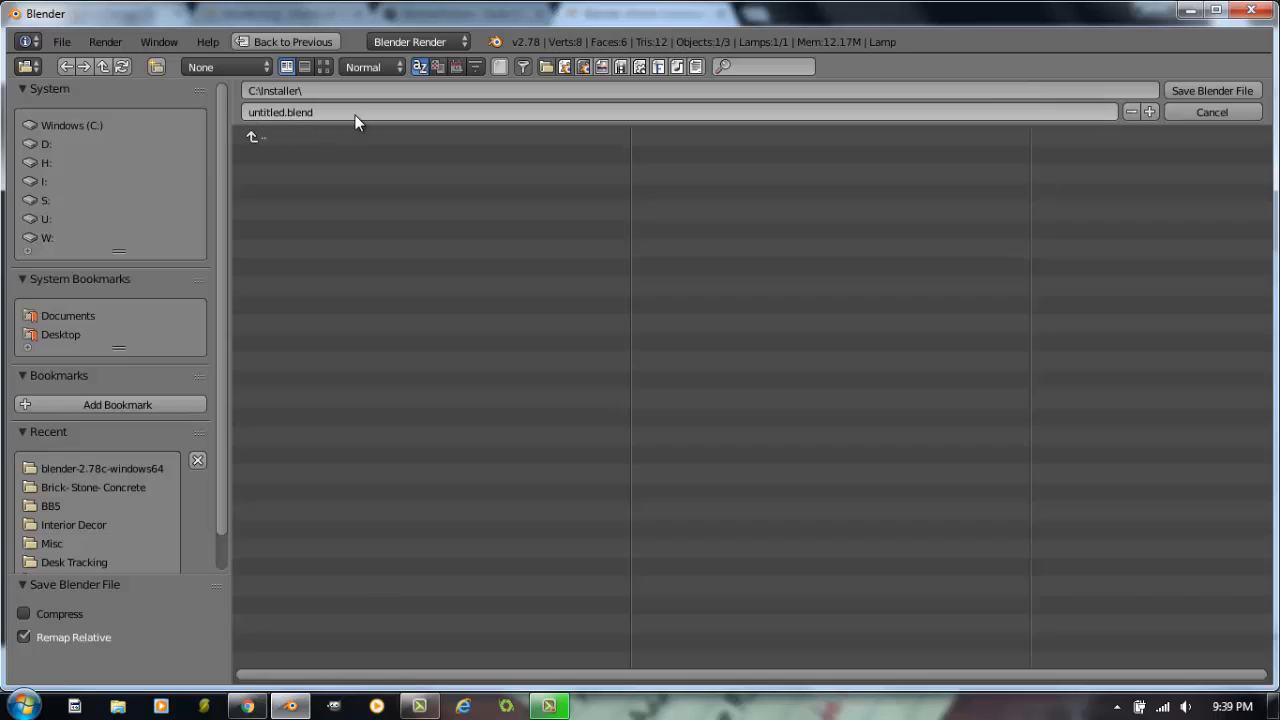
mouse_move(338, 118)
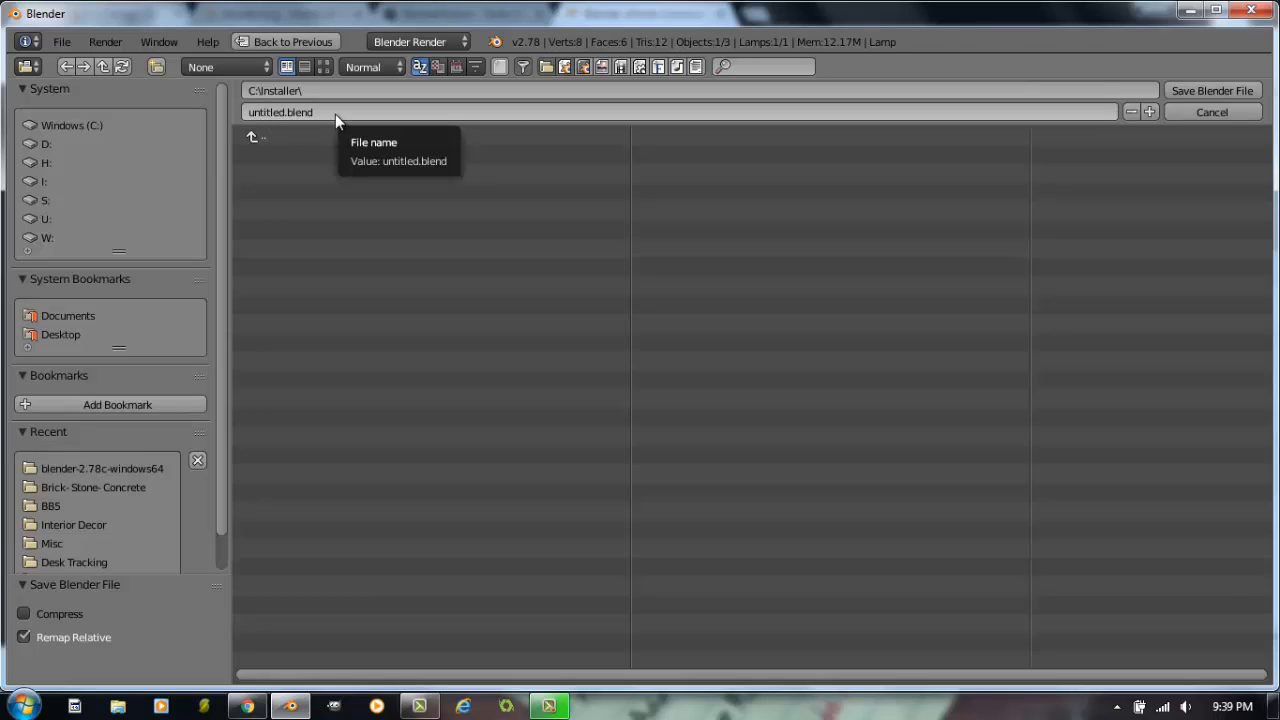
mouse_move(312, 112)
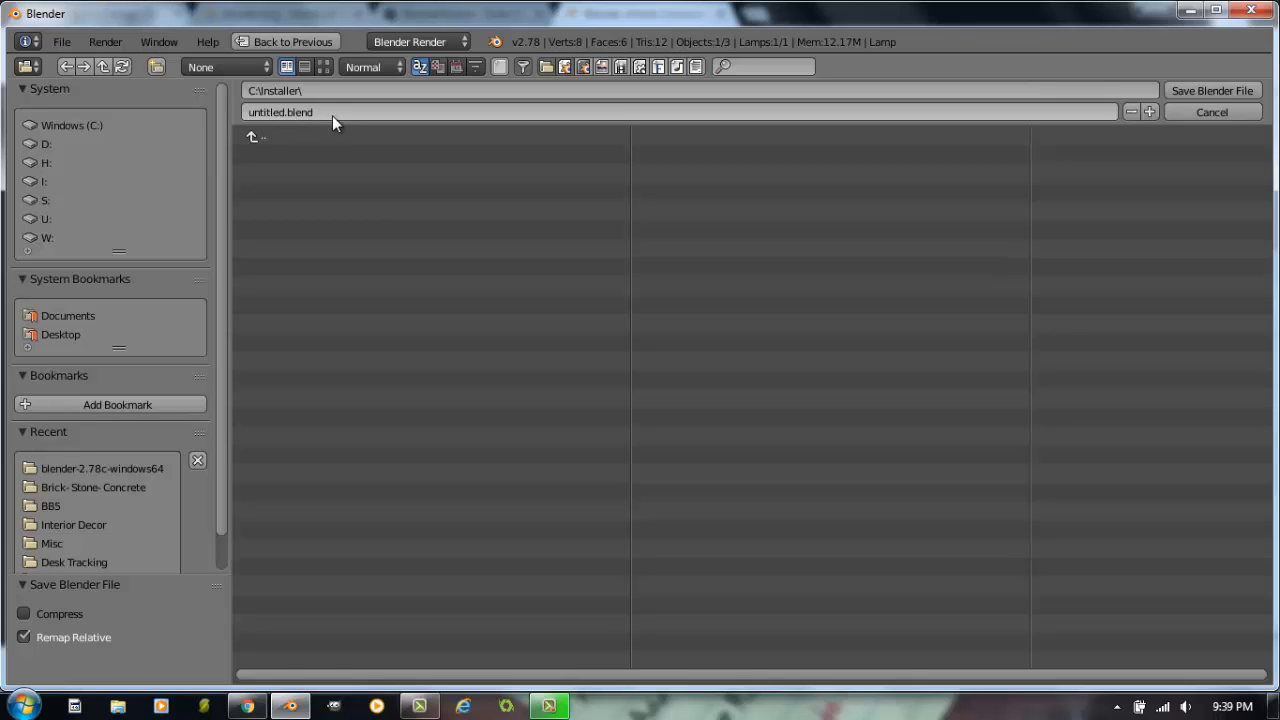
mouse_move(330, 112)
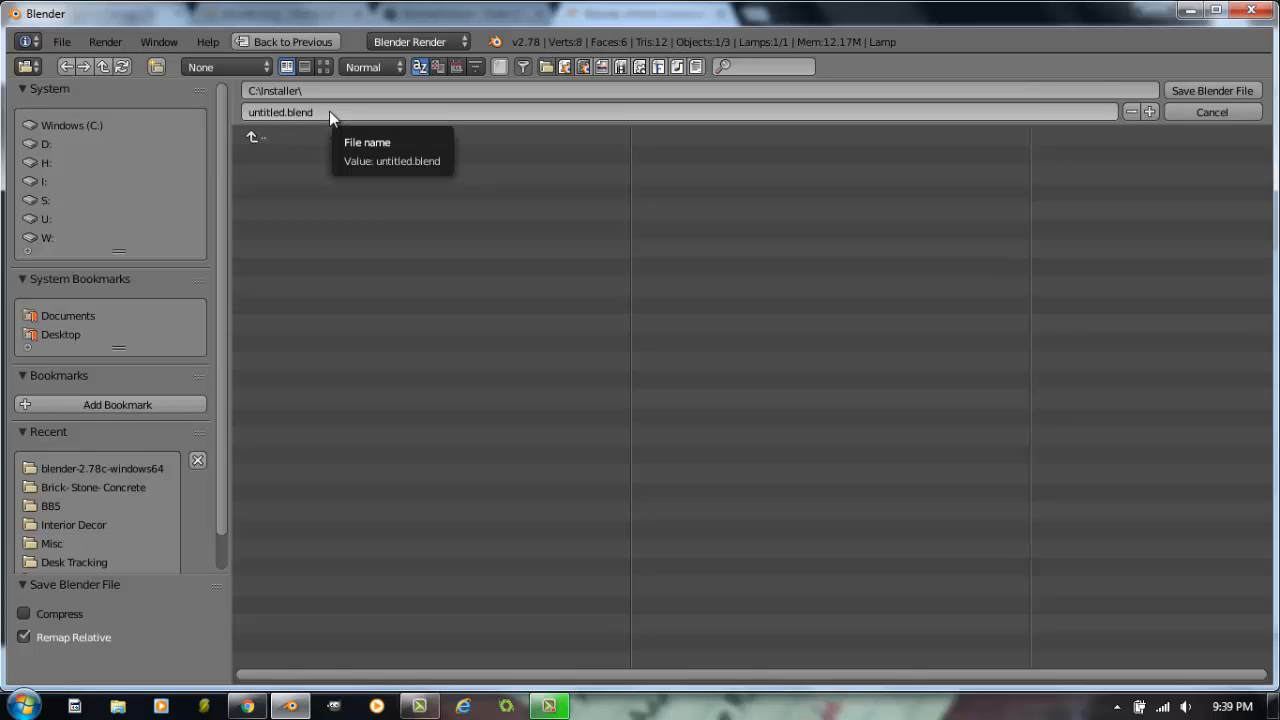
mouse_move(322, 124)
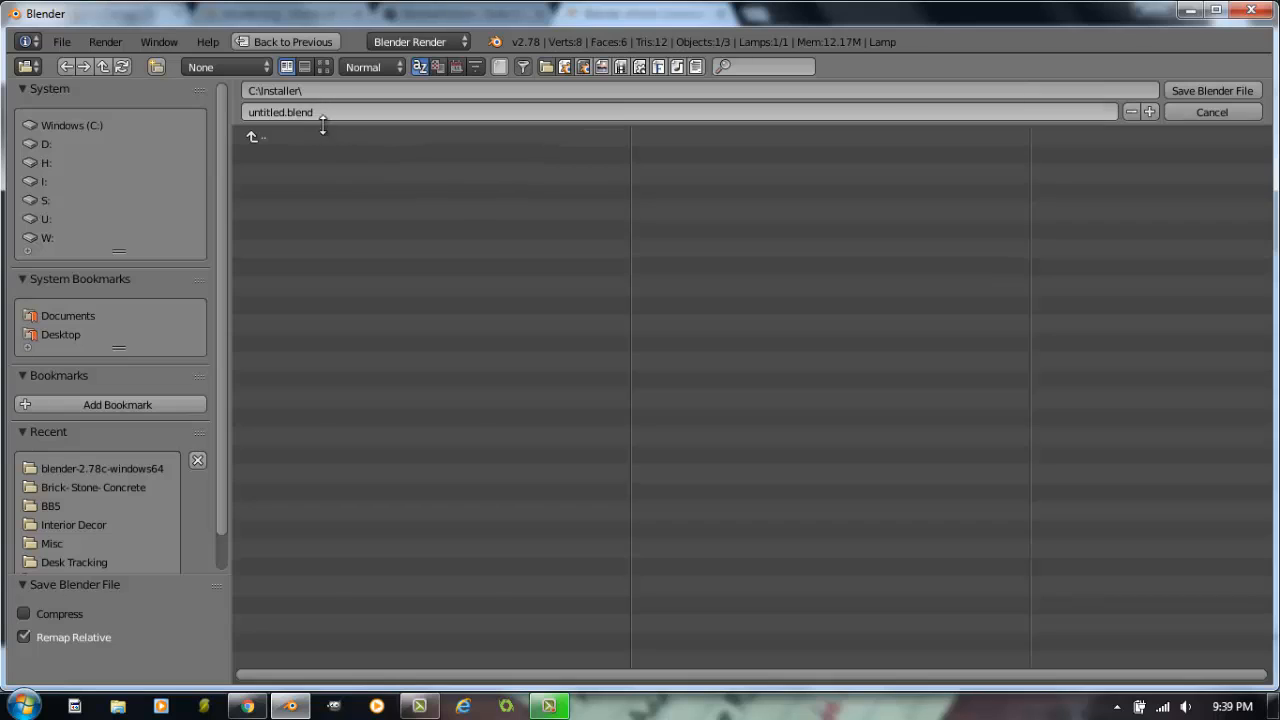
mouse_move(344, 112)
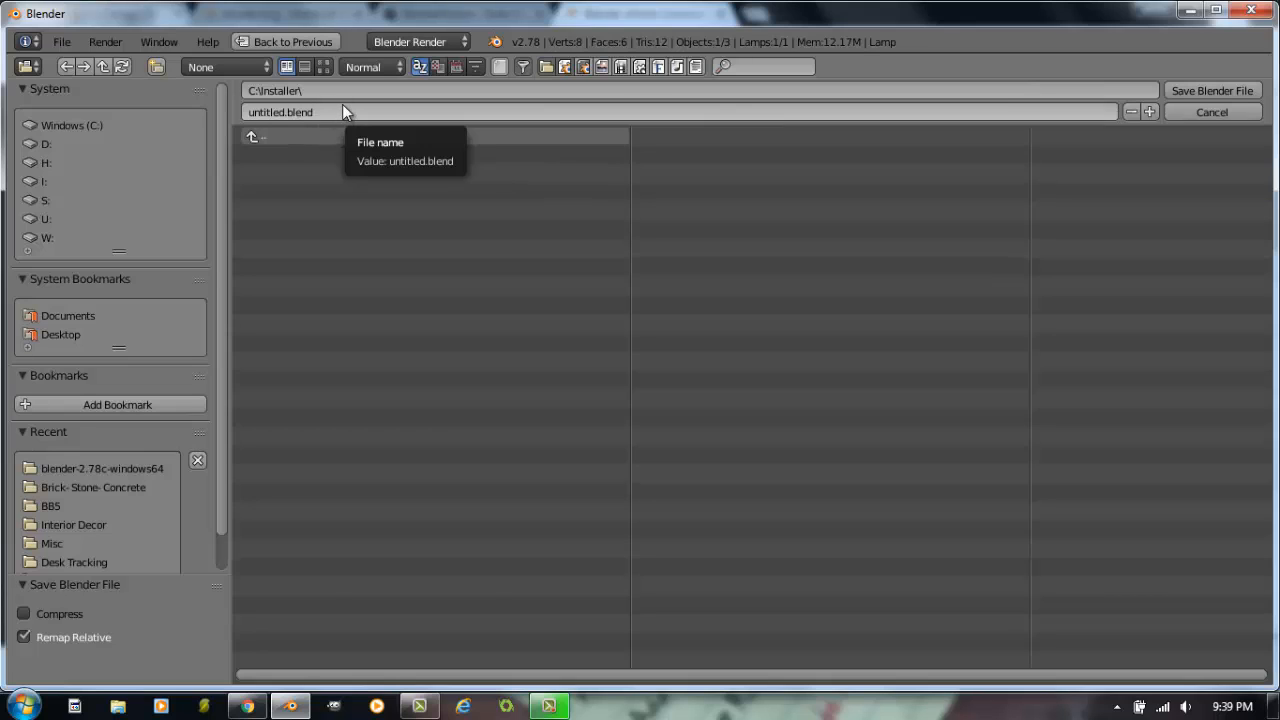
mouse_move(296, 124)
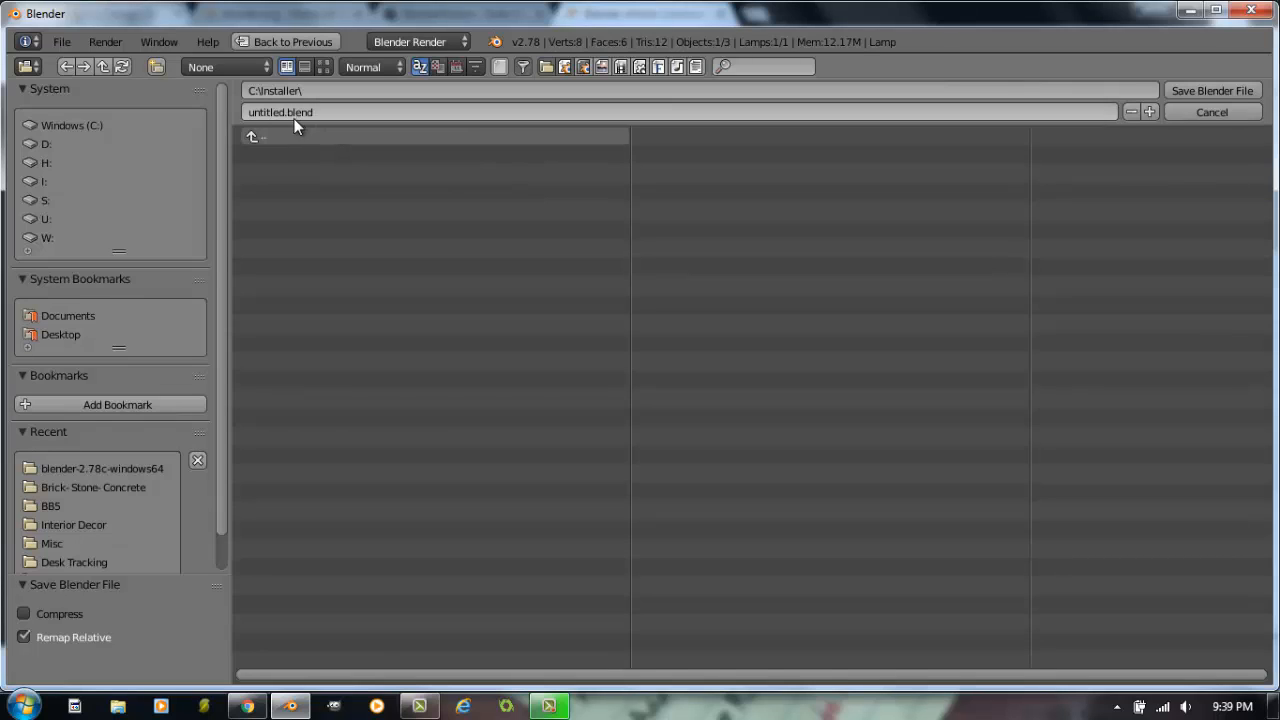
mouse_move(324, 126)
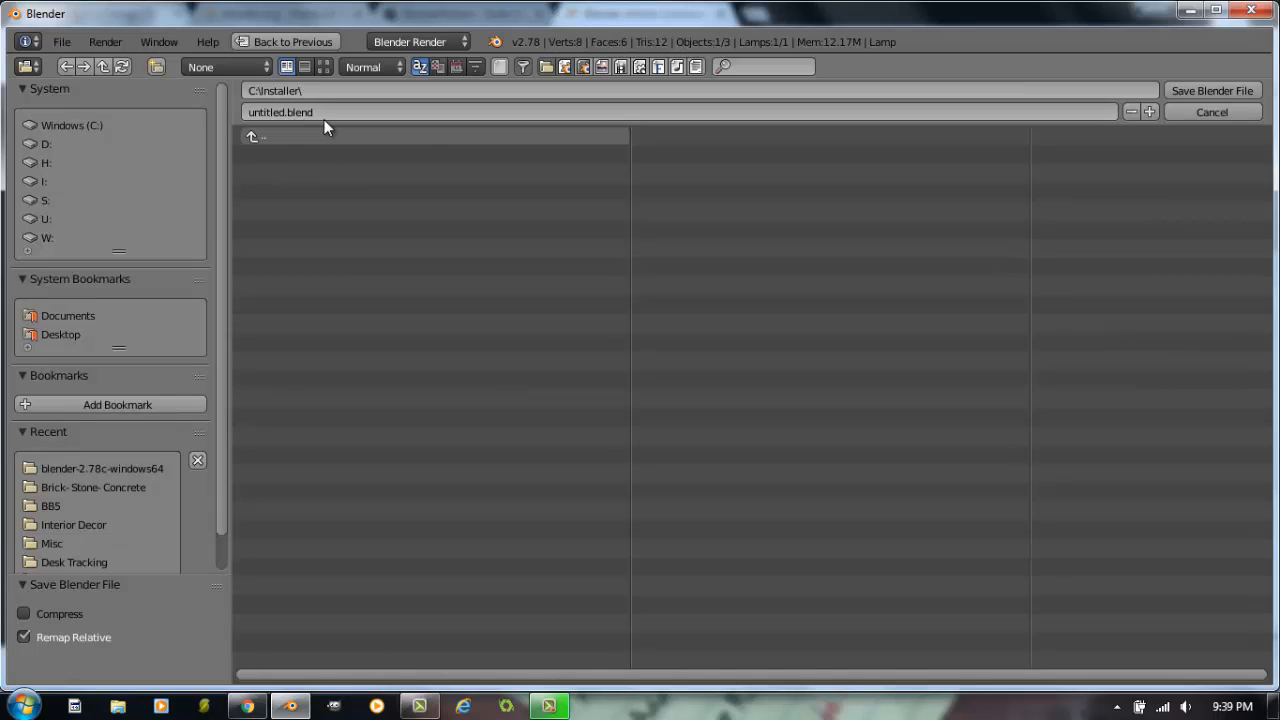
mouse_move(290, 124)
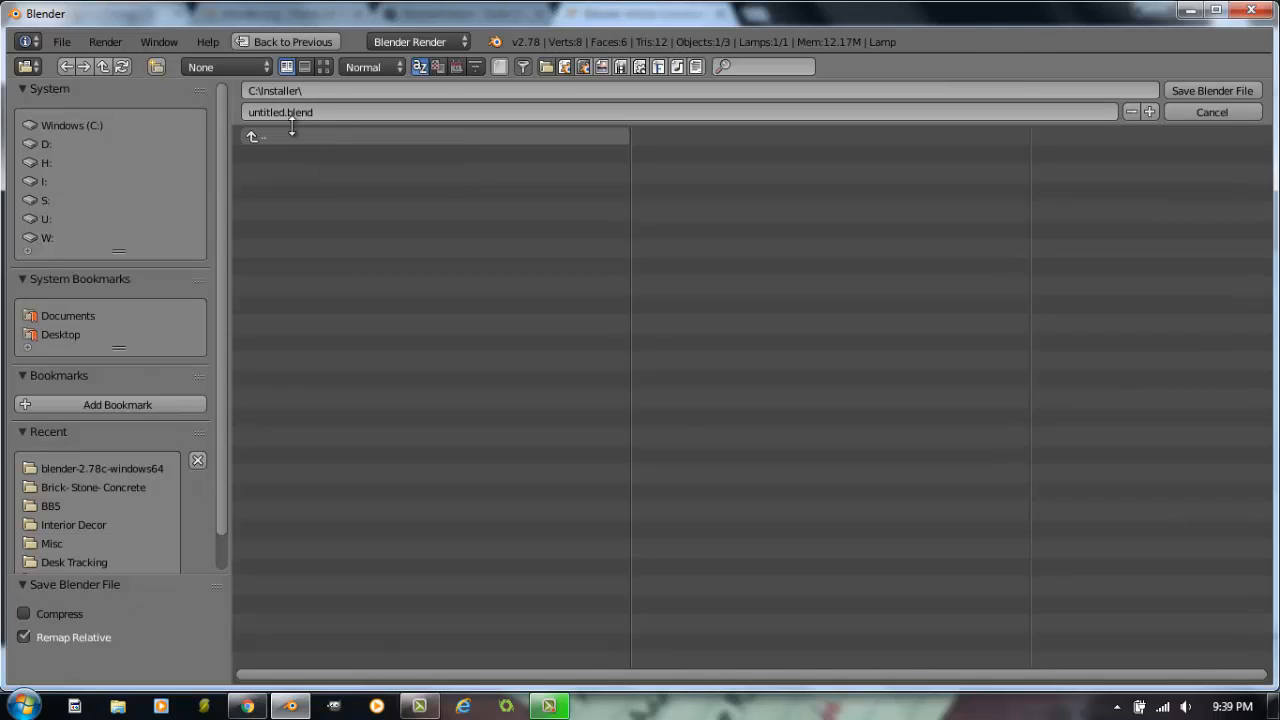
mouse_move(312, 112)
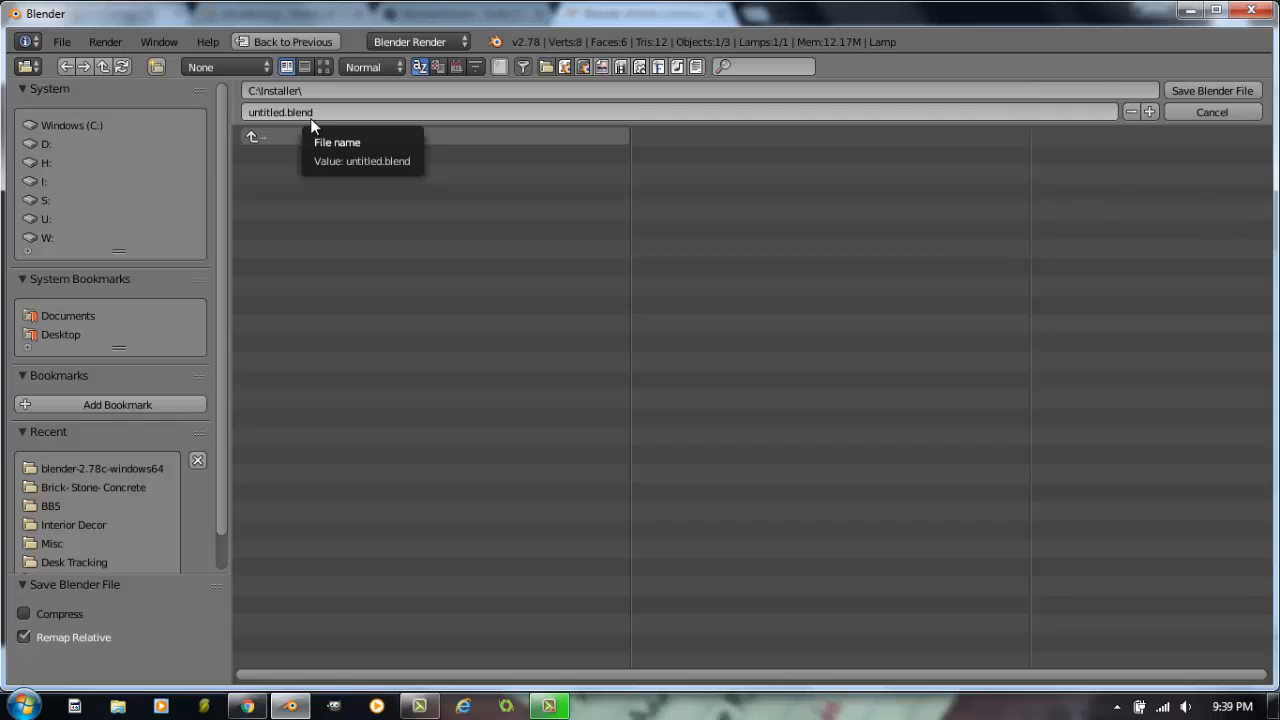
mouse_move(444, 144)
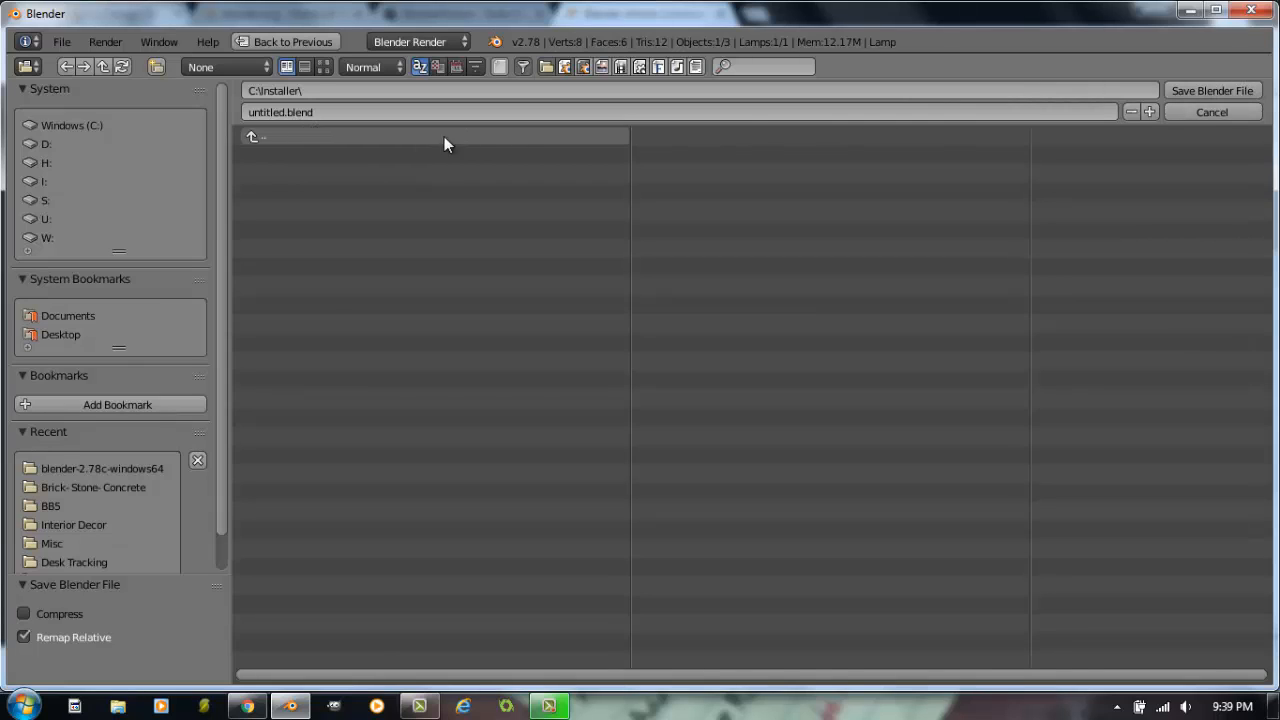
mouse_move(1212, 90)
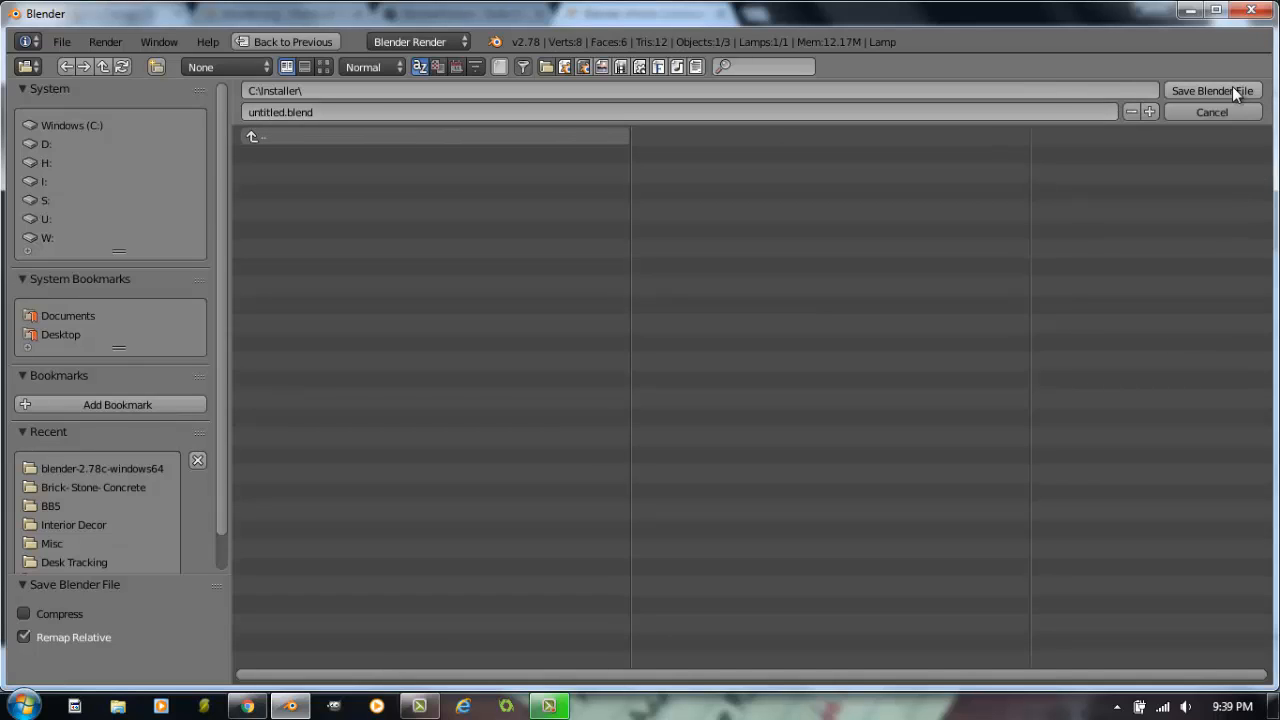
Step: Save untitled.blend into the Installer folder and bring the File menu back up
left_click(1212, 112)
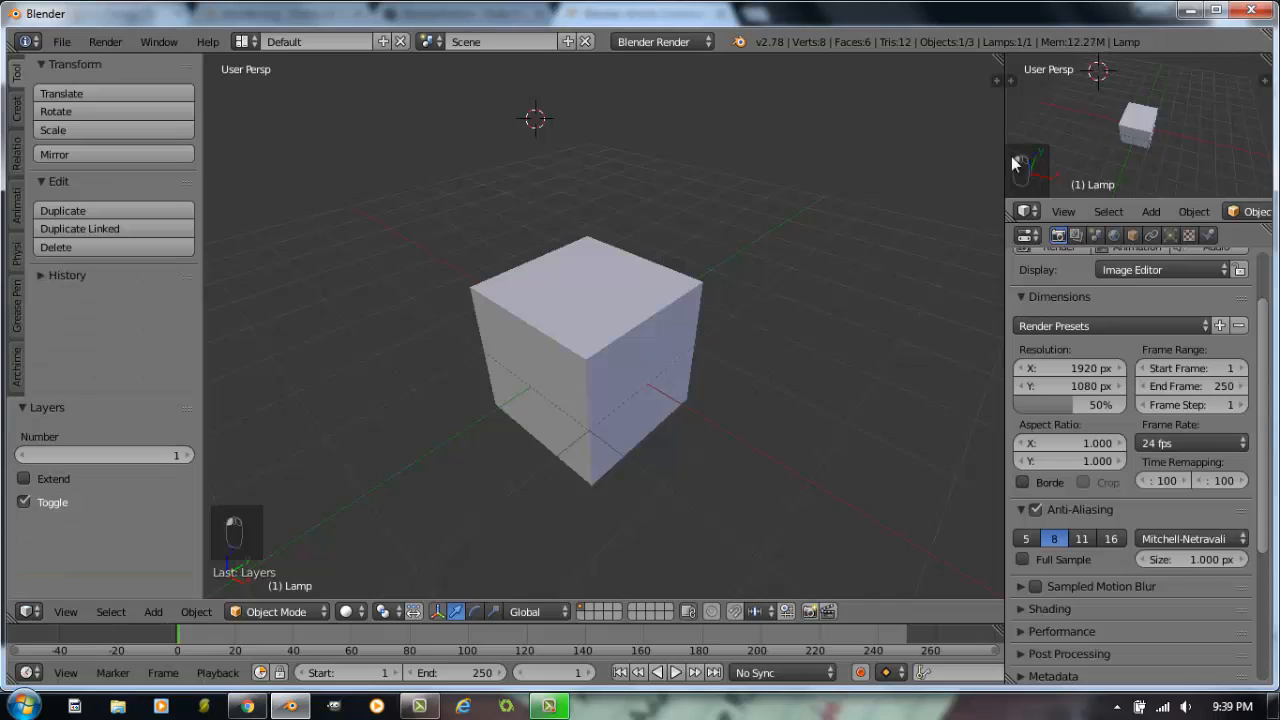
left_click(60, 40)
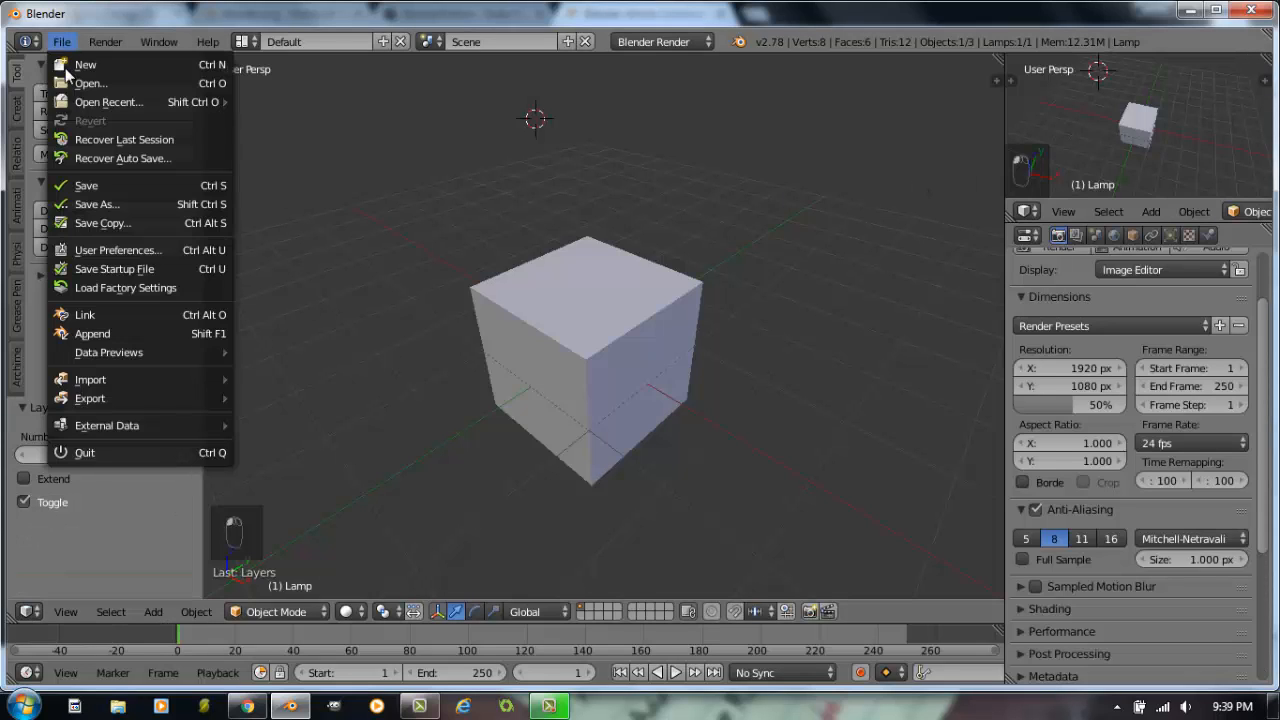
mouse_move(90, 398)
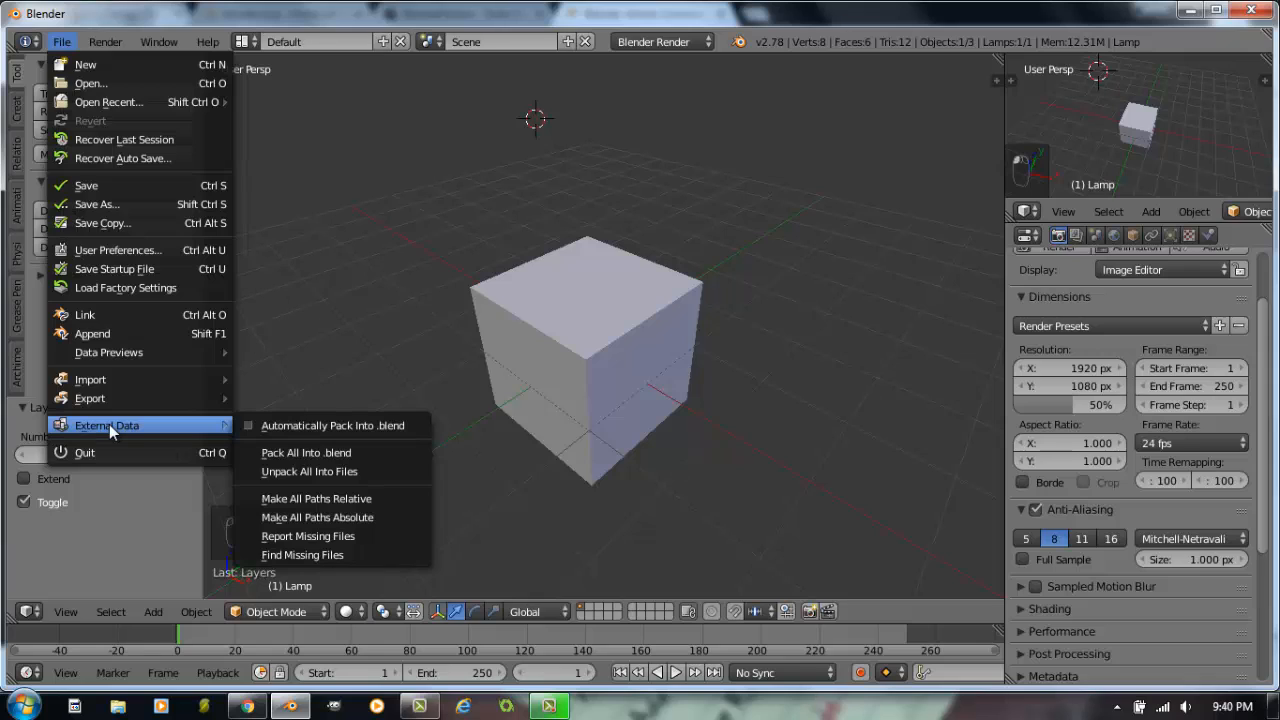
mouse_move(198, 436)
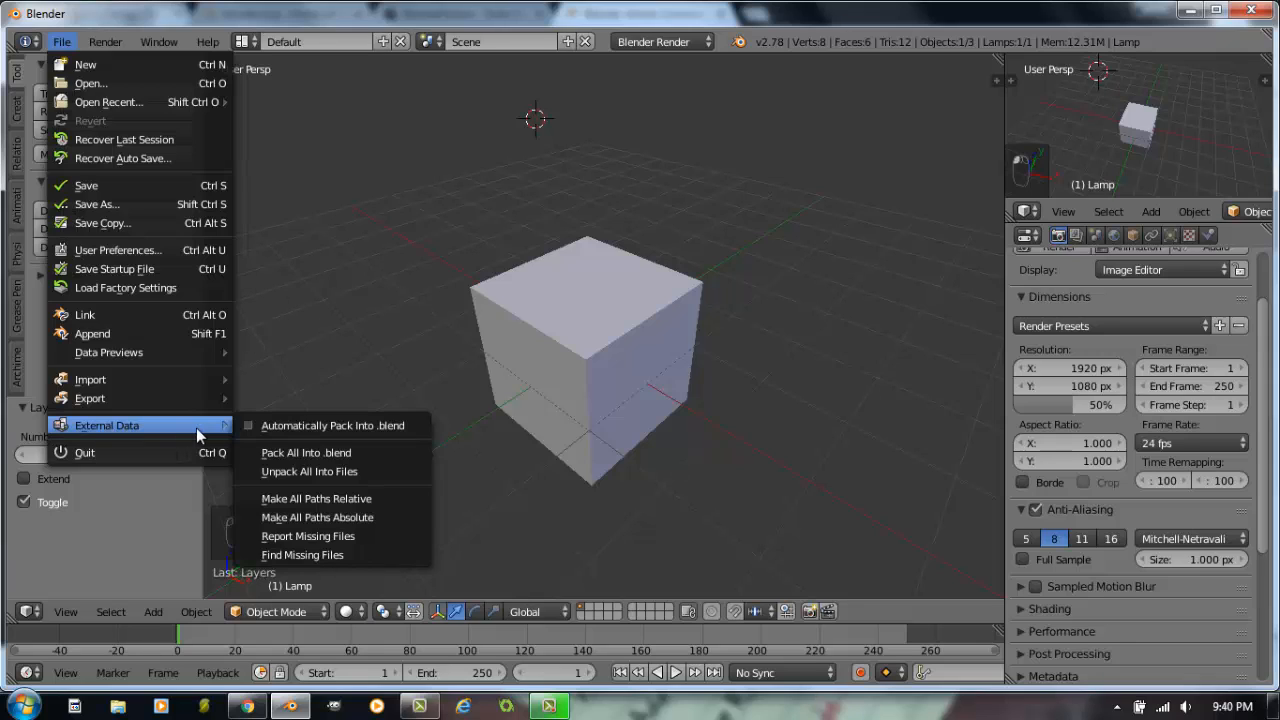
mouse_move(360, 440)
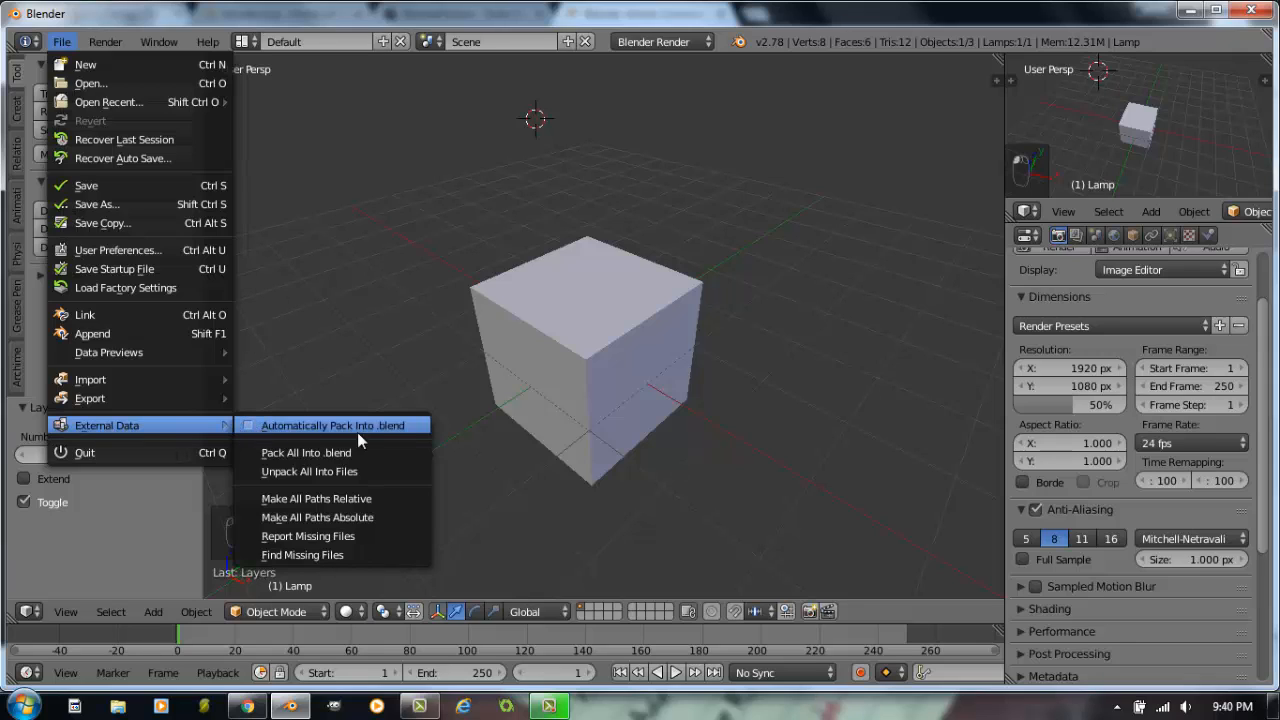
mouse_move(404, 426)
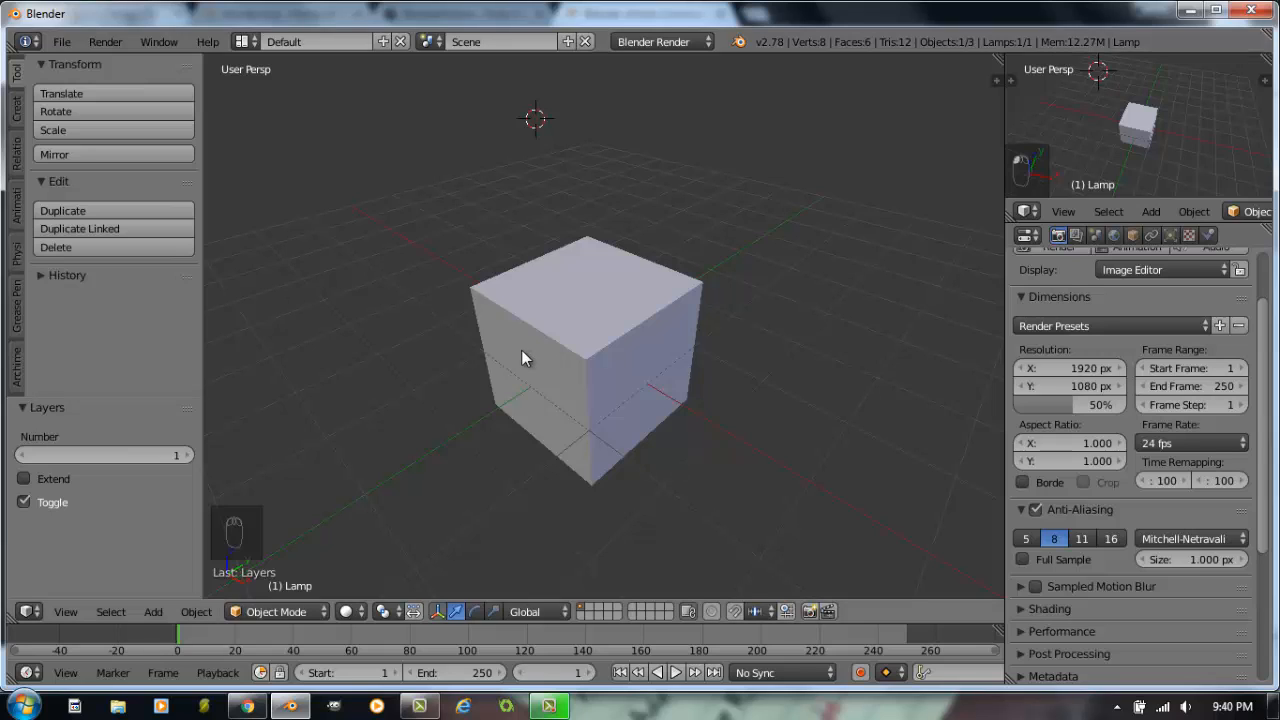
mouse_move(344, 224)
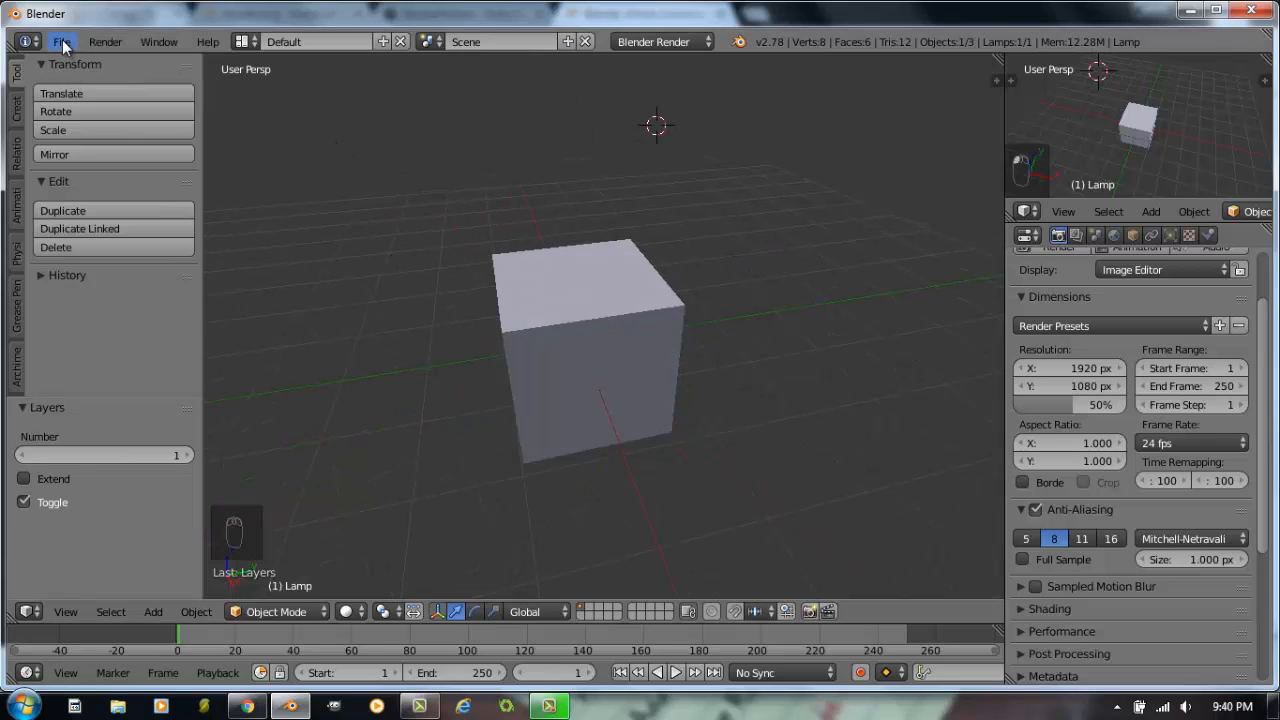
Step: Bring up the User Preferences window from the File menu
left_click(60, 42)
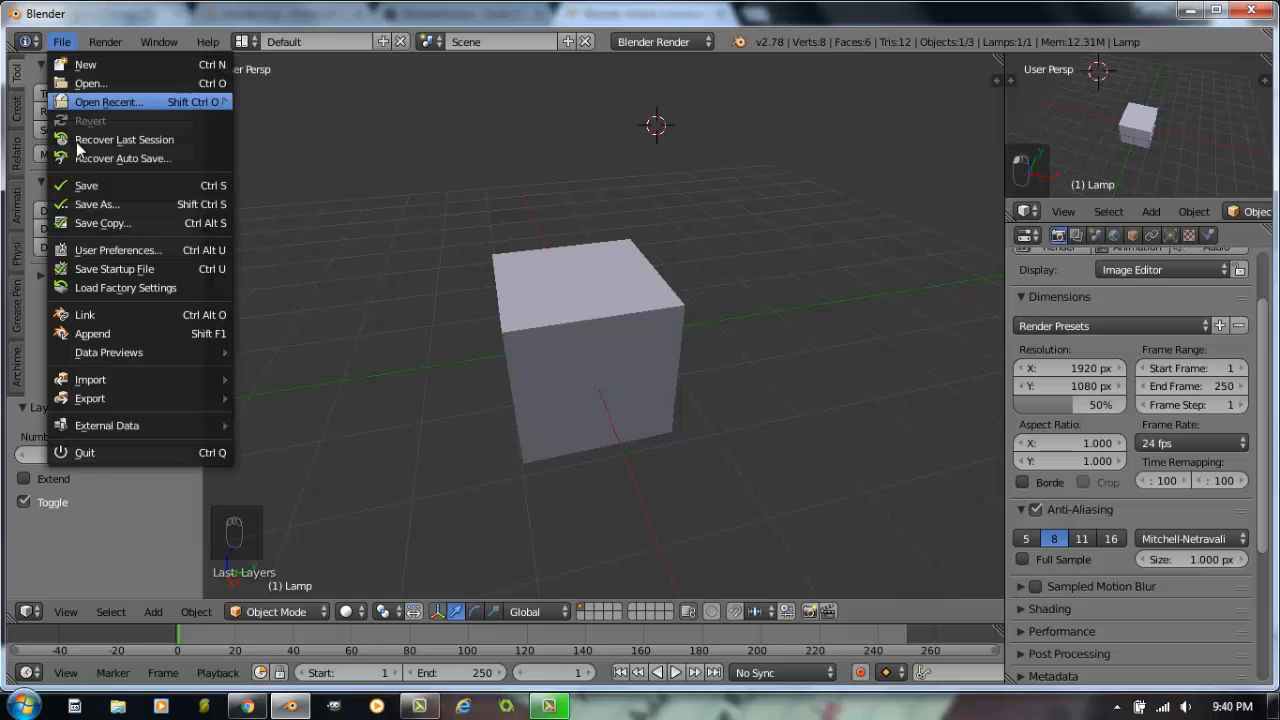
mouse_move(88, 248)
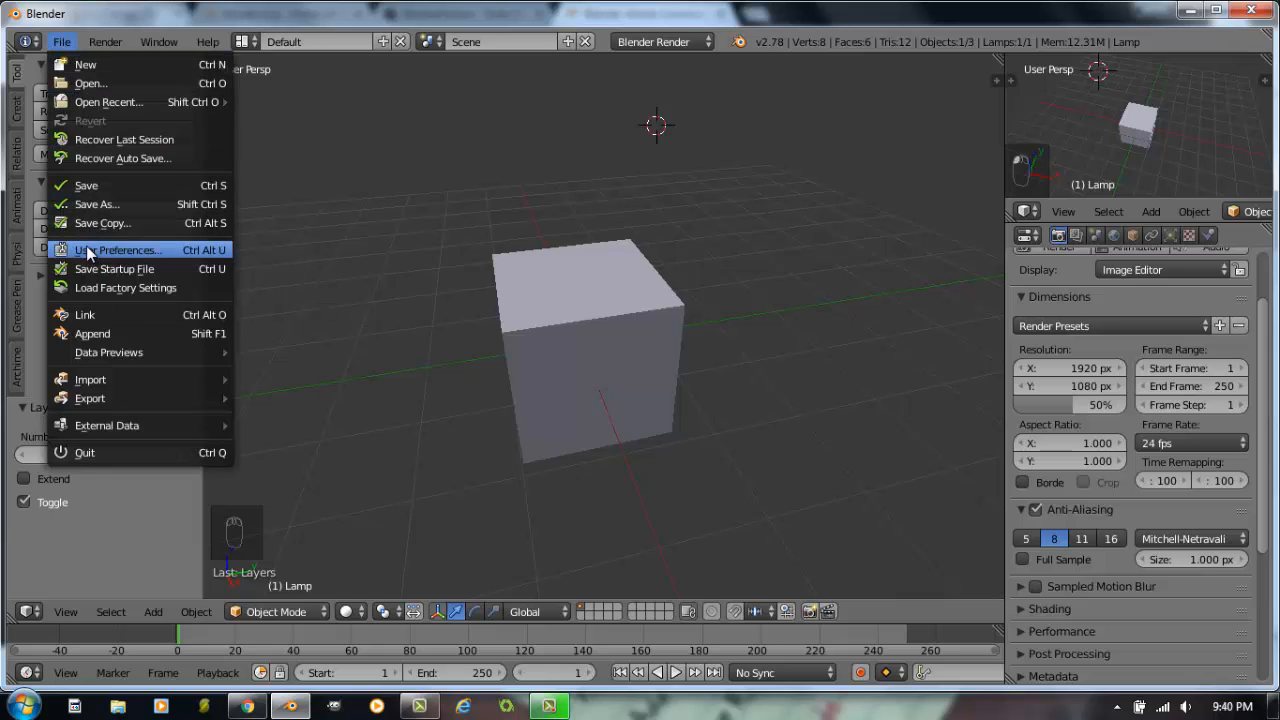
left_click(116, 250)
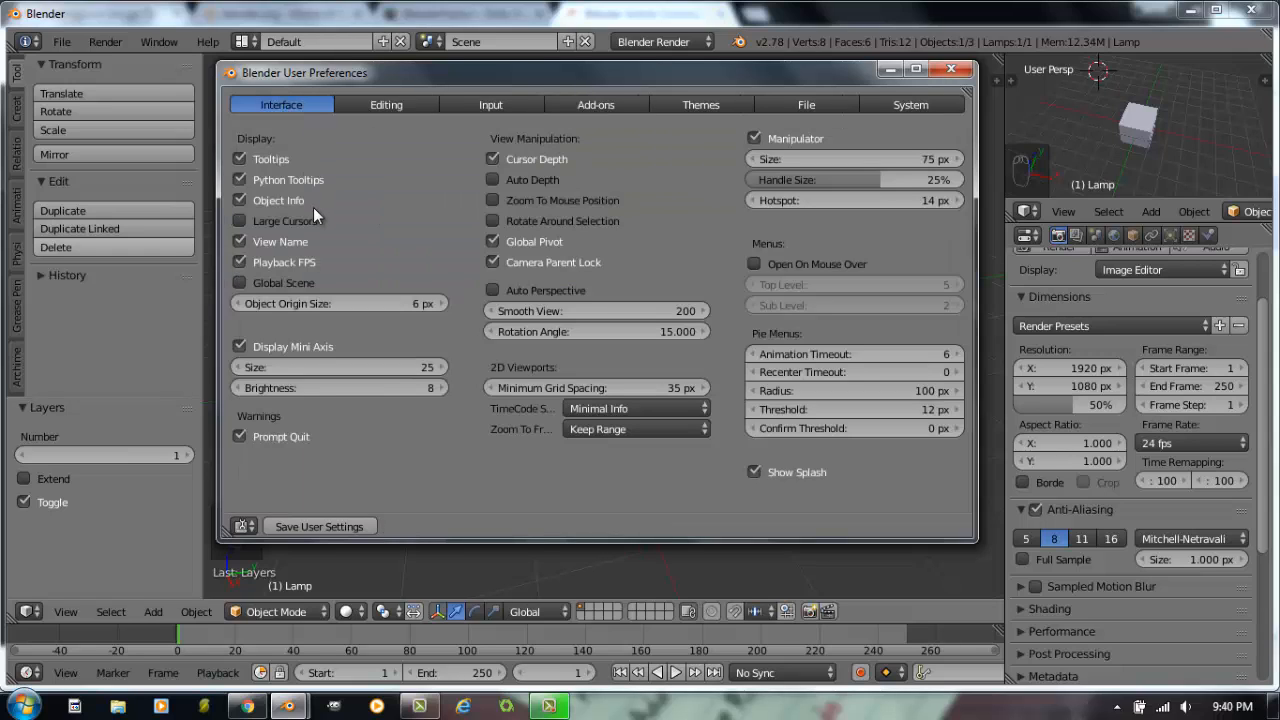
mouse_move(436, 408)
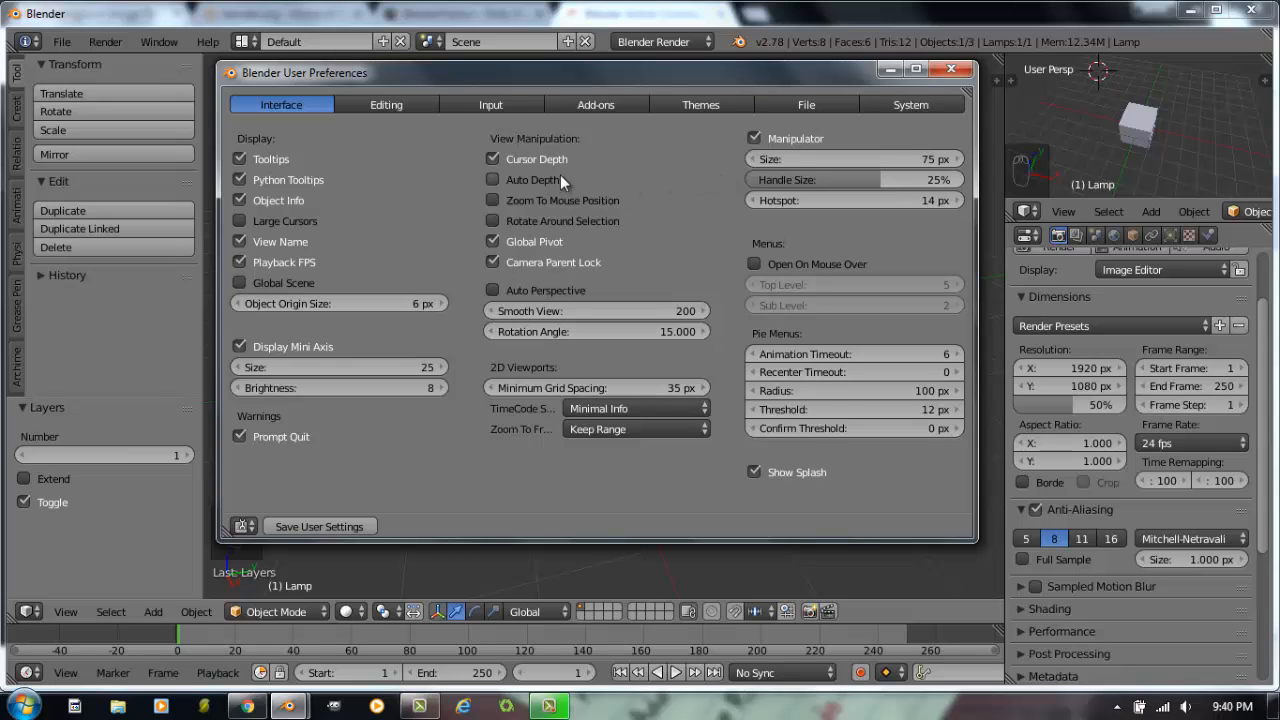
mouse_move(376, 206)
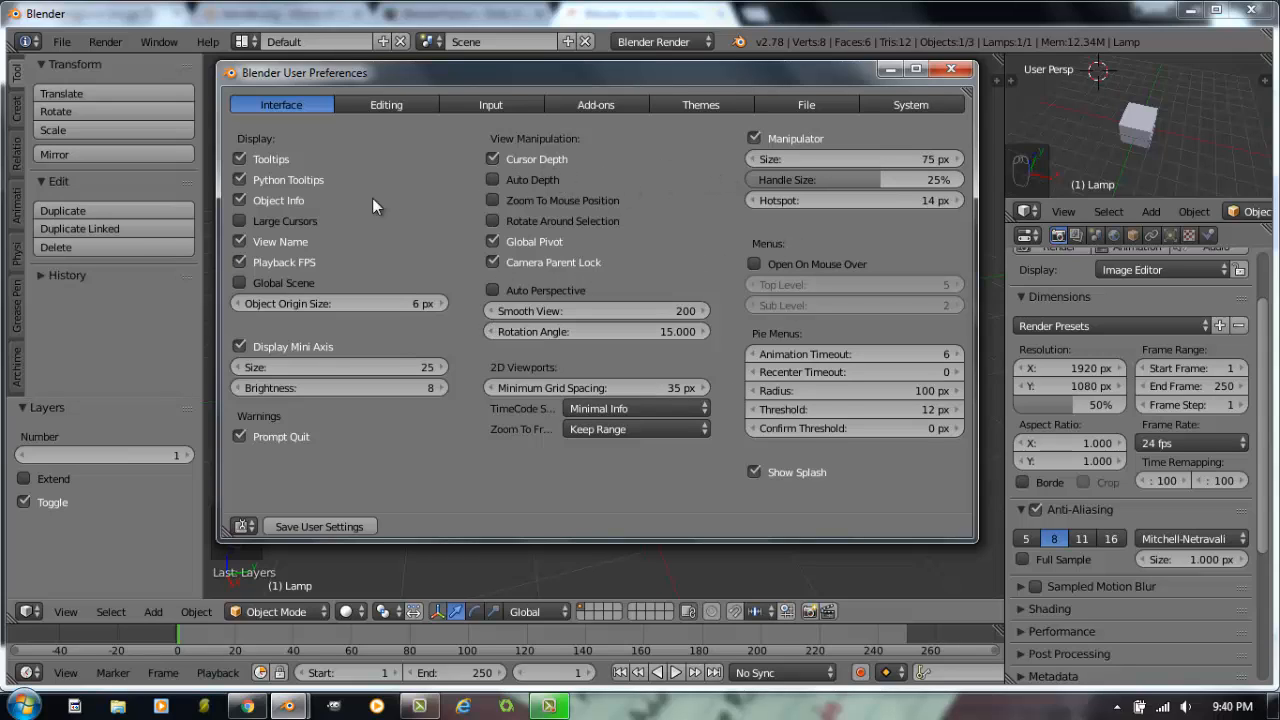
mouse_move(386, 104)
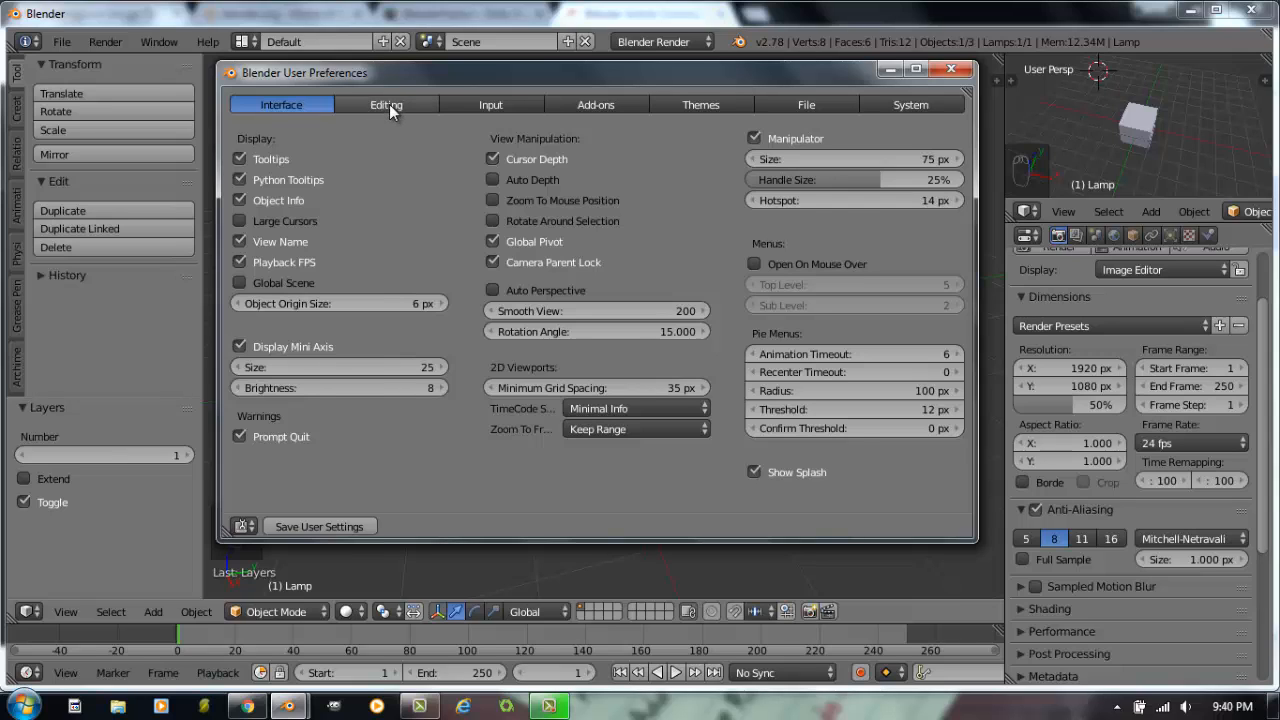
Step: Show the Editing preferences with undo, grease pencil and keyframing options
left_click(384, 104)
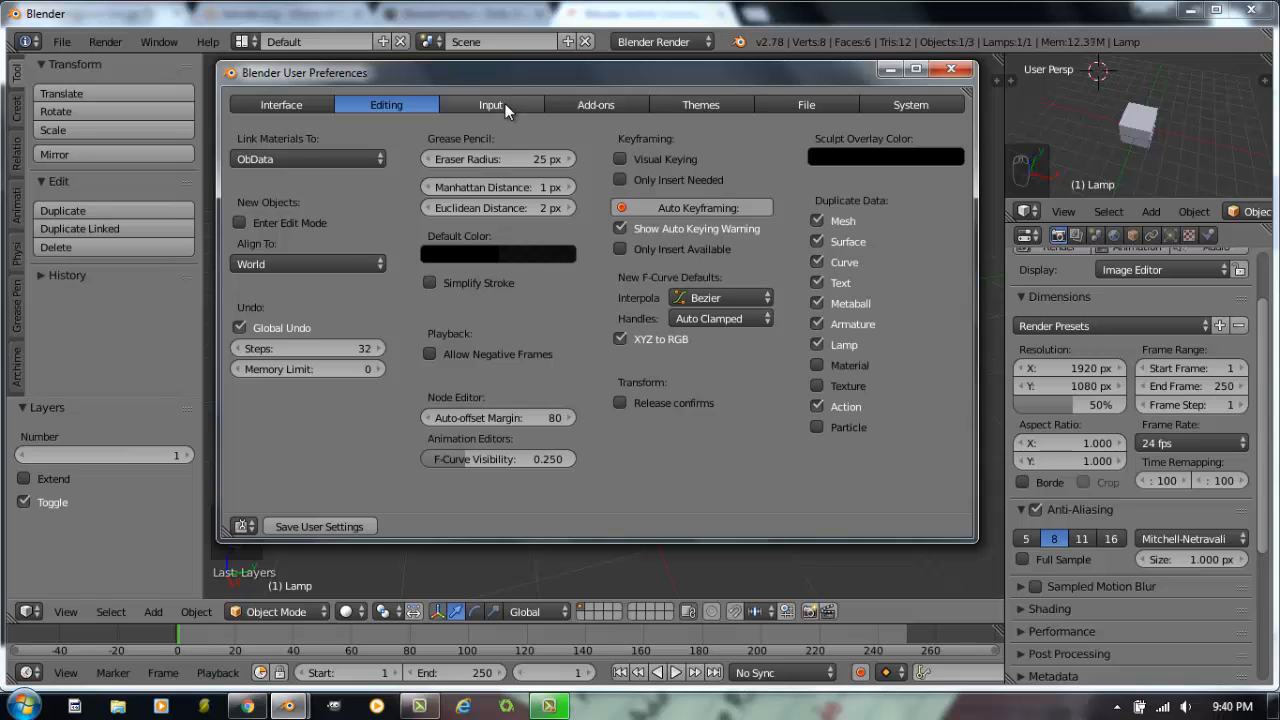
Step: Review the Input preferences, then move on to the Add-ons list
left_click(490, 104)
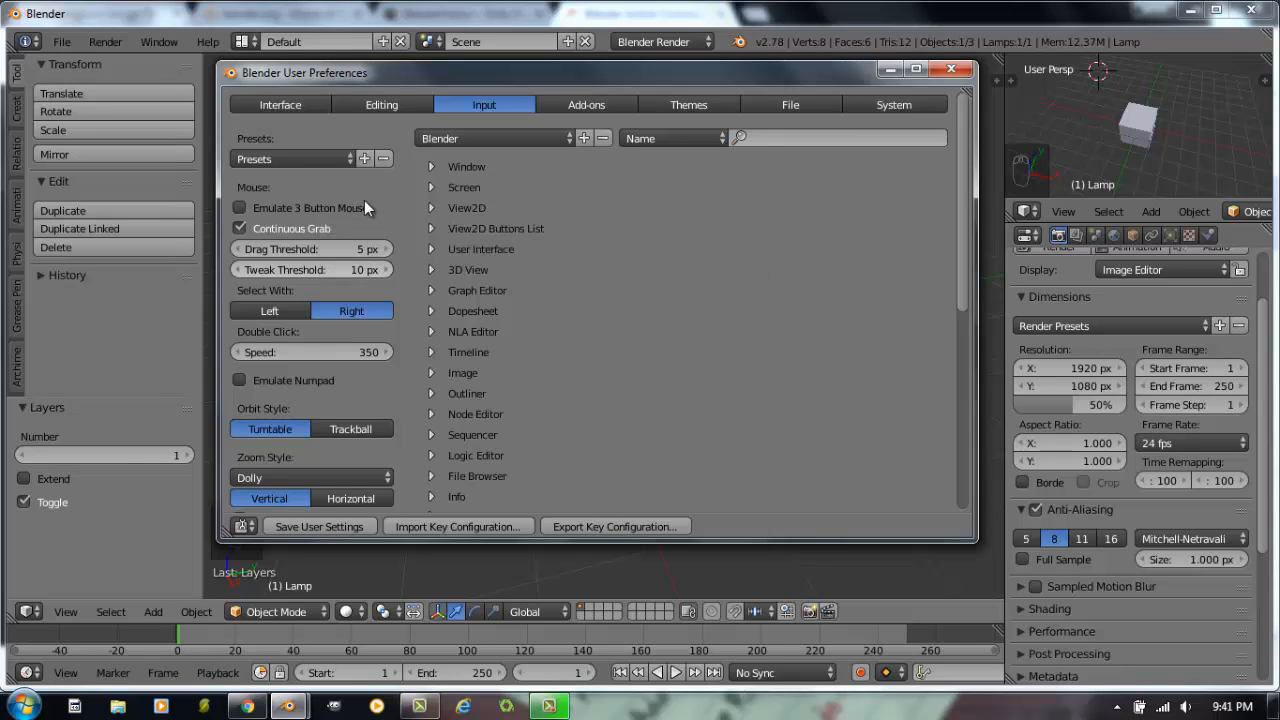
mouse_move(298, 224)
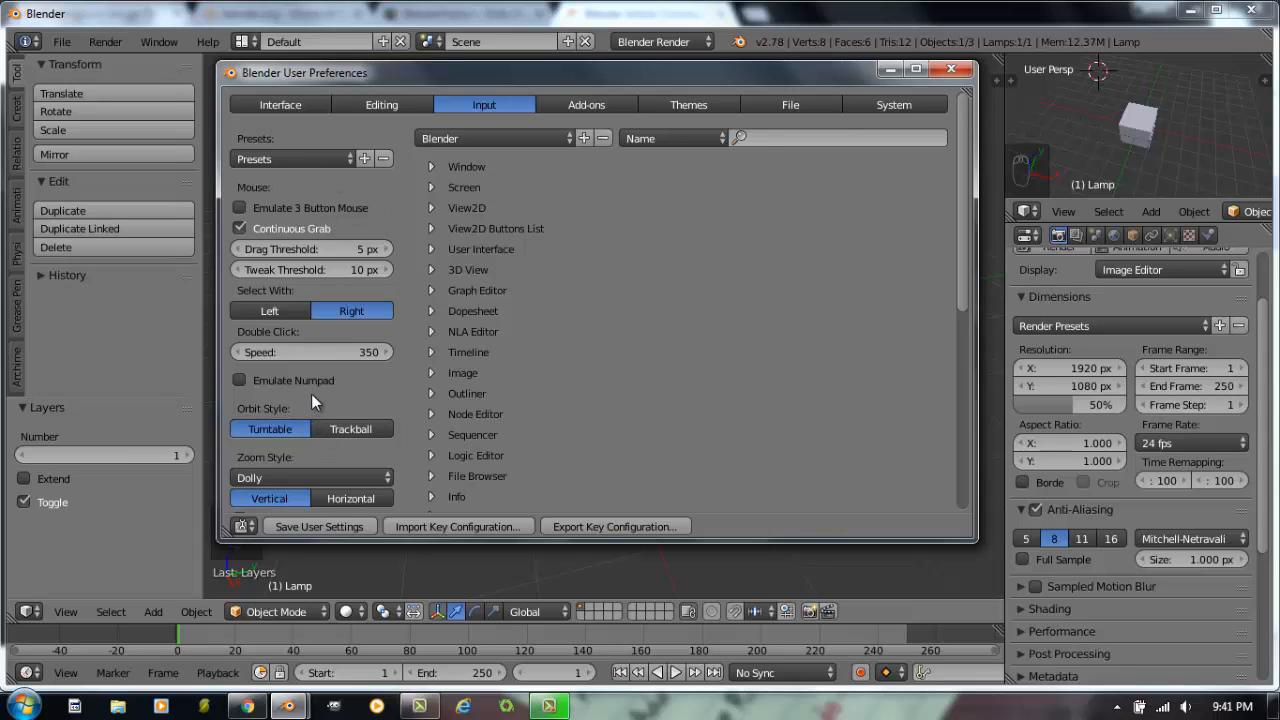
mouse_move(284, 404)
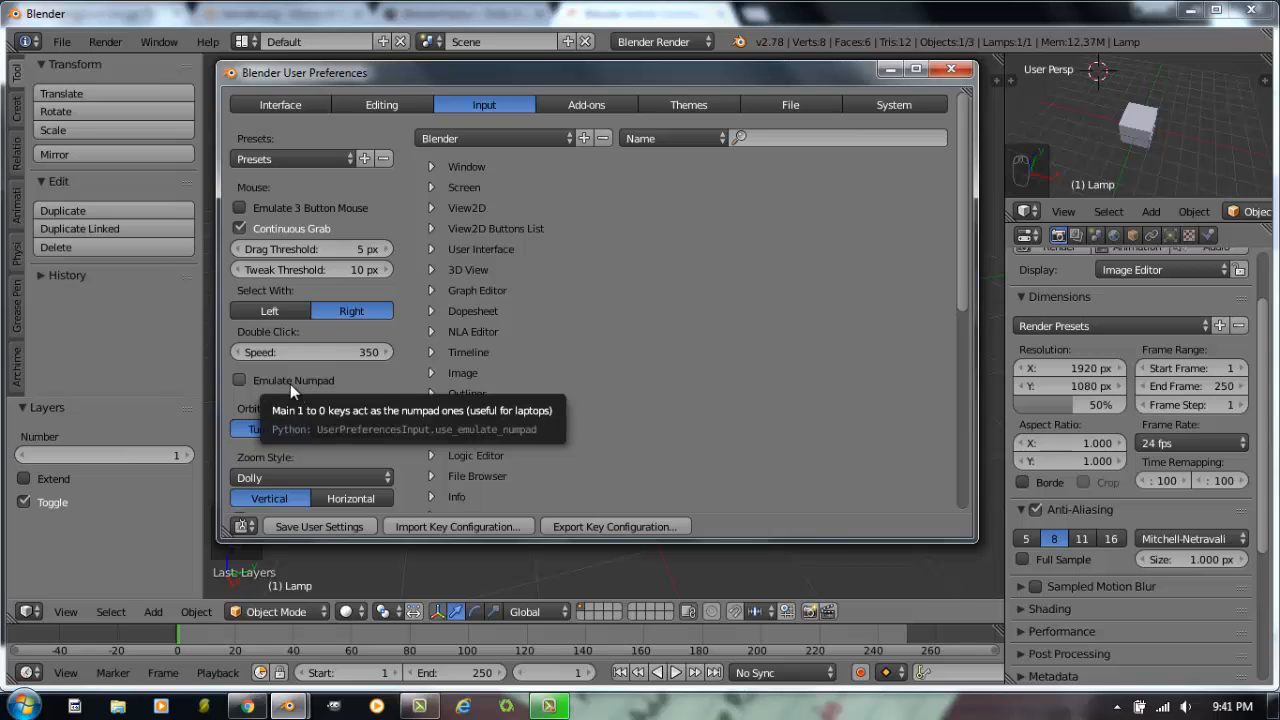
mouse_move(504, 380)
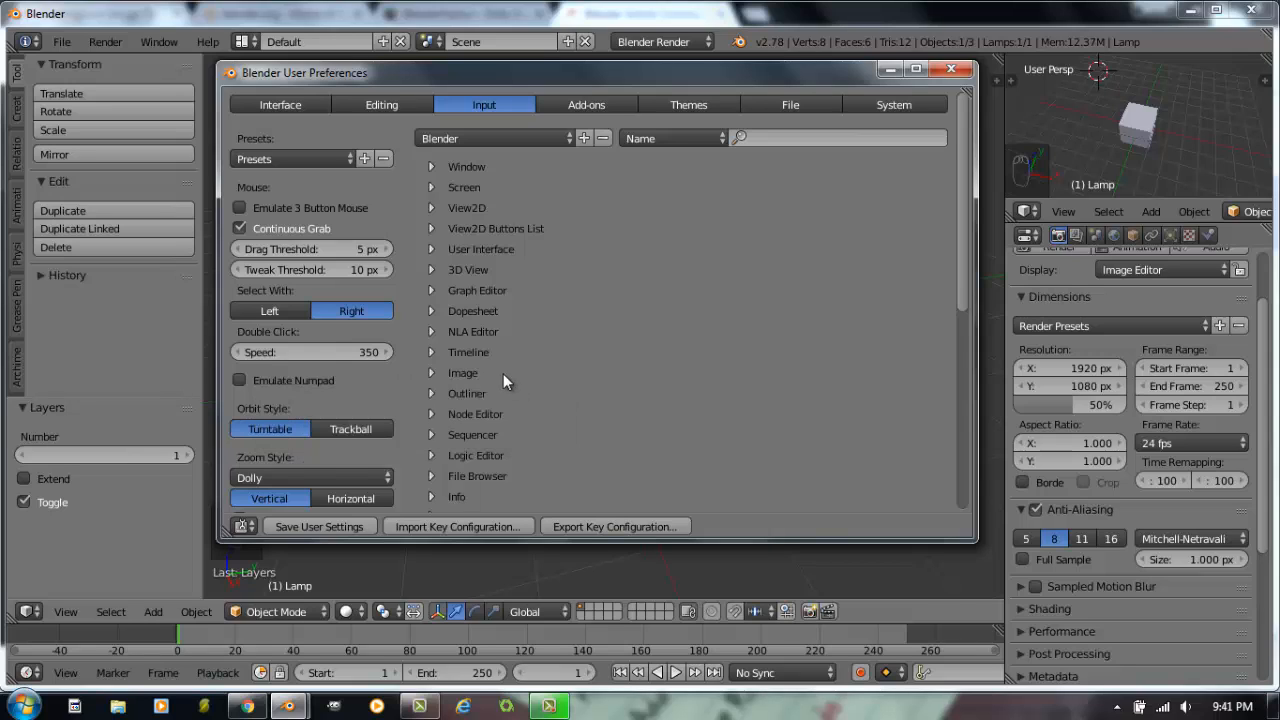
left_click(586, 104)
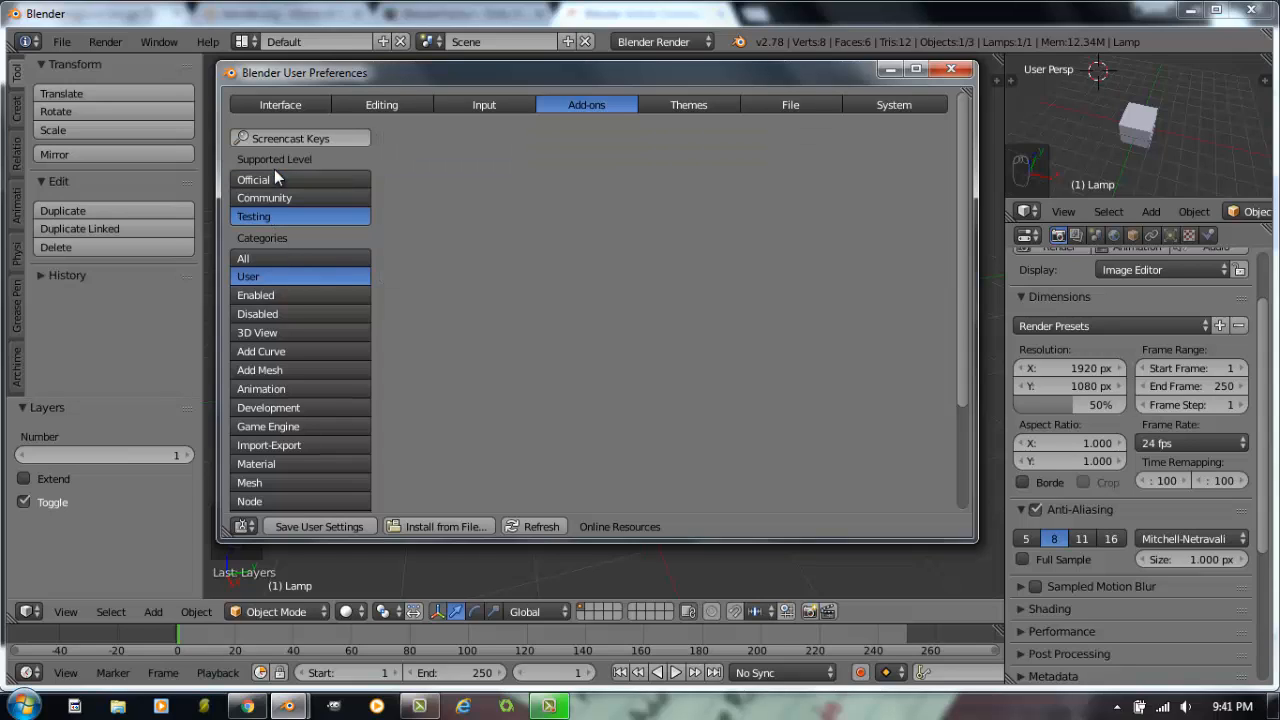
Step: Include official add-ons, collapse Screencast Keys, and filter the list to the 3D View category
left_click(252, 180)
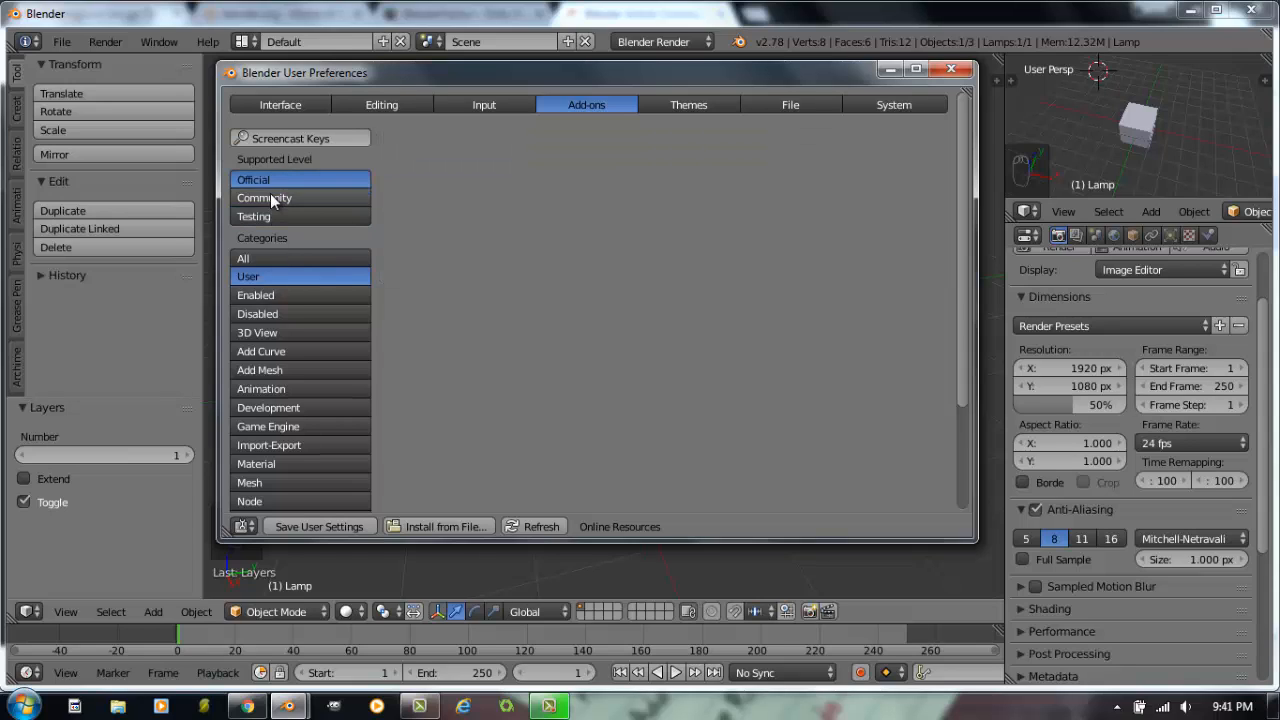
mouse_move(264, 198)
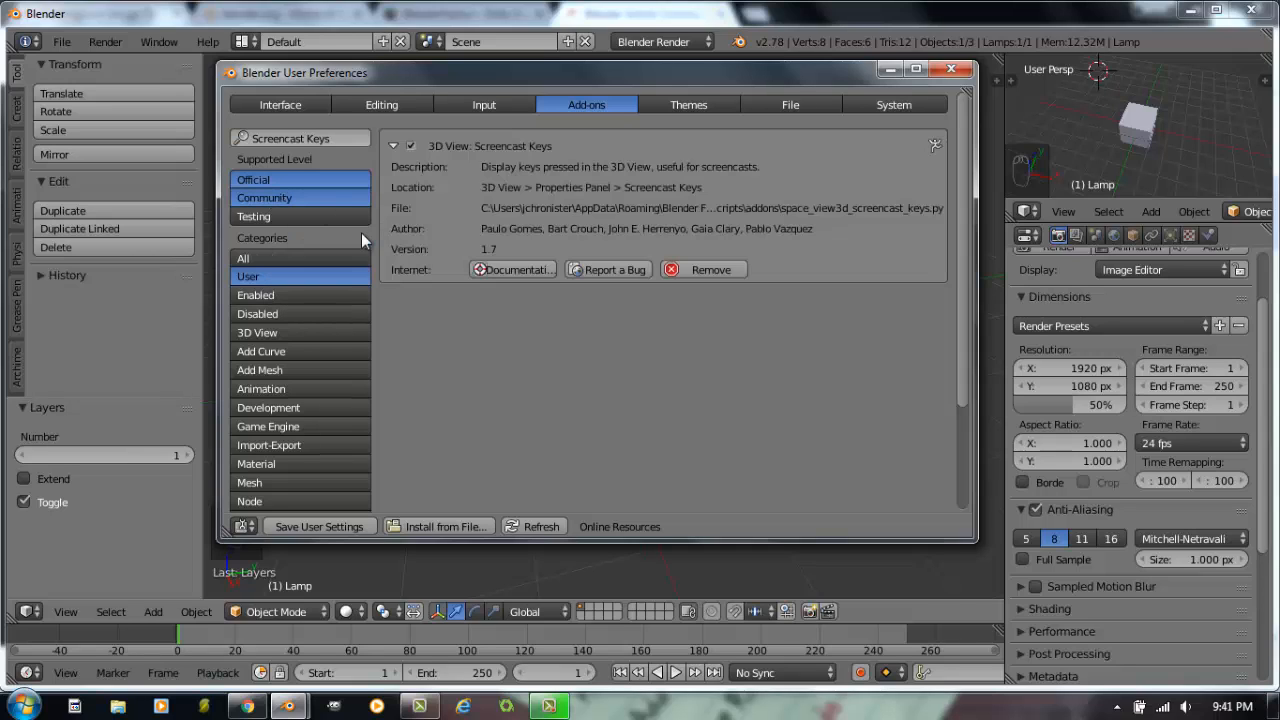
left_click(392, 144)
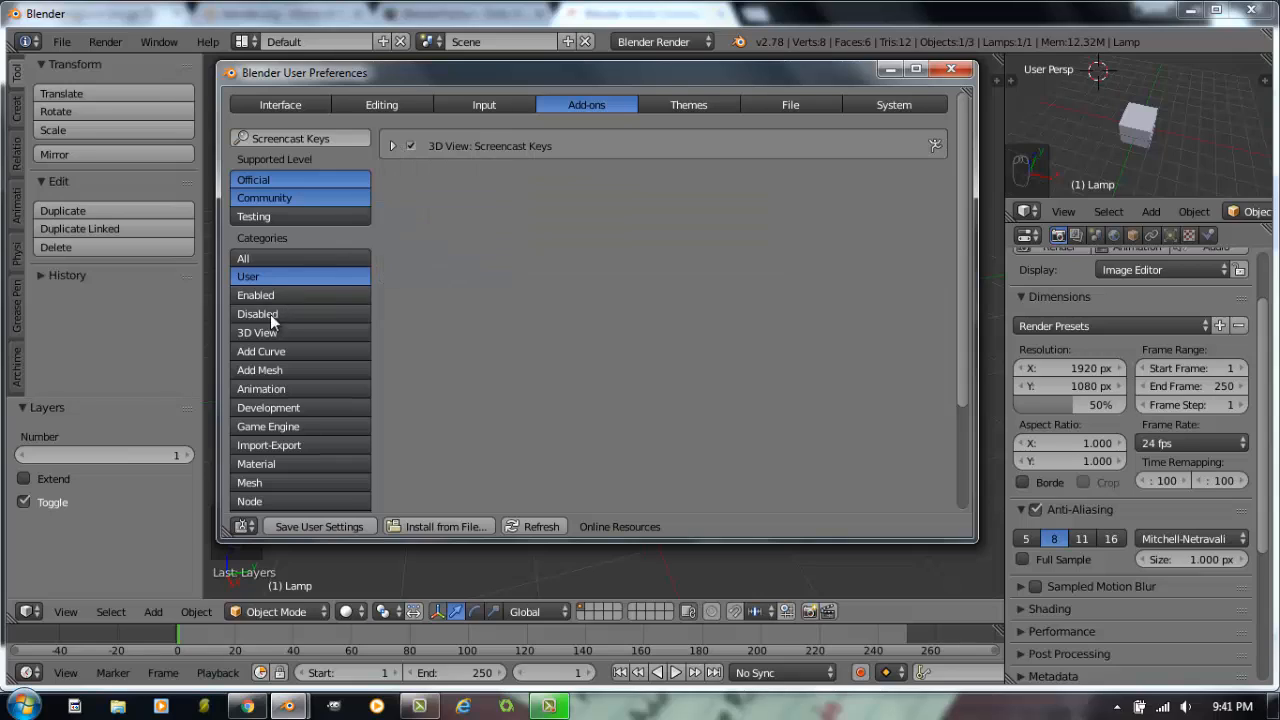
left_click(258, 332)
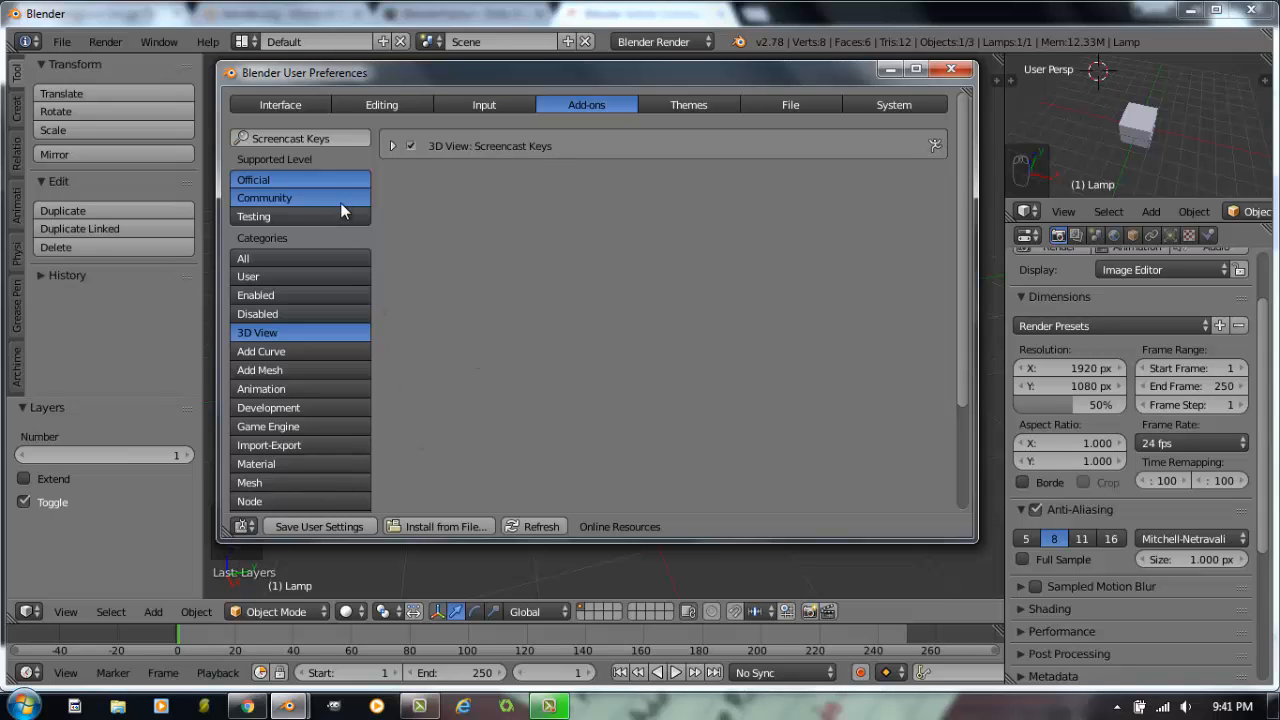
mouse_move(704, 250)
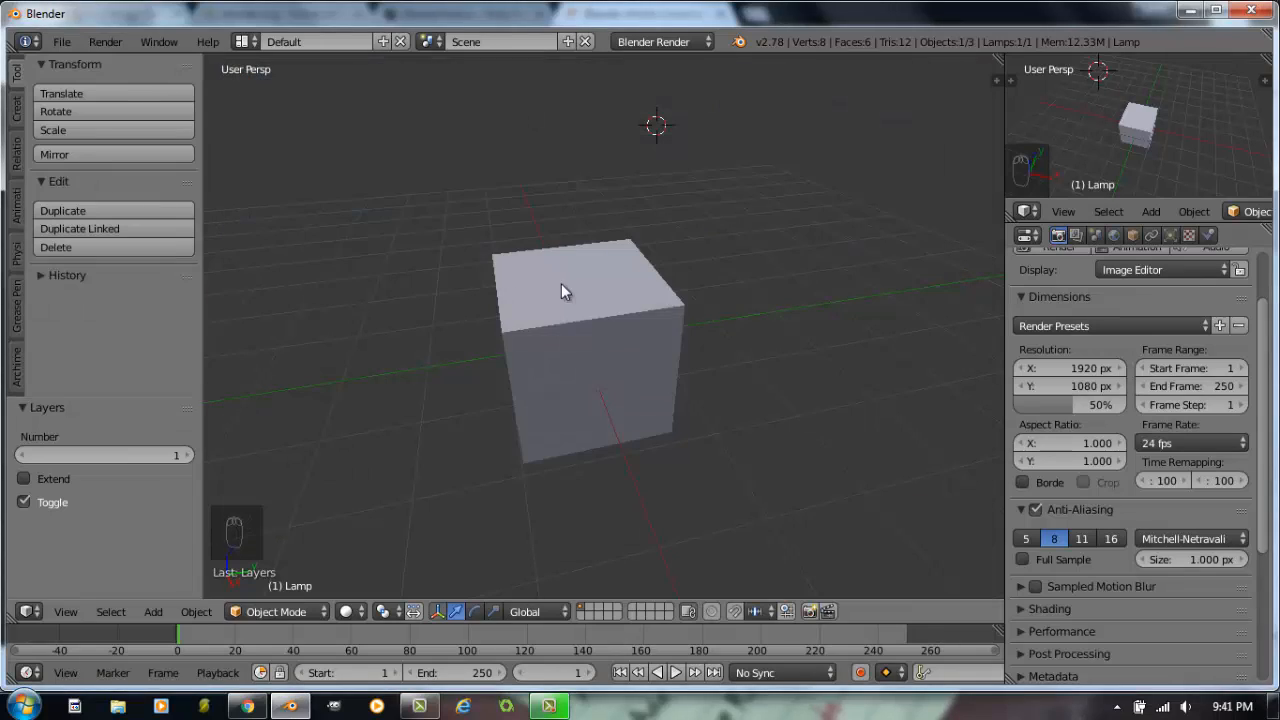
Step: Browse the object context menu, the Shift+A Add menu and the Create shelf of primitives
key("space")
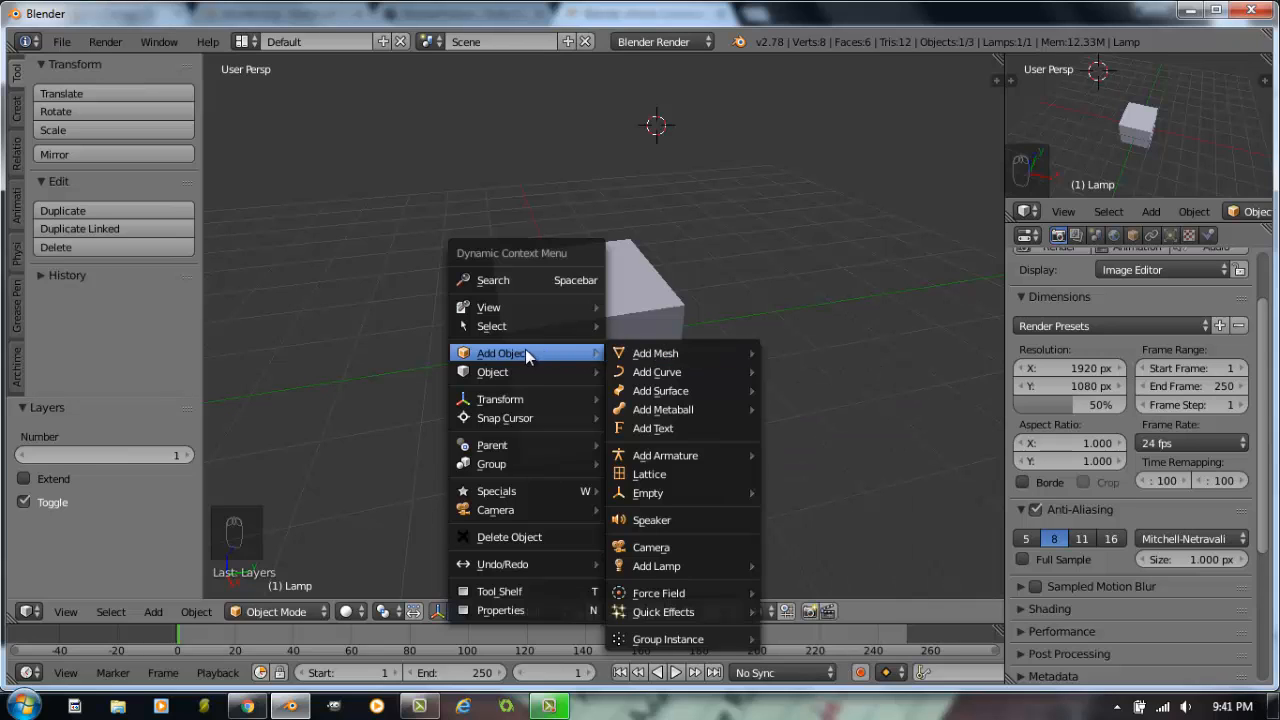
mouse_move(564, 362)
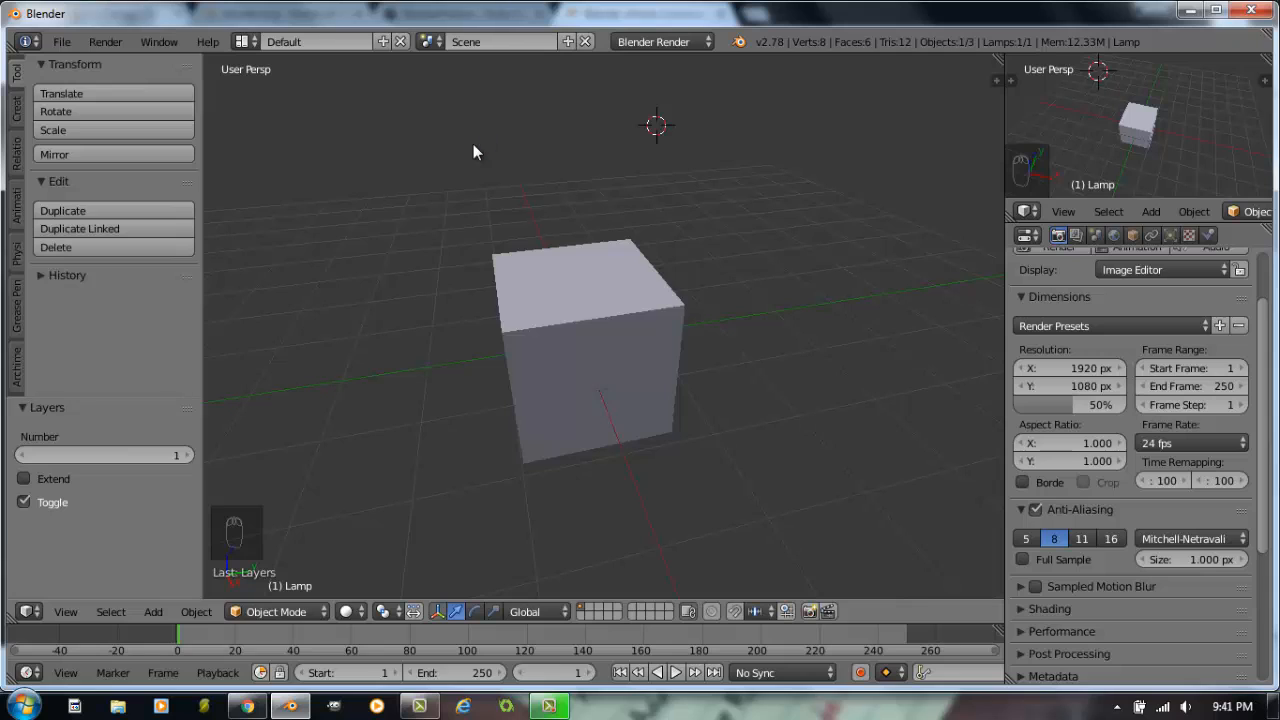
key("shift+a")
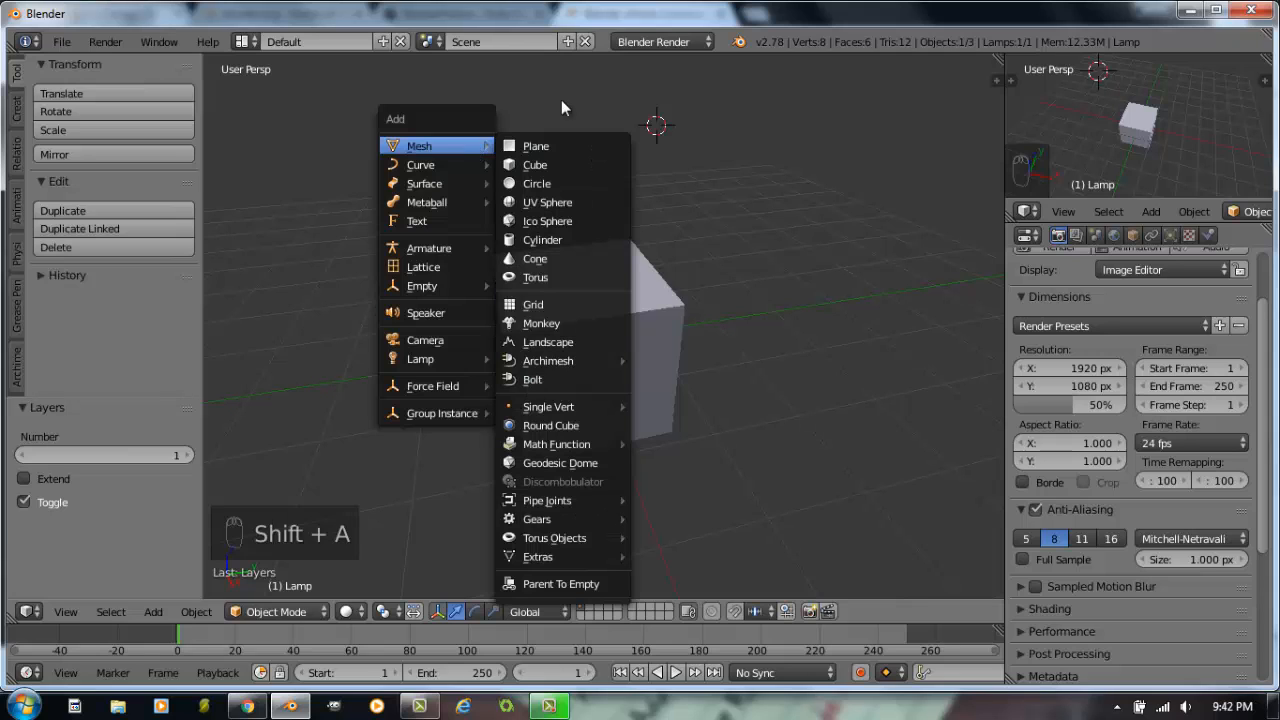
left_click(534, 164)
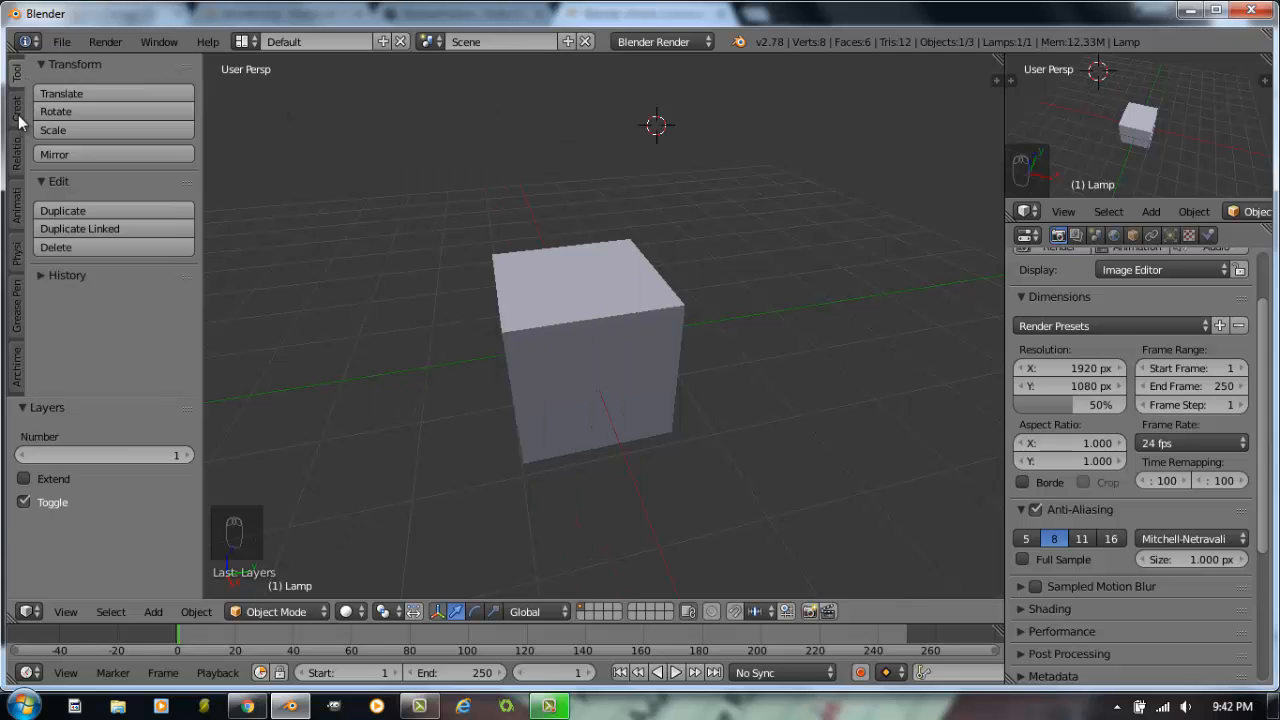
left_click(16, 108)
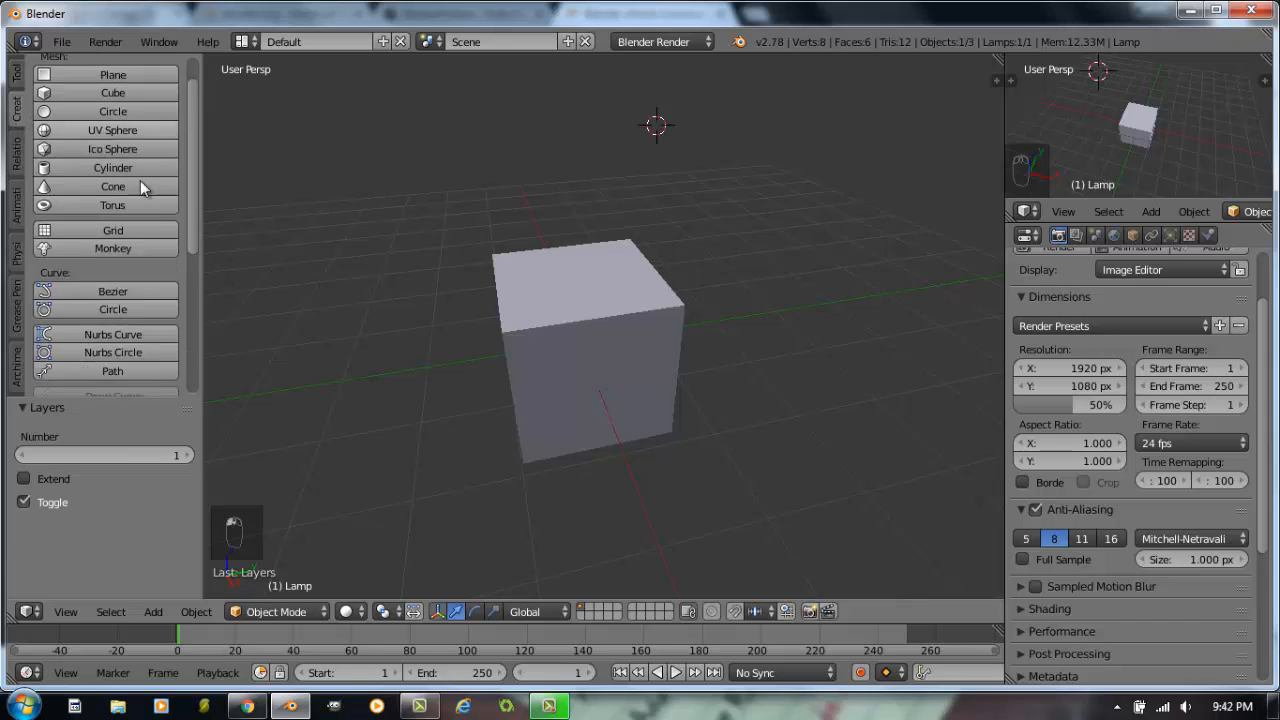
scroll("down", 3)
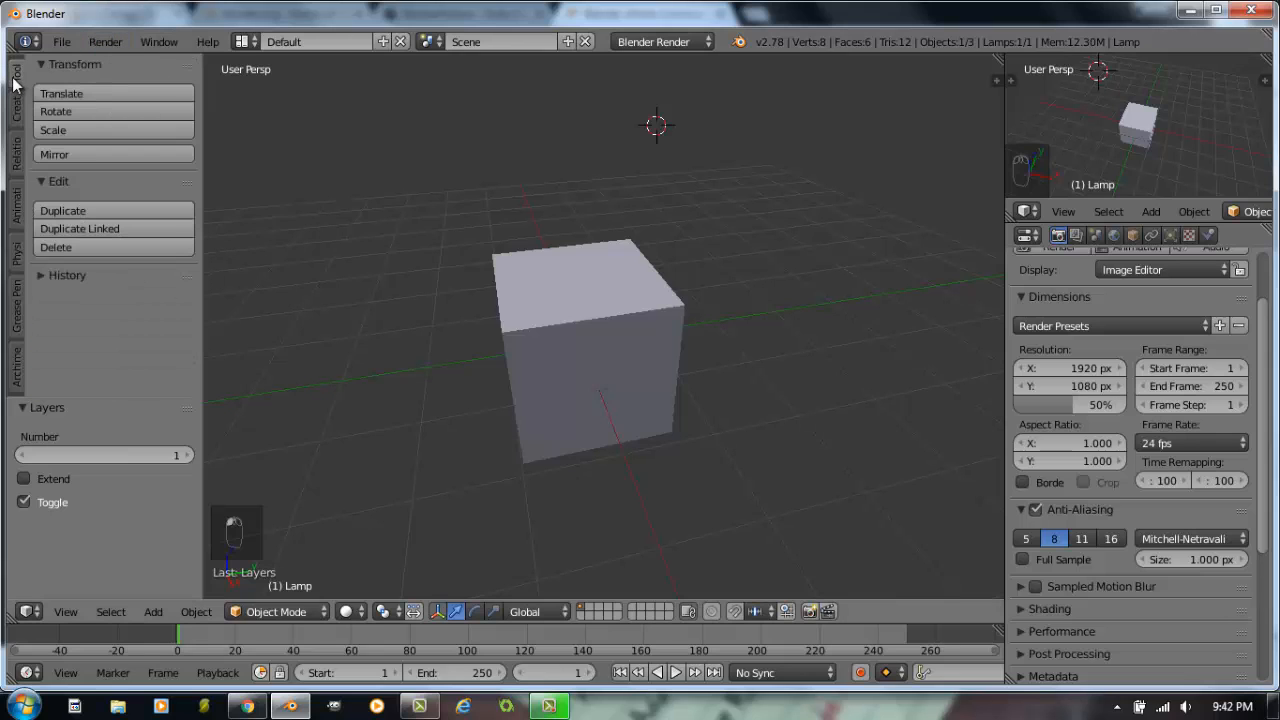
Step: Reopen the User Preferences window from the File menu
left_click(60, 40)
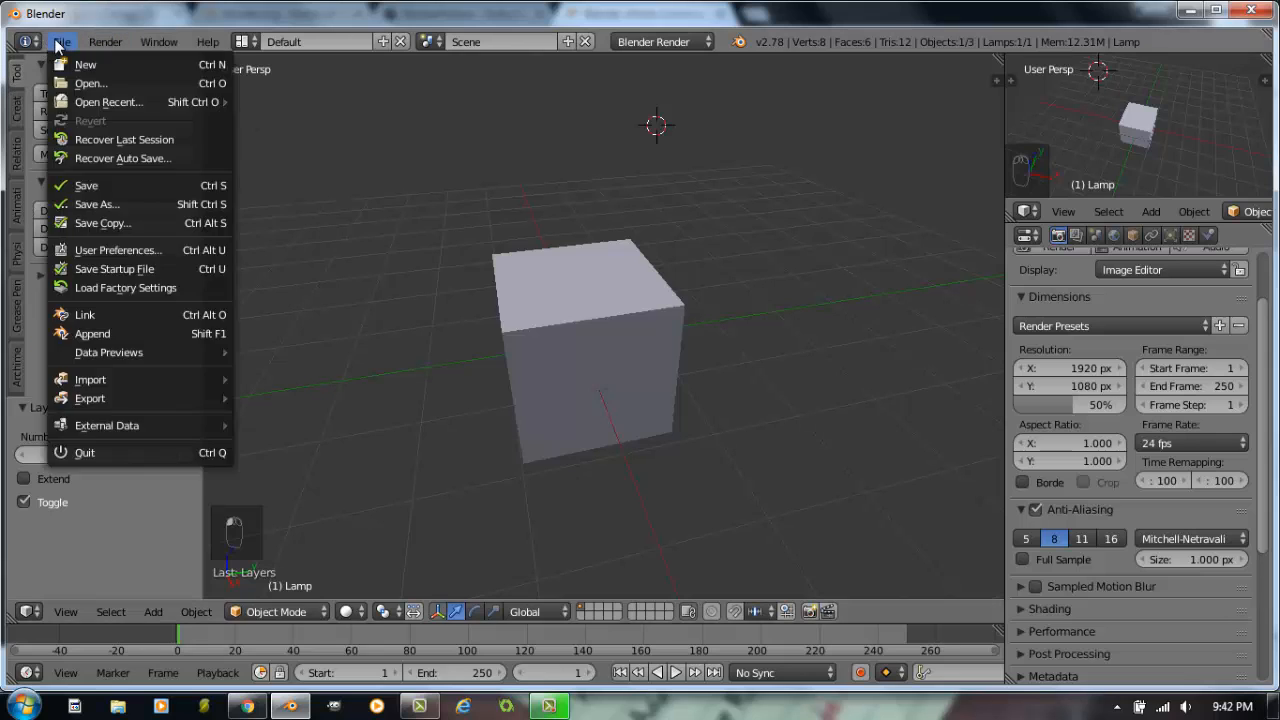
left_click(276, 212)
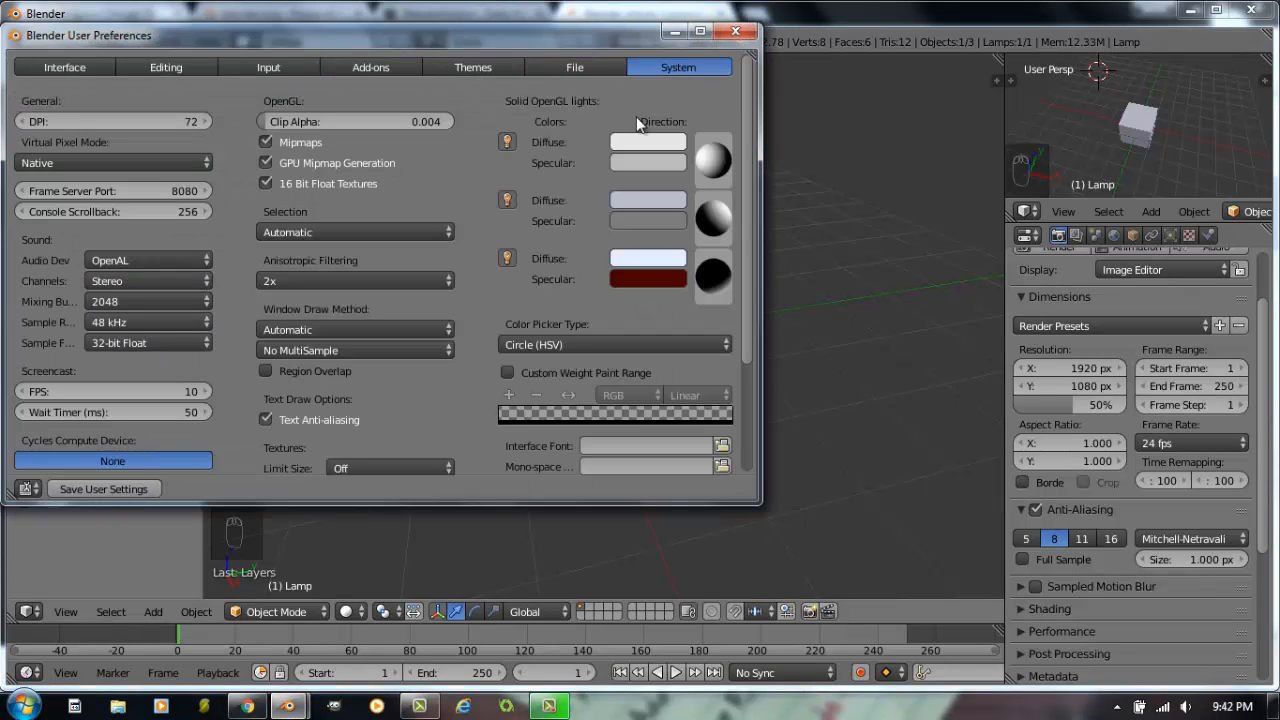
mouse_move(312, 390)
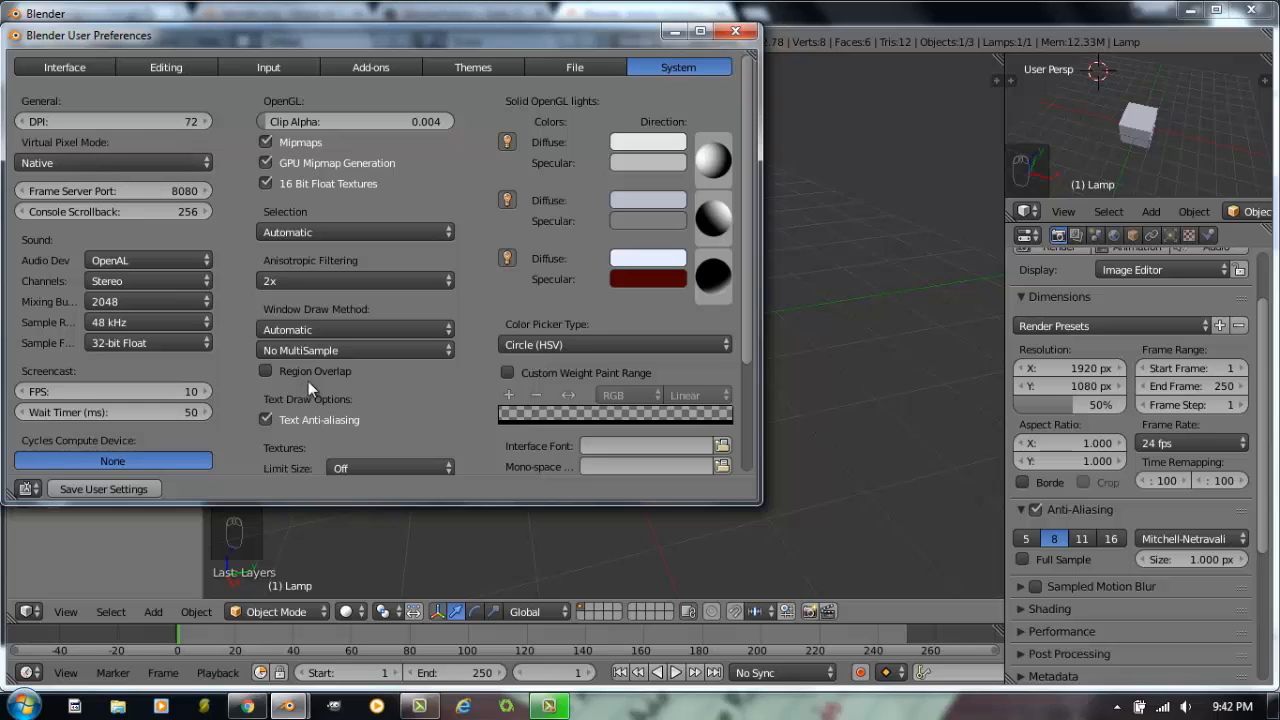
Step: Scroll through the System preferences, then show the File paths and save settings
scroll("down", 3)
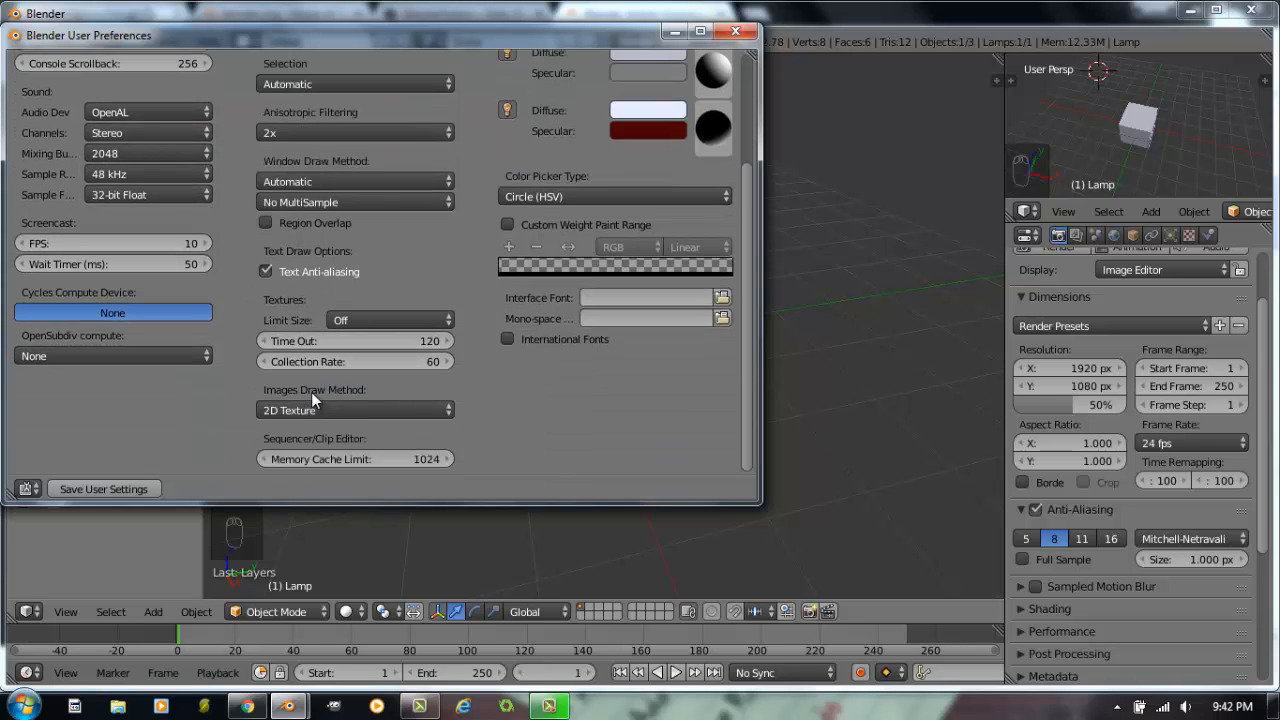
mouse_move(448, 440)
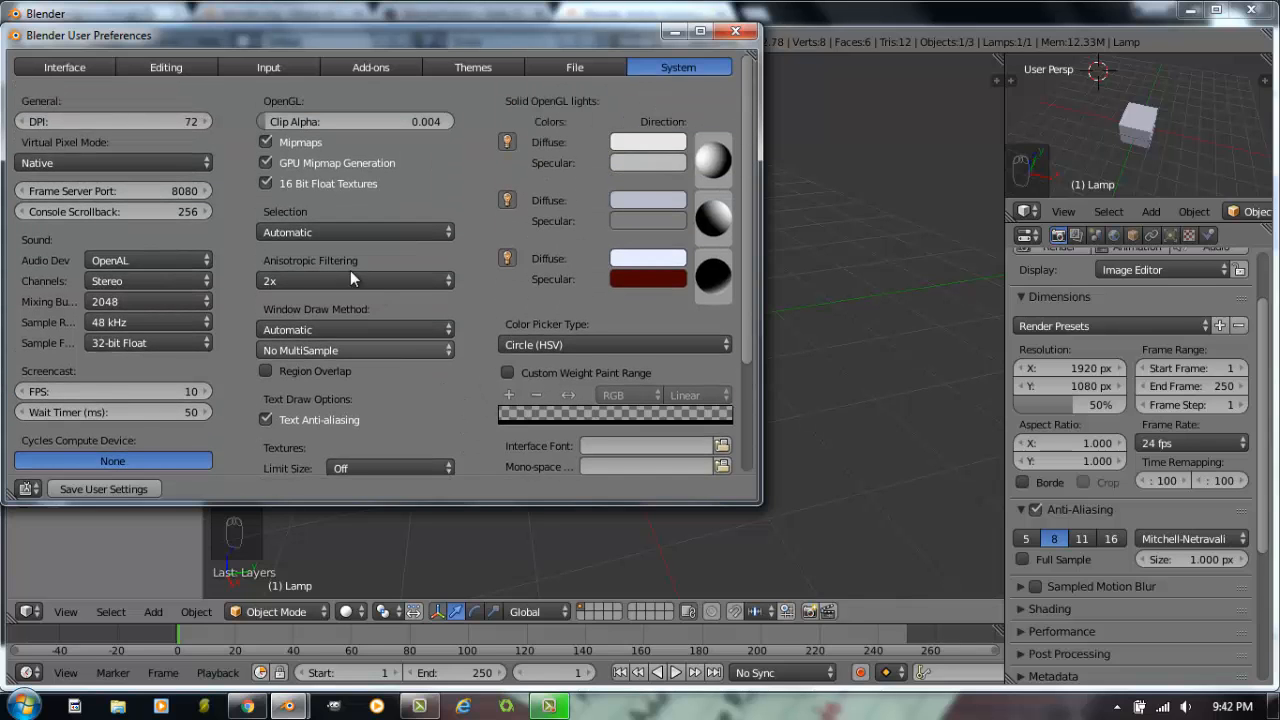
left_click(574, 68)
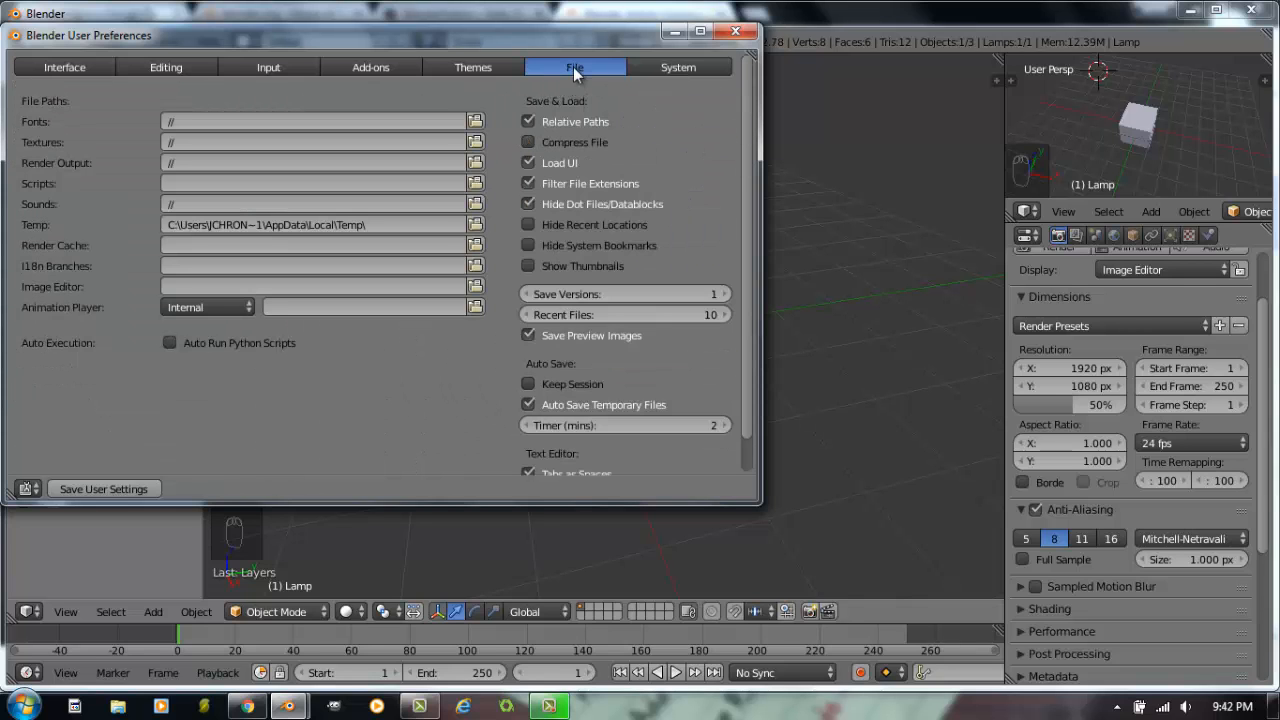
mouse_move(40, 136)
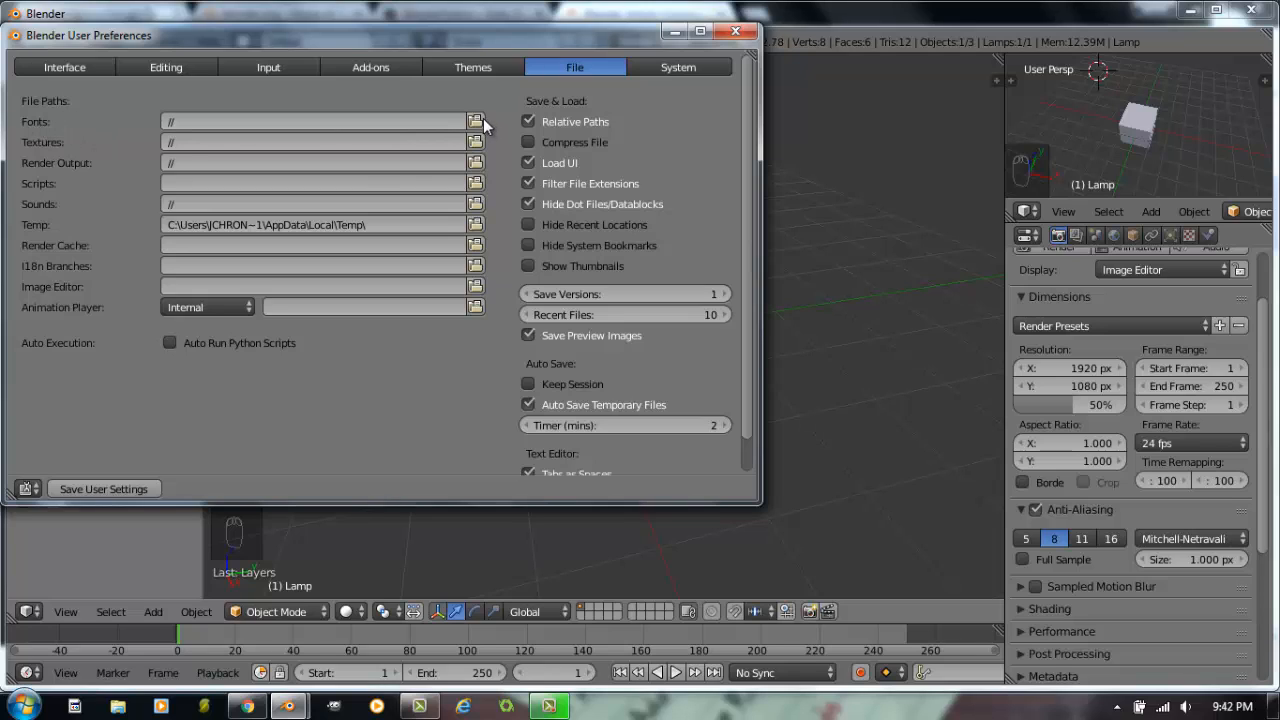
mouse_move(448, 124)
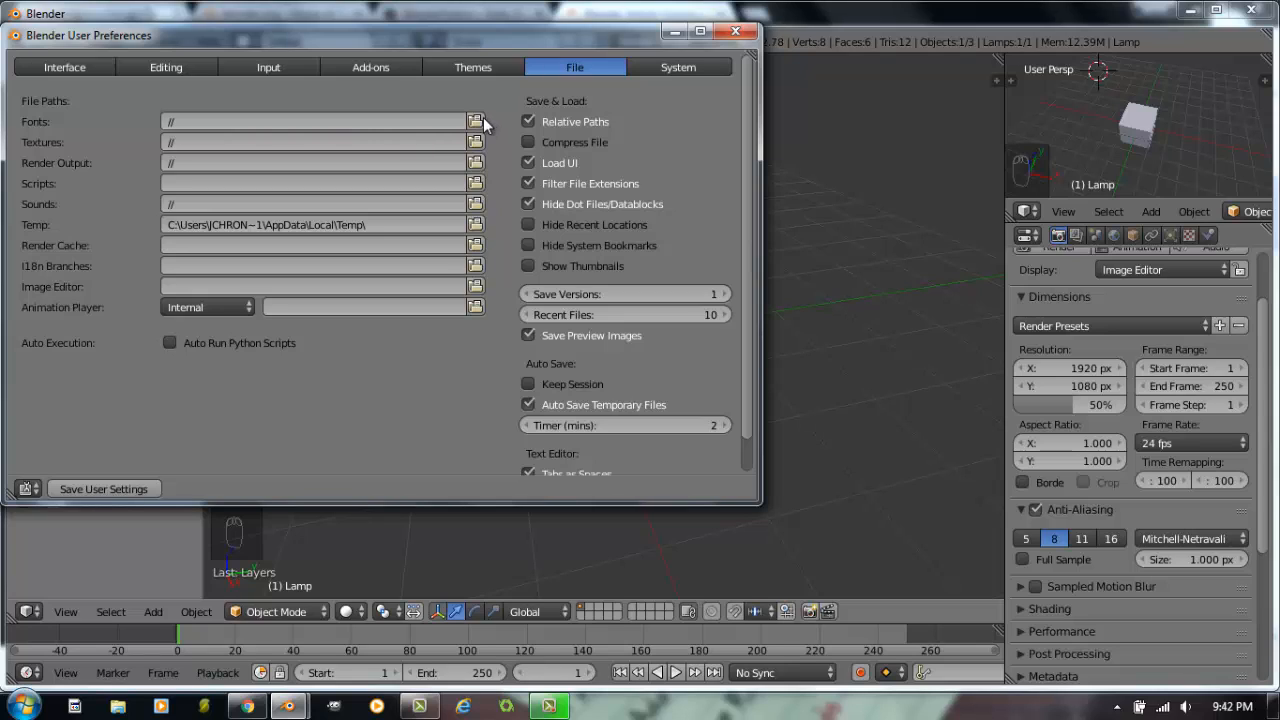
mouse_move(476, 122)
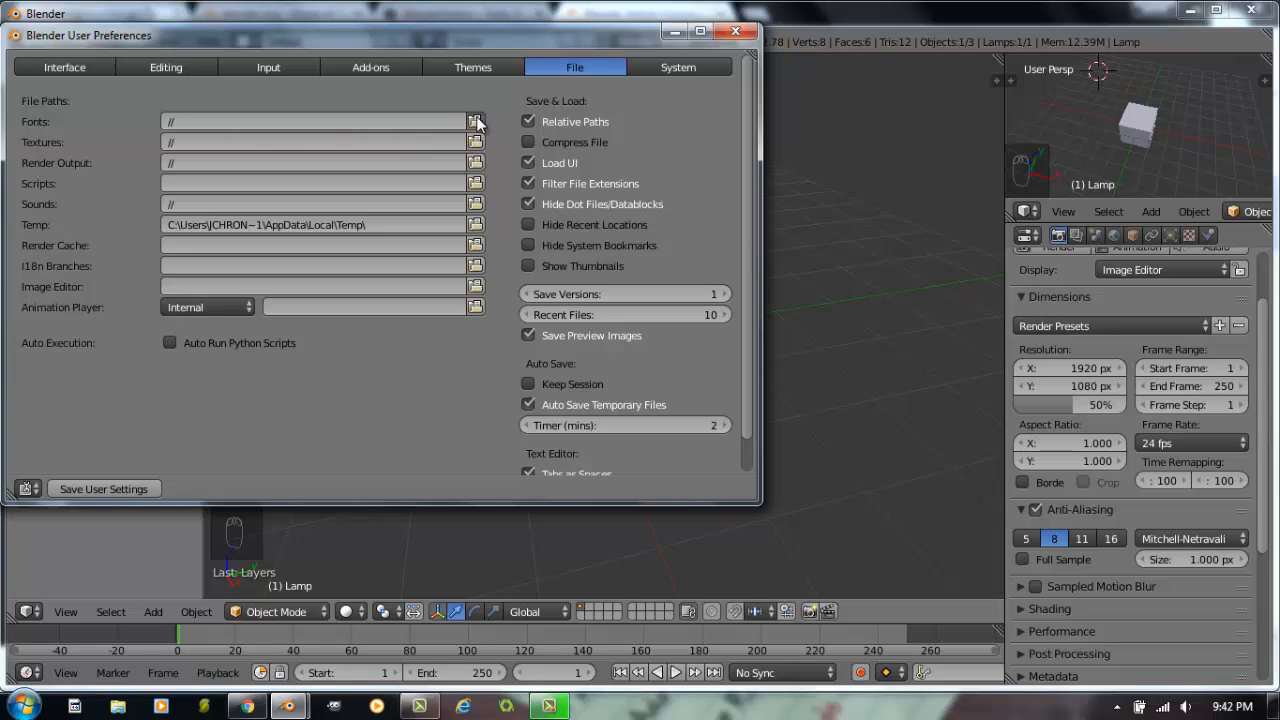
mouse_move(476, 156)
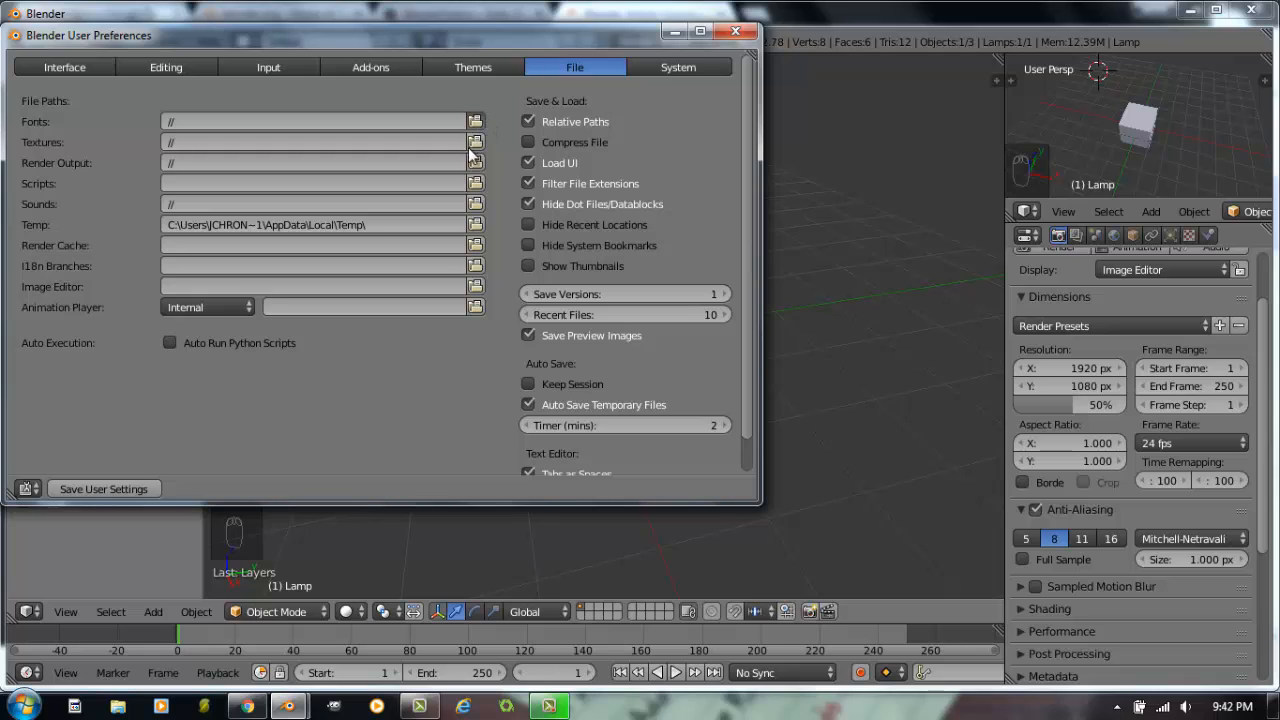
mouse_move(236, 150)
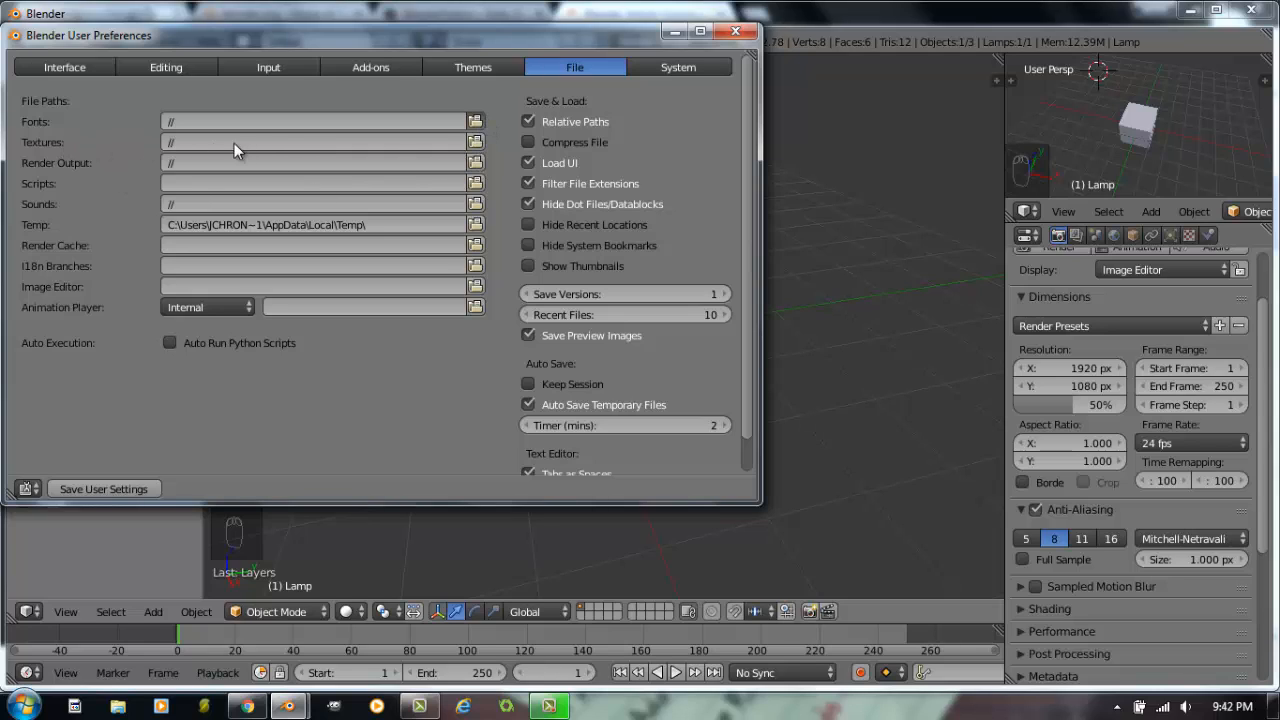
mouse_move(308, 148)
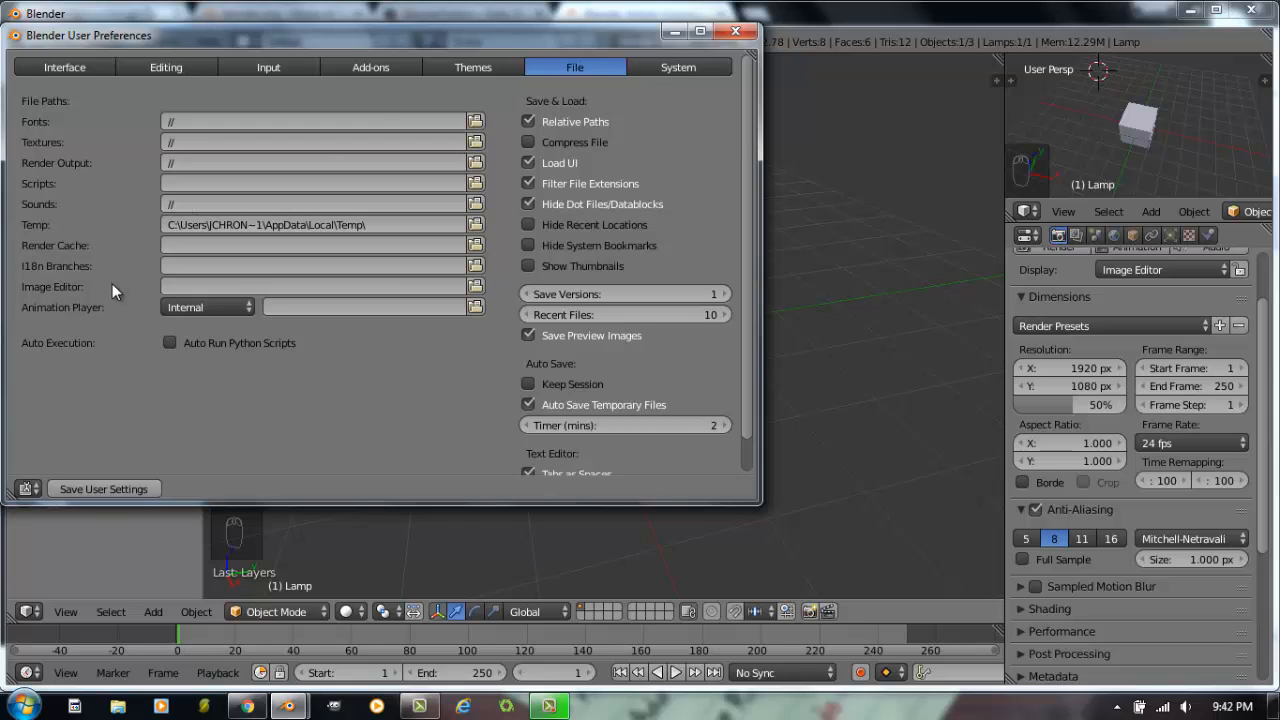
mouse_move(472, 68)
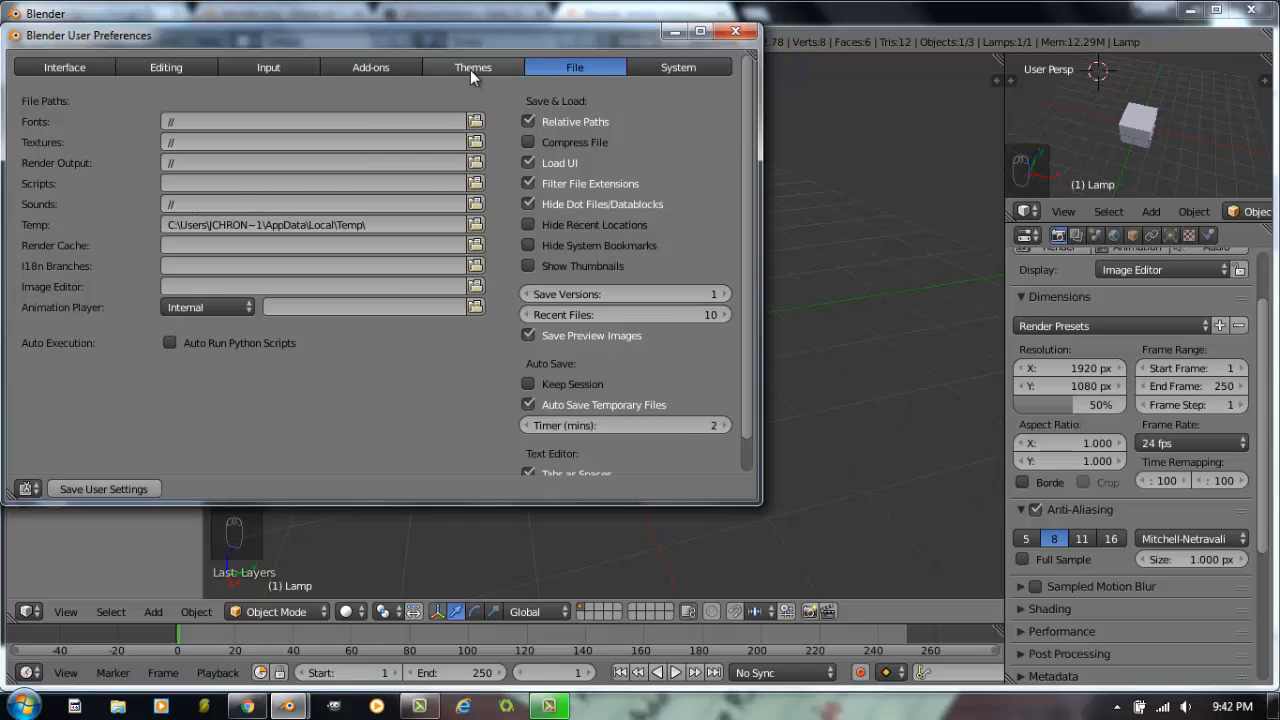
Step: Look over the Themes colour settings, then close the preferences window
left_click(472, 68)
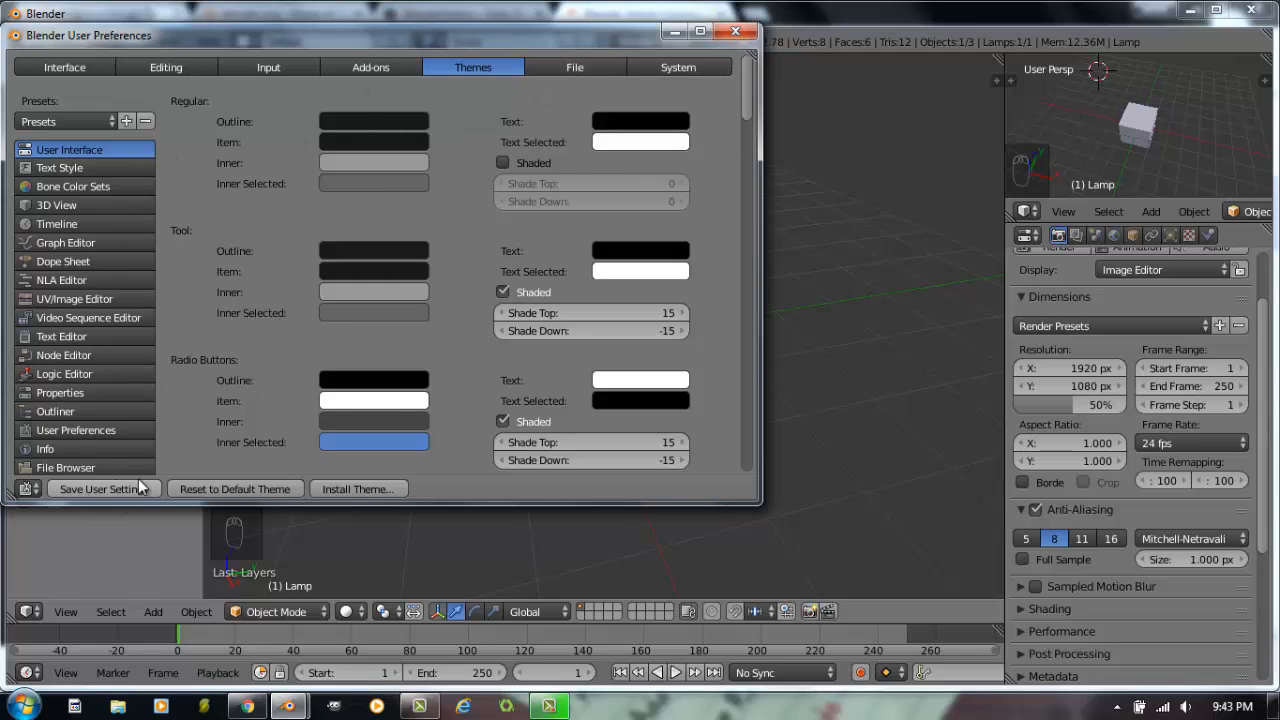
mouse_move(96, 488)
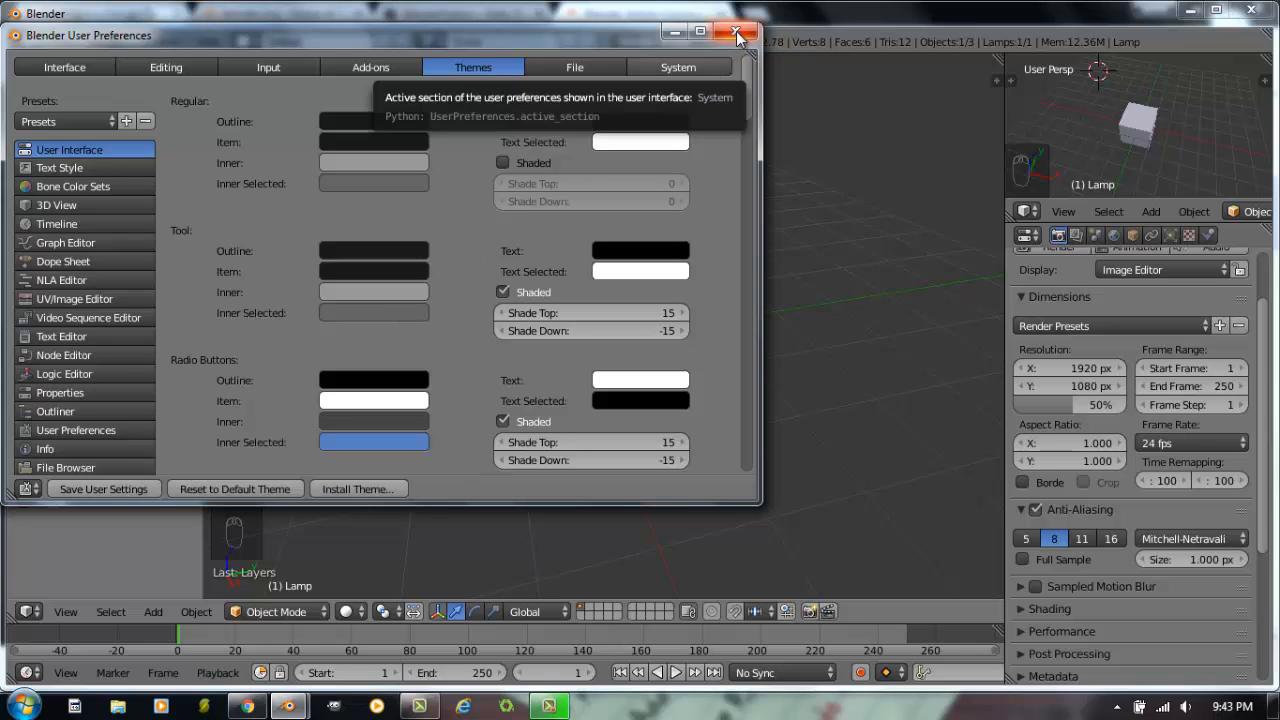
left_click(736, 32)
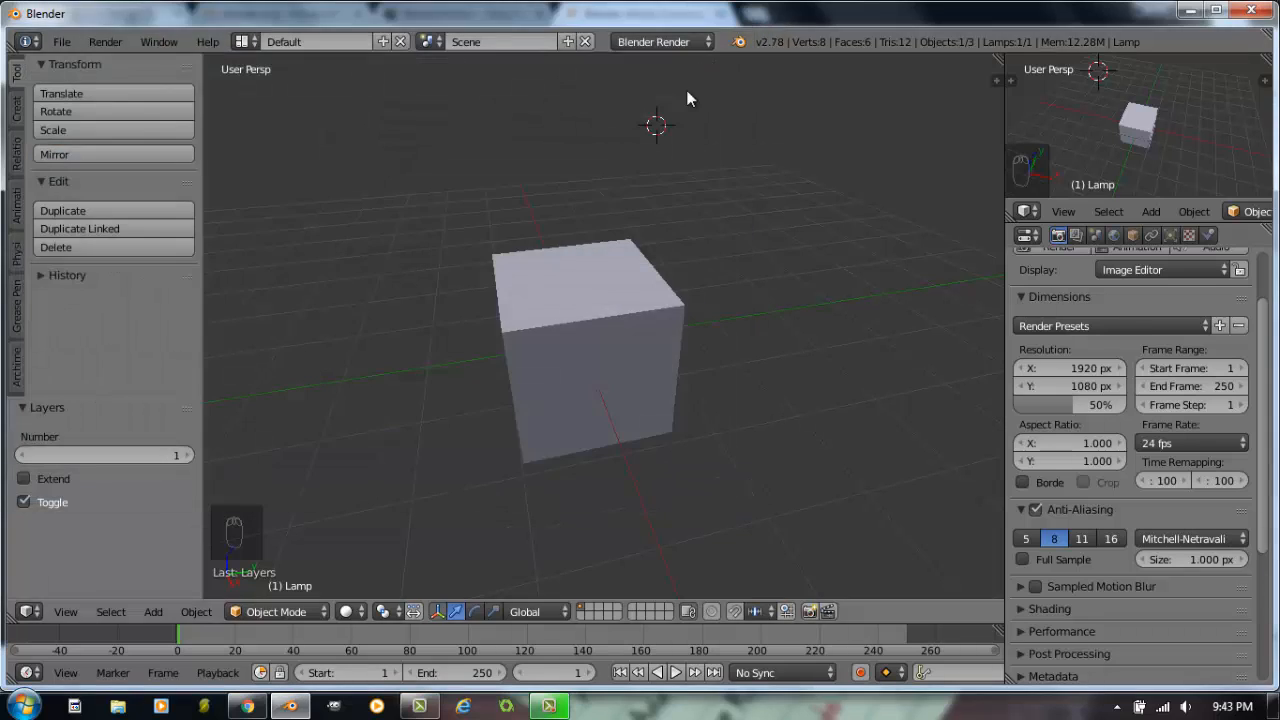
Step: Orbit the view around the cube and switch to orthographic projection with Numpad 5
left_click_drag(688, 98, 876, 284)
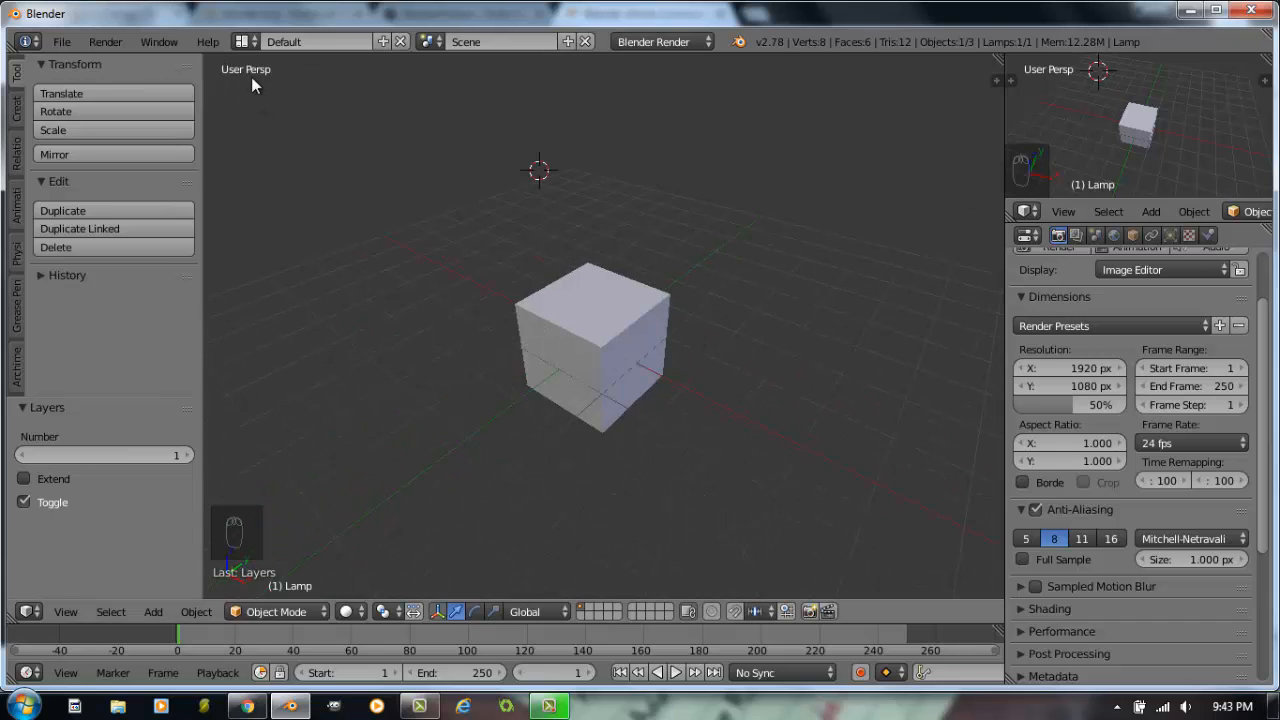
mouse_move(592, 360)
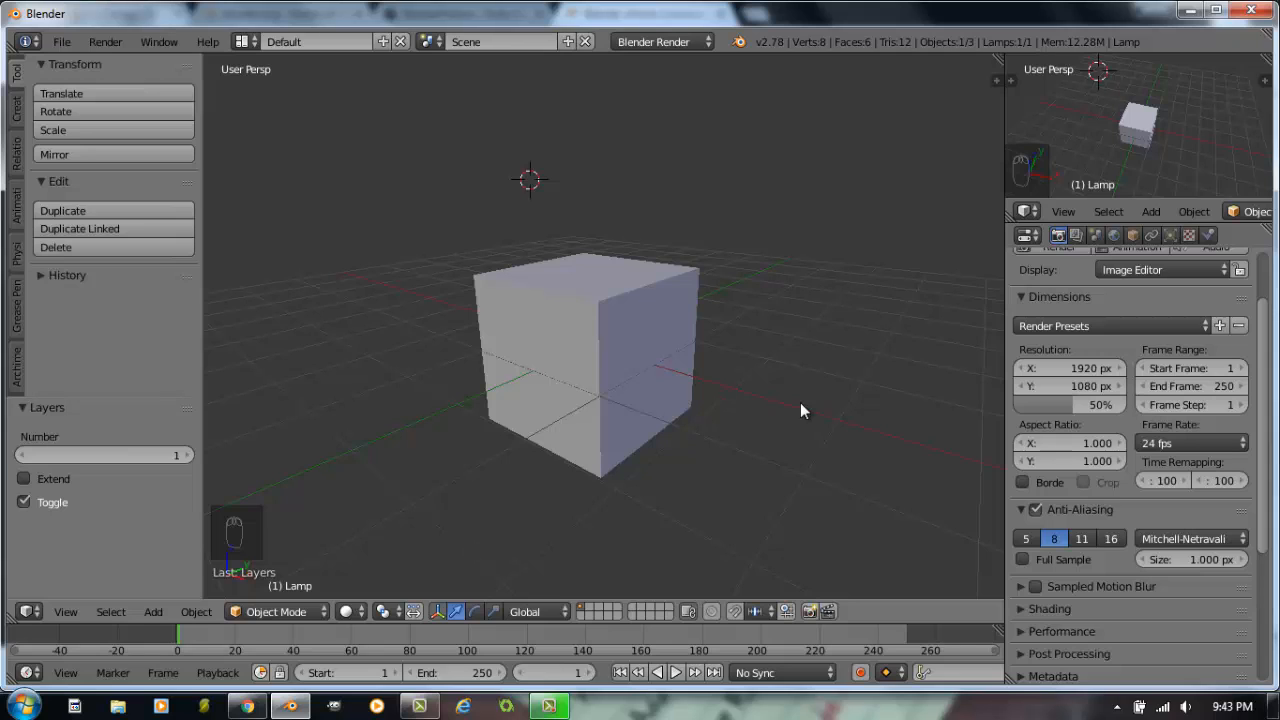
key("KP_5")
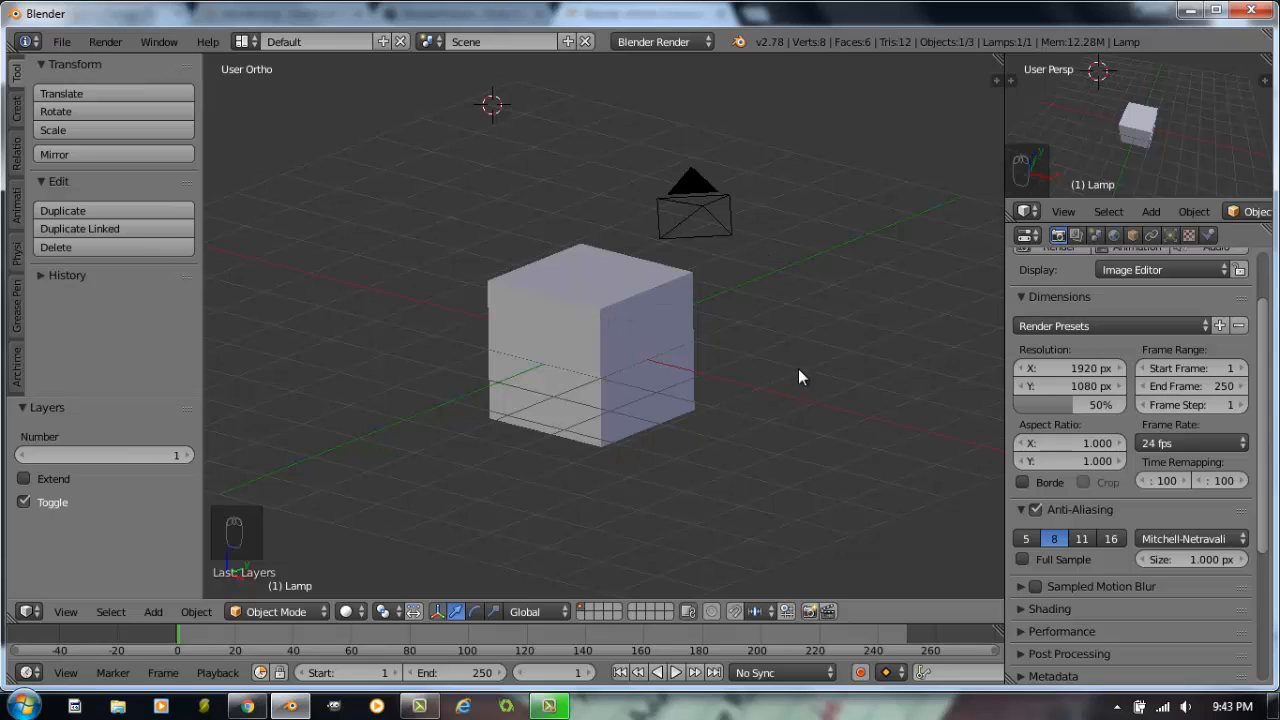
mouse_move(924, 318)
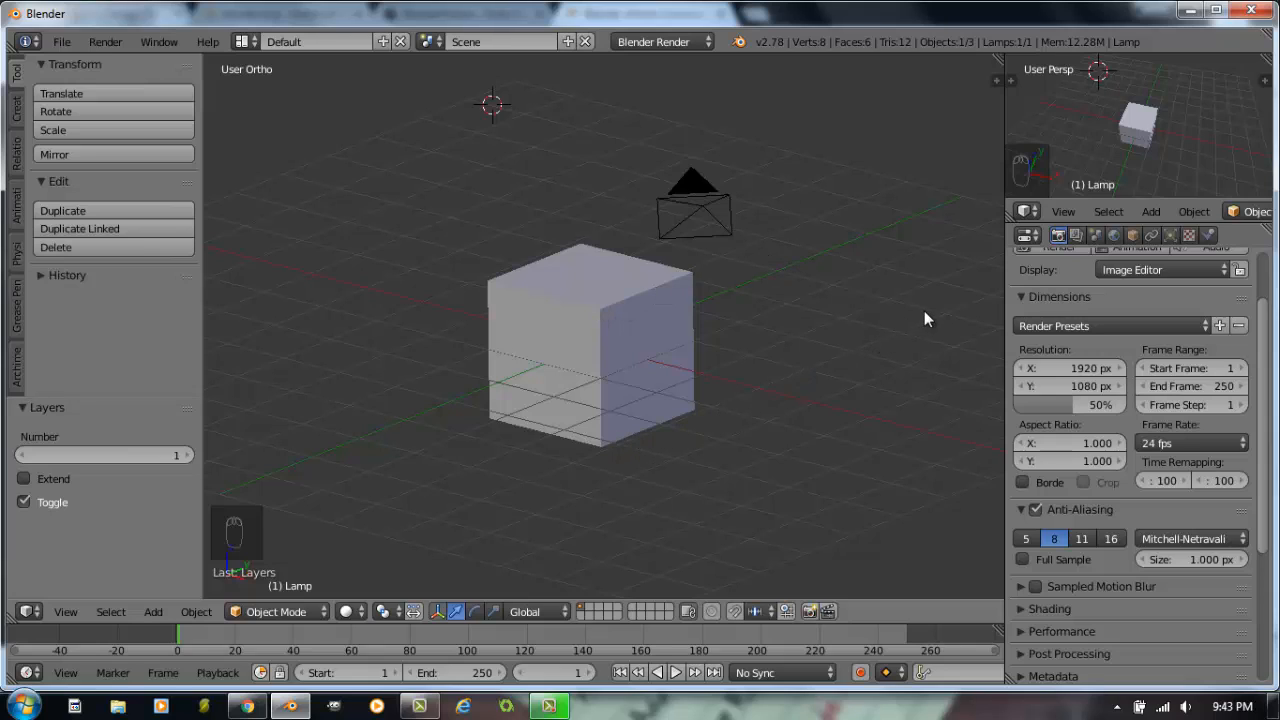
mouse_move(764, 296)
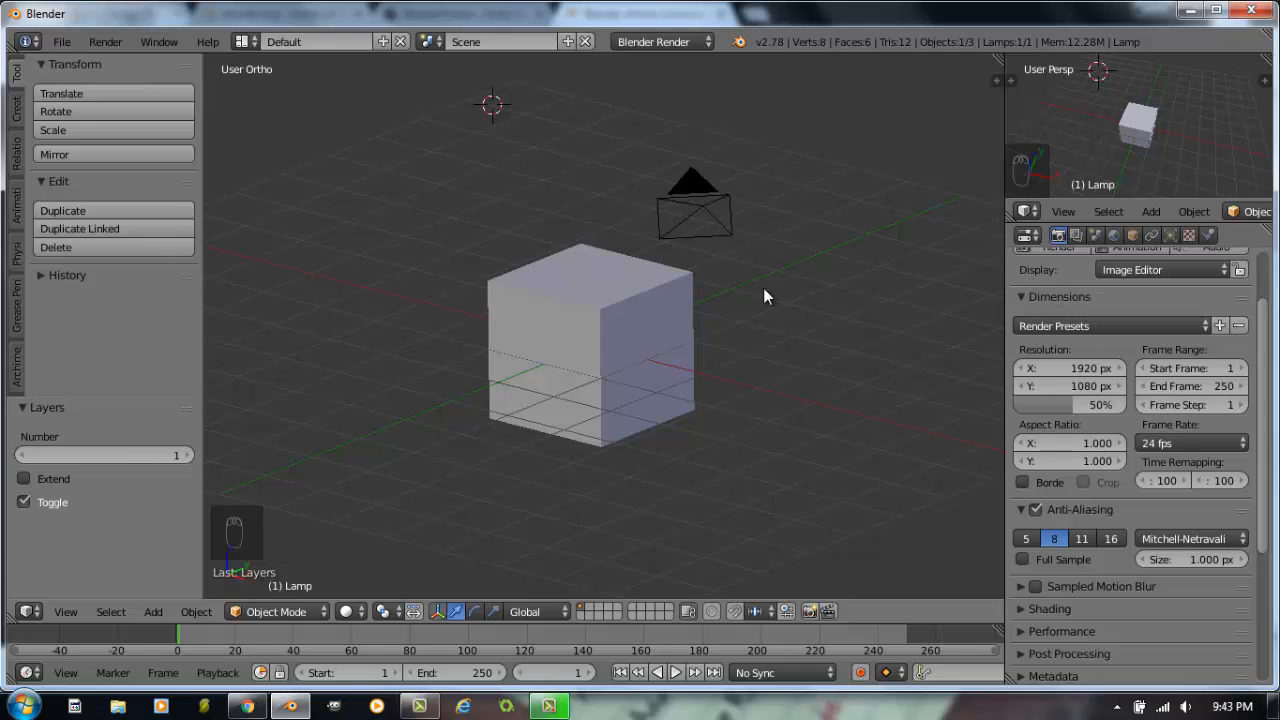
mouse_move(268, 96)
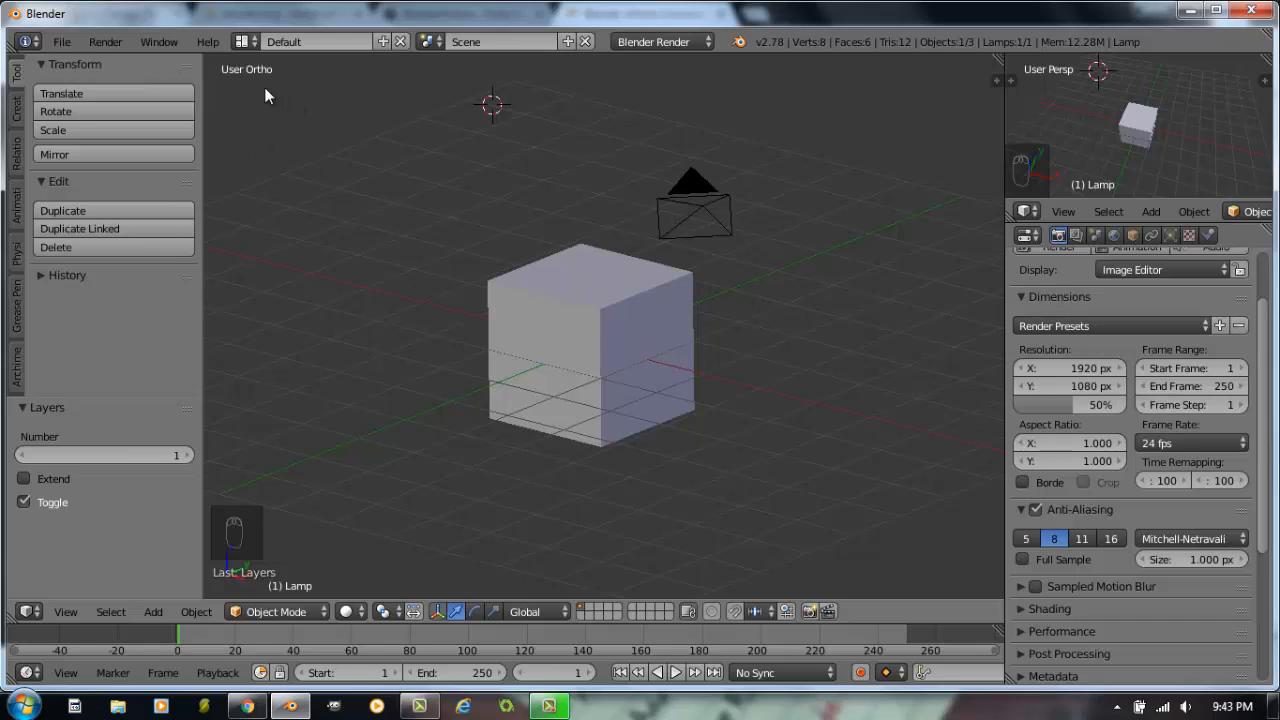
mouse_move(272, 86)
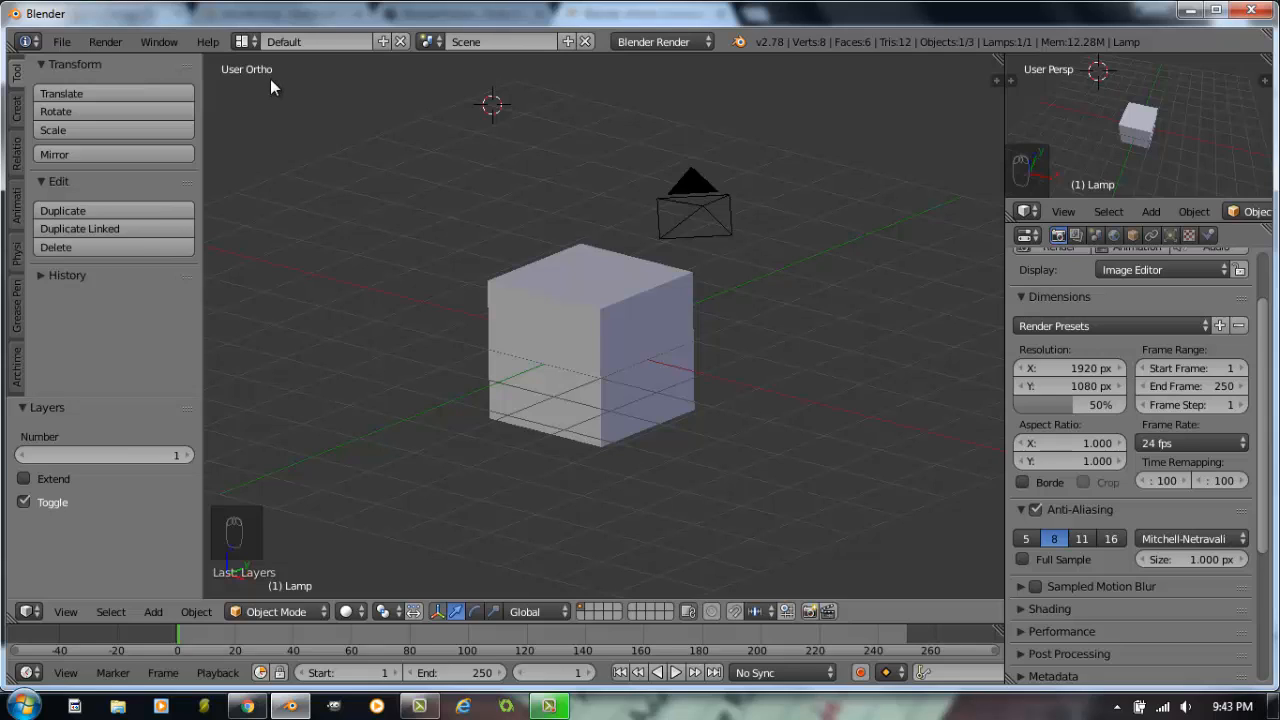
mouse_move(404, 168)
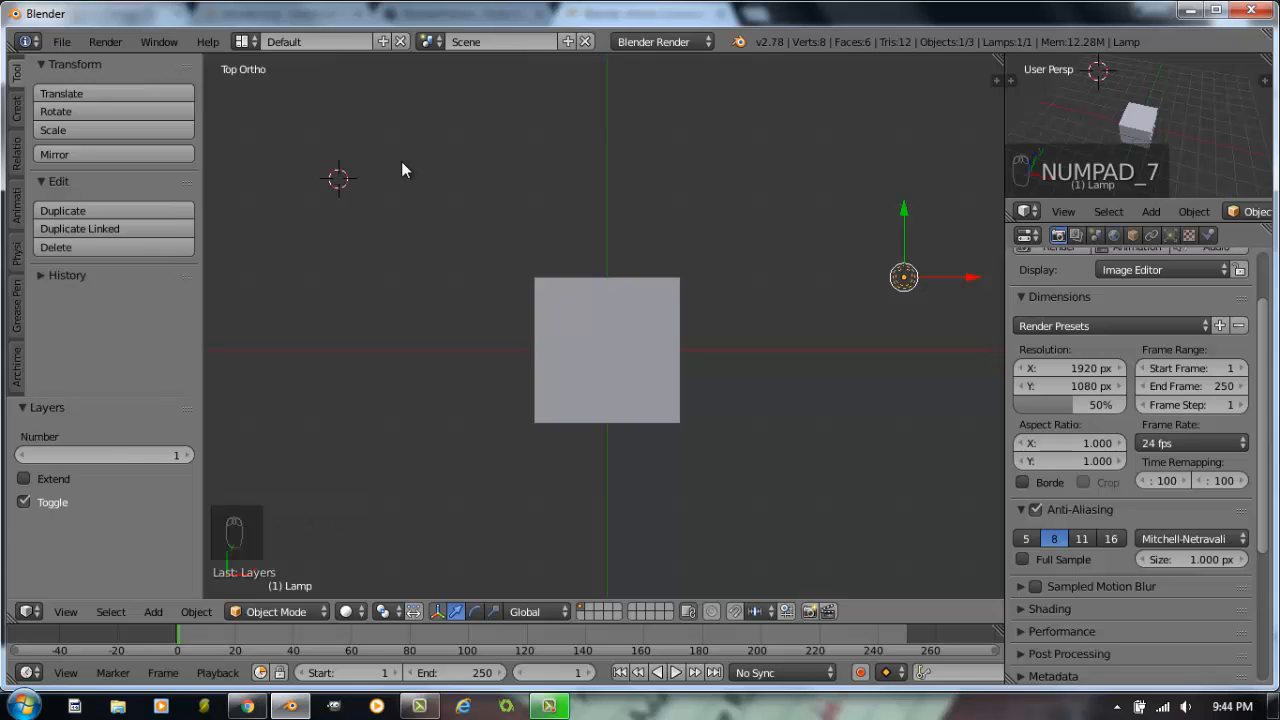
Step: View the cube from front, right and top, then look through the scene camera
key("KP_1")
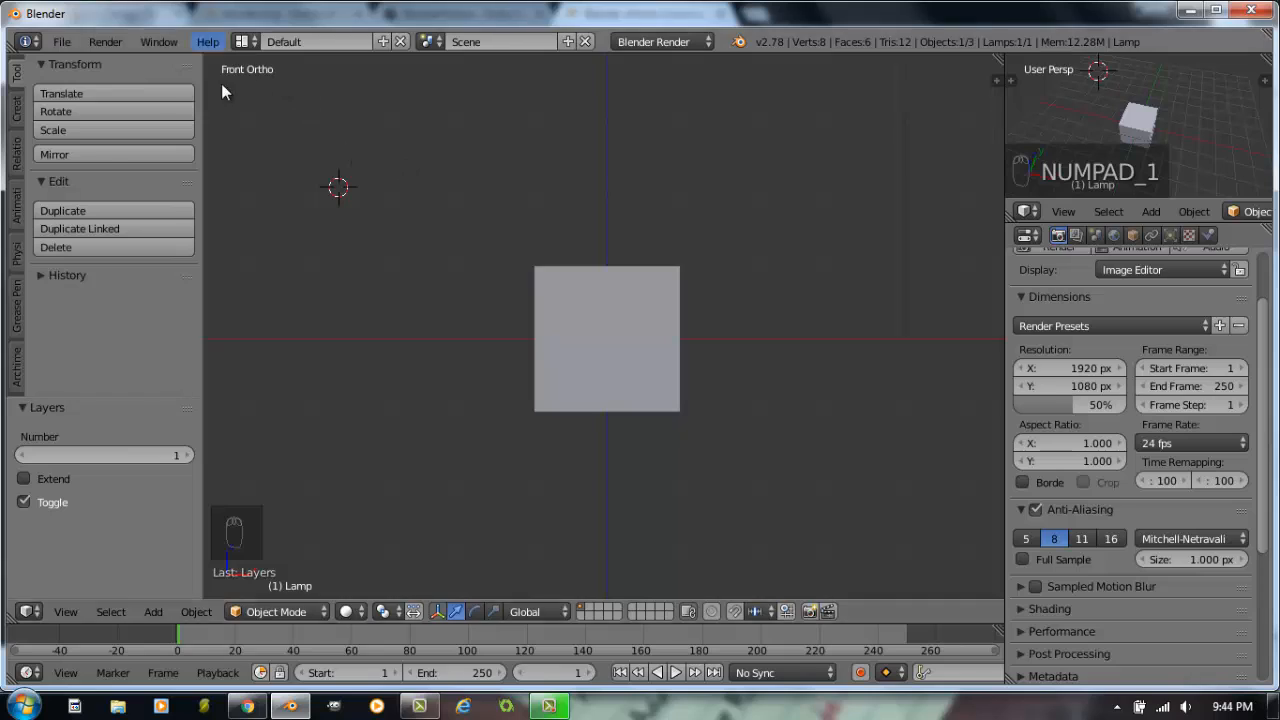
key("KP_3")
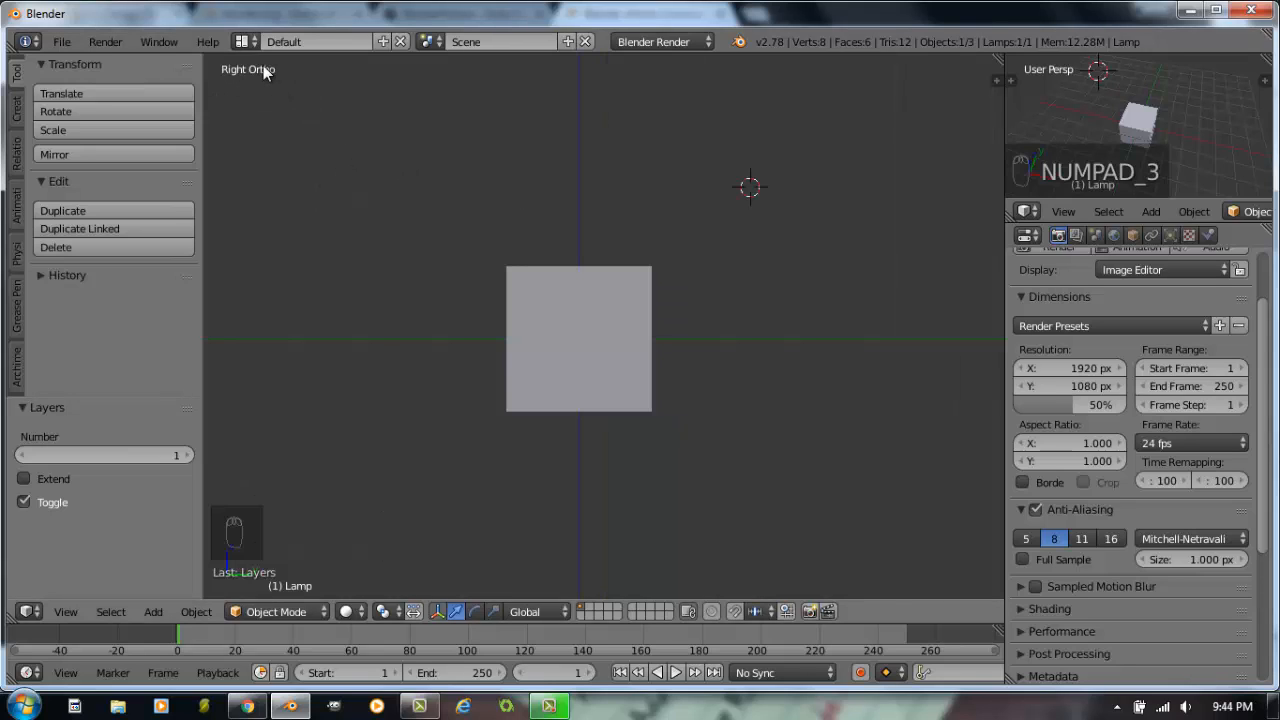
key("NUMPAD_7")
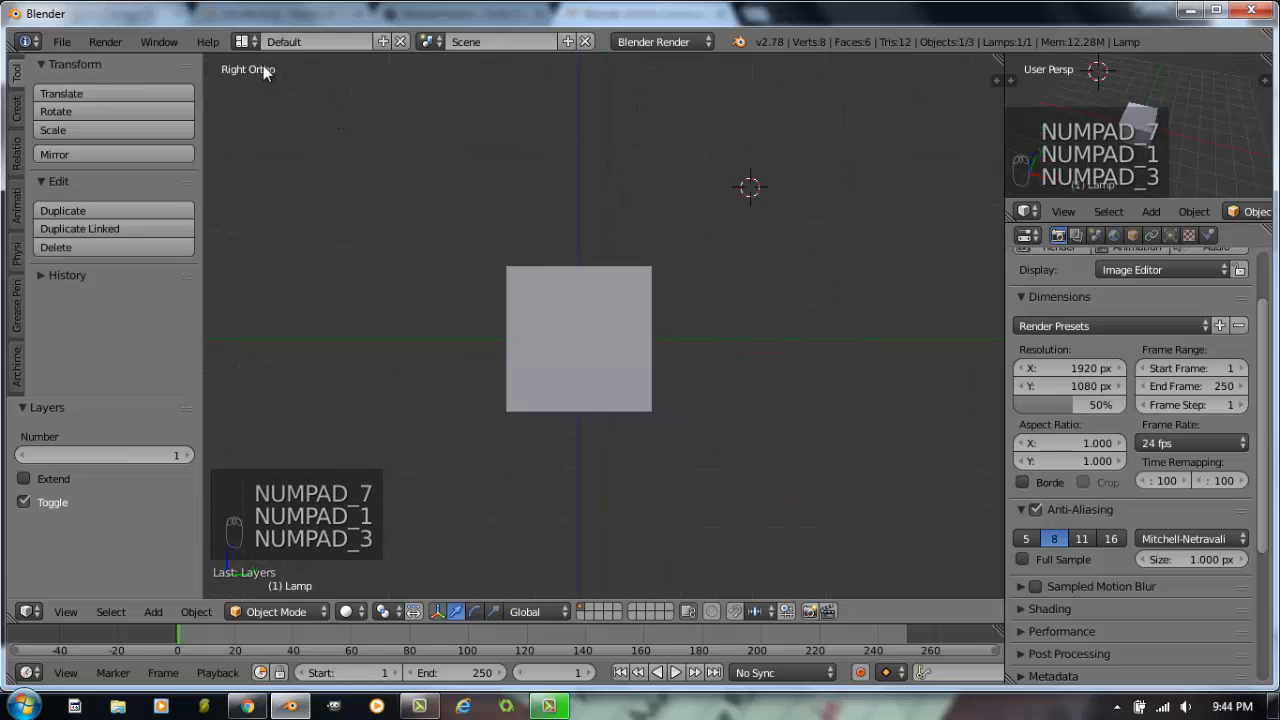
key("KP_3")
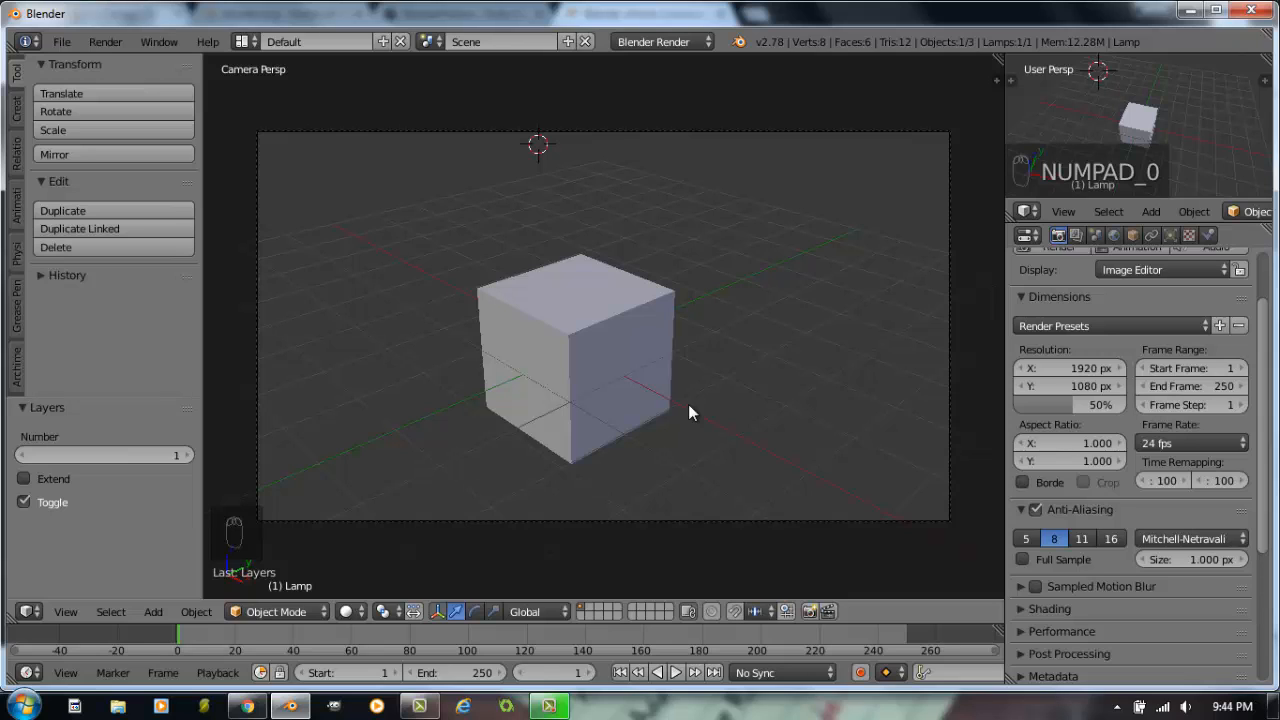
key("F12")
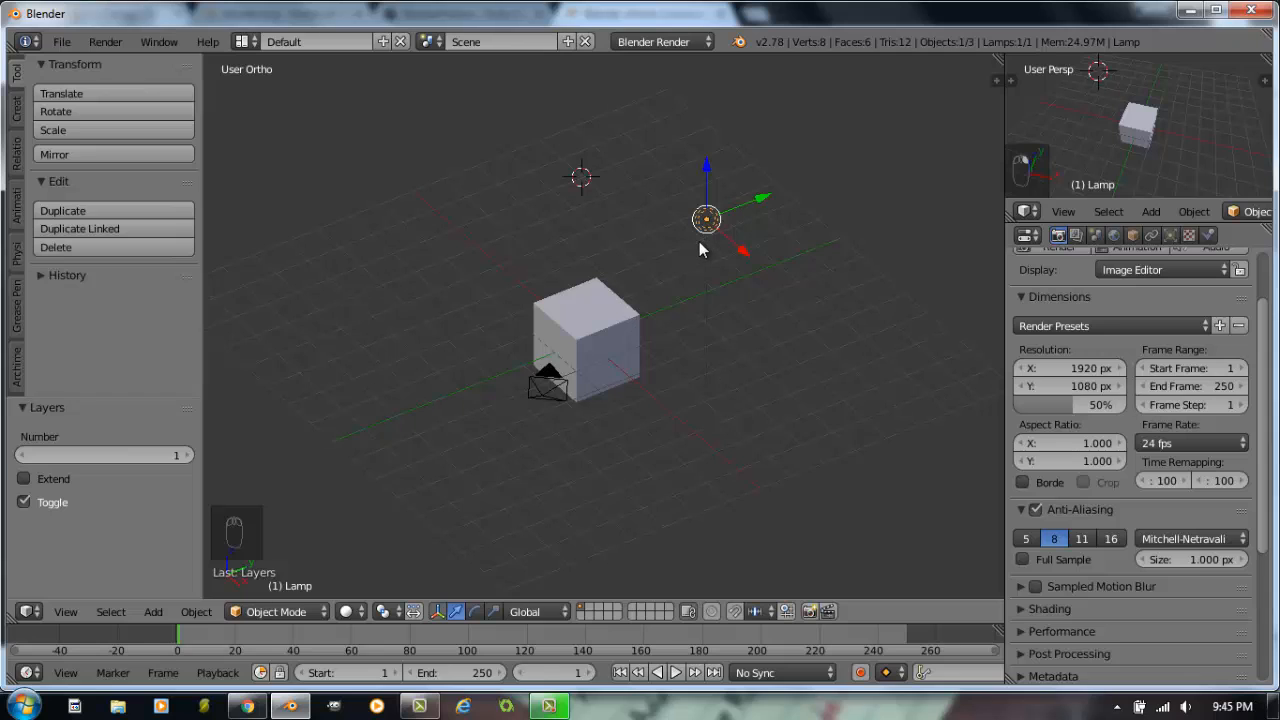
mouse_move(708, 246)
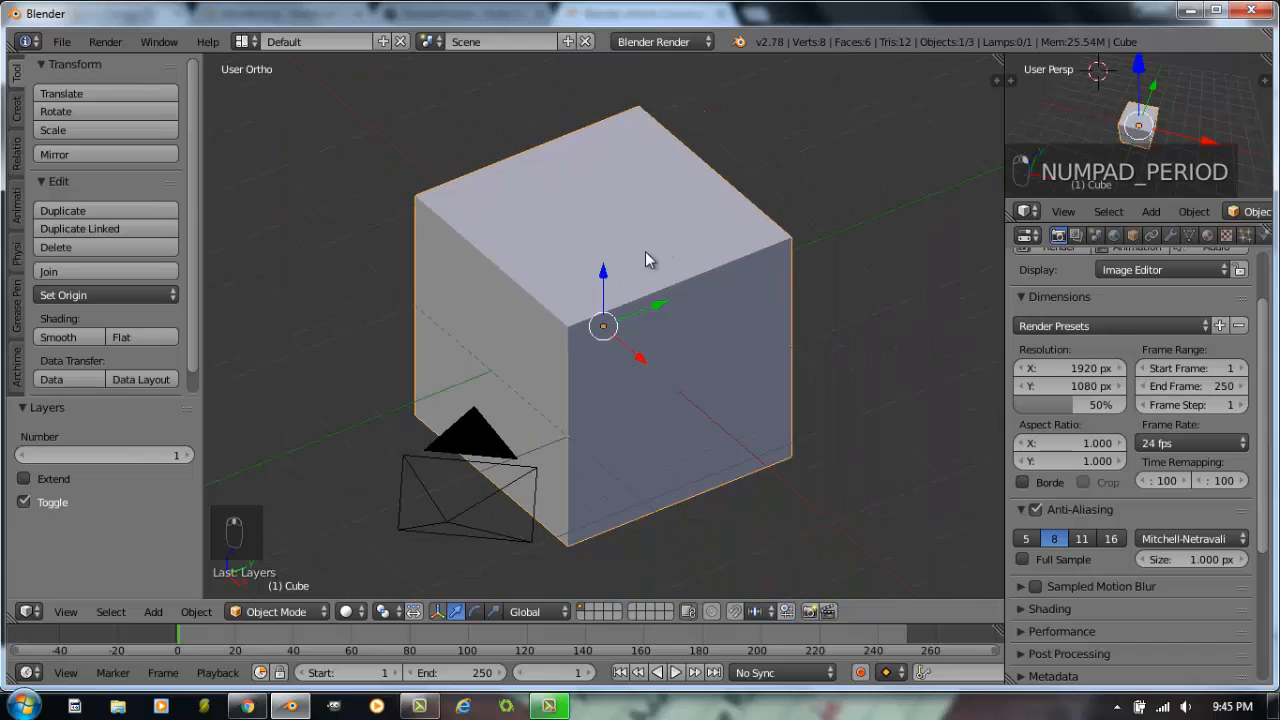
Step: Centre the view on the selected cube, then zoom out to see the camera nearby
key("NUMPAD_MINUS")
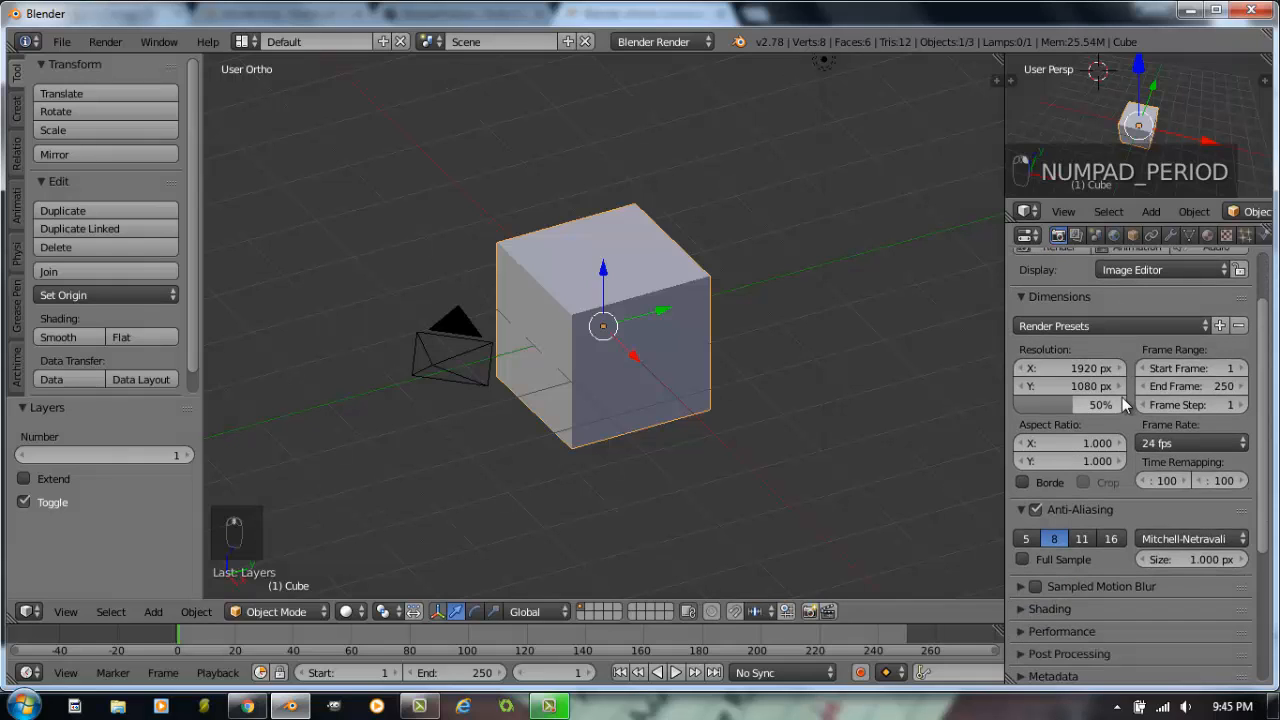
key("KP_MINUS")
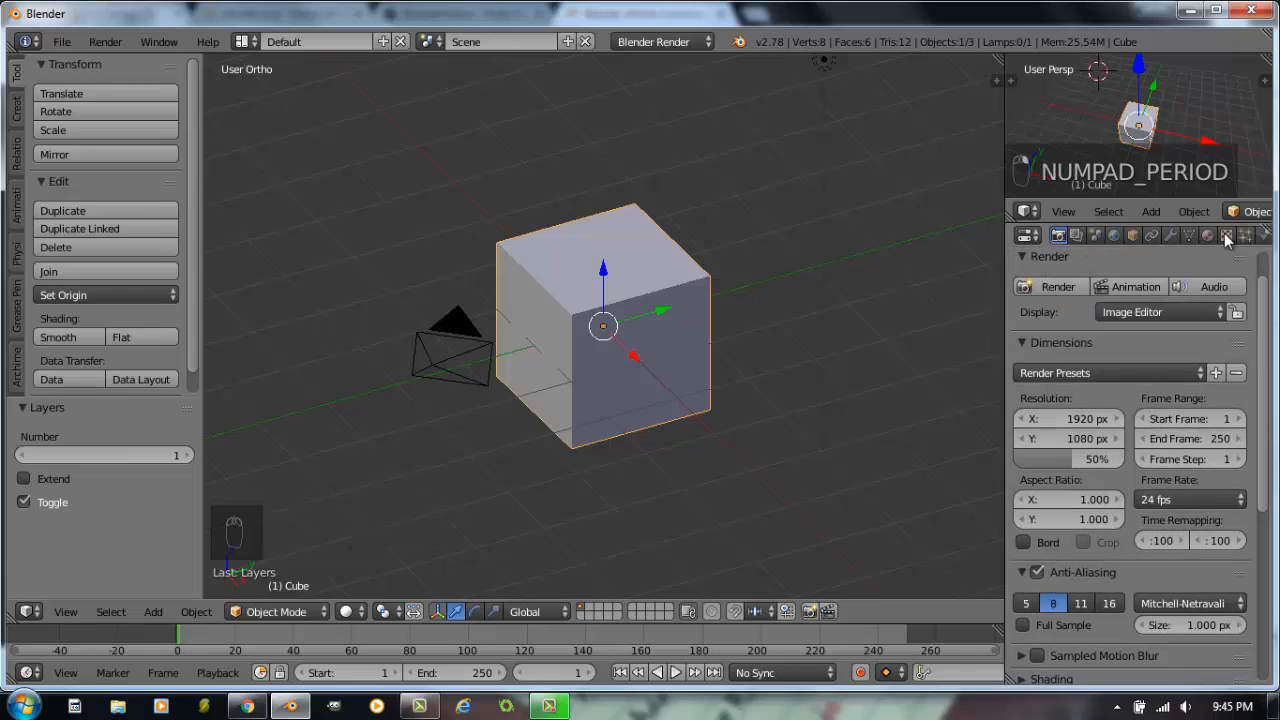
mouse_move(1048, 268)
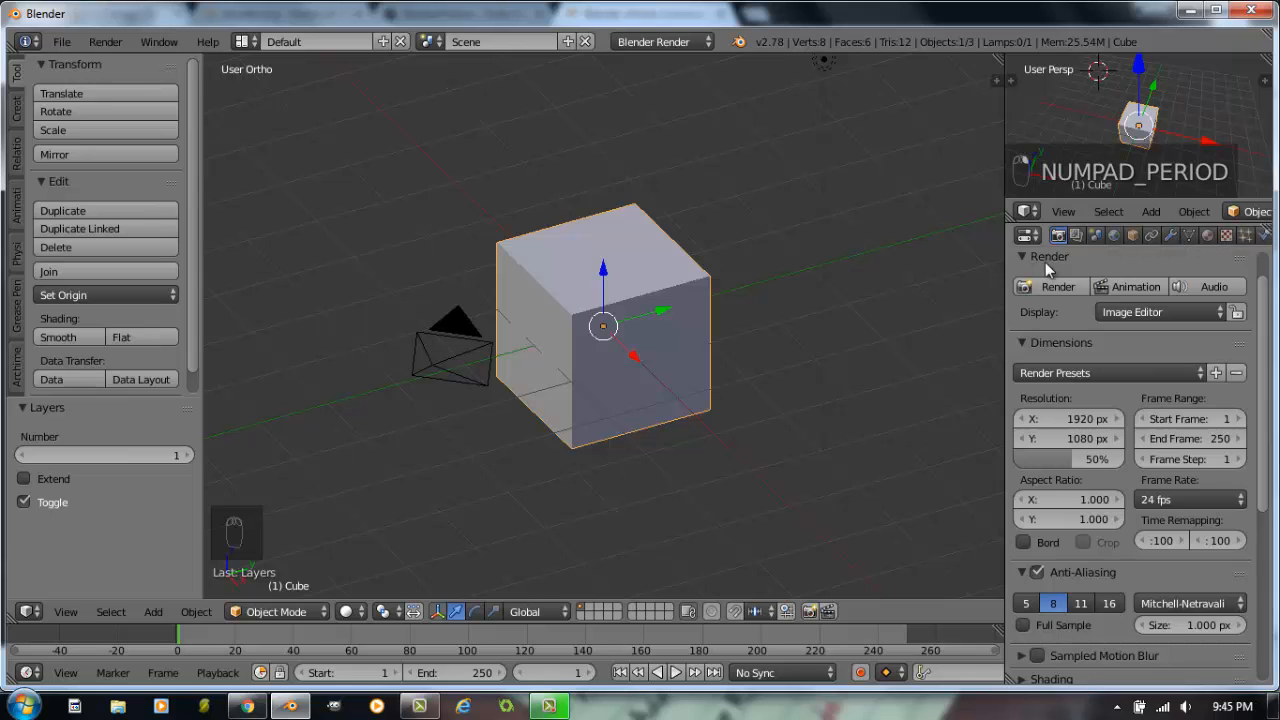
mouse_move(1008, 260)
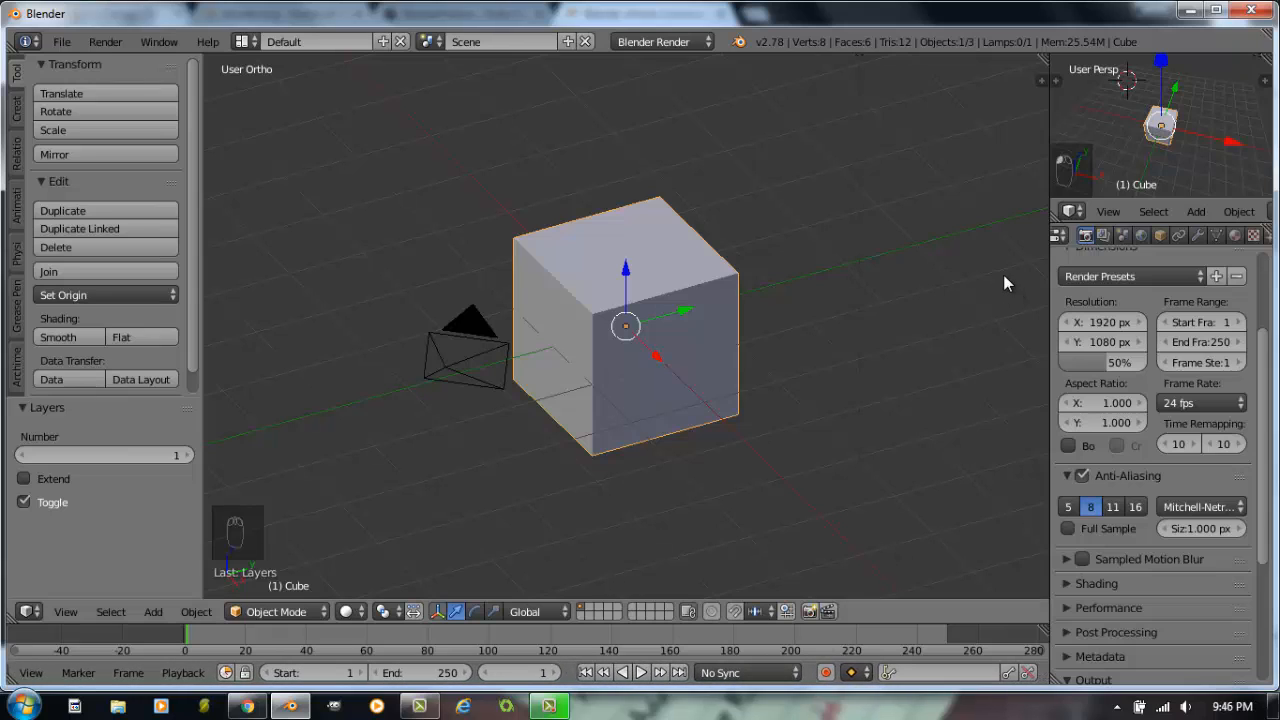
mouse_move(826, 196)
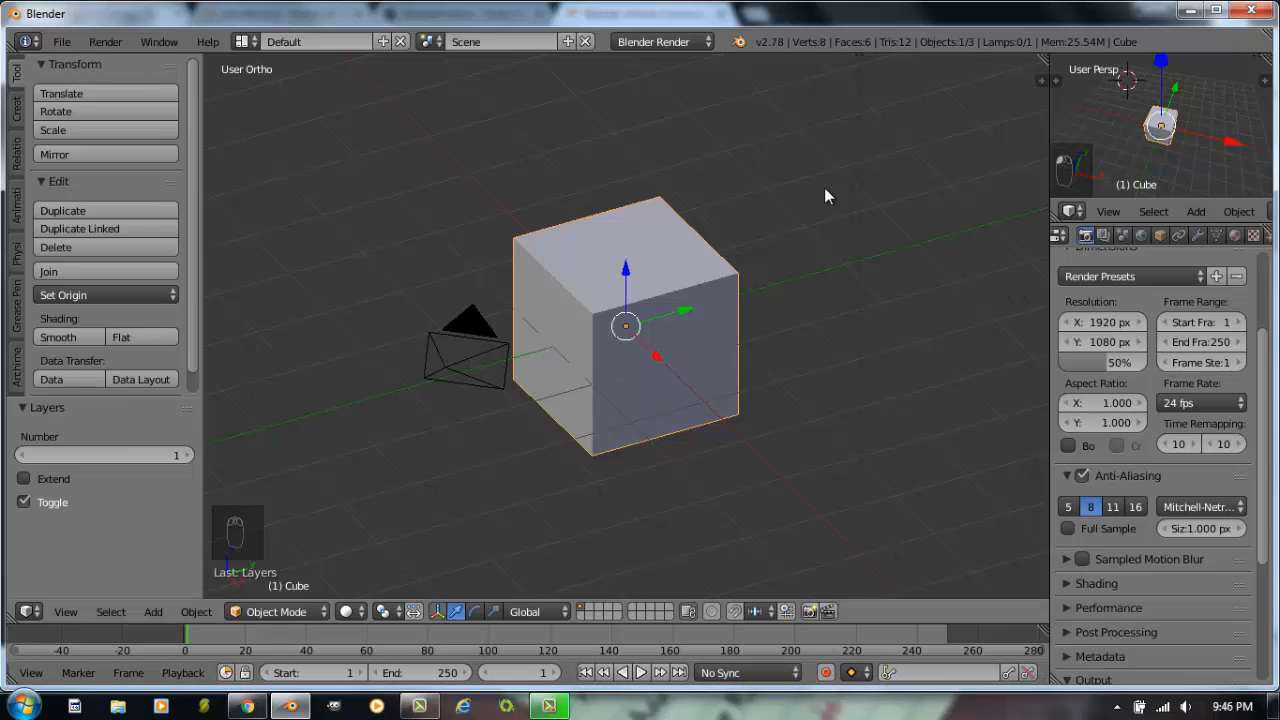
mouse_move(650, 316)
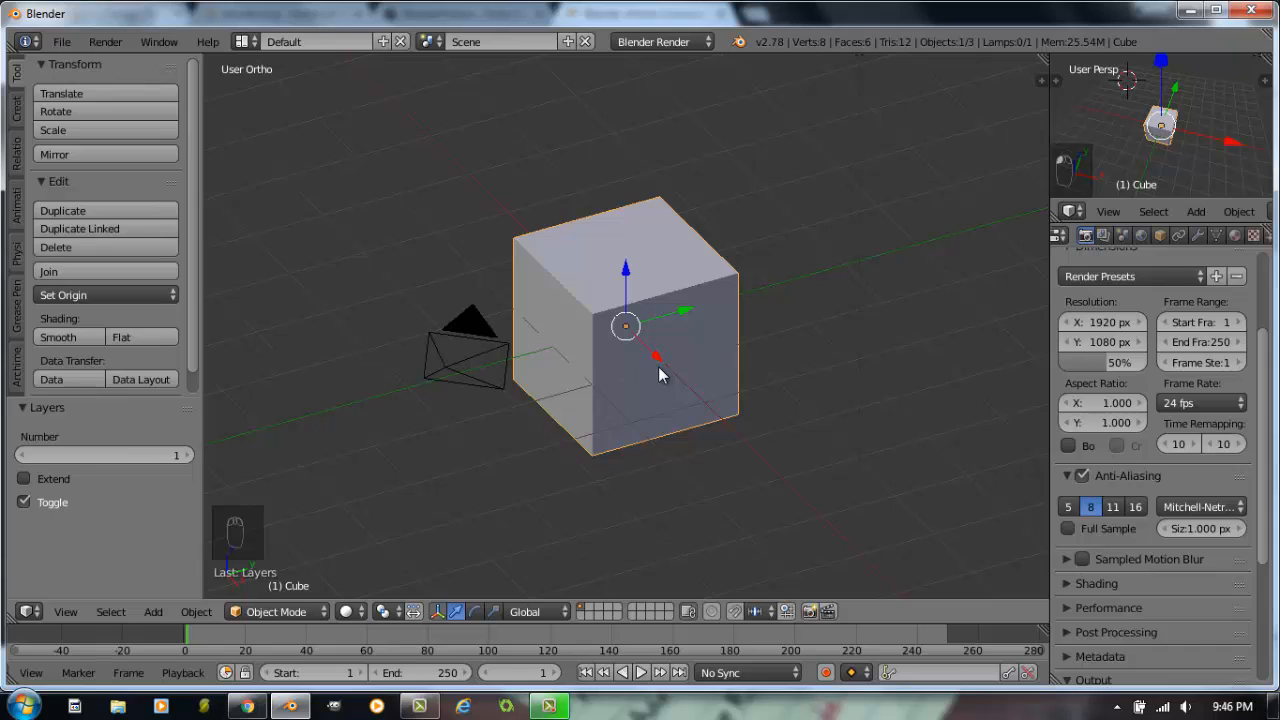
mouse_move(696, 360)
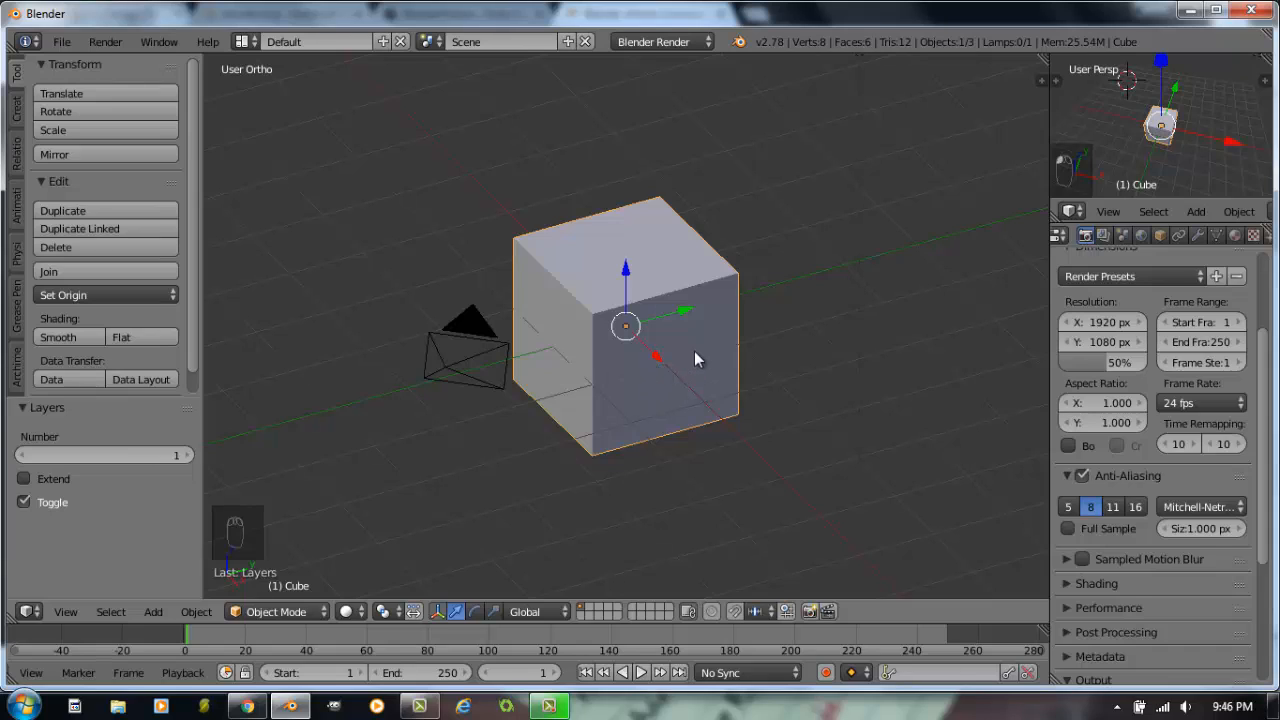
mouse_move(698, 352)
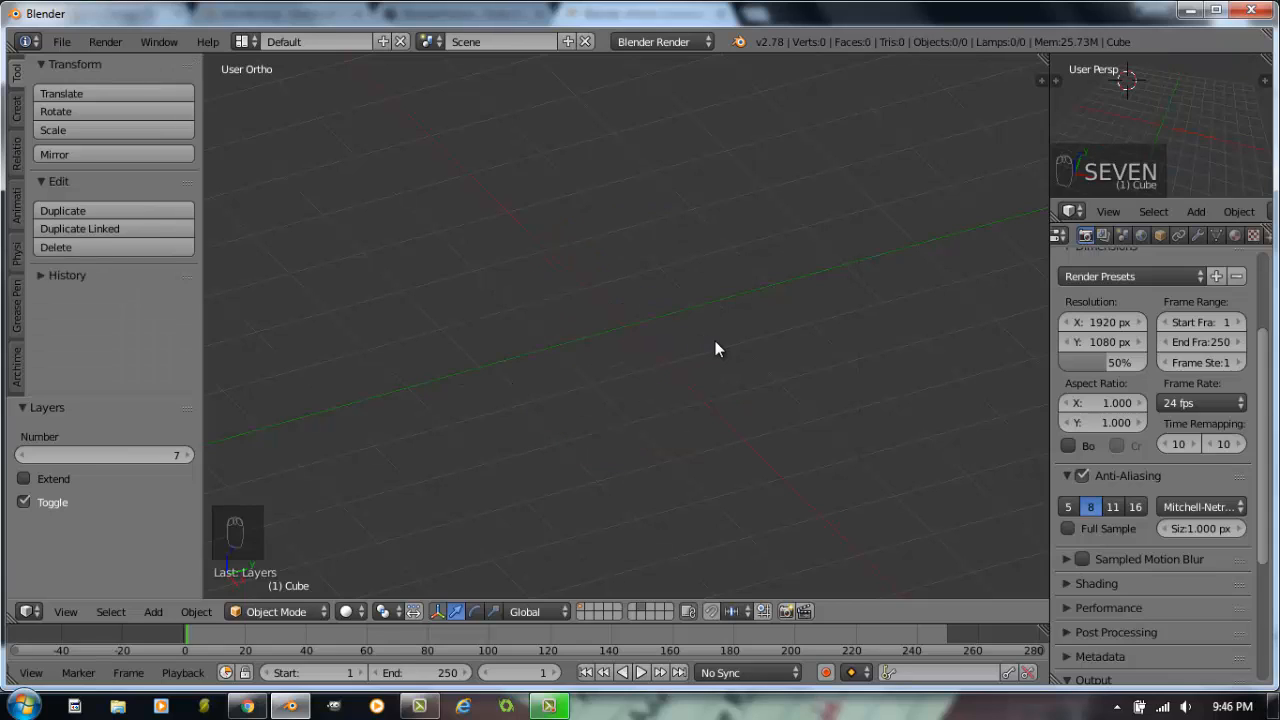
mouse_move(590, 612)
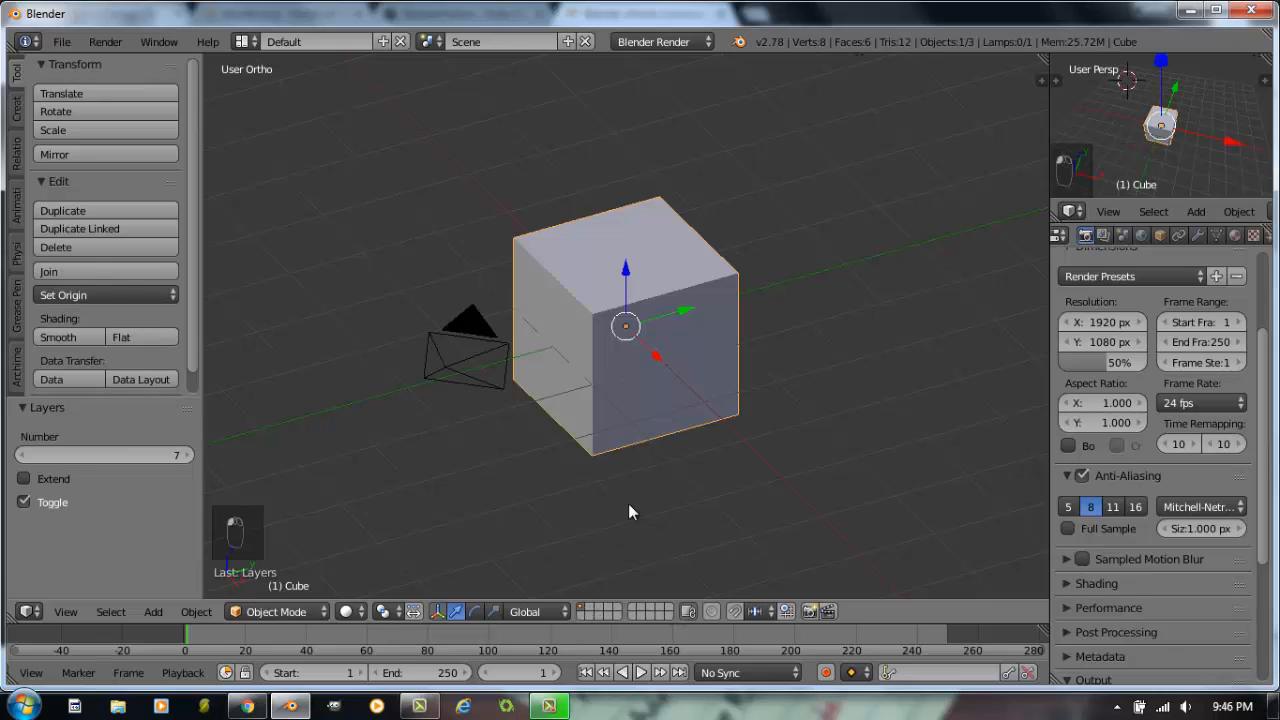
mouse_move(668, 328)
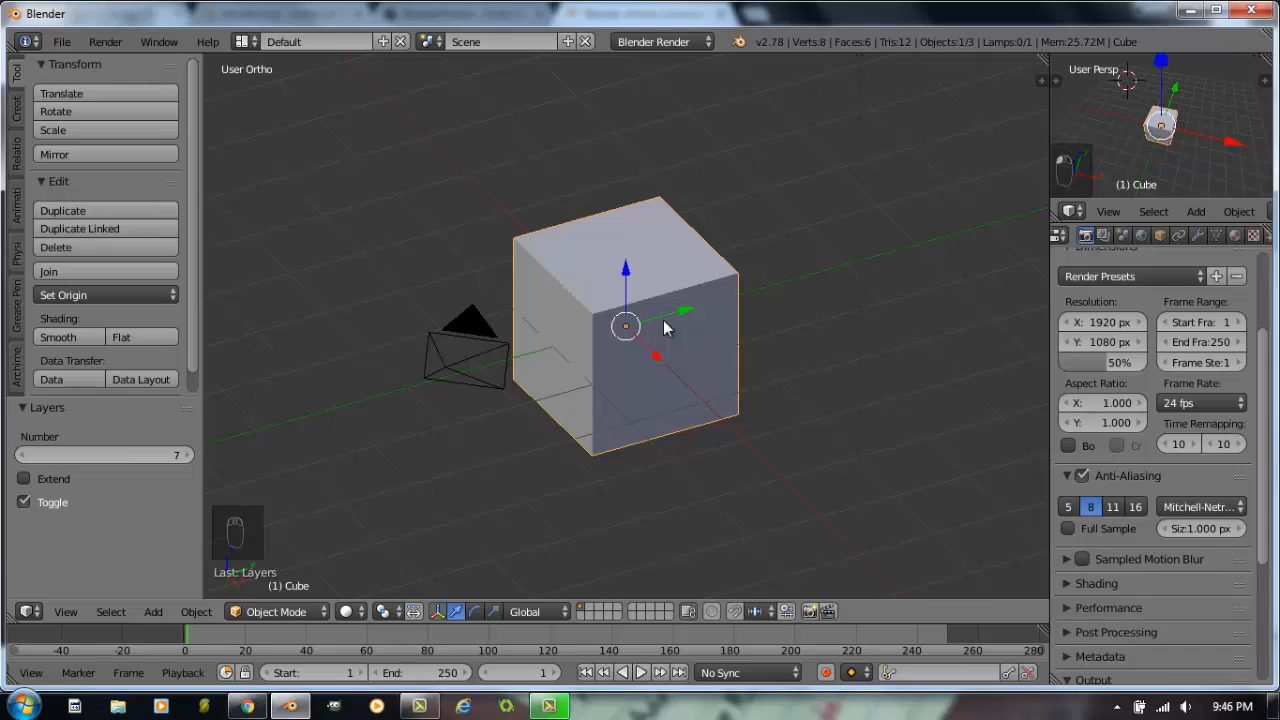
mouse_move(652, 290)
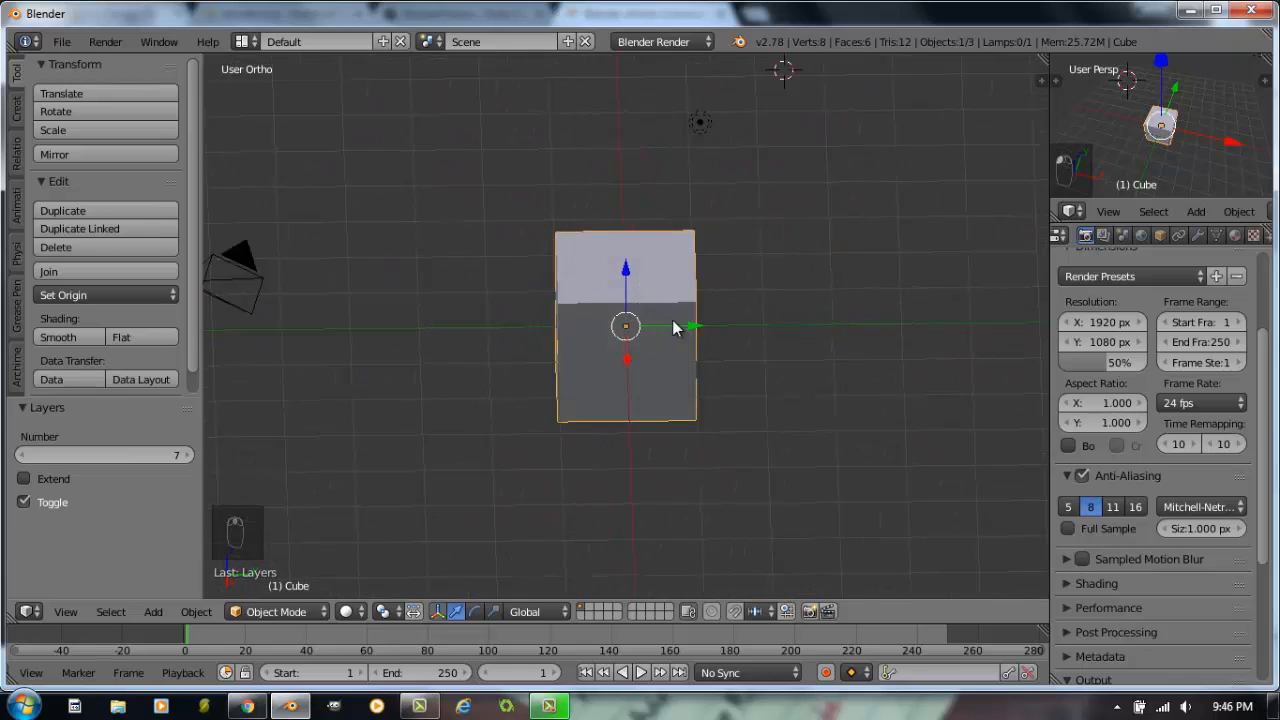
Step: Orbit the 3D view to a new orthographic angle on the cube and camera
left_click_drag(676, 328, 780, 252)
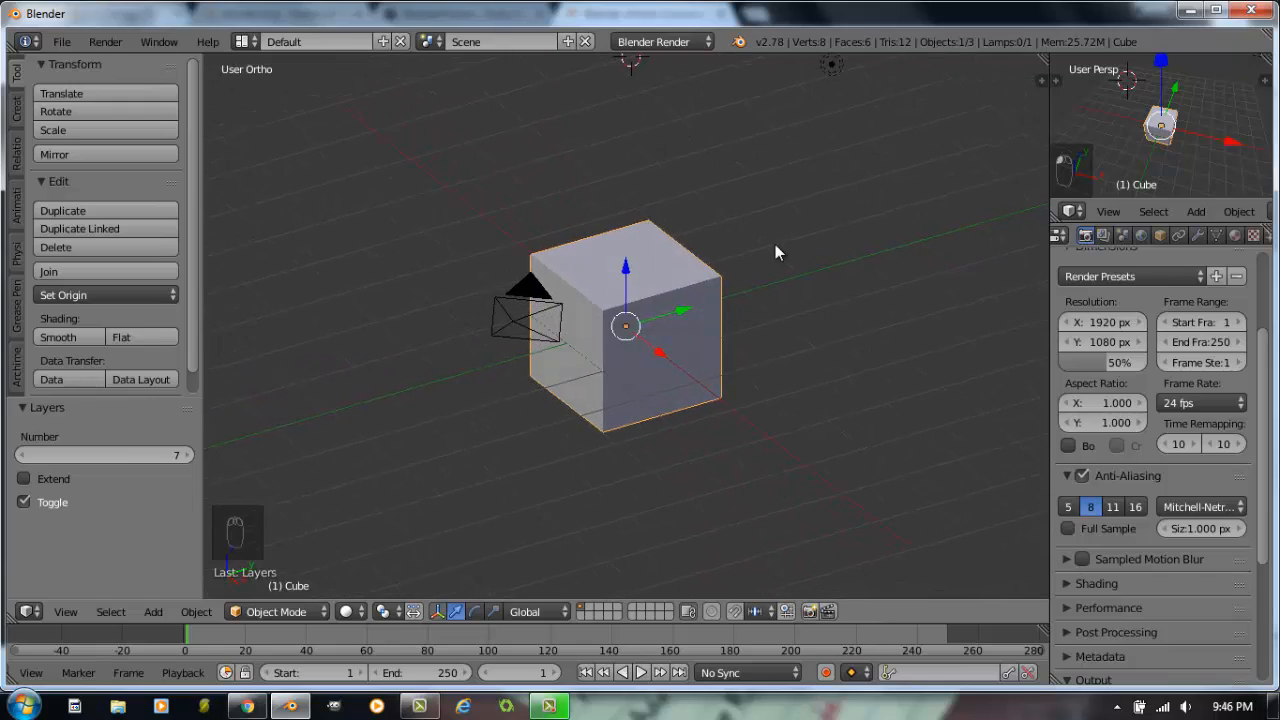